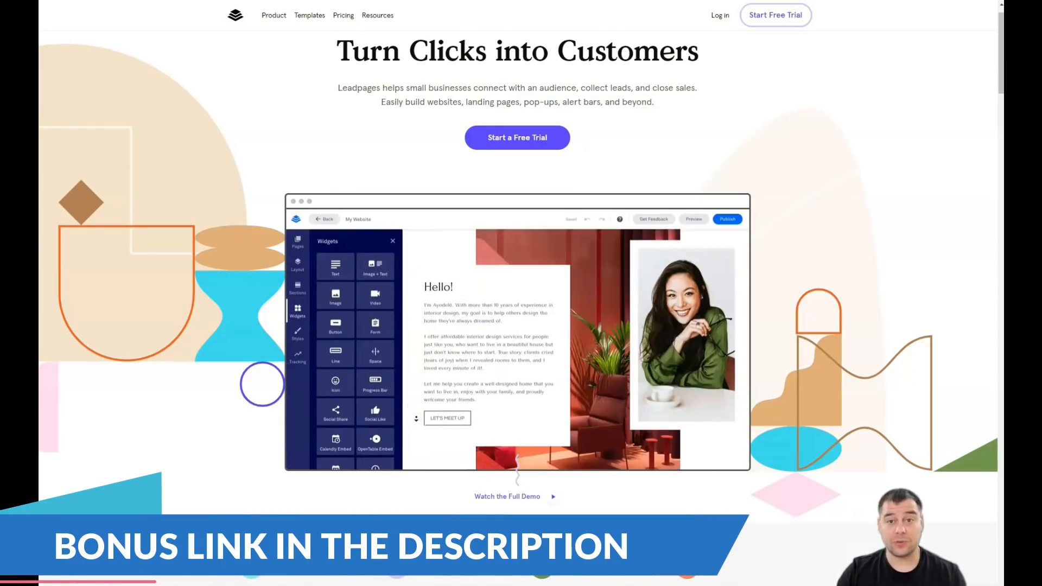
# Scroll down and back up through the Landing Pages dashboard's list of draft pages
pyautogui.scroll(-3)
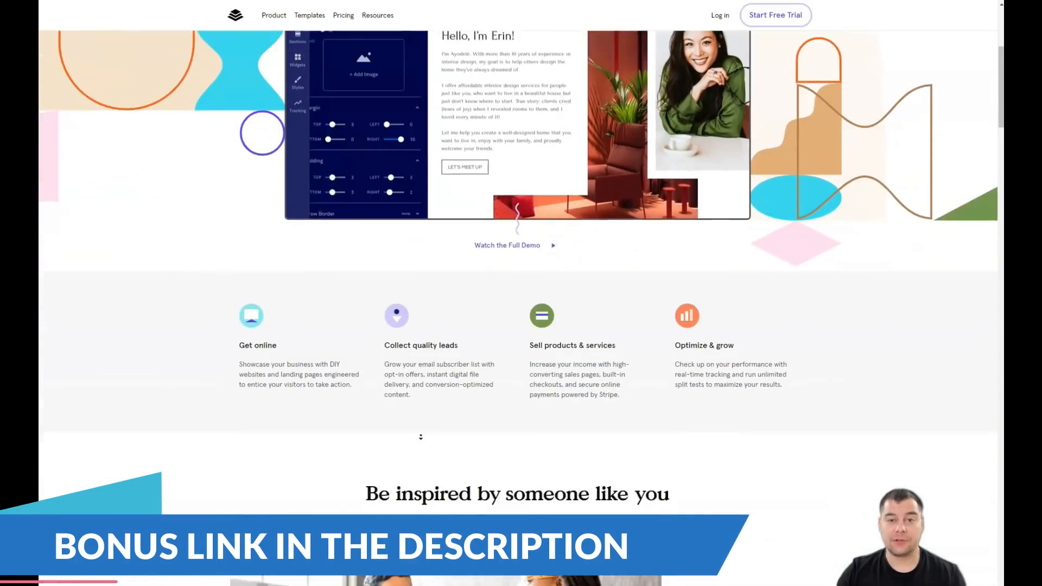
pyautogui.scroll(-3)
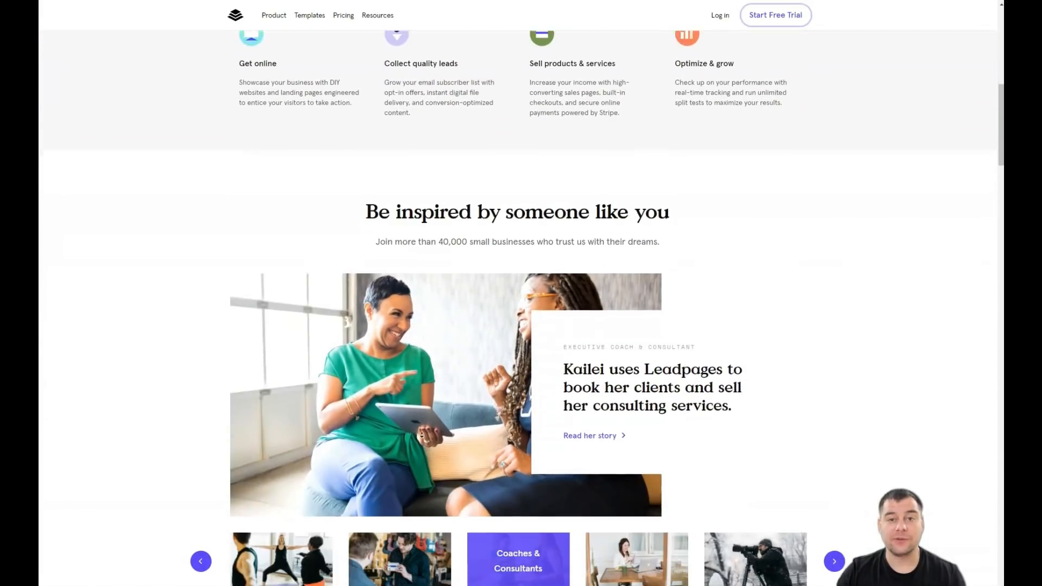
pyautogui.scroll(-3)
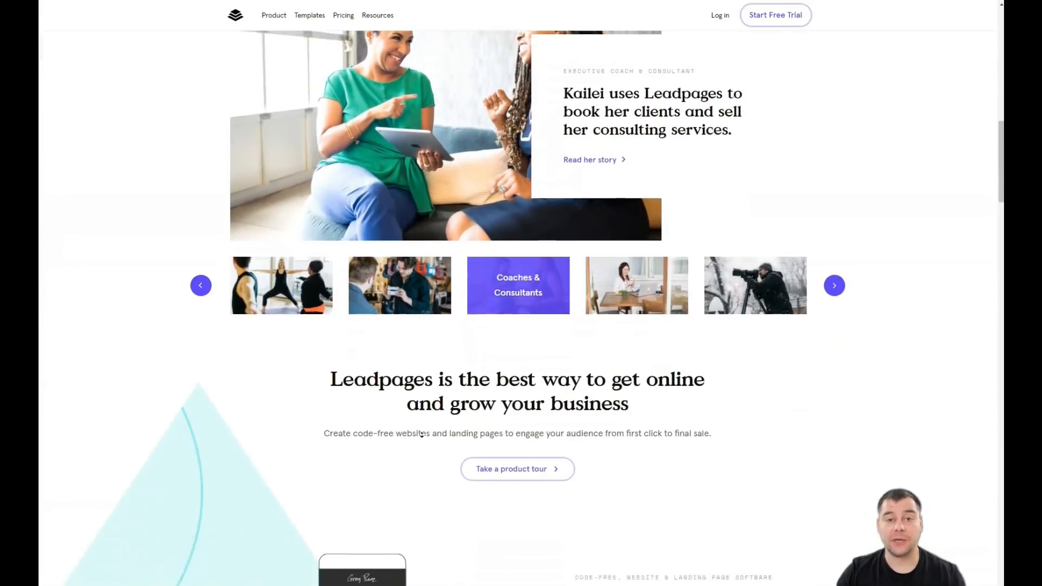
pyautogui.scroll(-3)
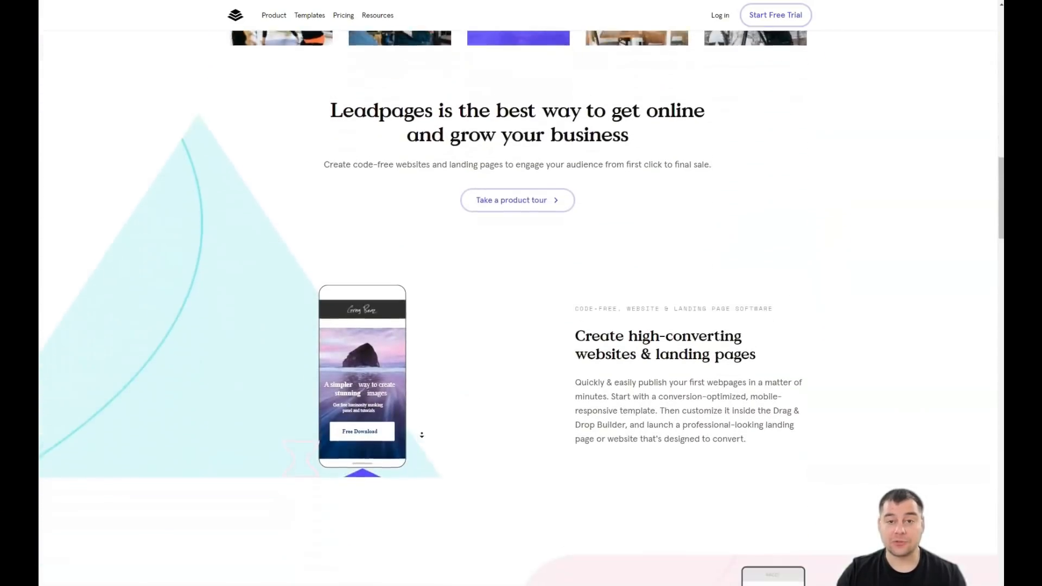
pyautogui.scroll(-3)
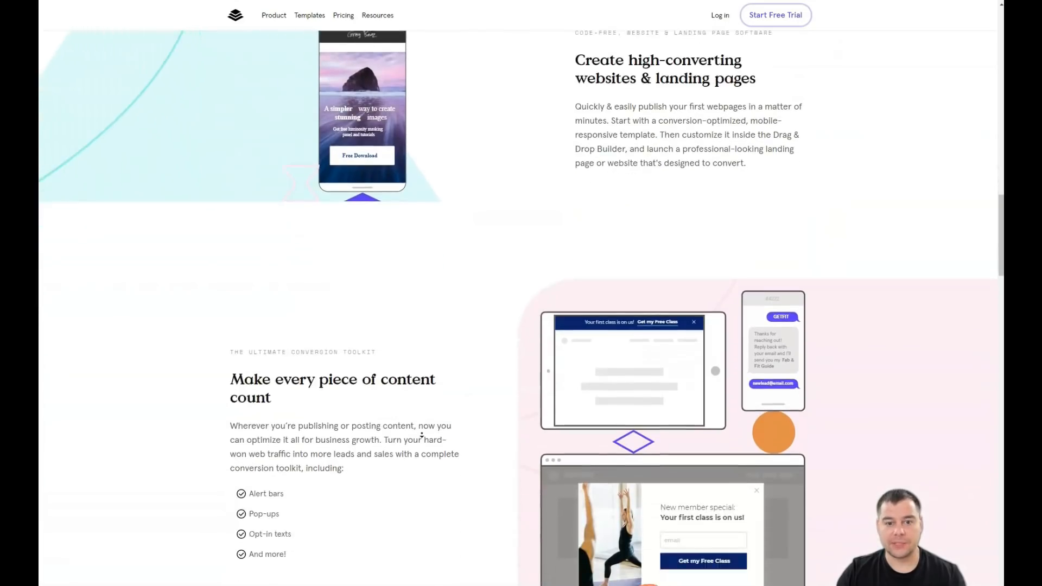
pyautogui.scroll(-3)
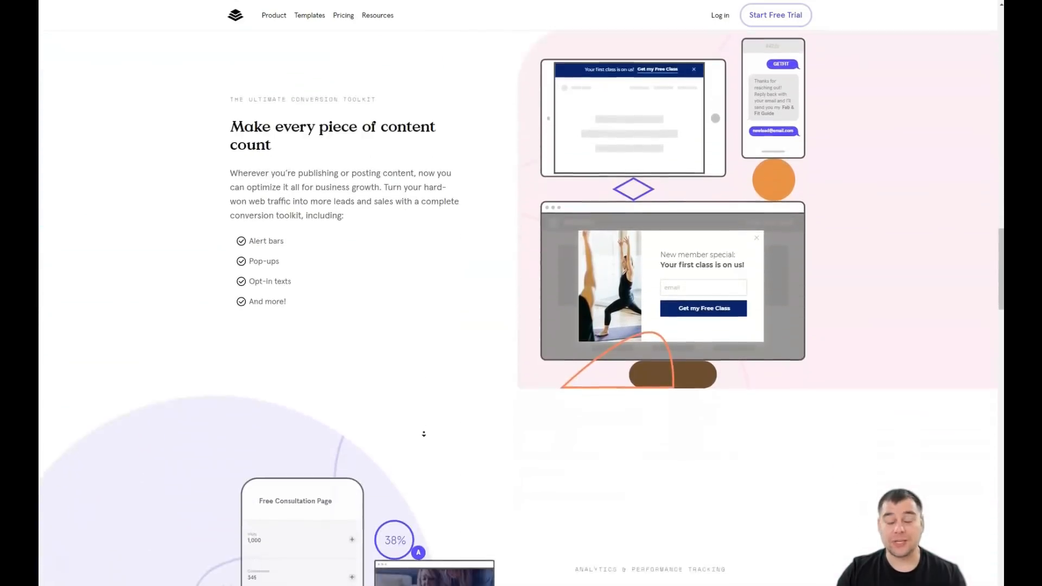
pyautogui.scroll(-3)
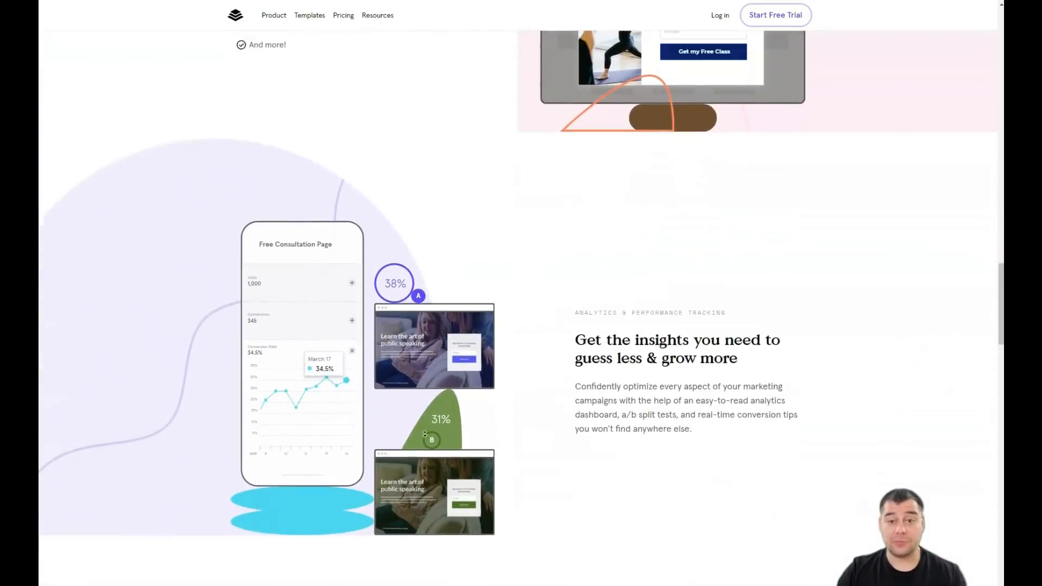
pyautogui.scroll(-3)
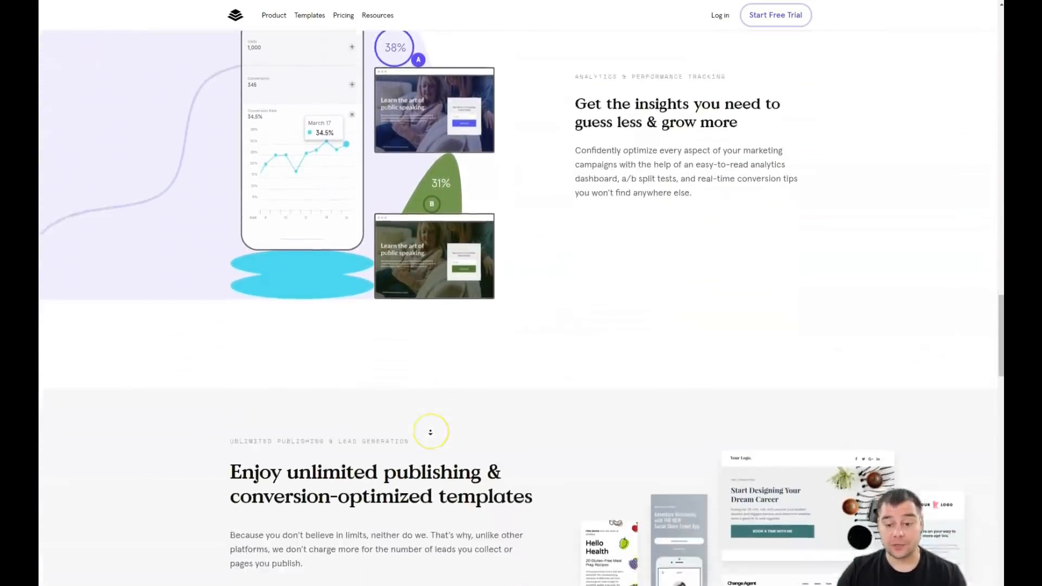
pyautogui.scroll(-3)
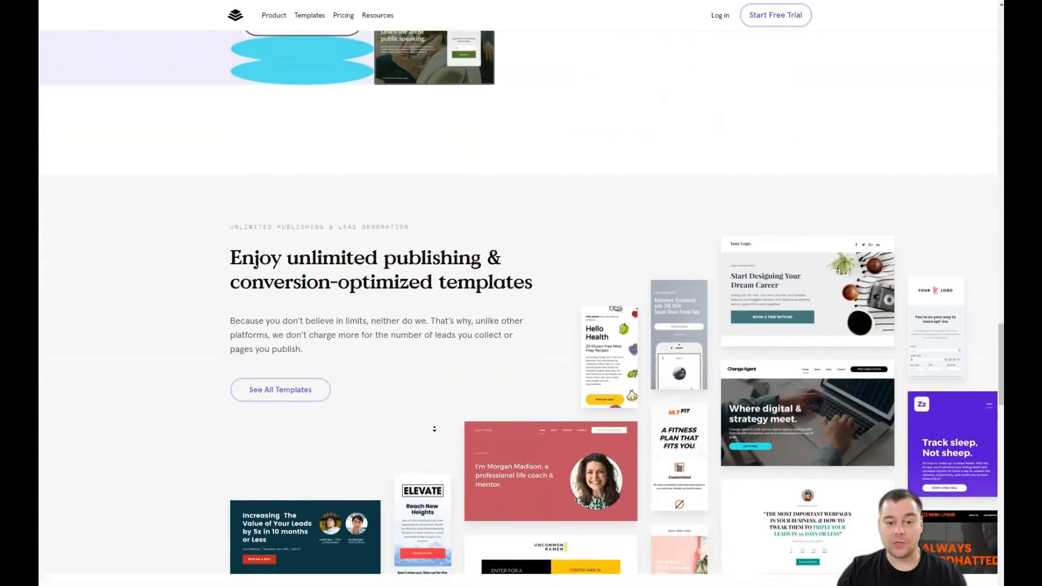
pyautogui.scroll(-3)
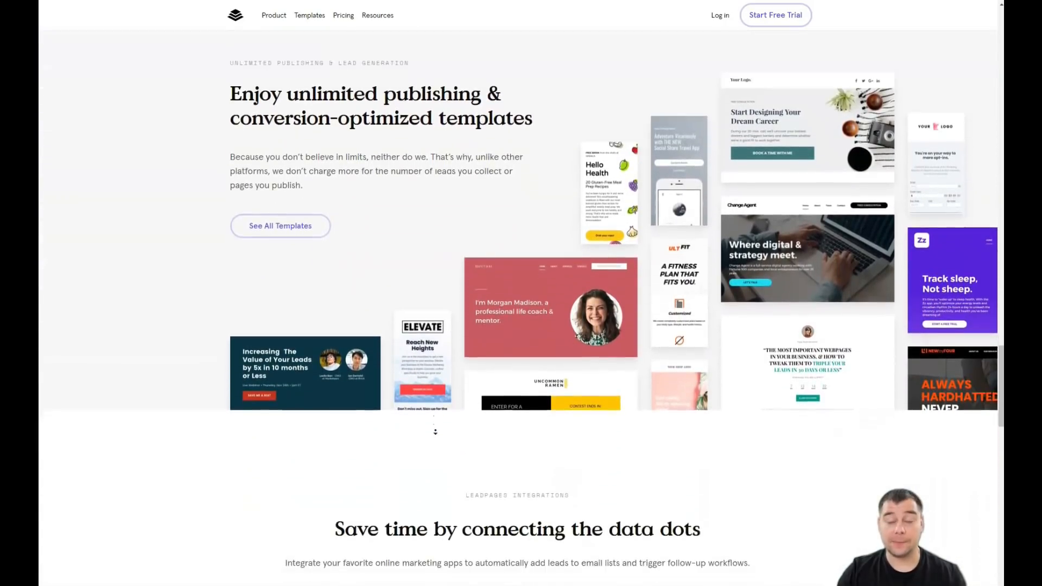
pyautogui.scroll(-3)
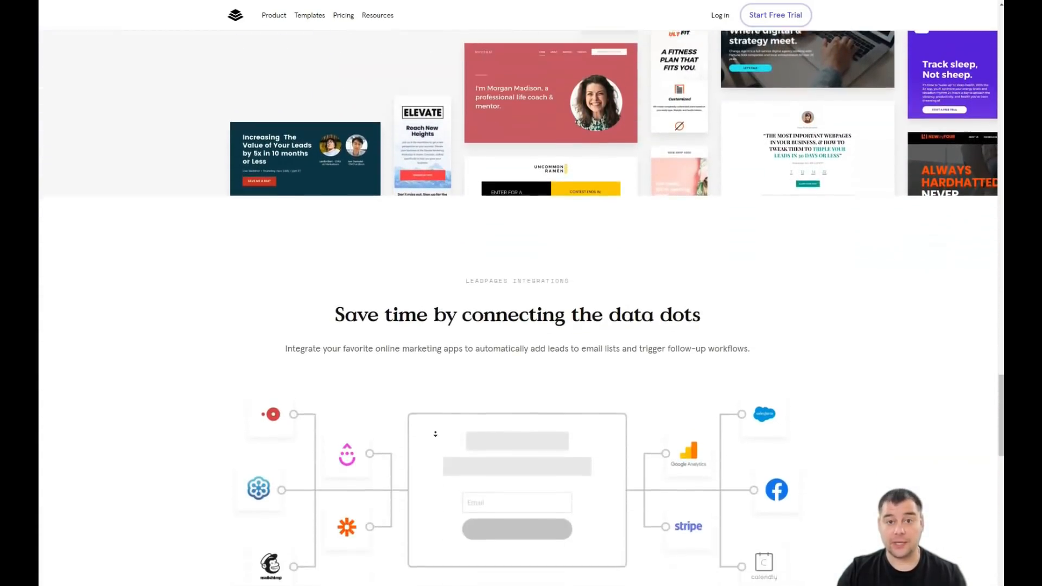
pyautogui.scroll(-3)
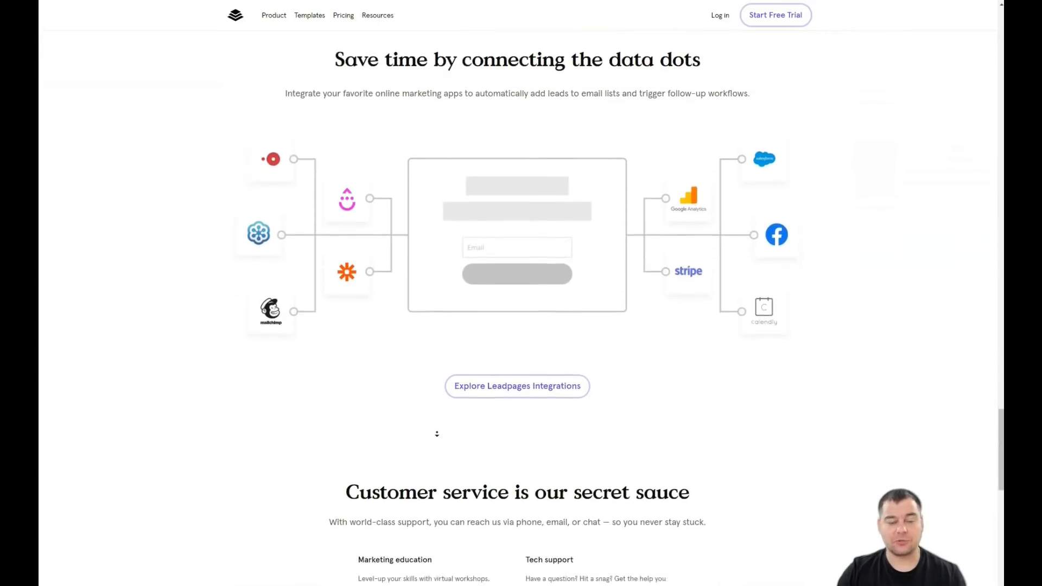
pyautogui.scroll(-3)
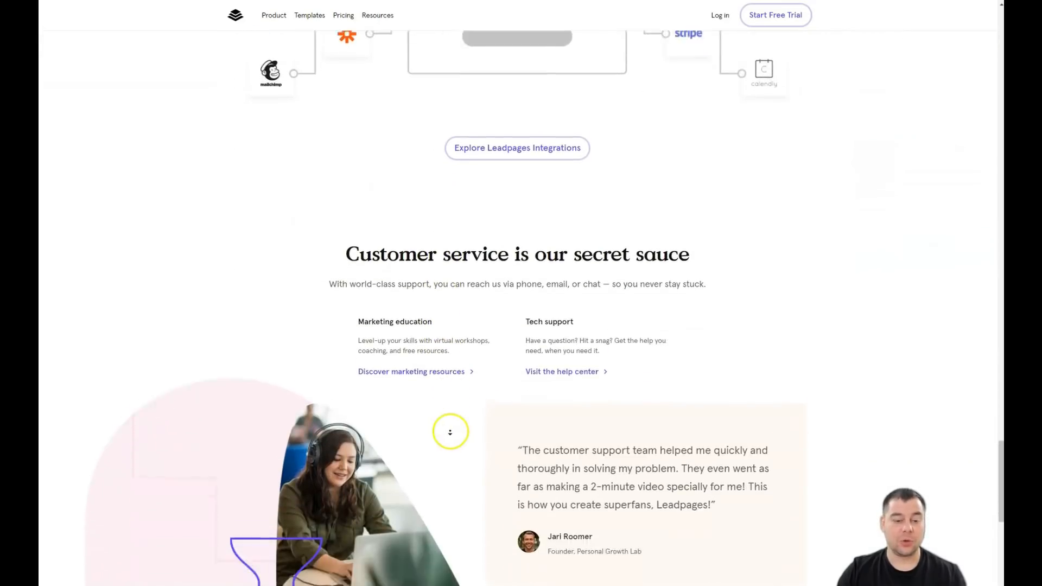
pyautogui.scroll(-3)
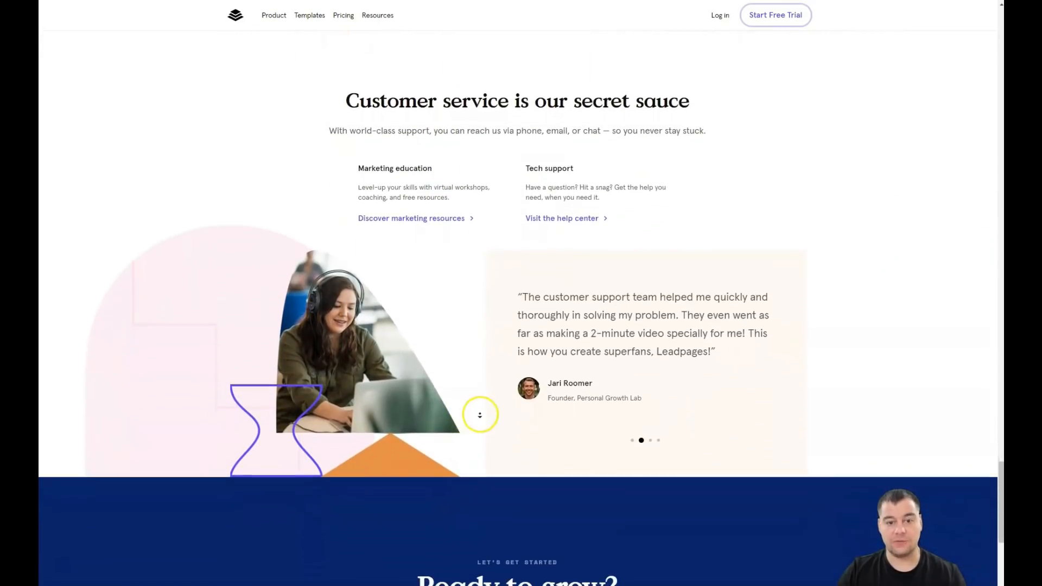
pyautogui.scroll(3)
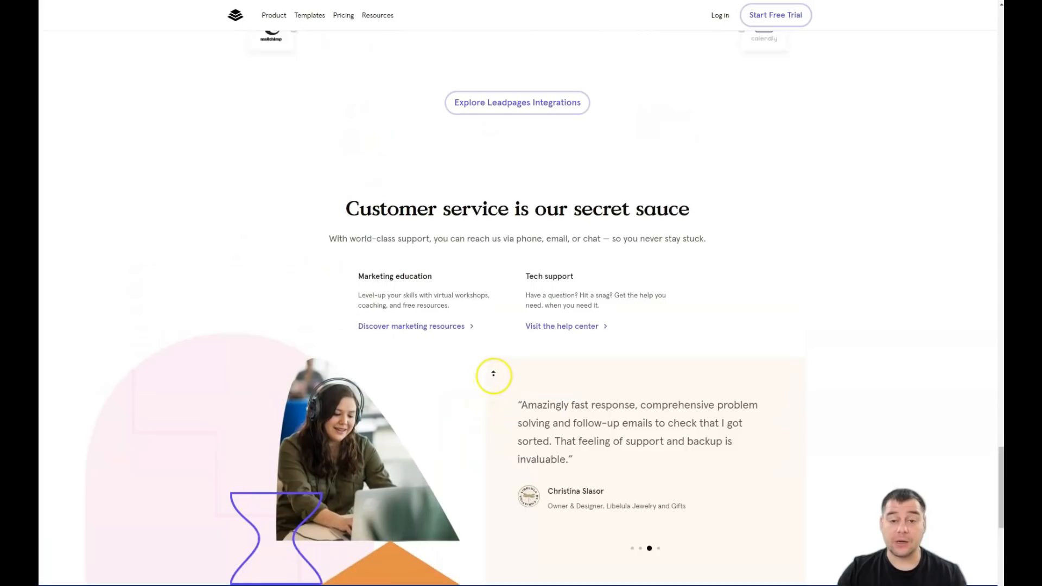
pyautogui.scroll(3)
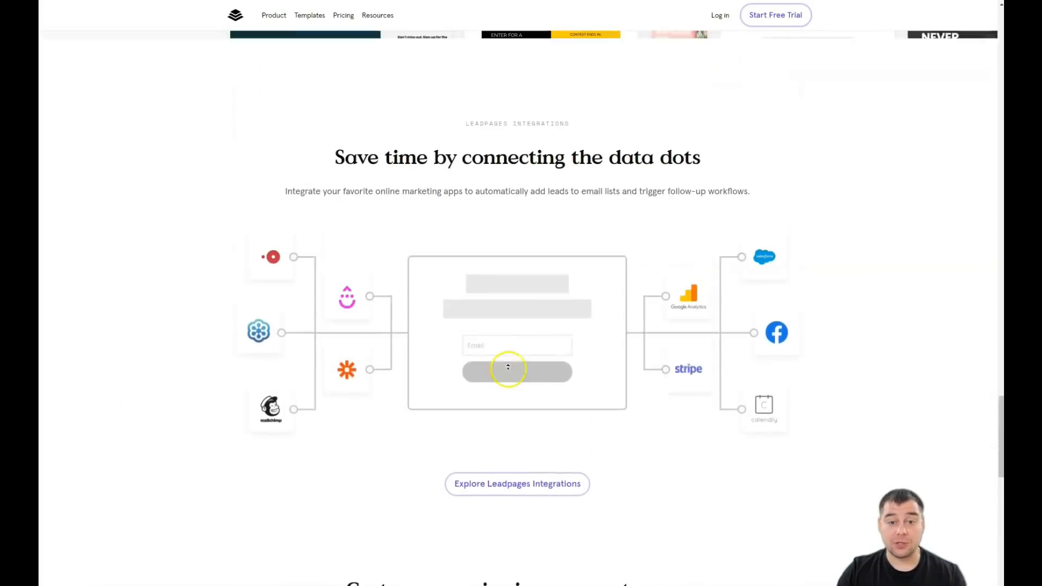
pyautogui.scroll(3)
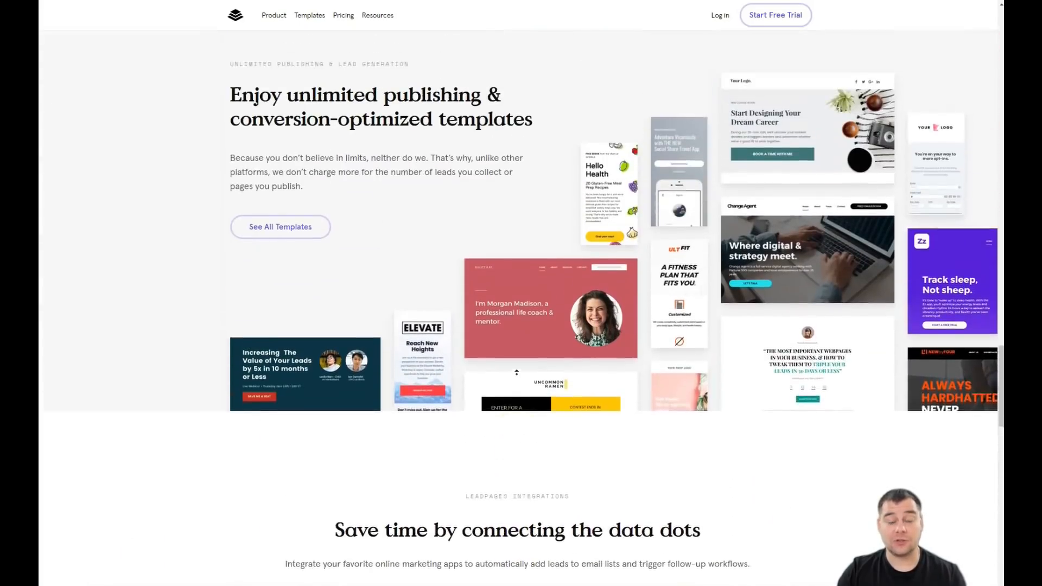
pyautogui.scroll(3)
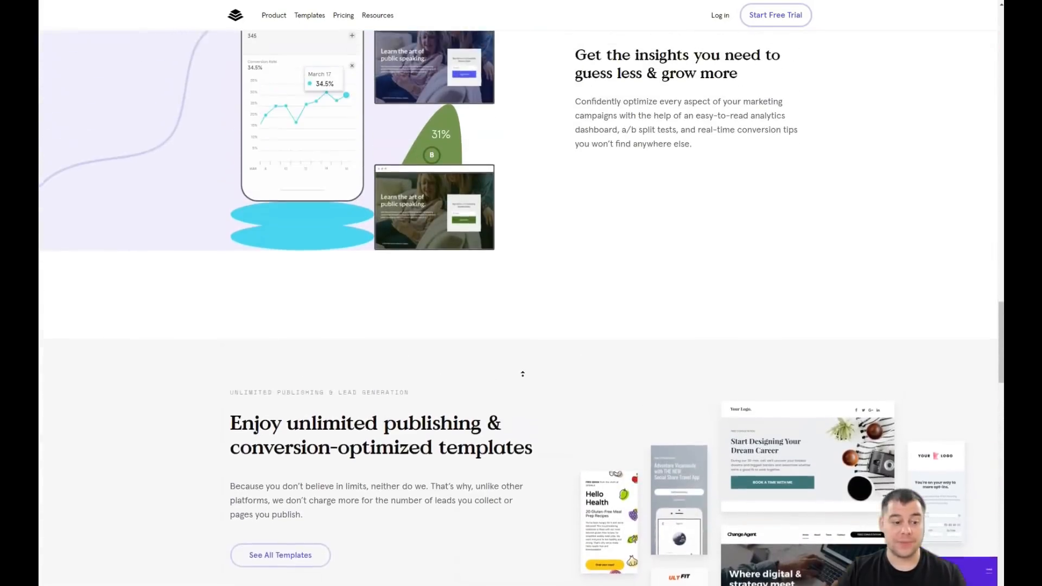
pyautogui.scroll(3)
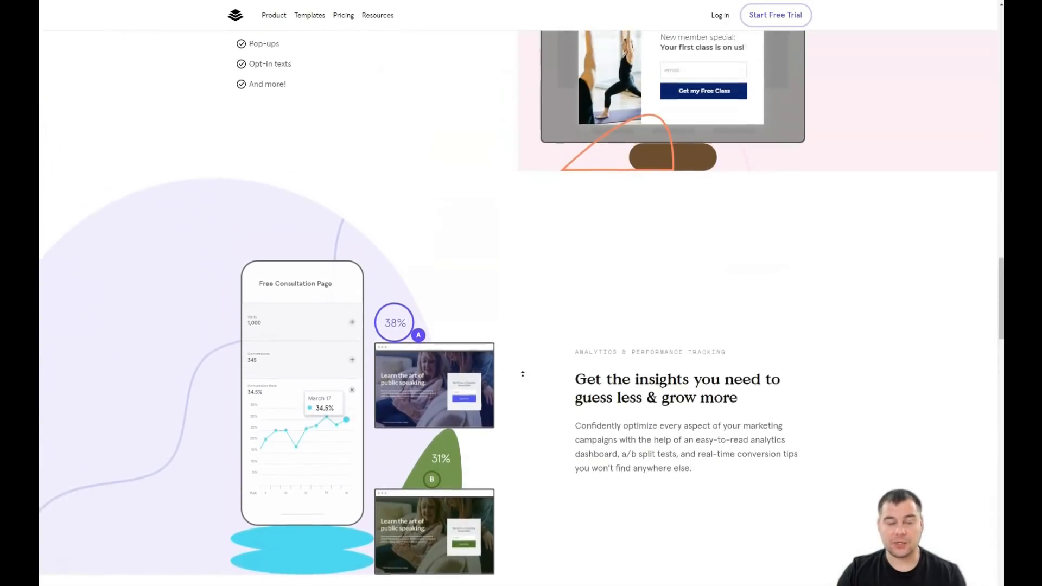
pyautogui.scroll(3)
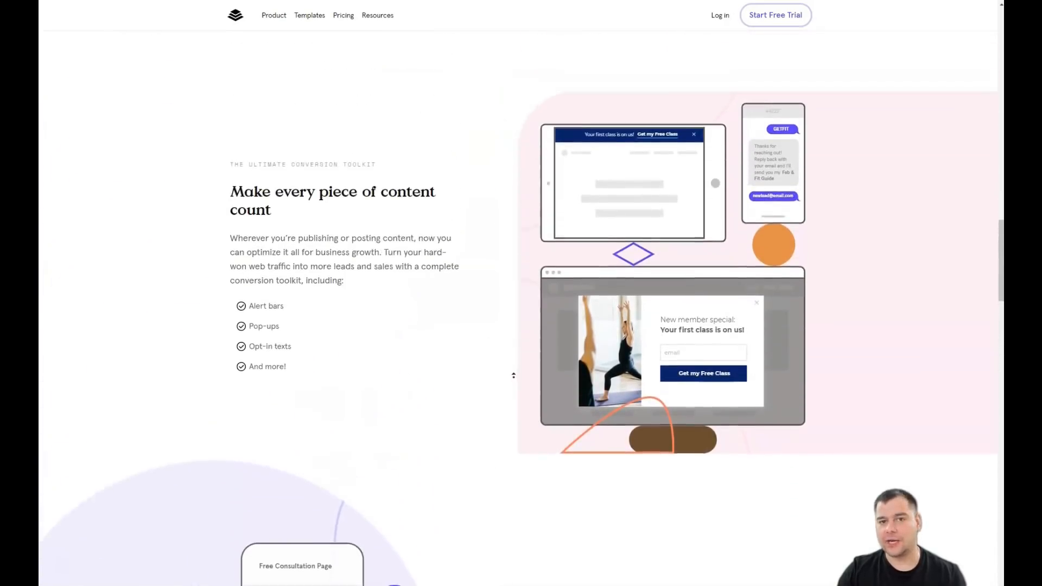
pyautogui.scroll(3)
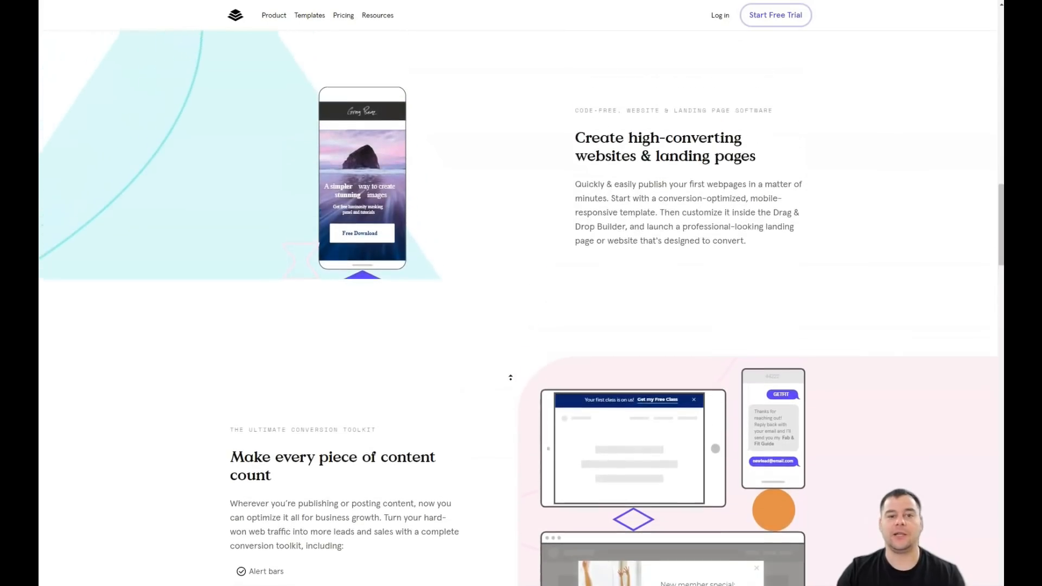
pyautogui.scroll(3)
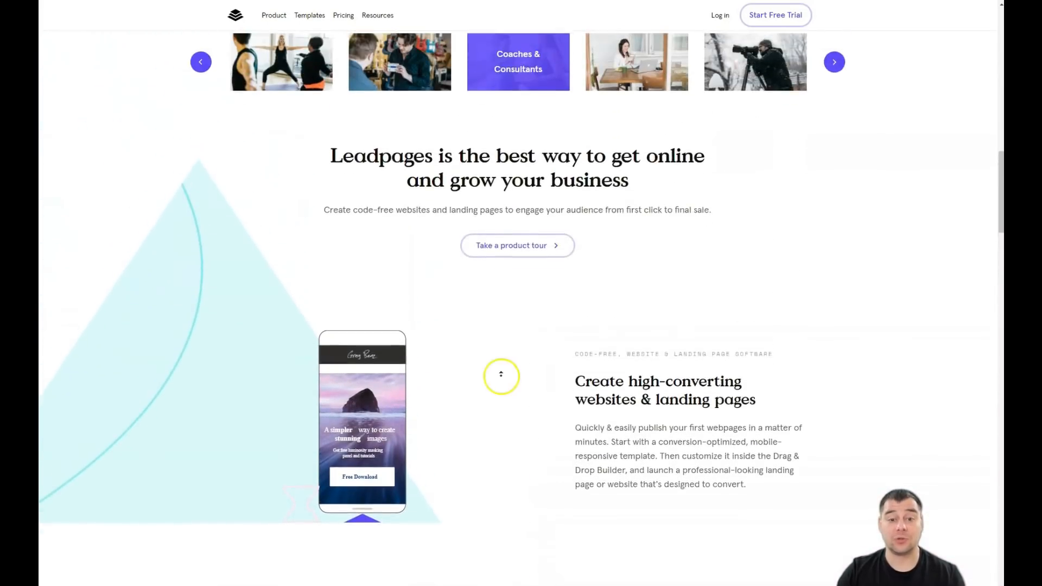
pyautogui.scroll(3)
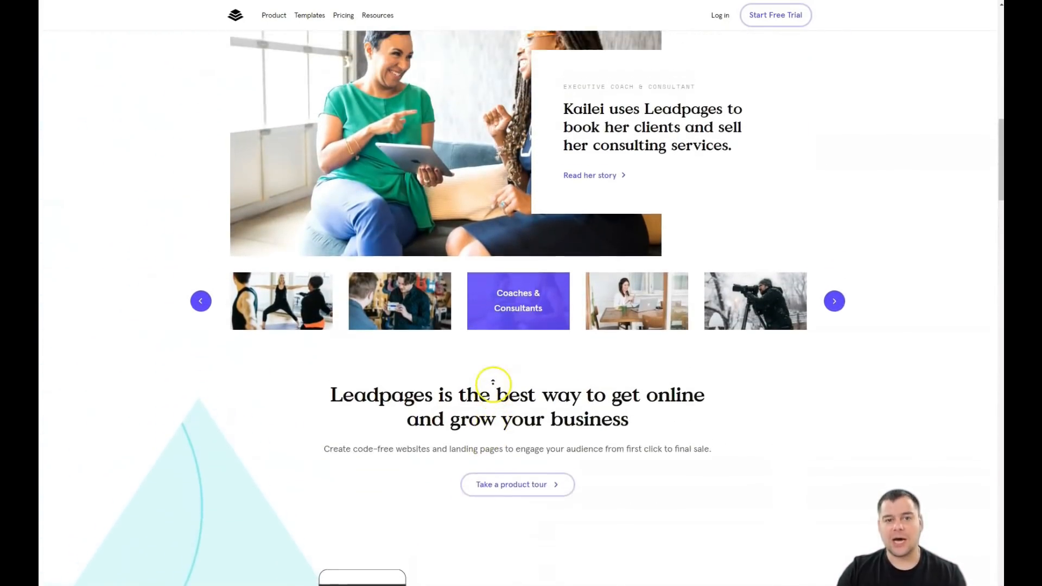
pyautogui.scroll(3)
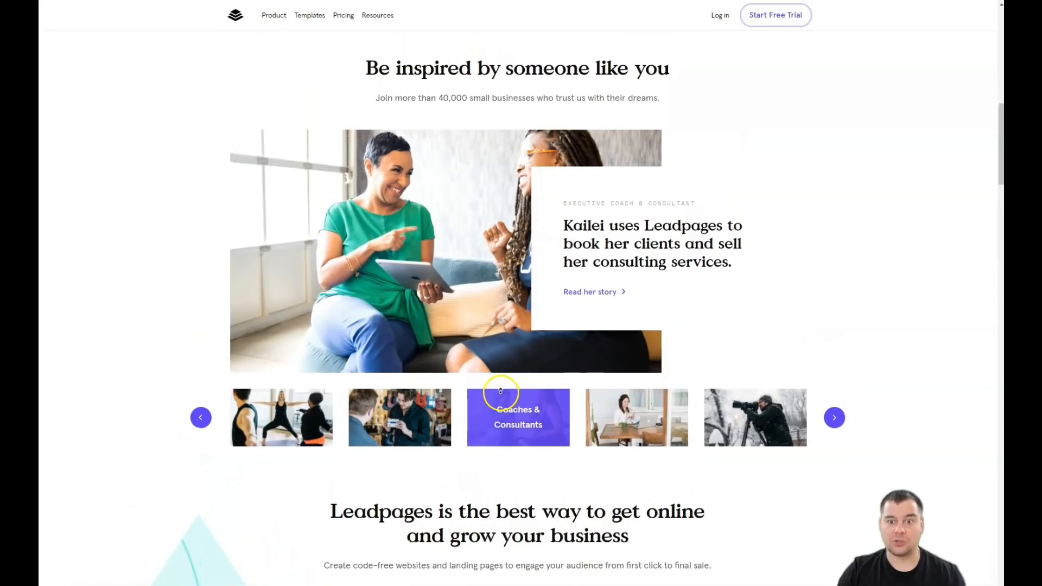
pyautogui.scroll(-3)
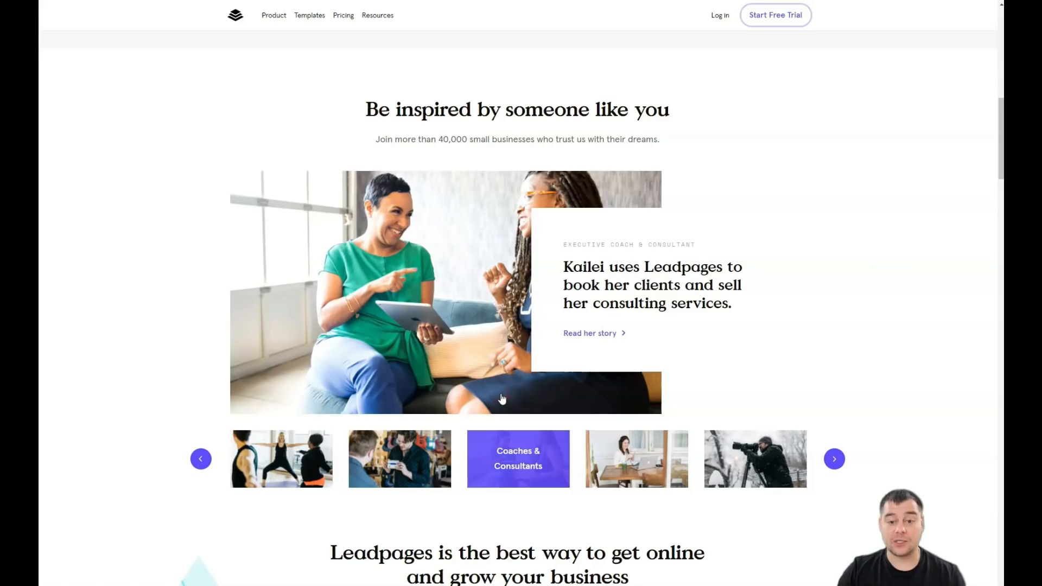
pyautogui.moveTo(689, 376)
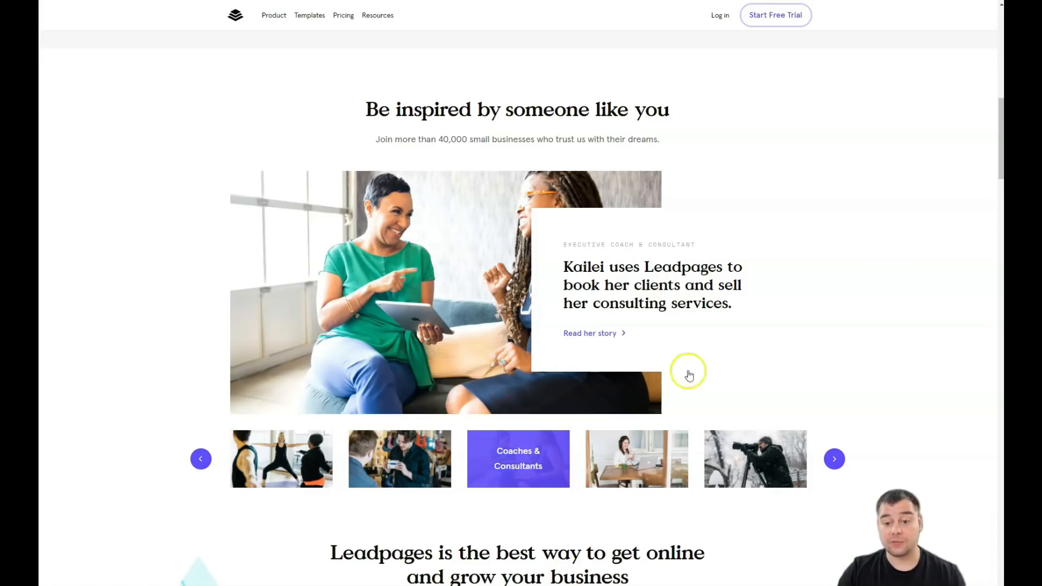
pyautogui.moveTo(831, 364)
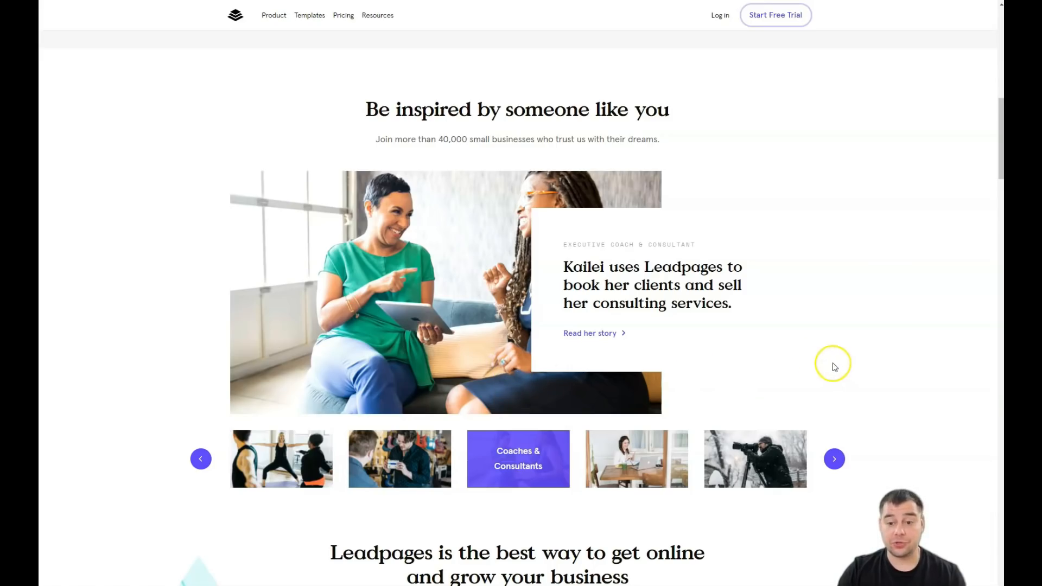
pyautogui.moveTo(829, 346)
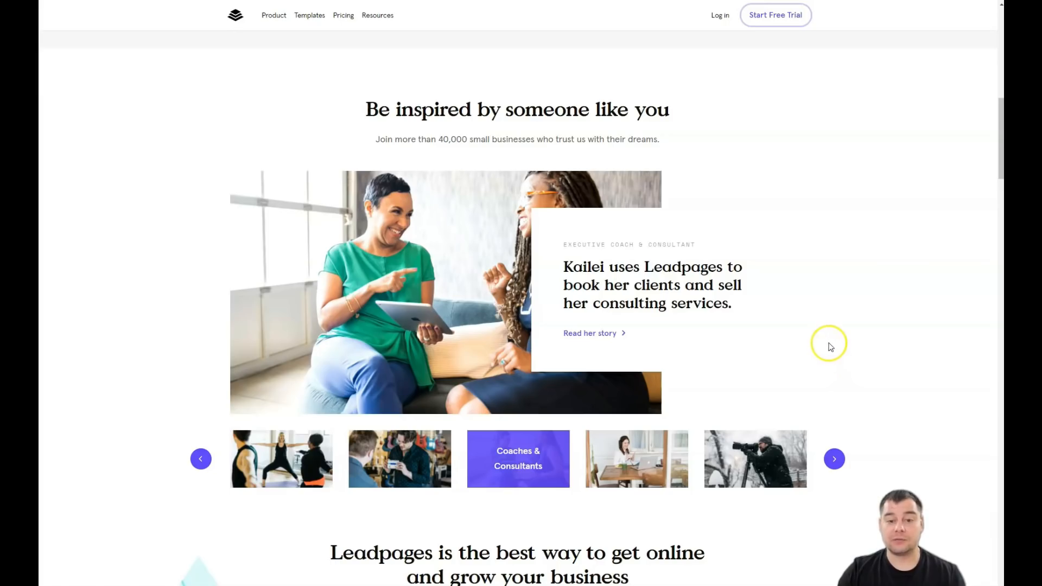
pyautogui.moveTo(835, 344)
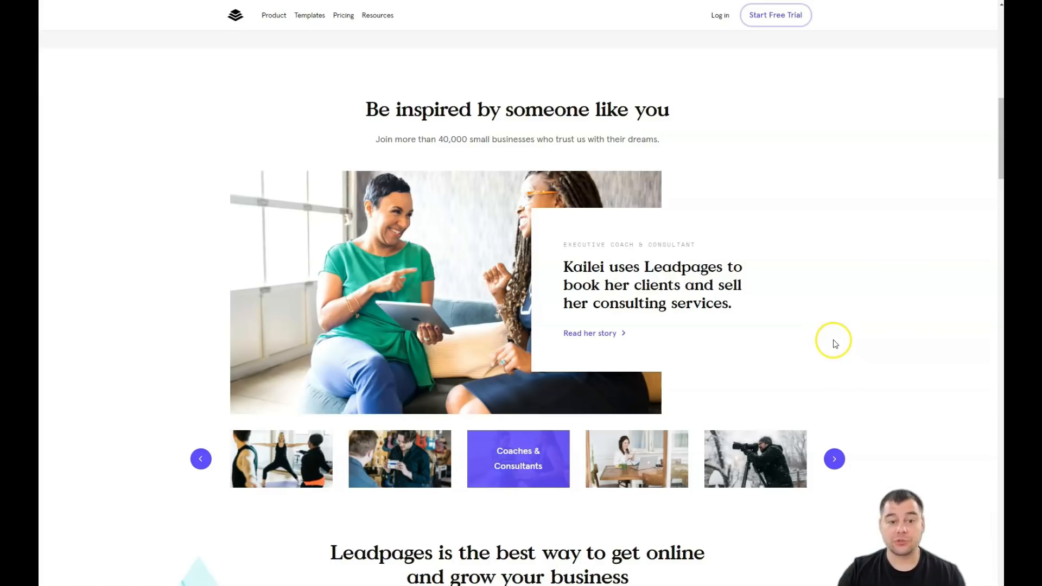
pyautogui.moveTo(832, 343)
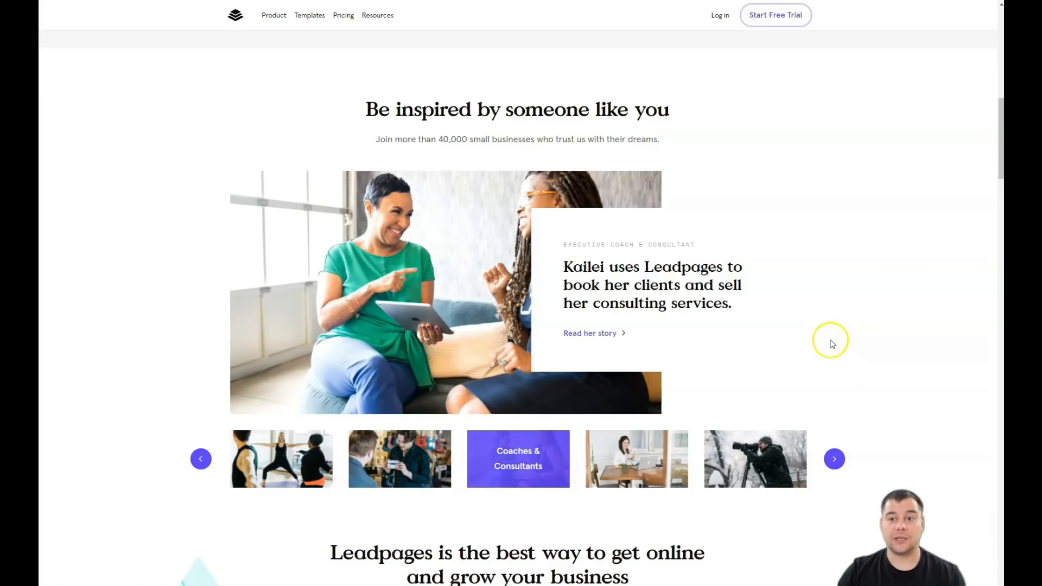
pyautogui.moveTo(804, 112)
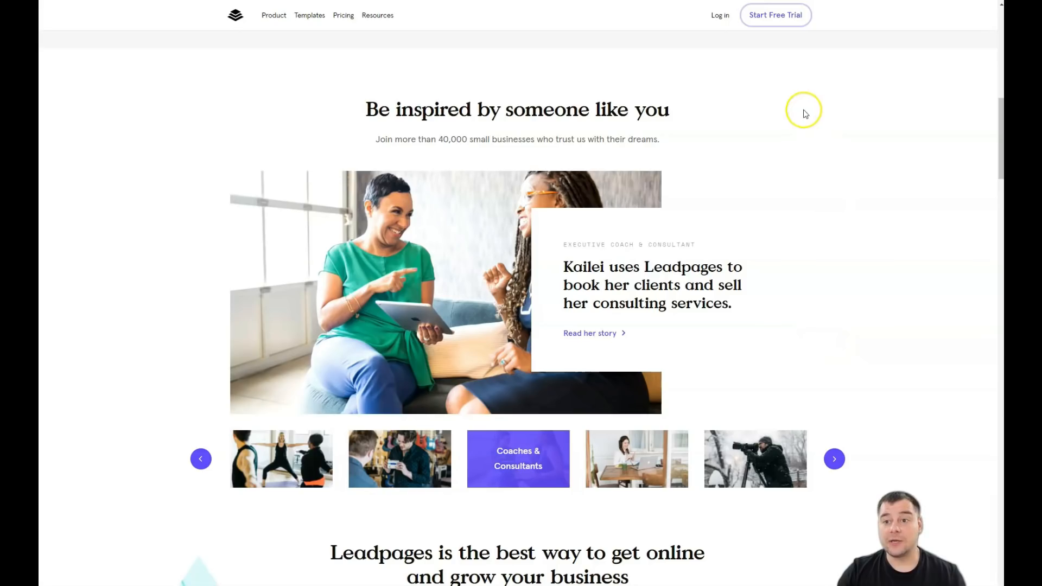
pyautogui.moveTo(812, 210)
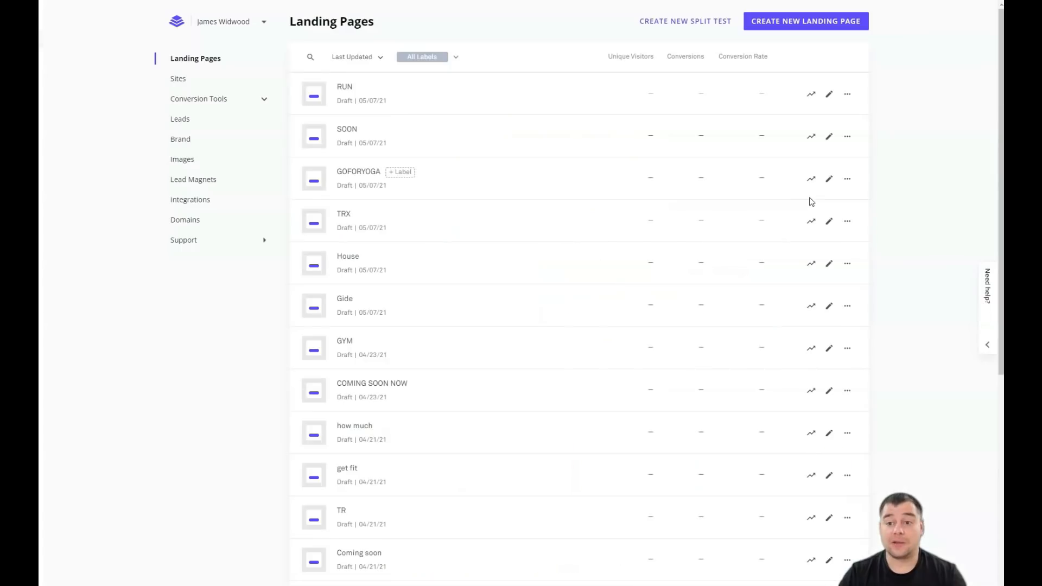
pyautogui.moveTo(471, 20)
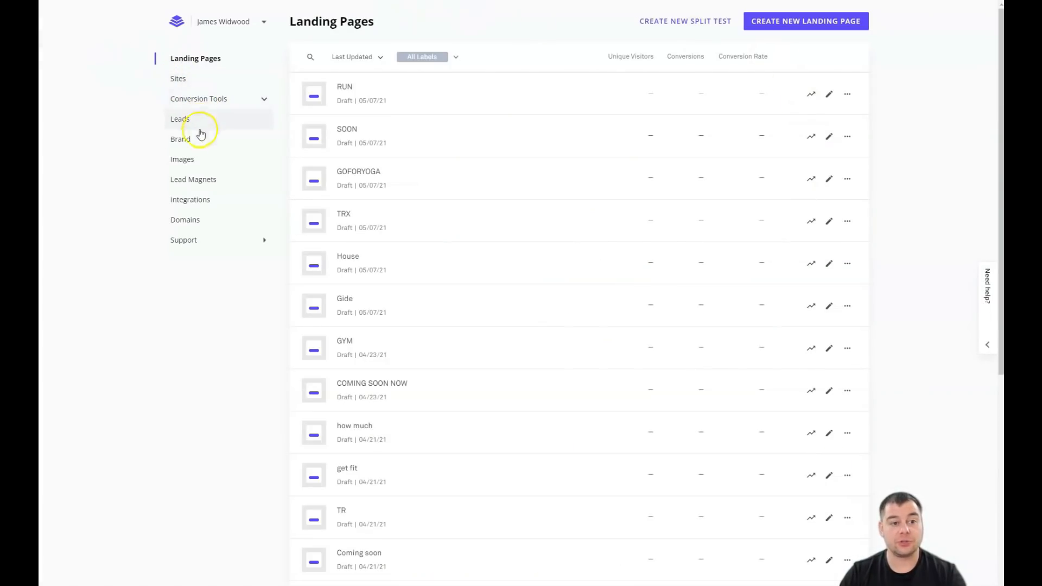
pyautogui.moveTo(190, 199)
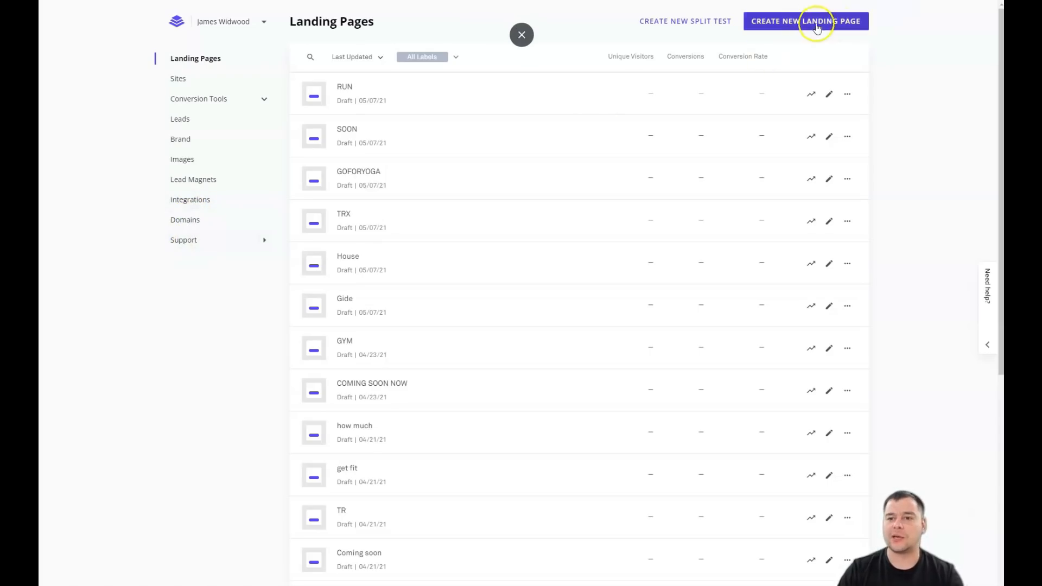
# Create a new landing page and scroll down through the Landing Page Templates gallery
pyautogui.click(806, 21)
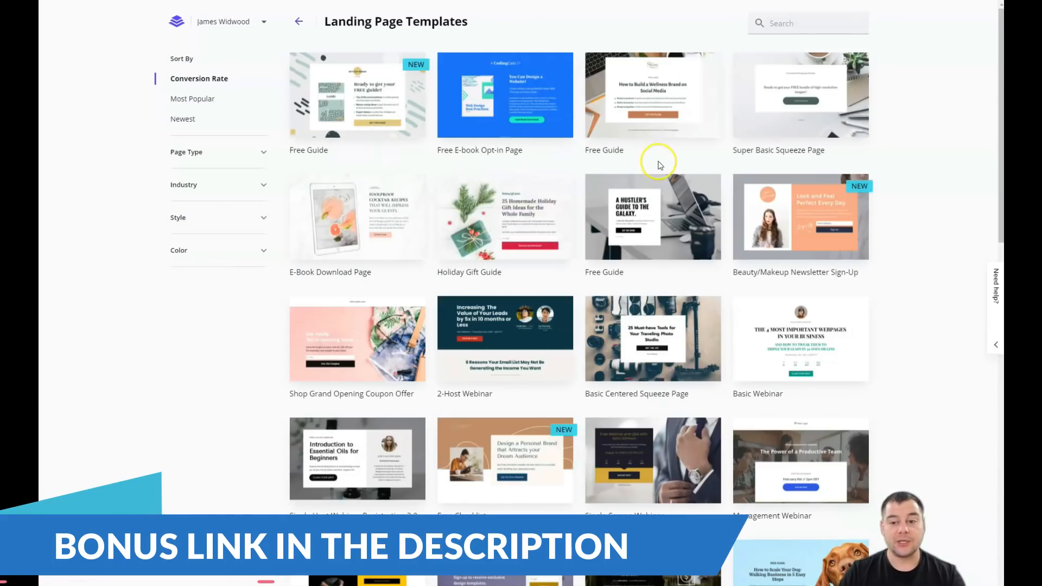
pyautogui.scroll(-3)
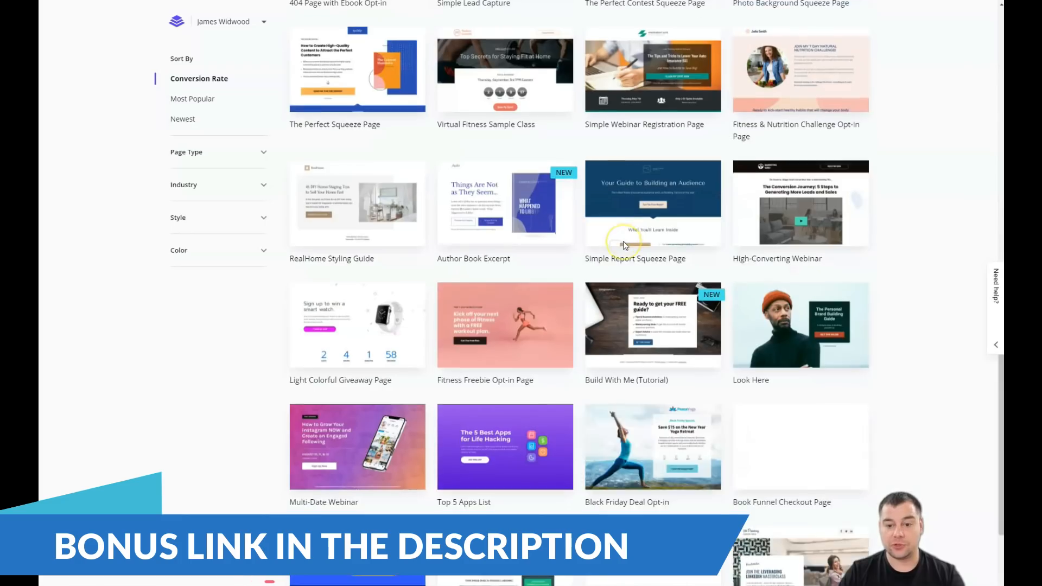
pyautogui.scroll(-3)
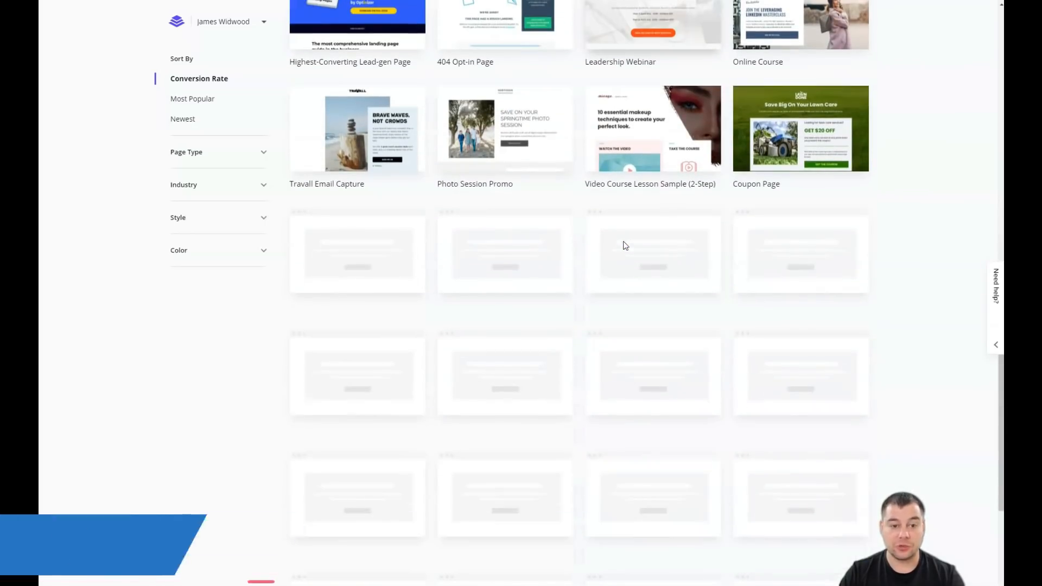
pyautogui.scroll(-3)
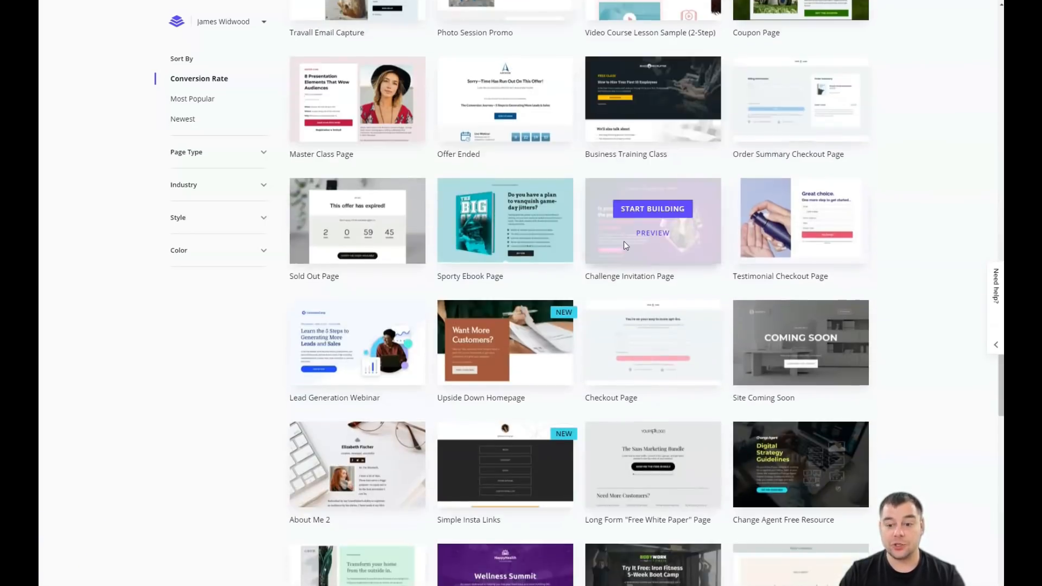
pyautogui.scroll(-3)
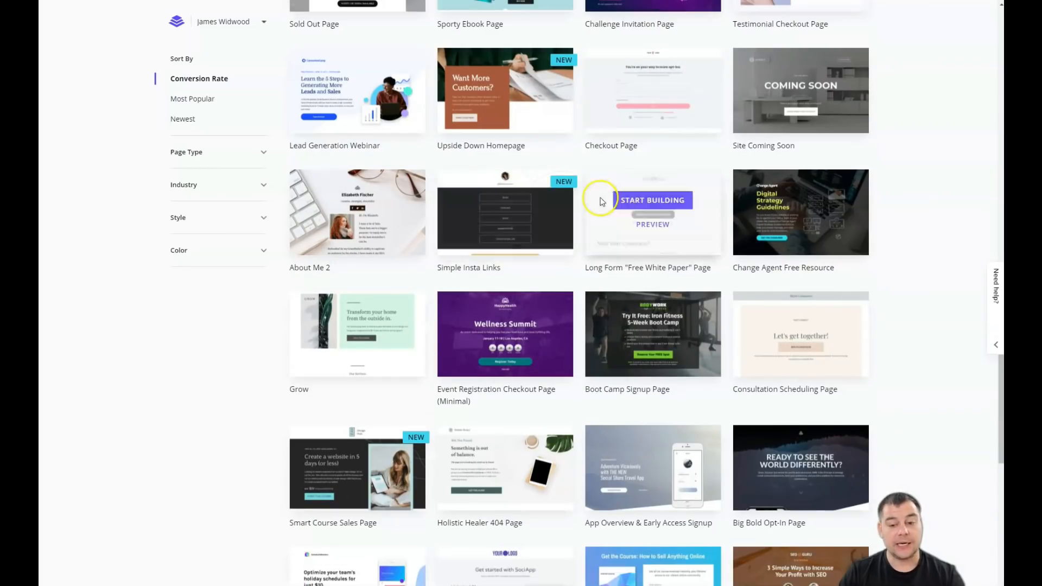
pyautogui.scroll(-3)
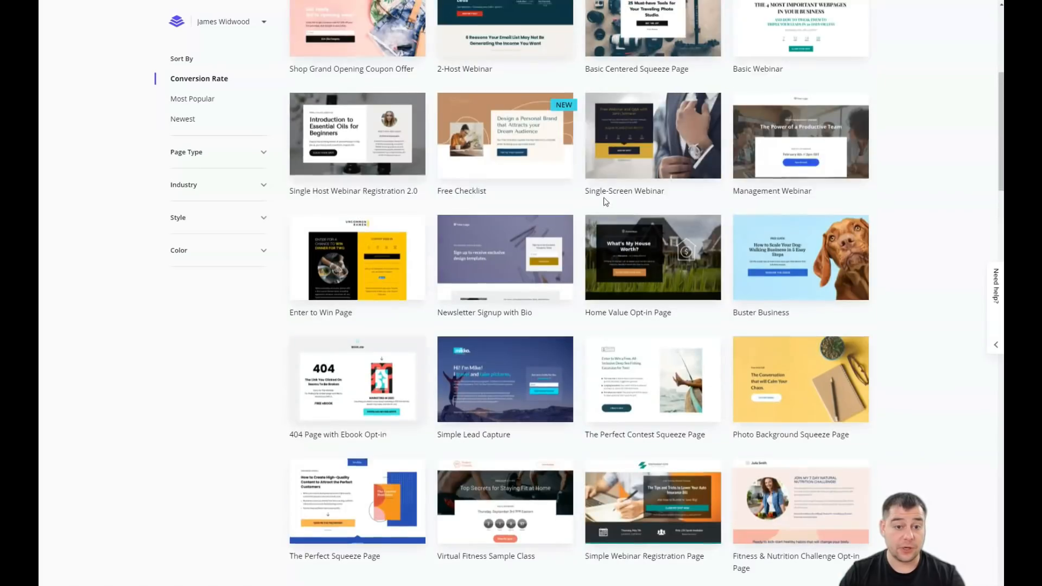
# Expand and collapse the Page Type and Industry filters, then scroll toward Site Coming Soon
pyautogui.click(263, 151)
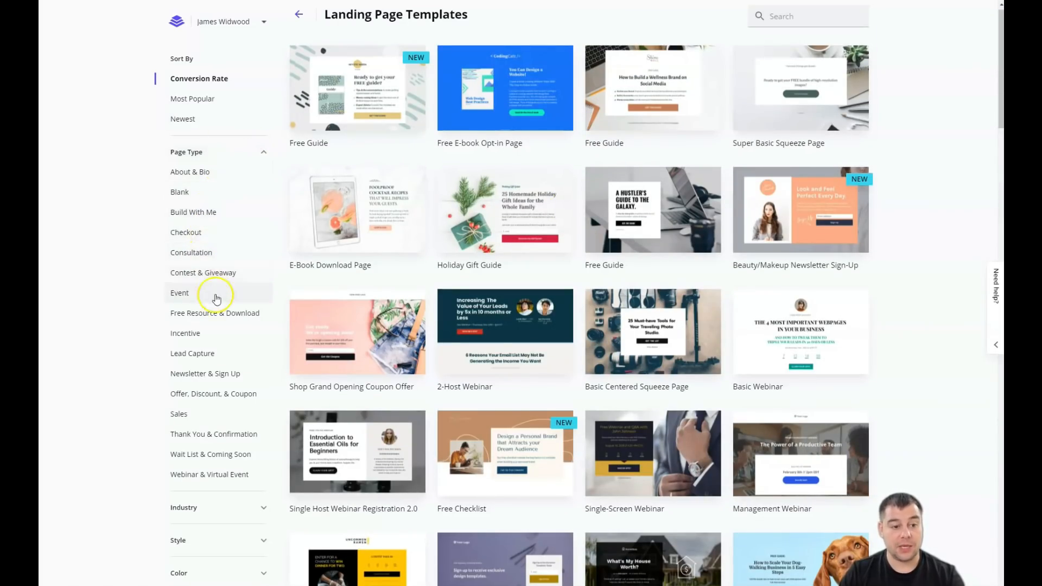
pyautogui.moveTo(262, 202)
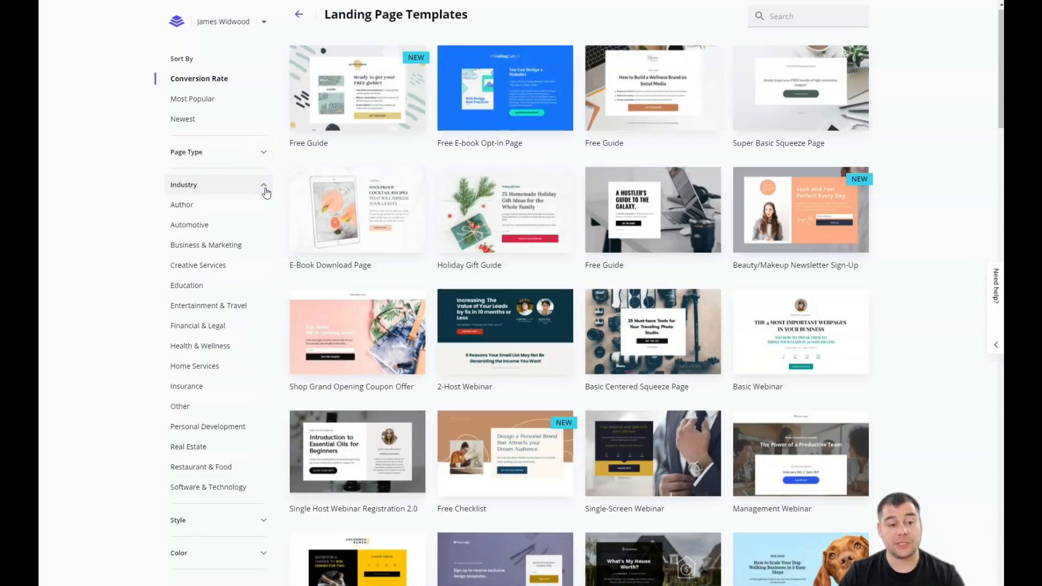
pyautogui.moveTo(185, 346)
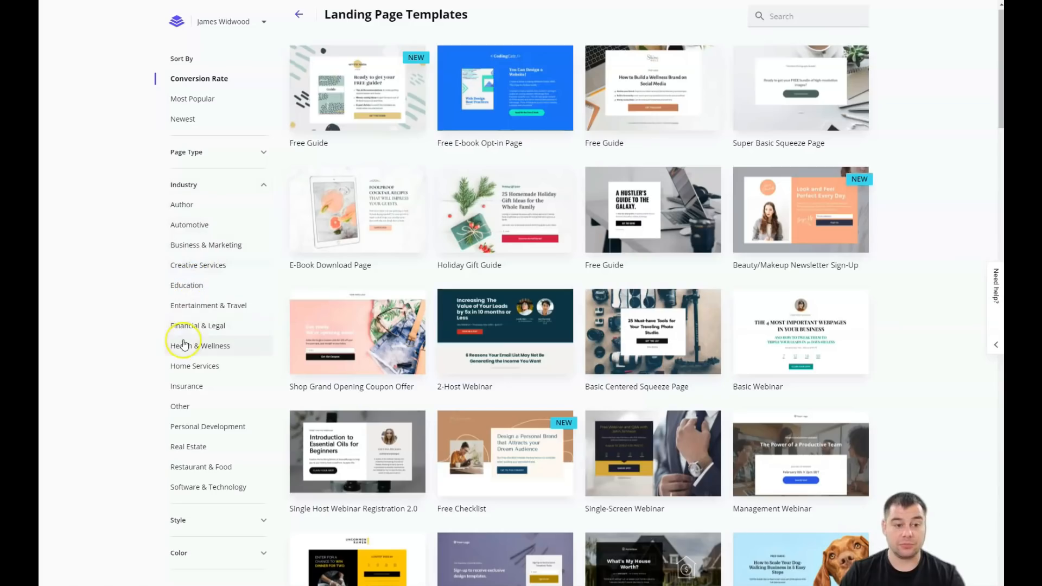
pyautogui.moveTo(198, 353)
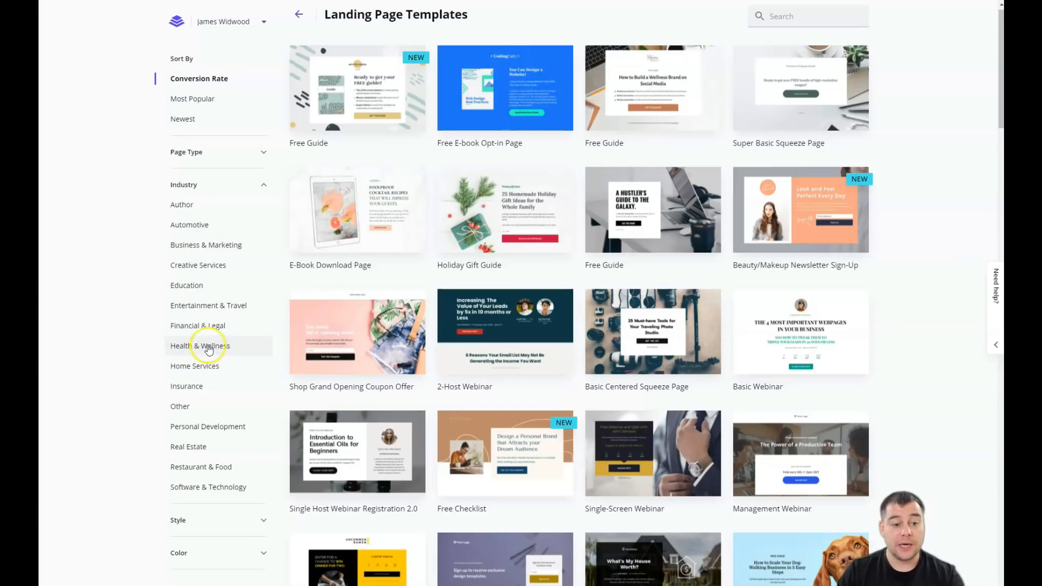
pyautogui.click(264, 184)
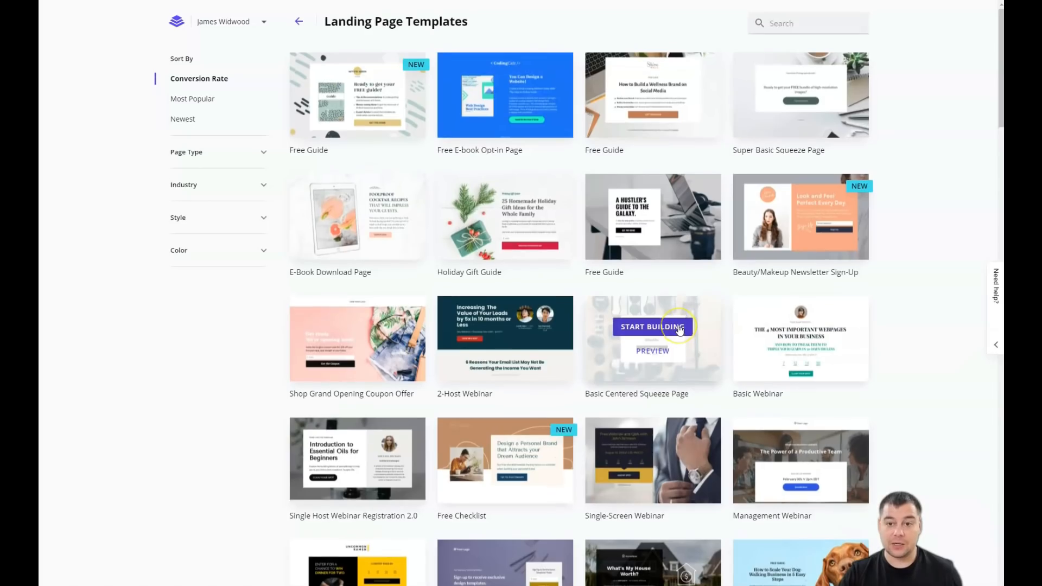
pyautogui.scroll(-3)
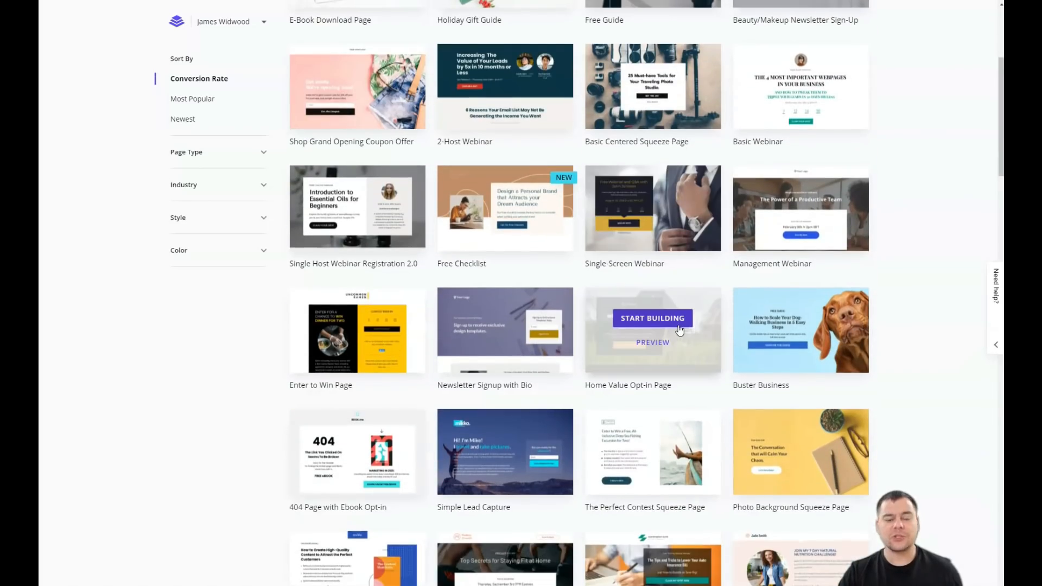
pyautogui.scroll(-3)
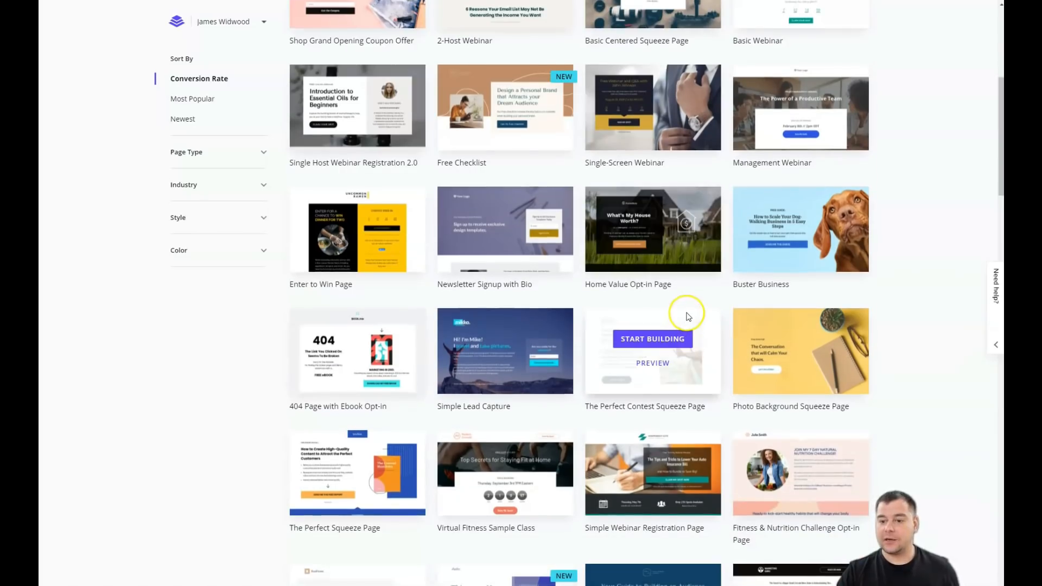
pyautogui.scroll(-3)
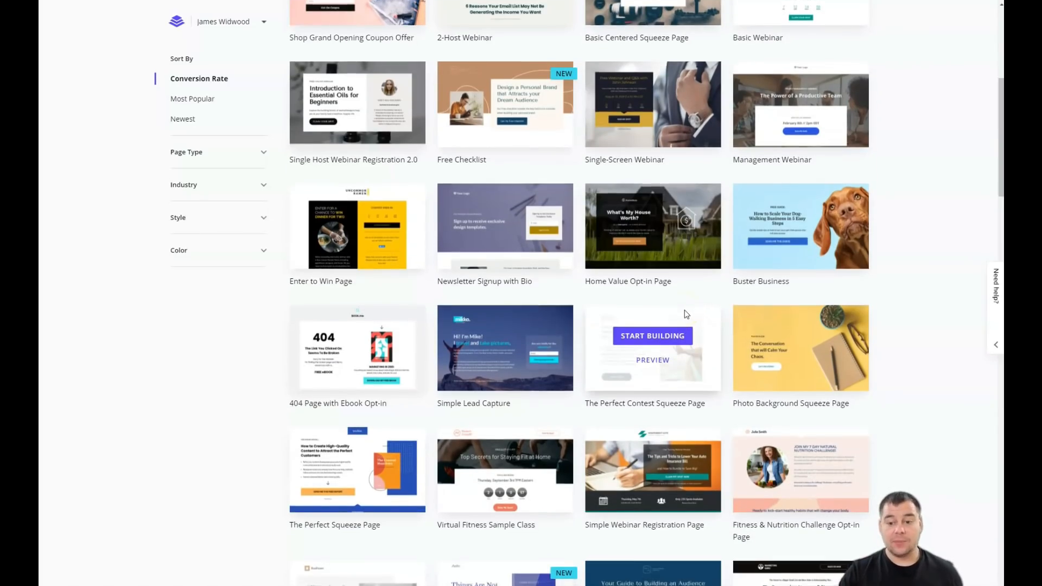
pyautogui.scroll(-3)
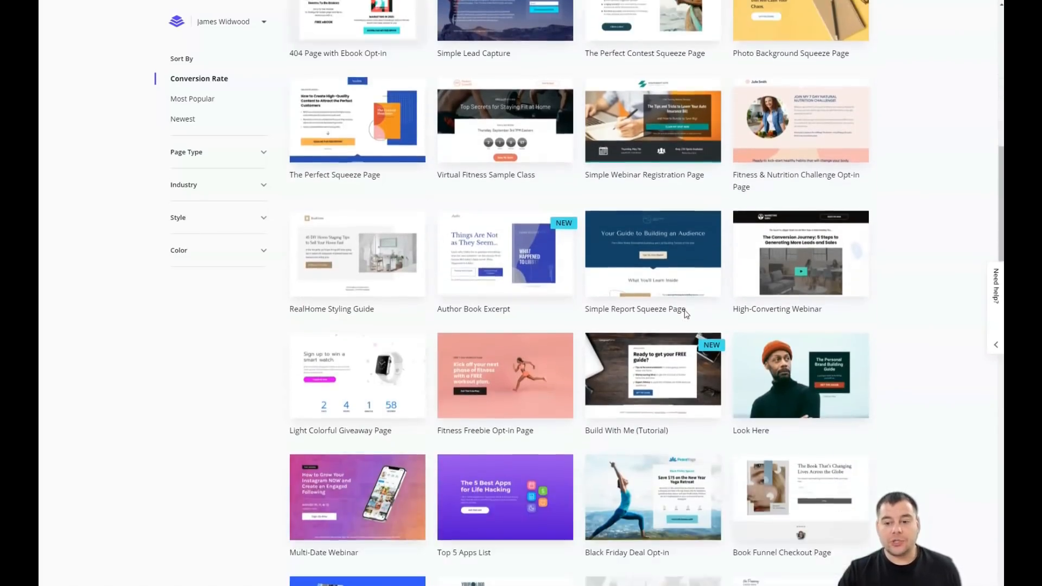
pyautogui.scroll(-3)
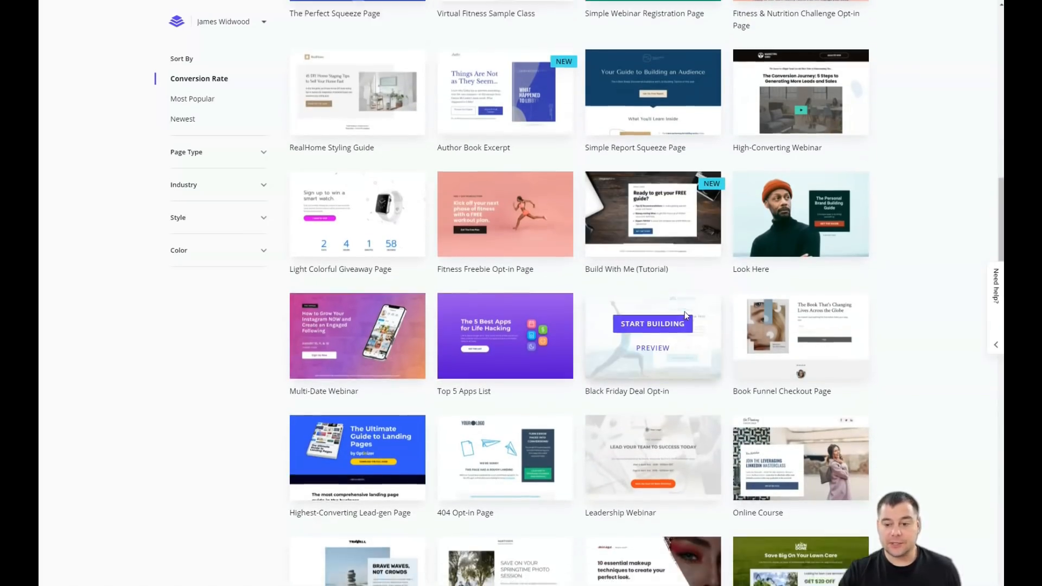
pyautogui.scroll(-3)
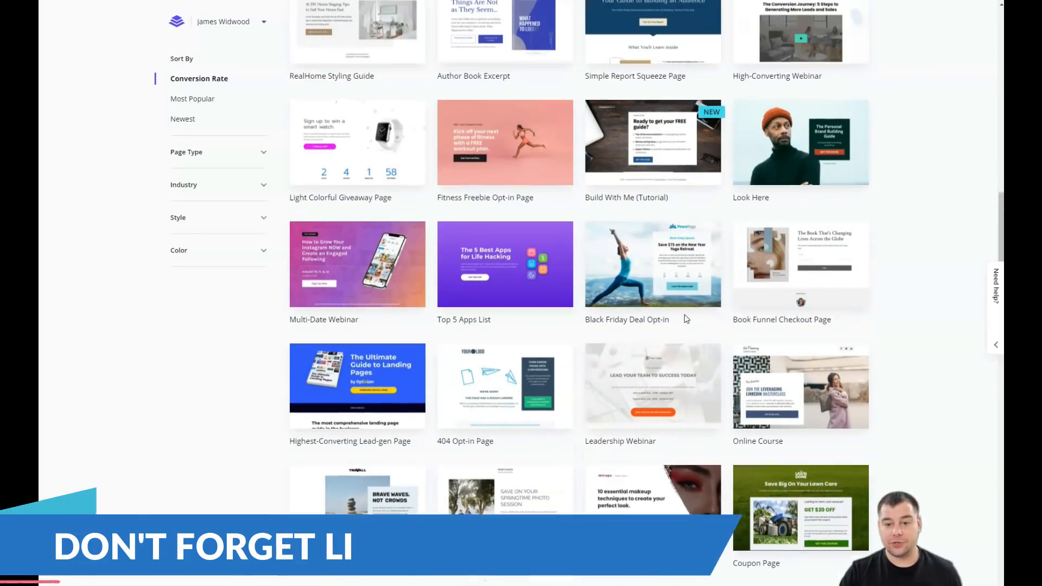
pyautogui.scroll(3)
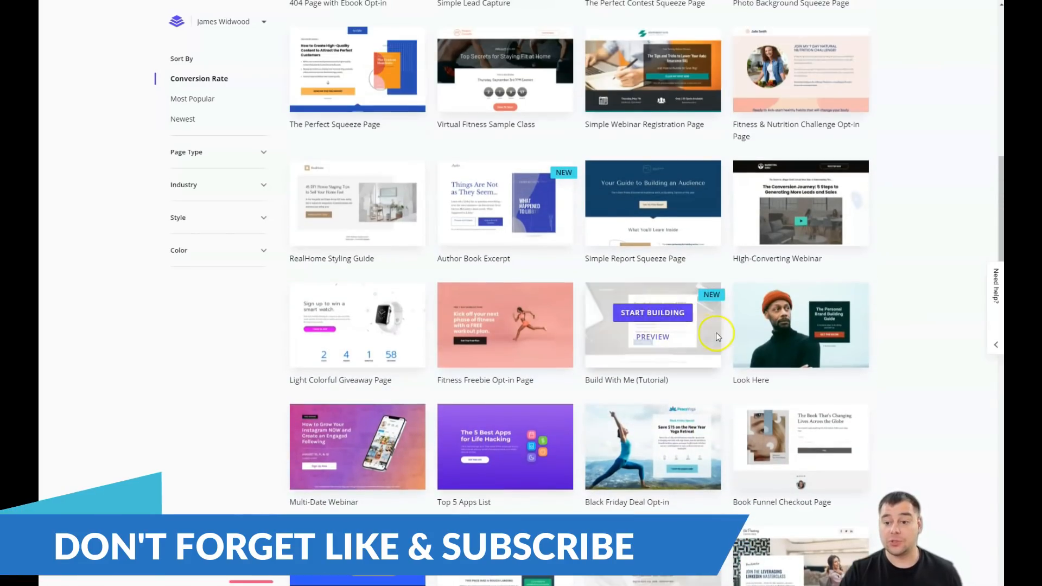
pyautogui.scroll(3)
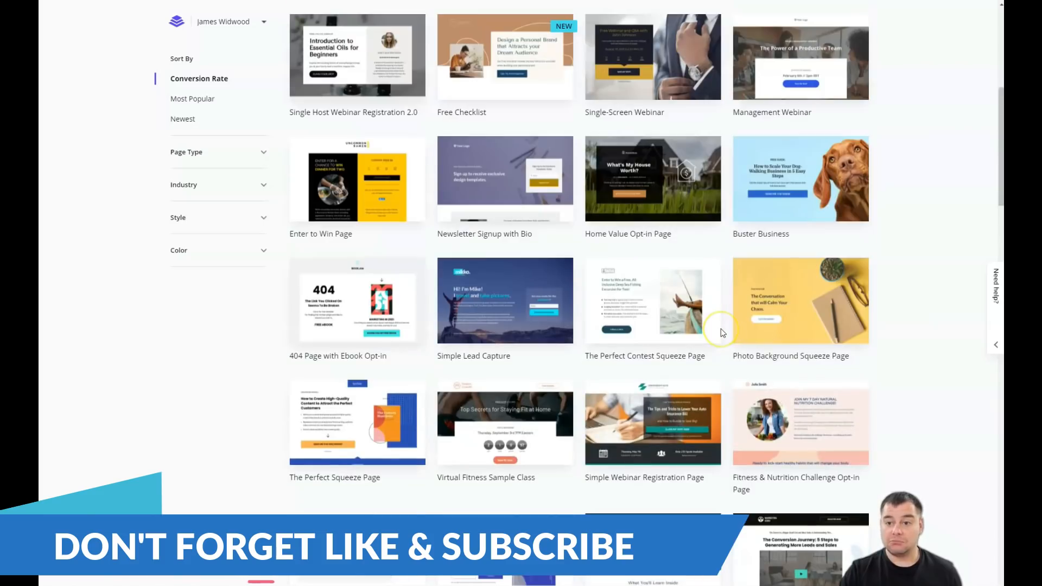
pyautogui.scroll(-3)
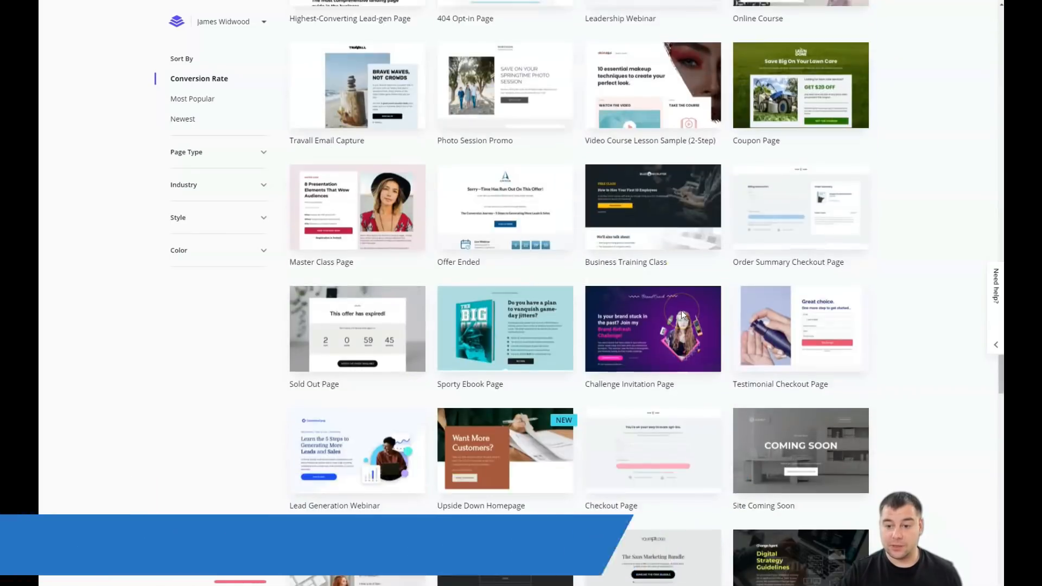
pyautogui.scroll(-3)
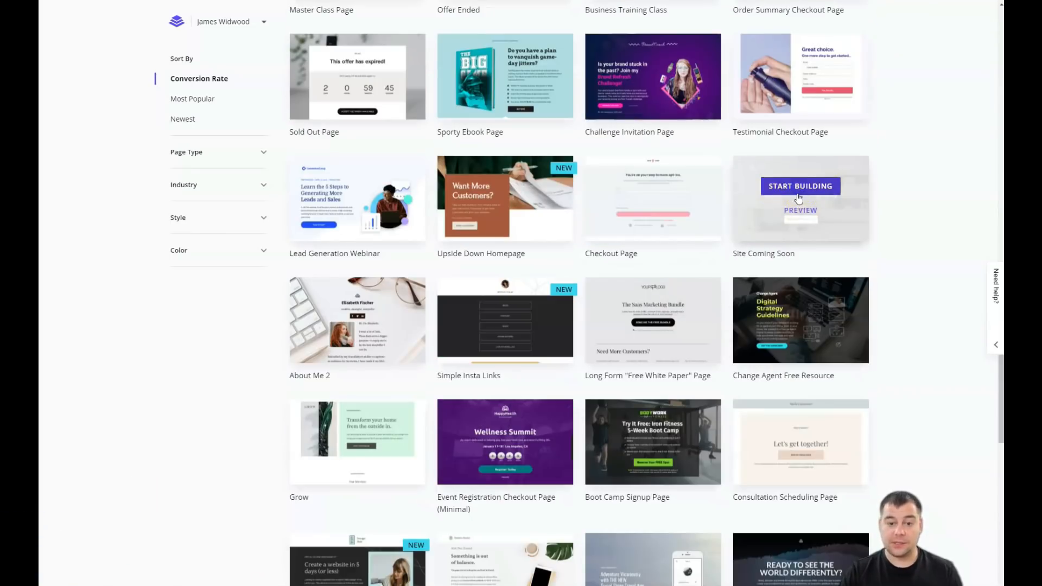
# Build from the Site Coming Soon template, naming the page 'OUR COMPANY'
pyautogui.click(799, 186)
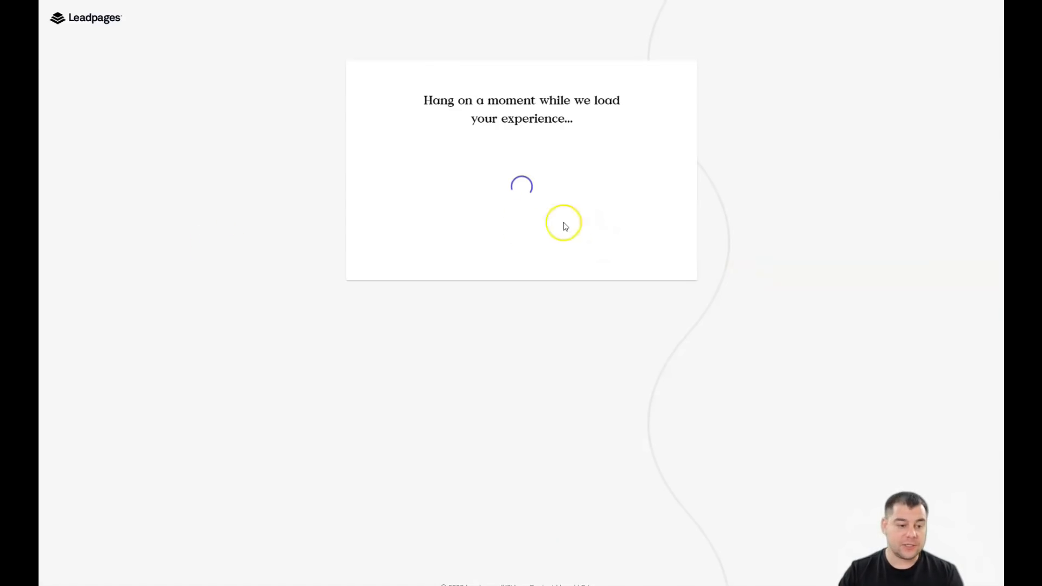
pyautogui.moveTo(495, 276)
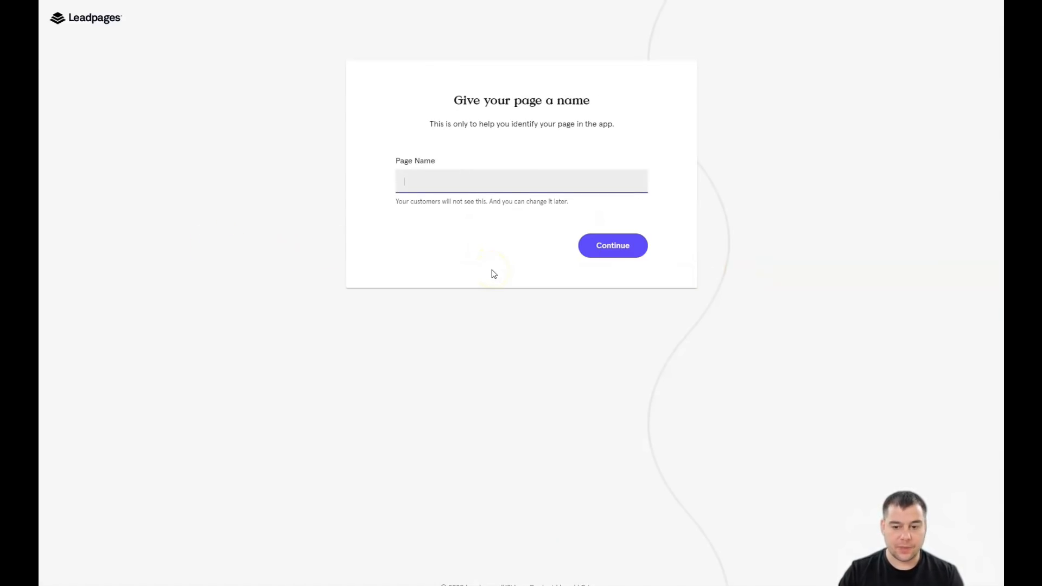
pyautogui.click(611, 245)
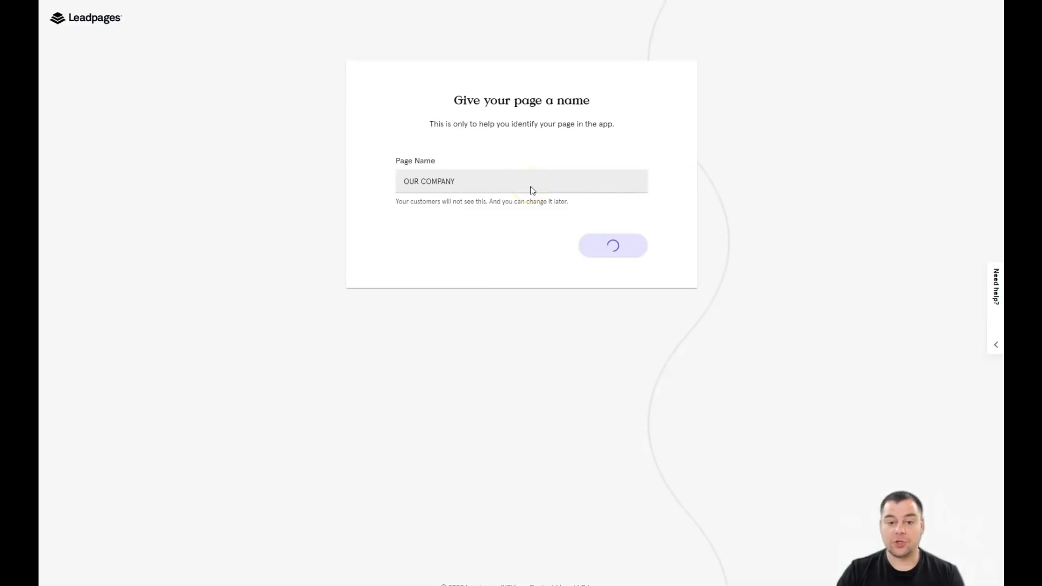
pyautogui.click(612, 245)
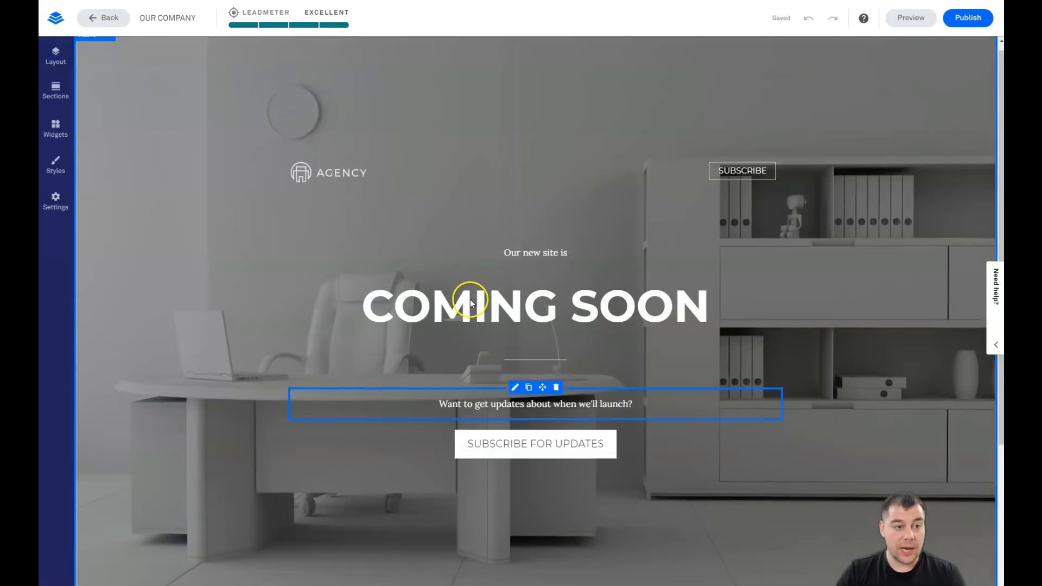
pyautogui.scroll(-3)
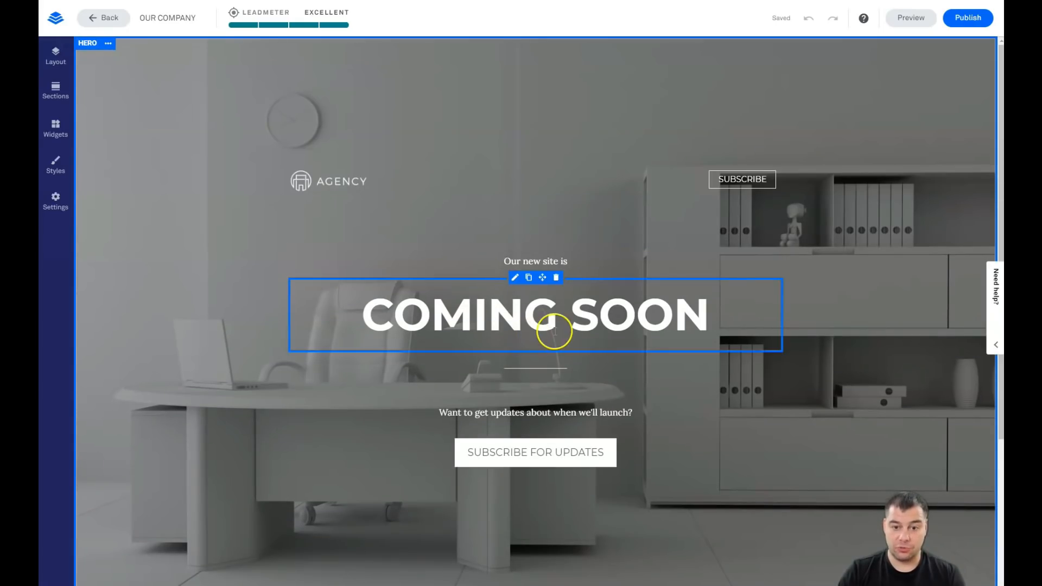
pyautogui.click(214, 109)
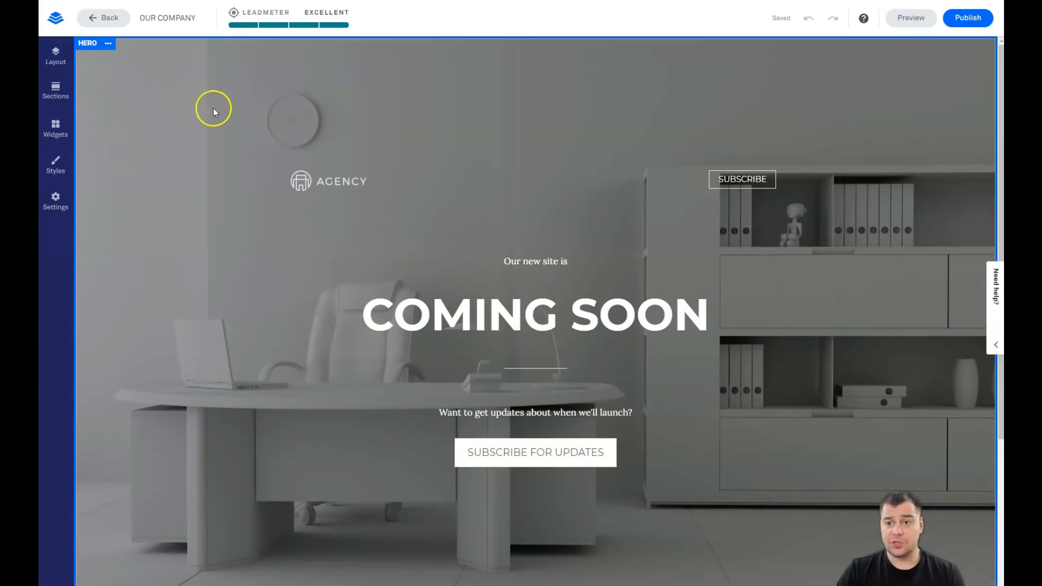
pyautogui.moveTo(169, 112)
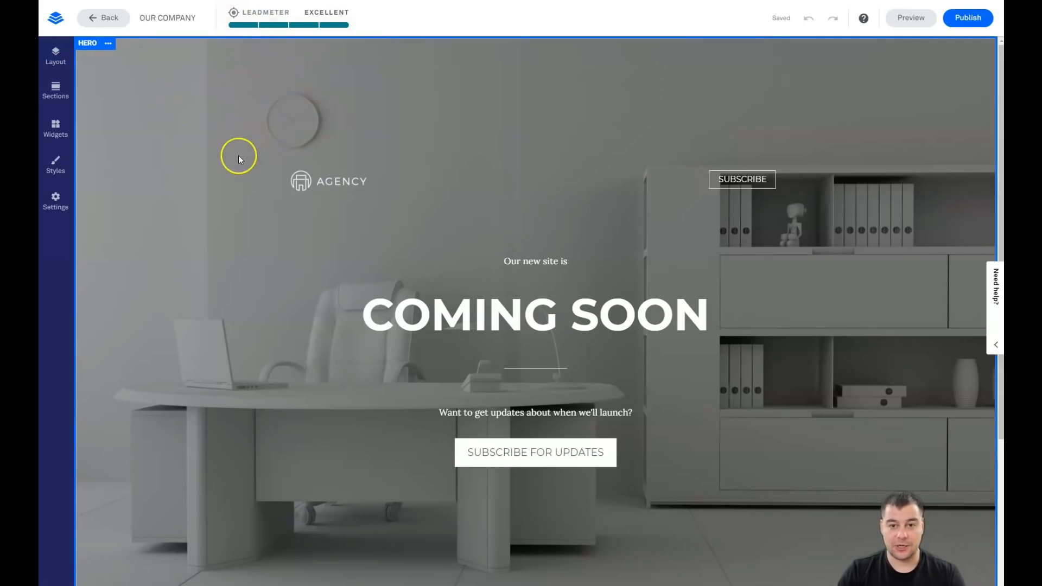
pyautogui.moveTo(230, 232)
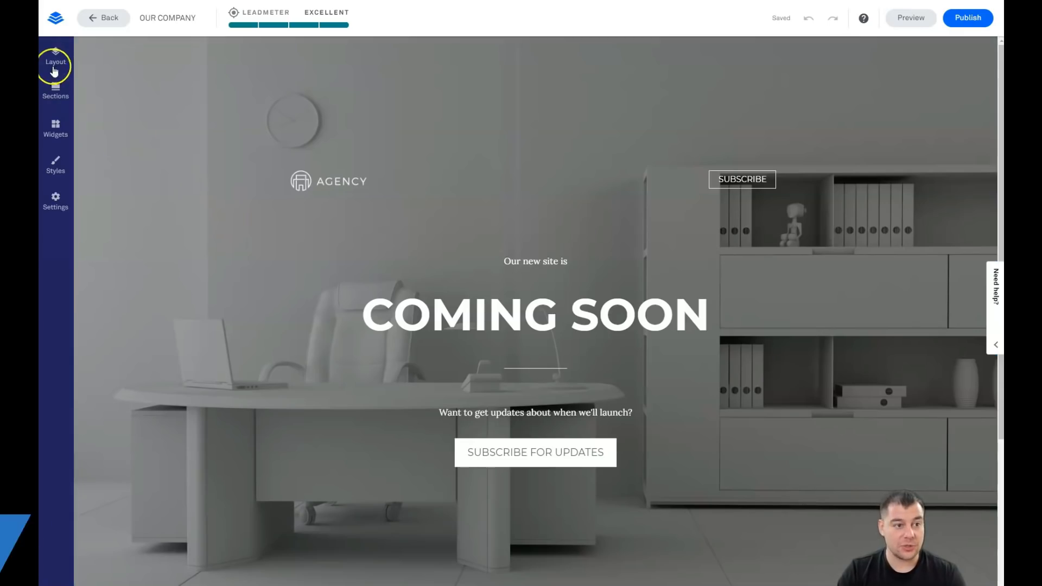
pyautogui.moveTo(56, 186)
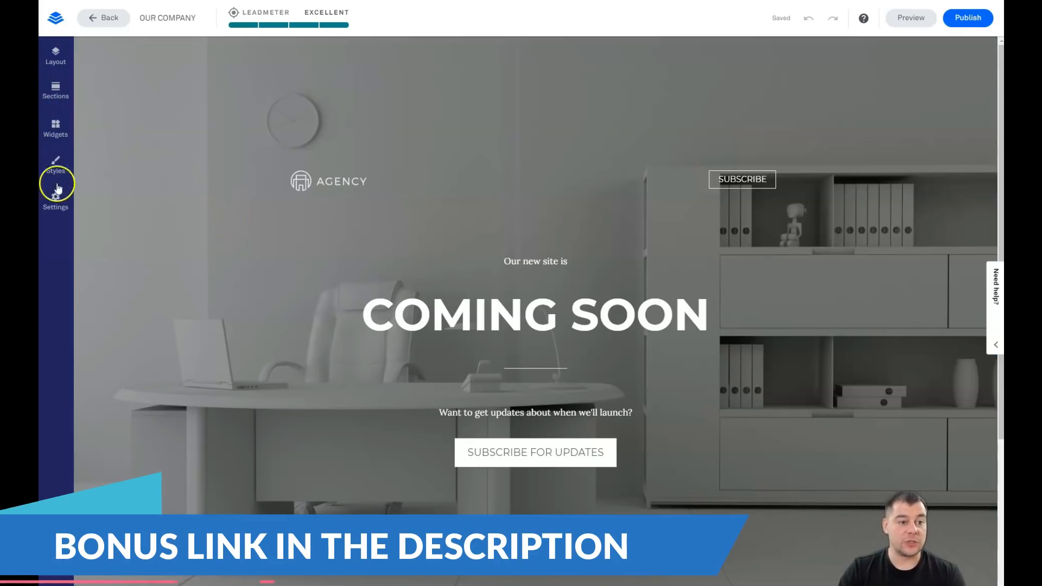
pyautogui.moveTo(801, 25)
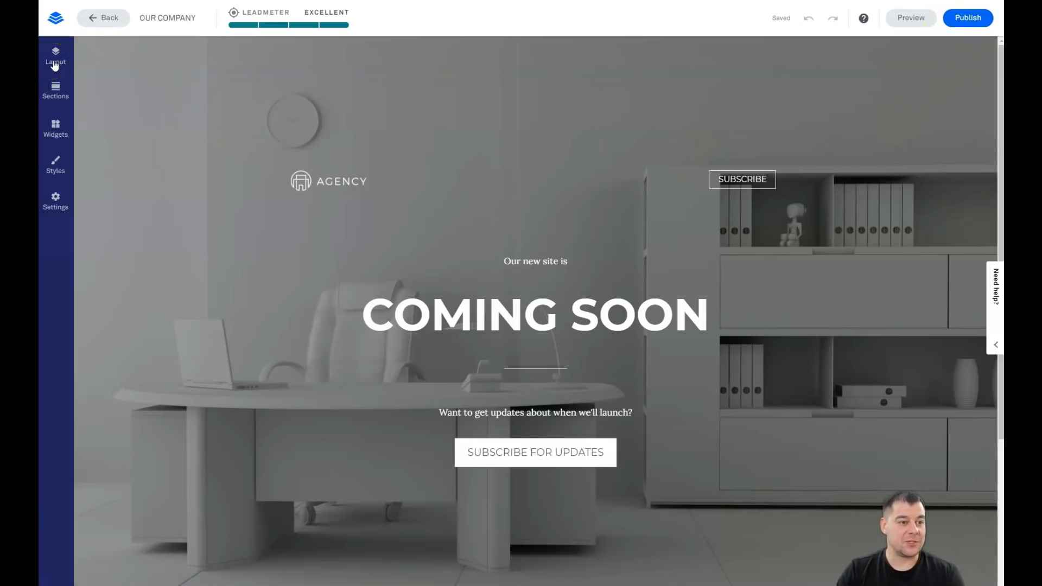
# Open the Page Layout panel showing the Hero and Footer sections, and scroll the page
pyautogui.click(55, 56)
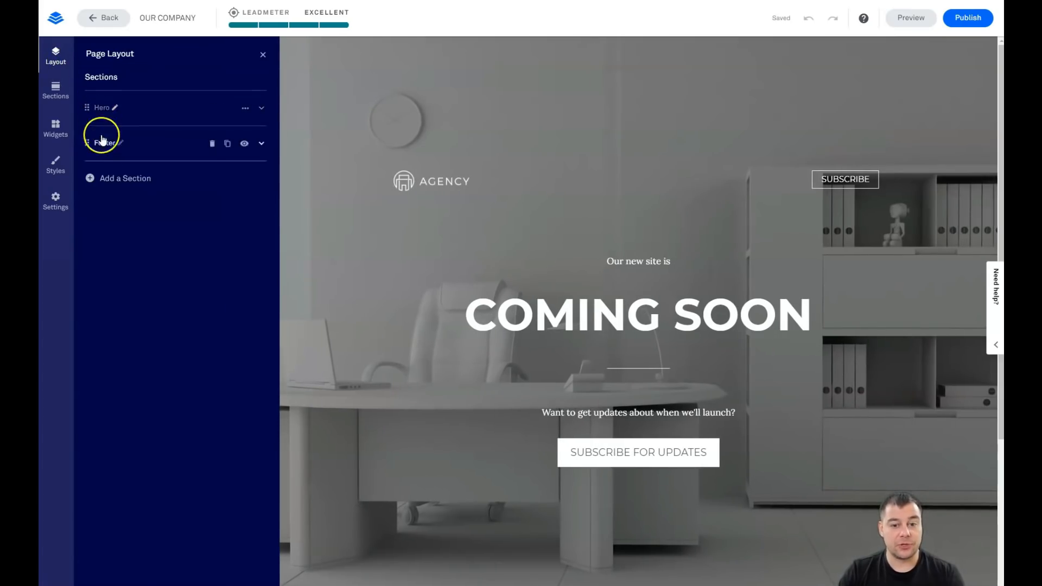
pyautogui.scroll(-3)
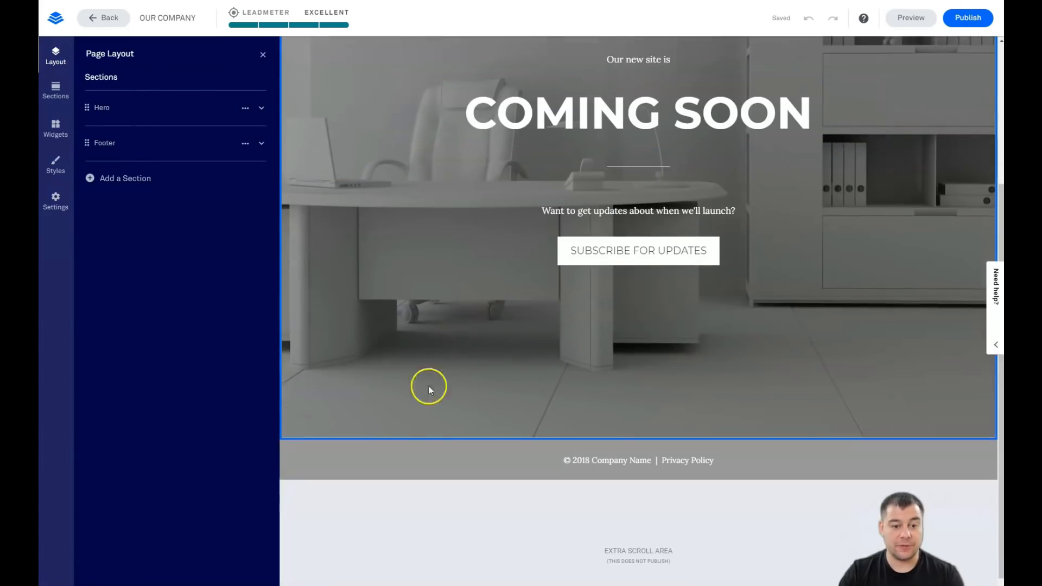
pyautogui.scroll(3)
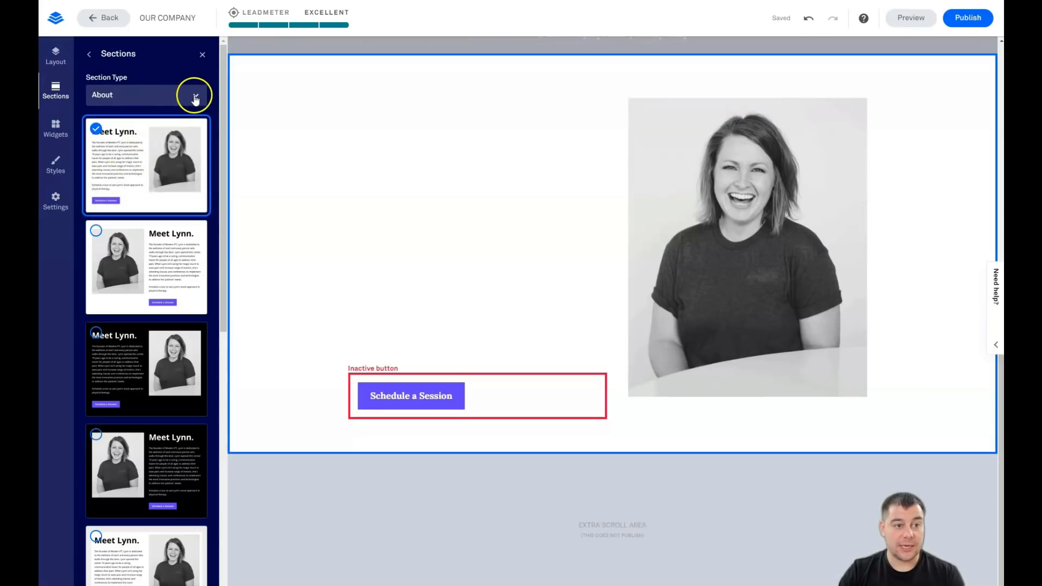
# Switch Section Type through Contact Us and Hero to Blank, adding the one-over-two column section
pyautogui.click(194, 94)
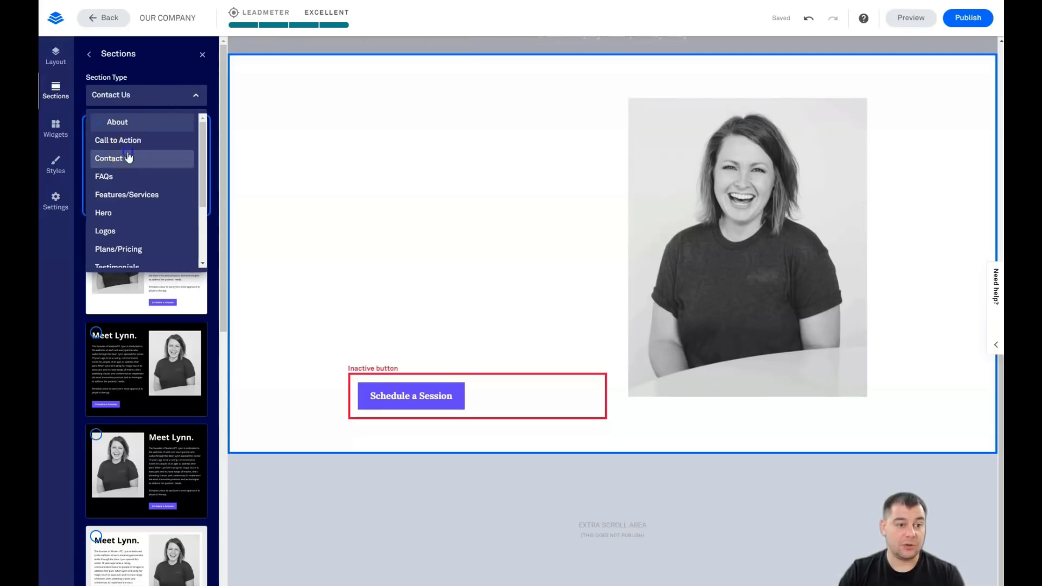
pyautogui.click(126, 158)
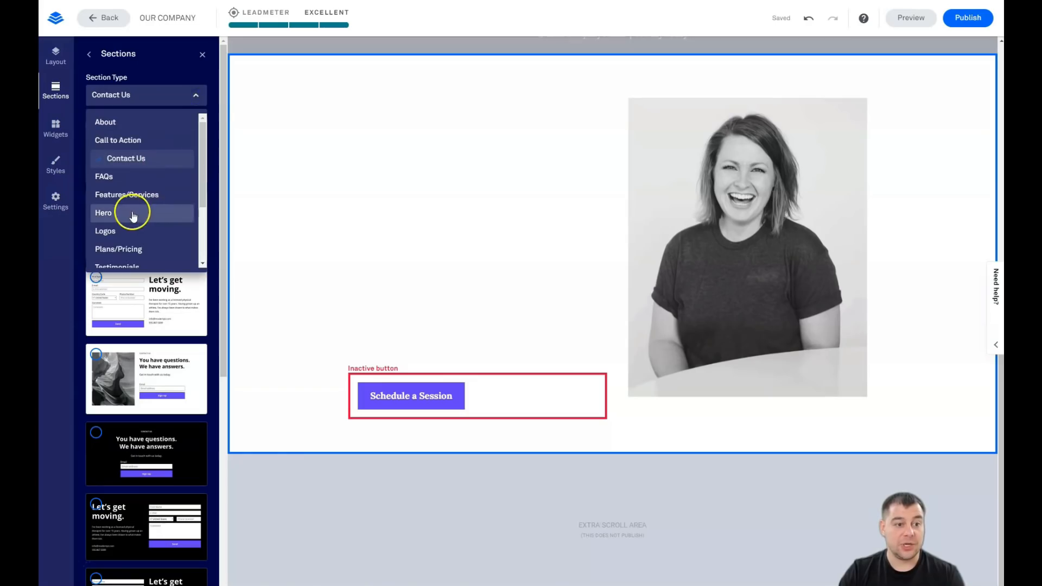
pyautogui.click(103, 213)
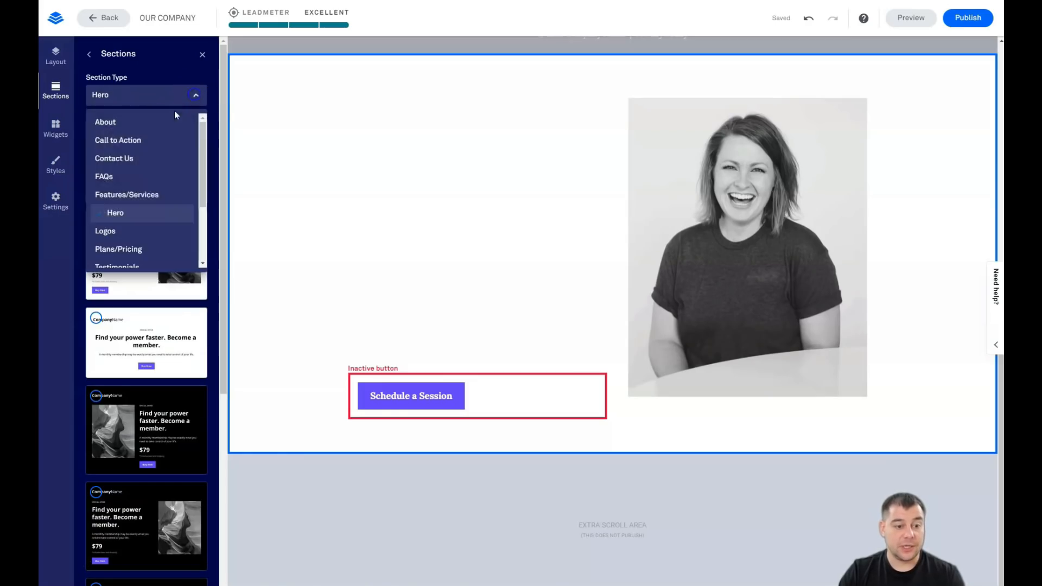
pyautogui.scroll(-3)
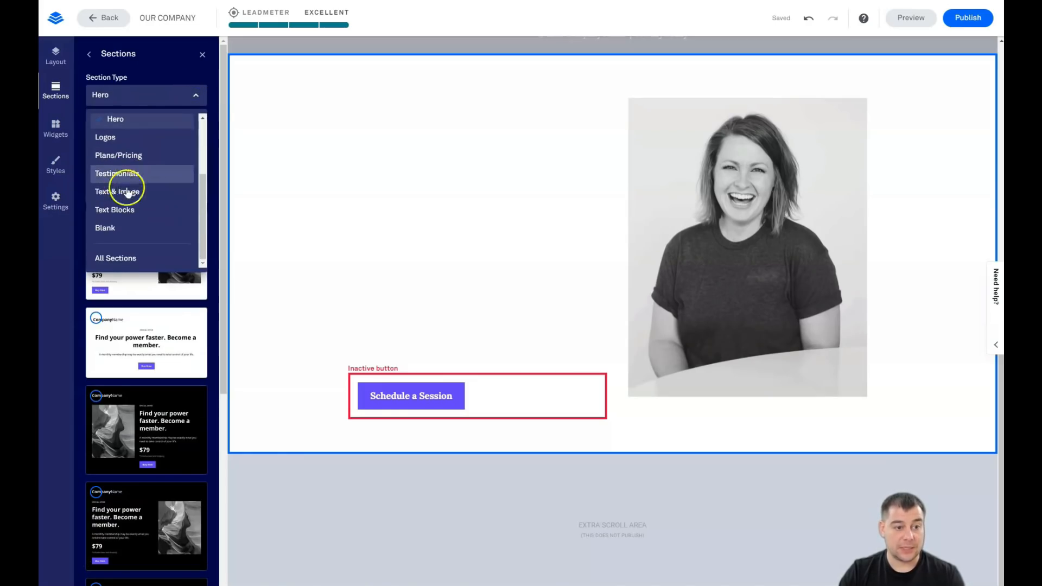
pyautogui.click(104, 228)
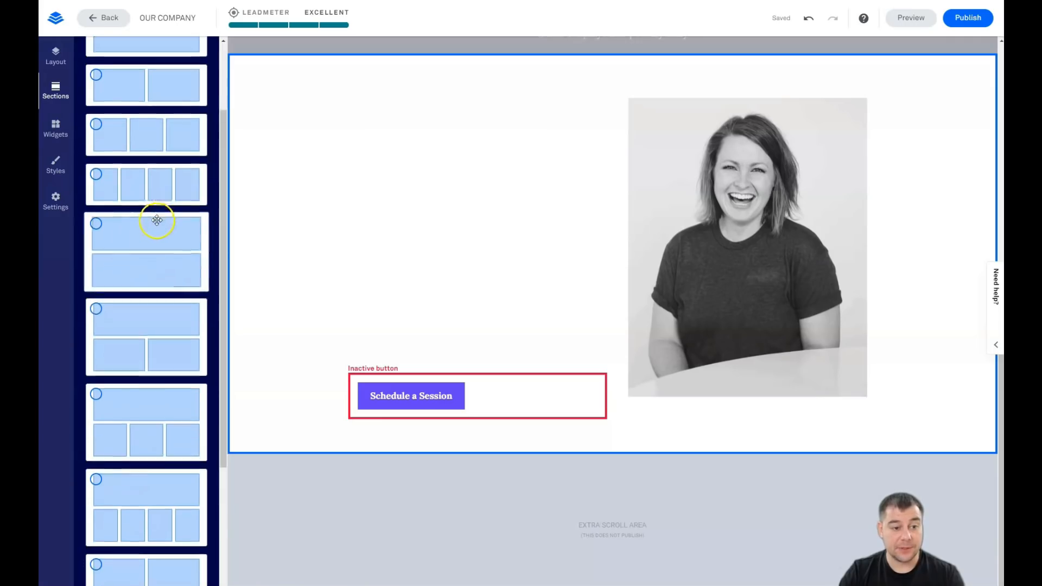
pyautogui.scroll(-3)
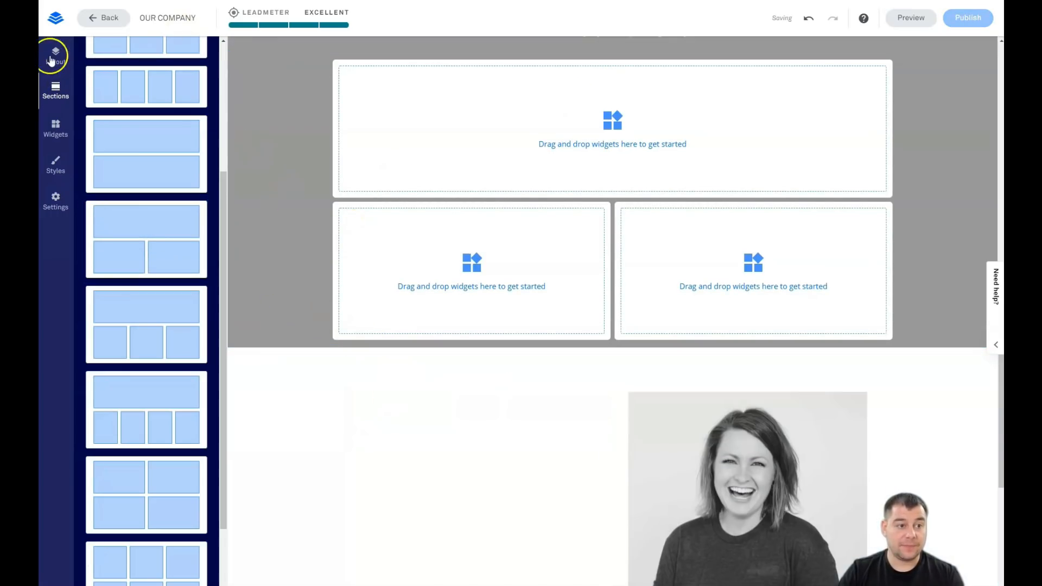
# Delete the About 1 section so Blank 1 sits between the Hero and Footer
pyautogui.click(55, 55)
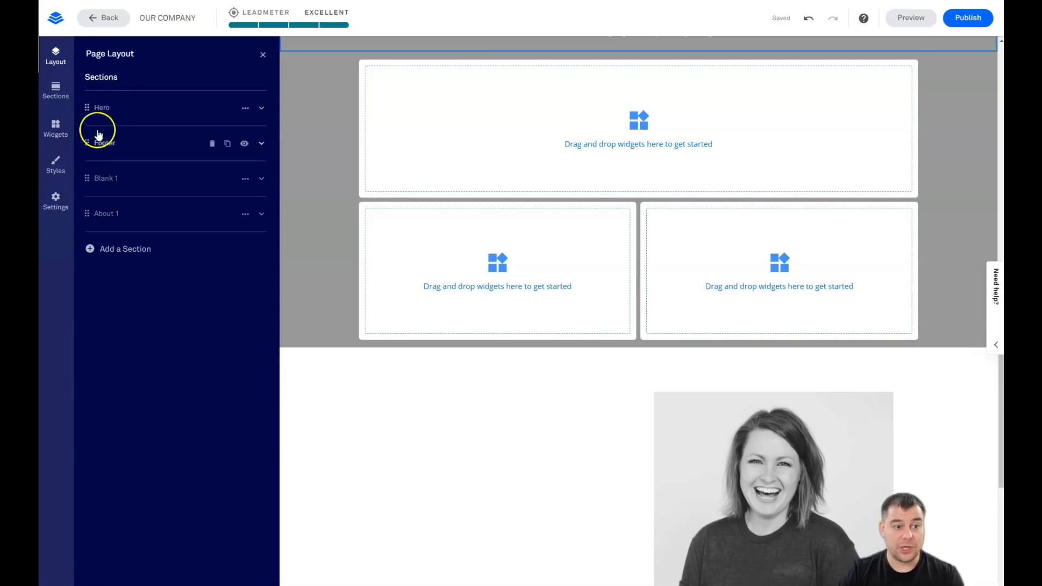
pyautogui.moveTo(212, 214)
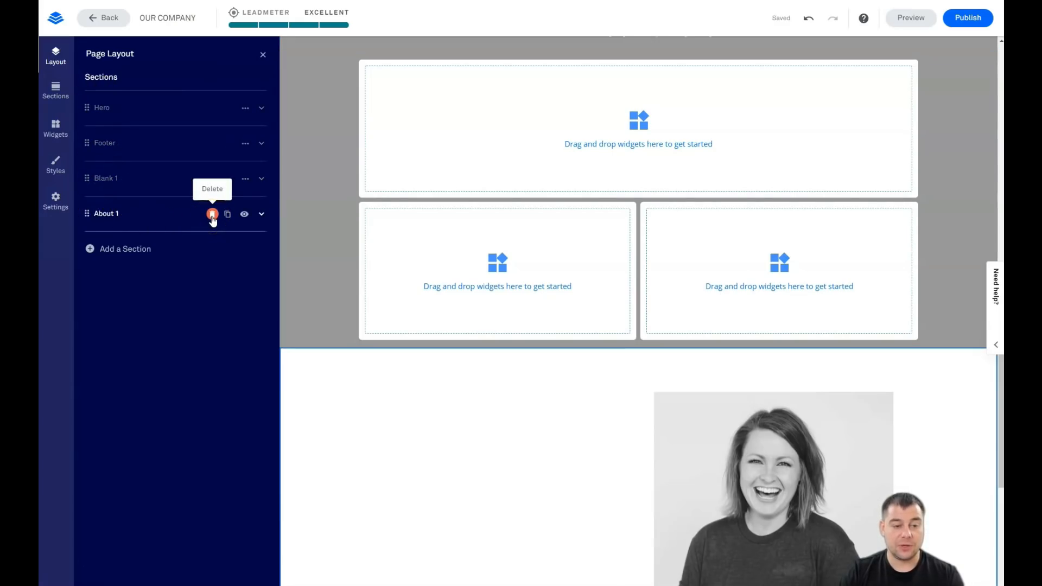
pyautogui.click(212, 213)
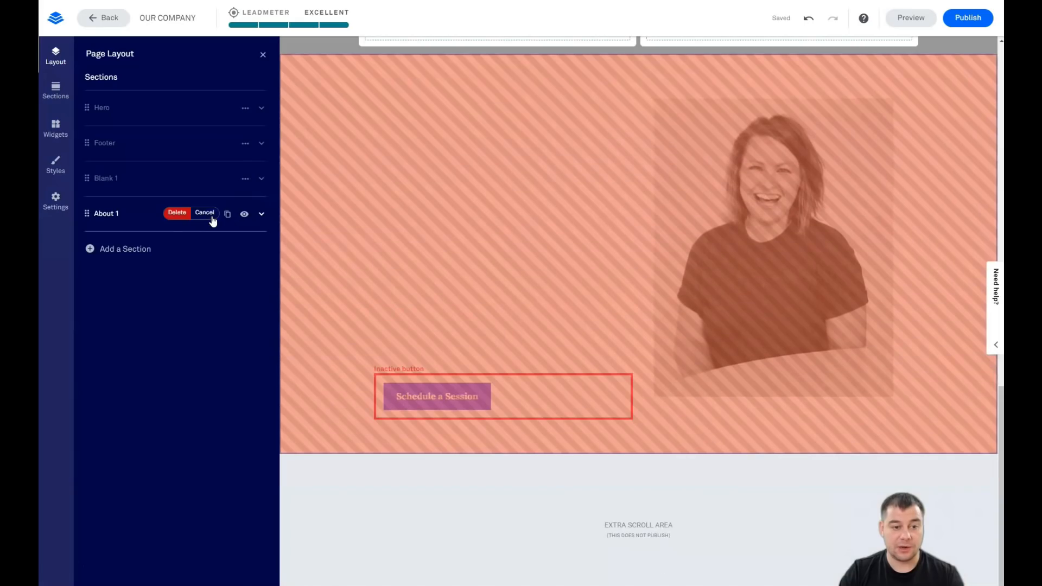
pyautogui.click(204, 213)
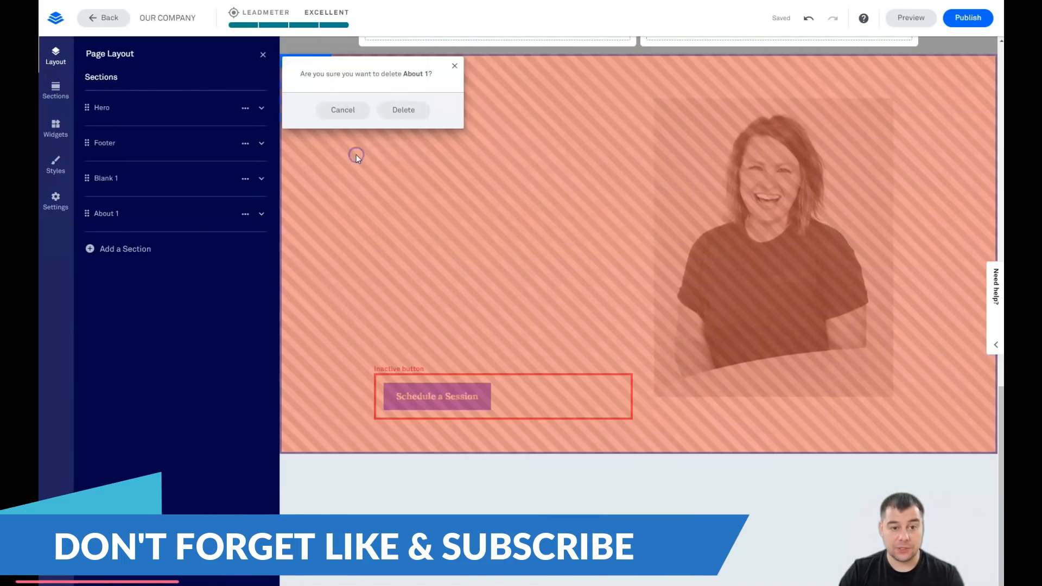
pyautogui.click(403, 110)
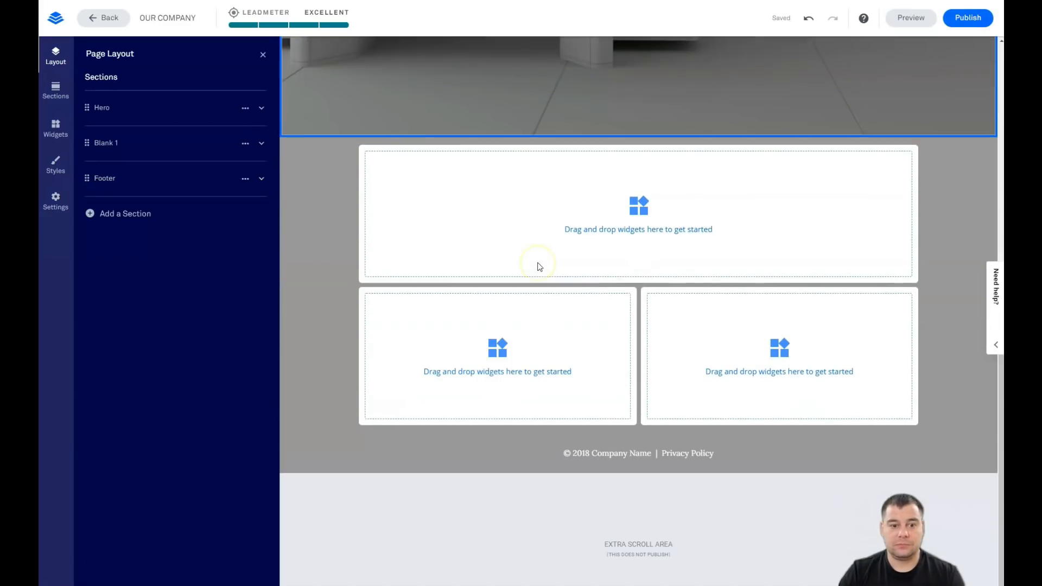
pyautogui.scroll(3)
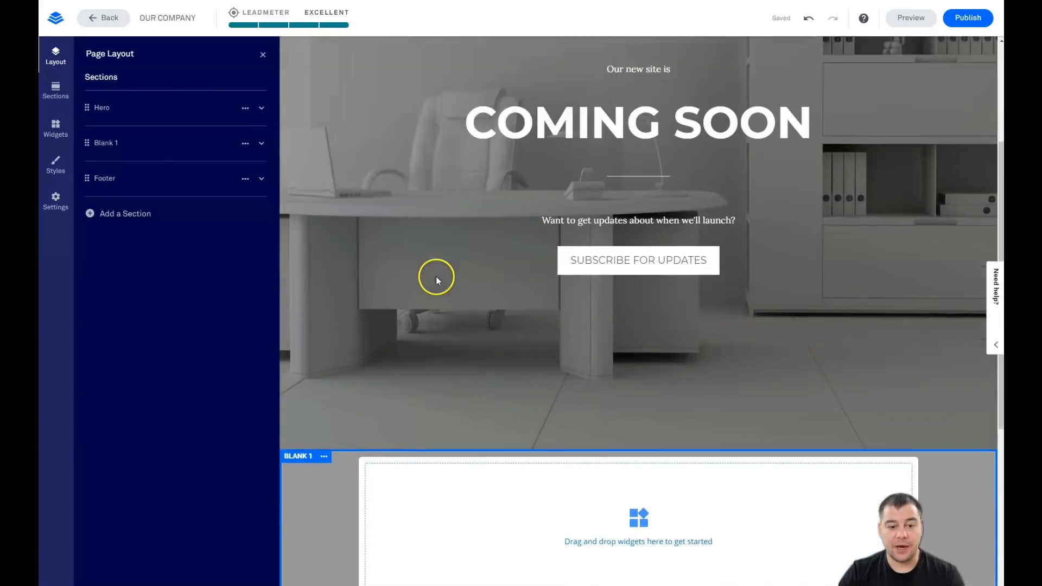
pyautogui.scroll(-3)
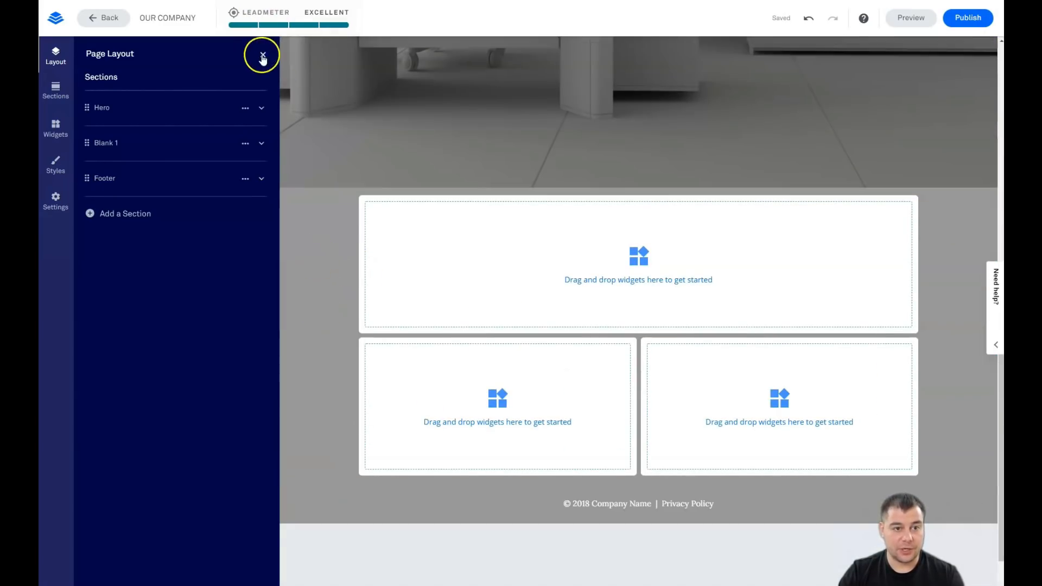
# Close the Layout panel, open Styles, and expand the Page Background options
pyautogui.click(261, 56)
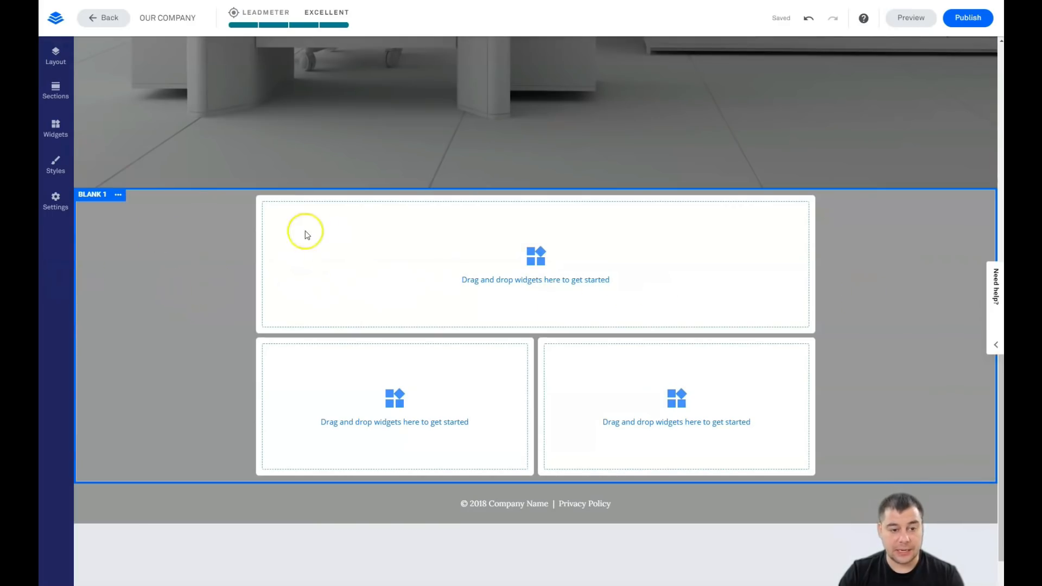
pyautogui.moveTo(163, 300)
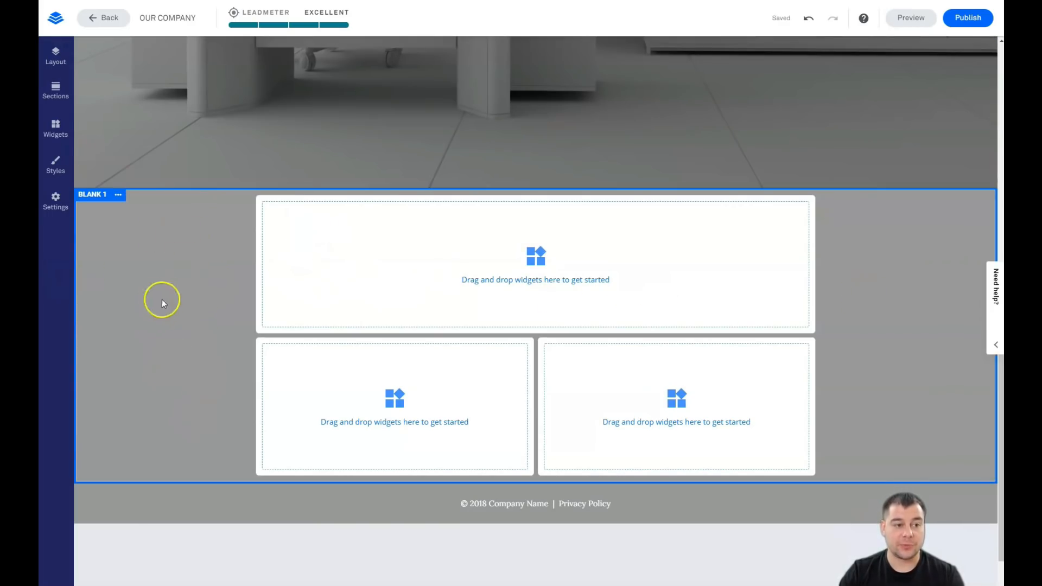
pyautogui.moveTo(56, 166)
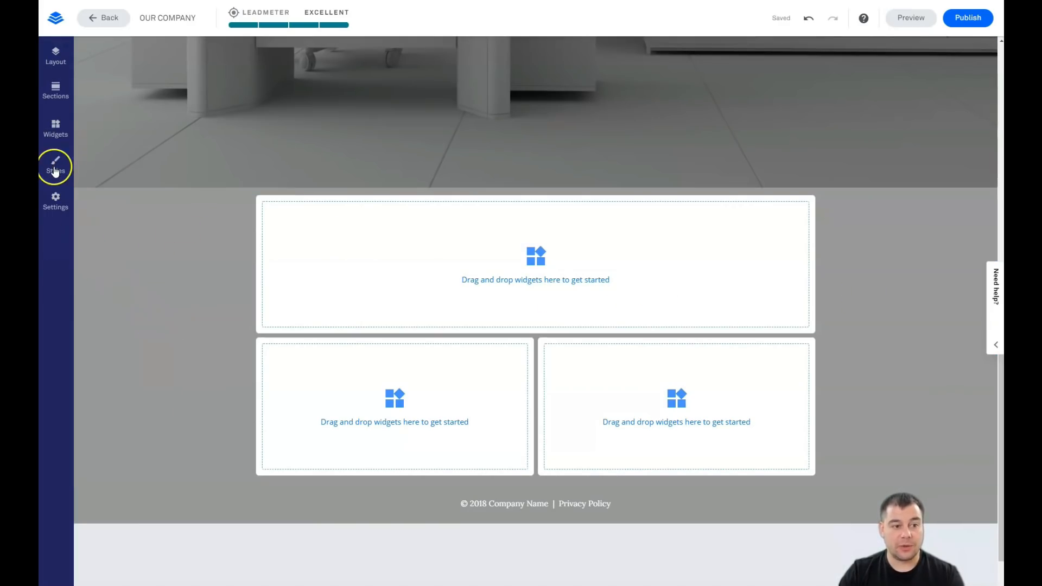
pyautogui.click(55, 166)
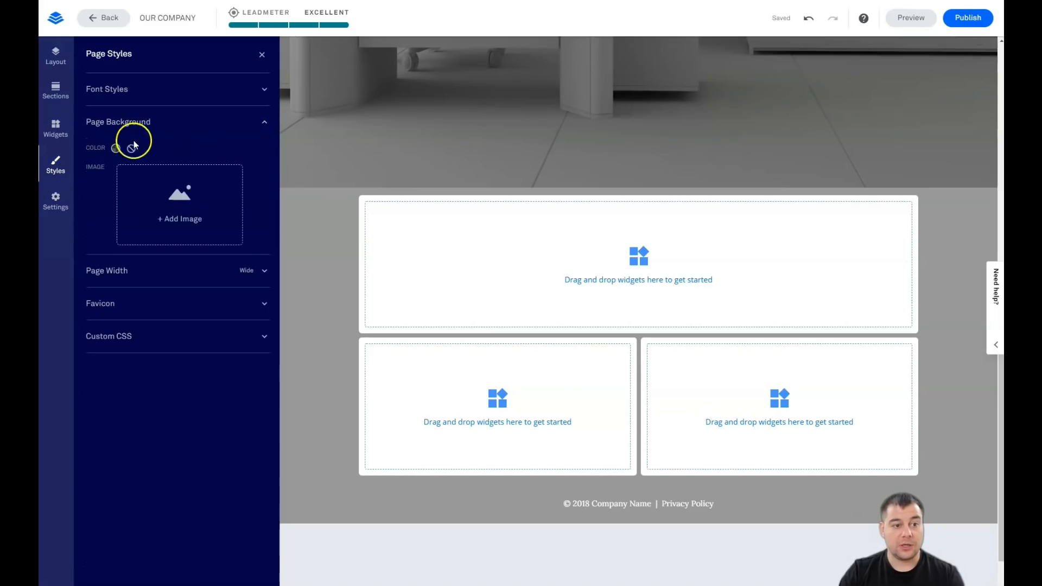
pyautogui.click(115, 148)
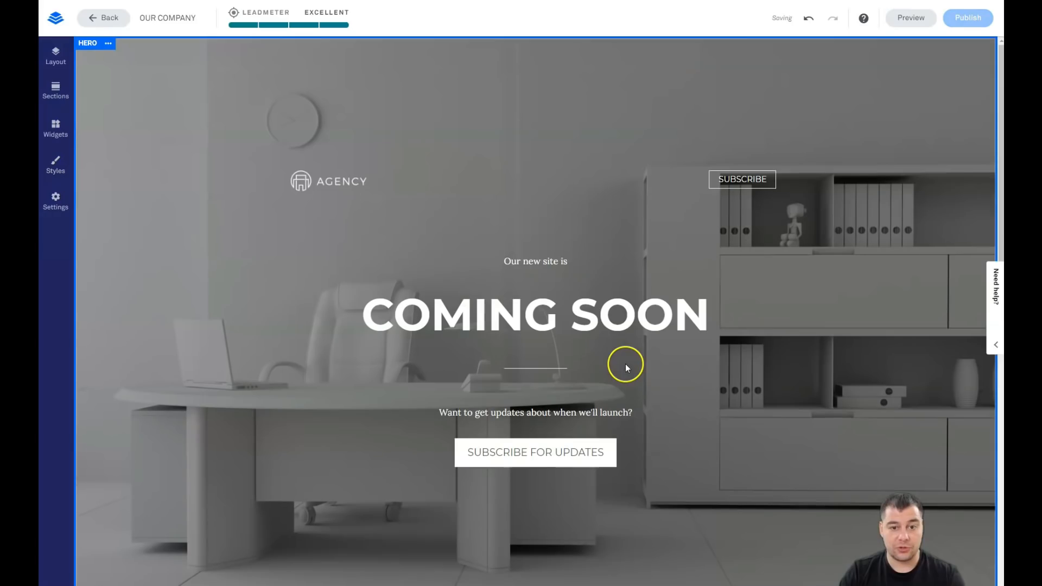
pyautogui.moveTo(562, 69)
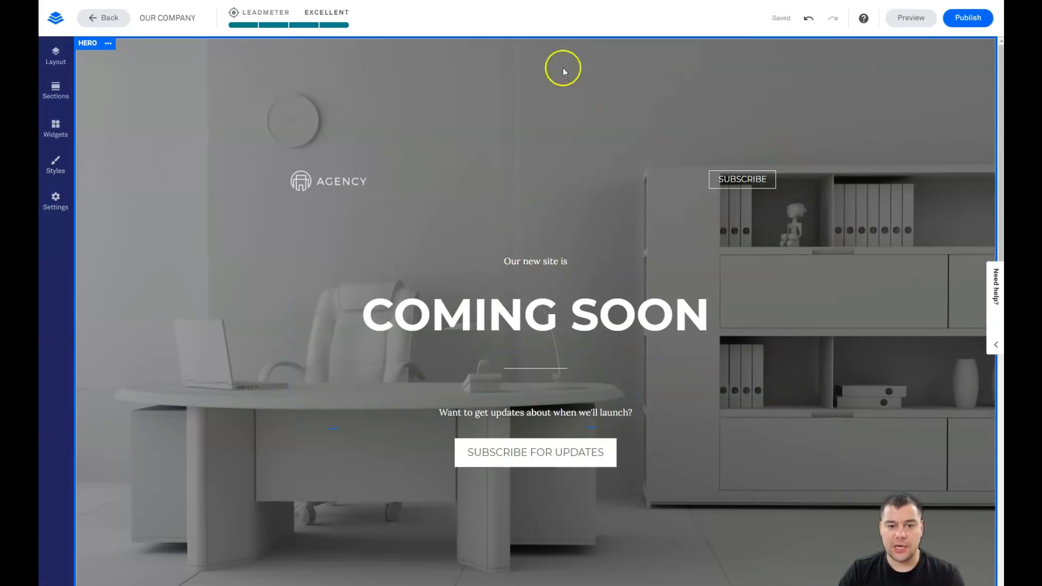
pyautogui.click(535, 261)
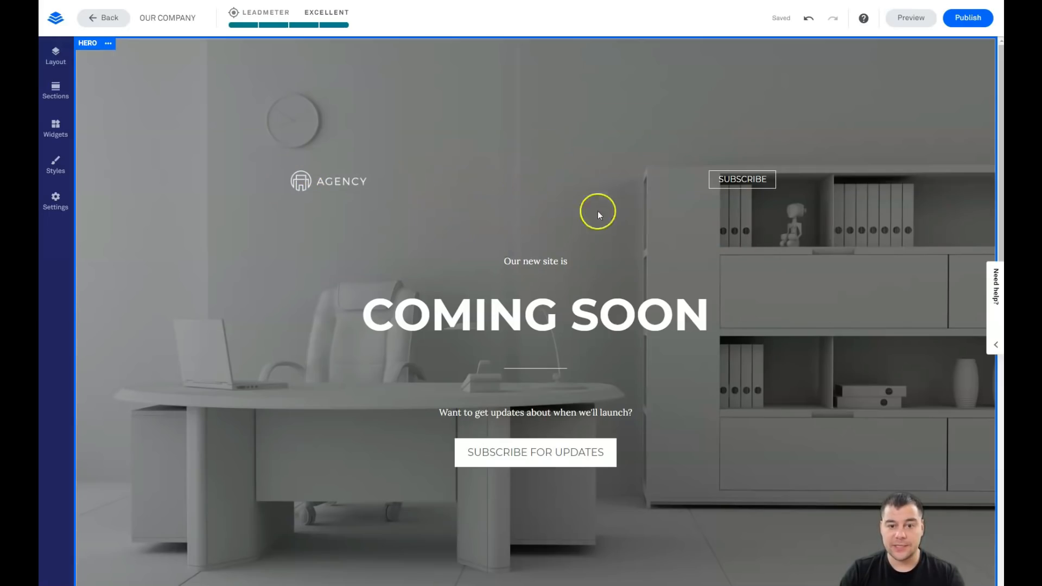
pyautogui.click(548, 183)
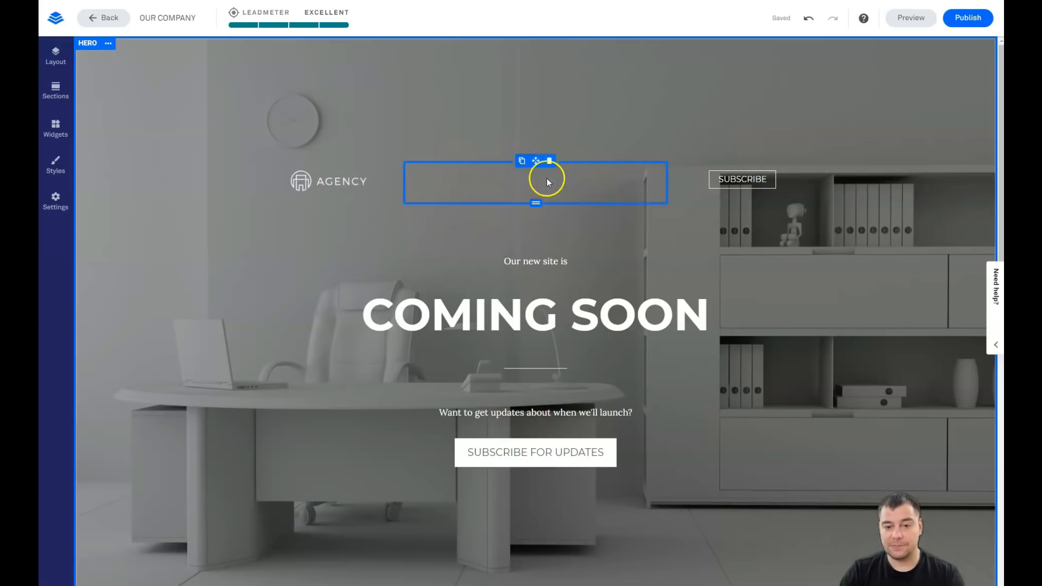
pyautogui.click(742, 179)
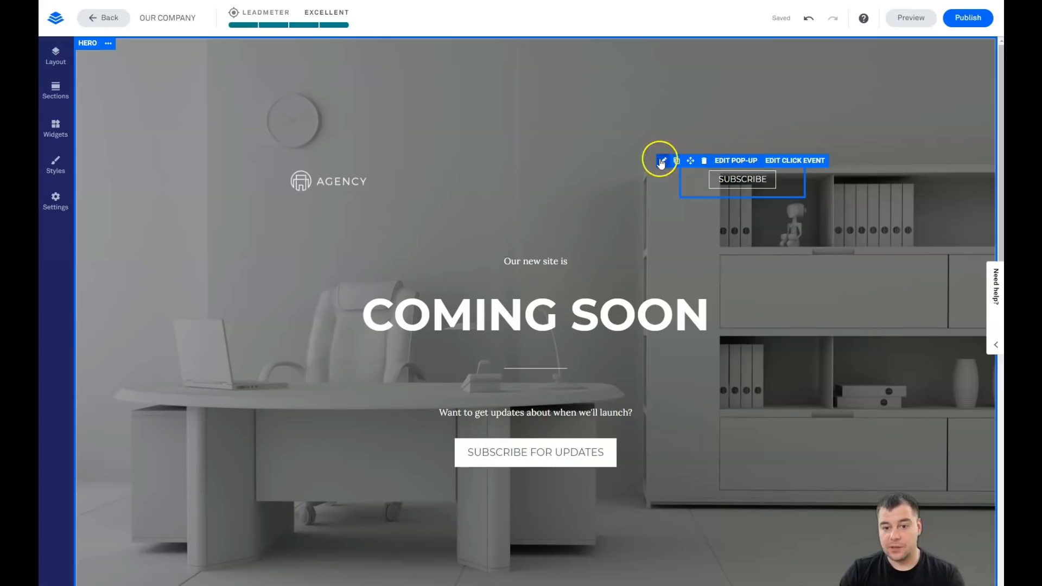
pyautogui.click(534, 315)
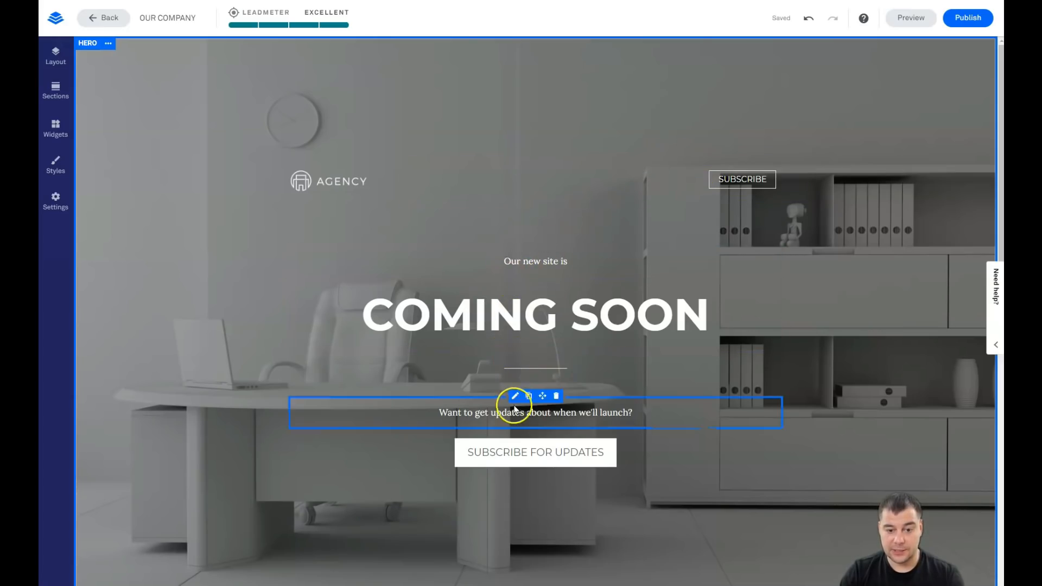
pyautogui.click(535, 453)
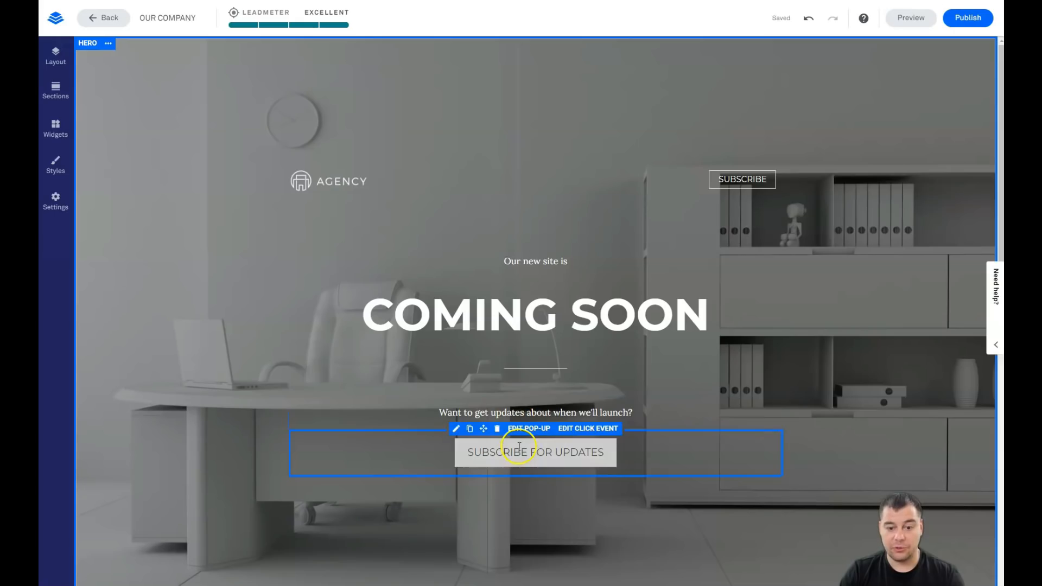
pyautogui.moveTo(461, 440)
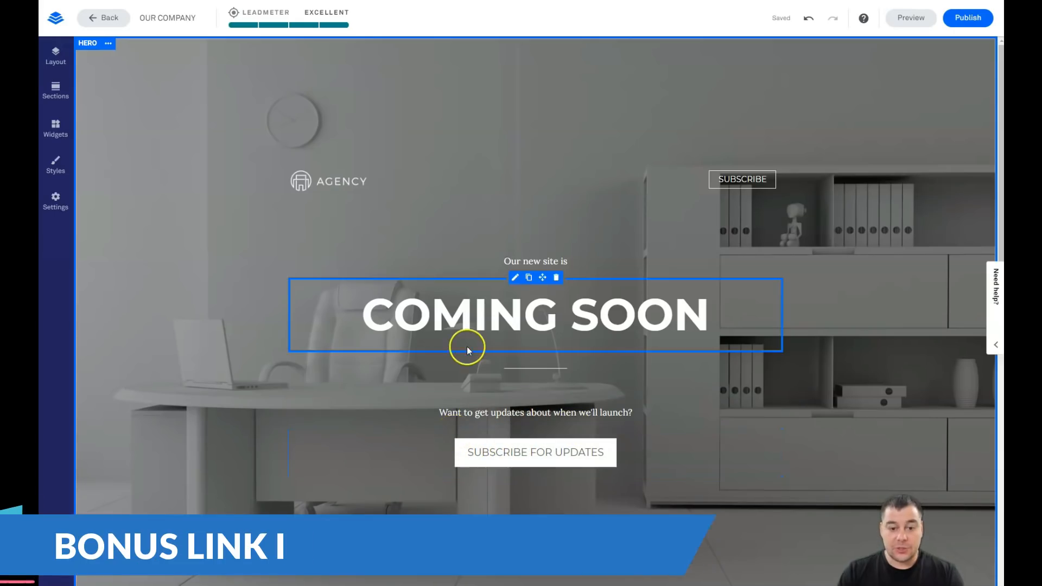
pyautogui.scroll(-3)
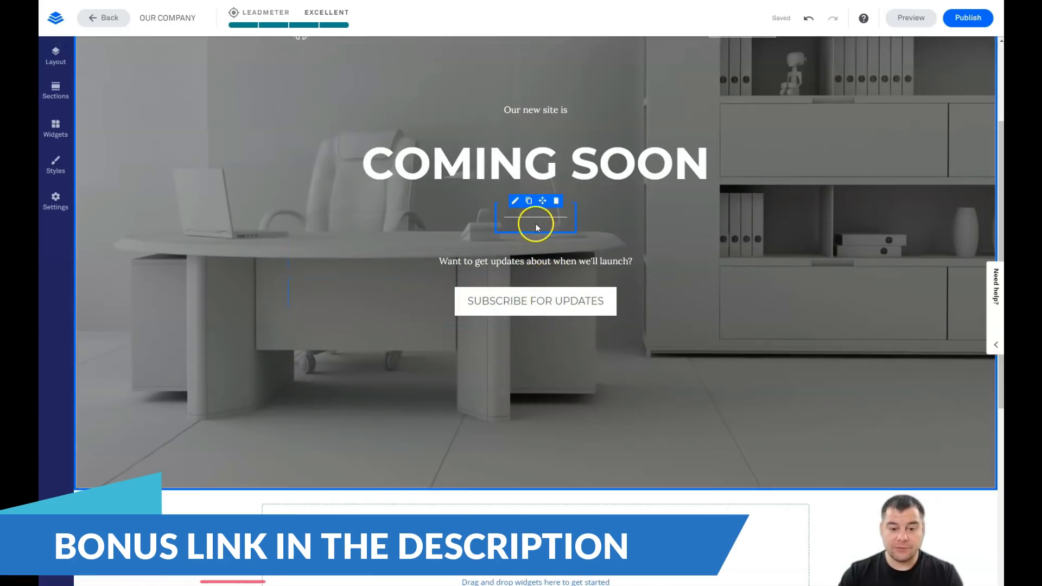
pyautogui.scroll(-3)
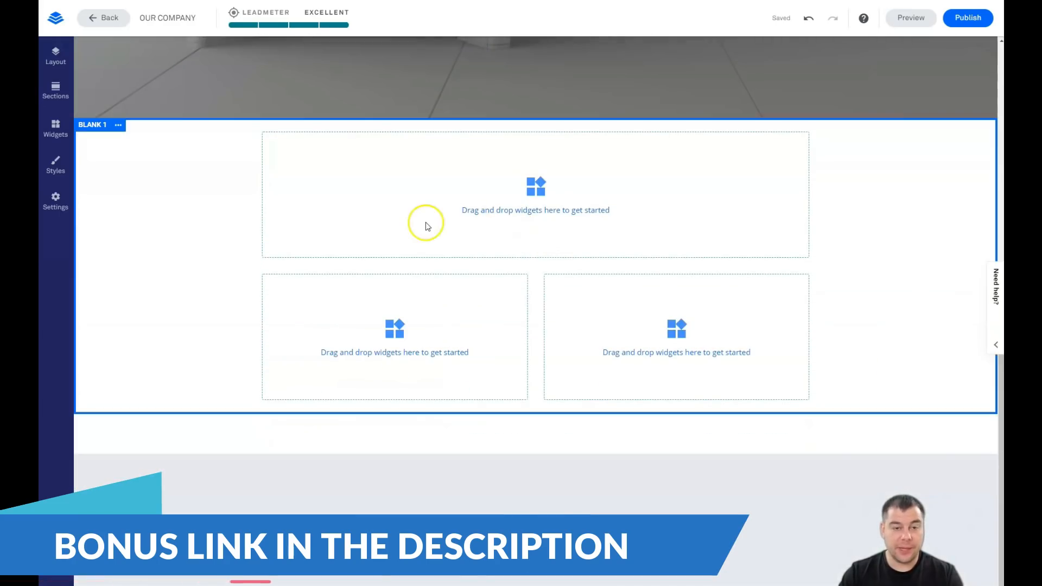
pyautogui.moveTo(92, 162)
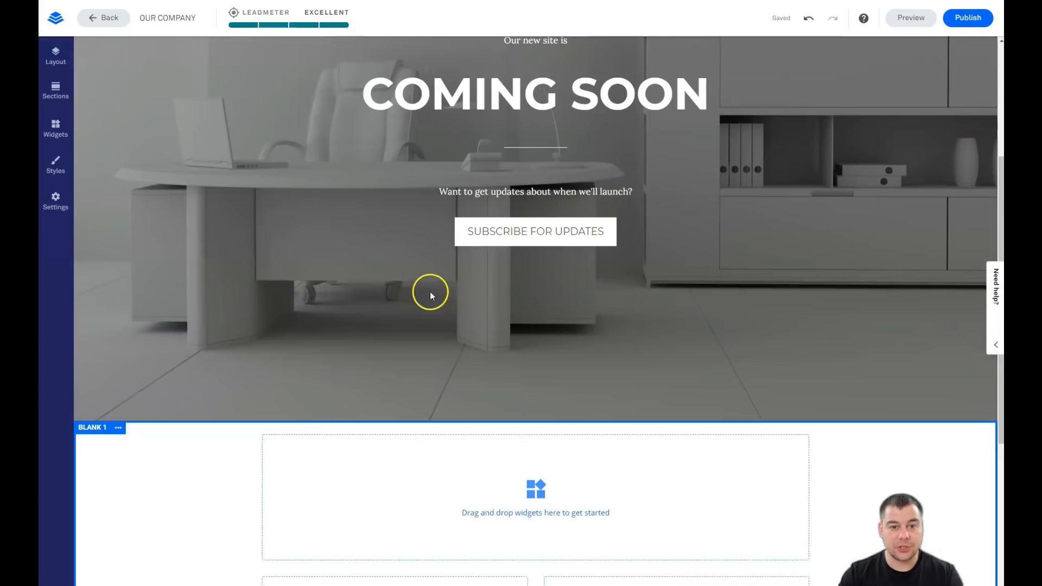
pyautogui.scroll(3)
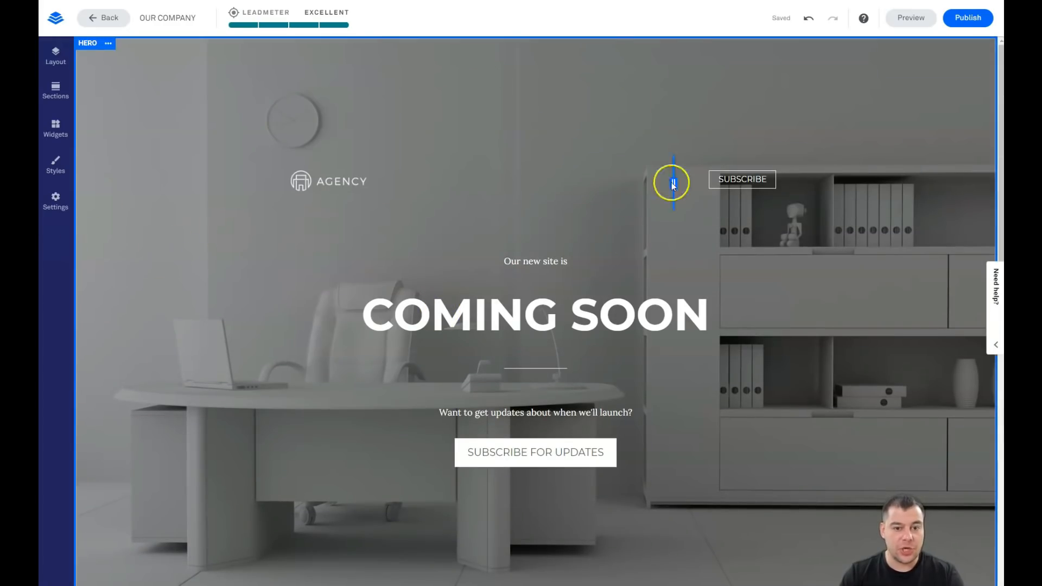
pyautogui.moveTo(477, 117)
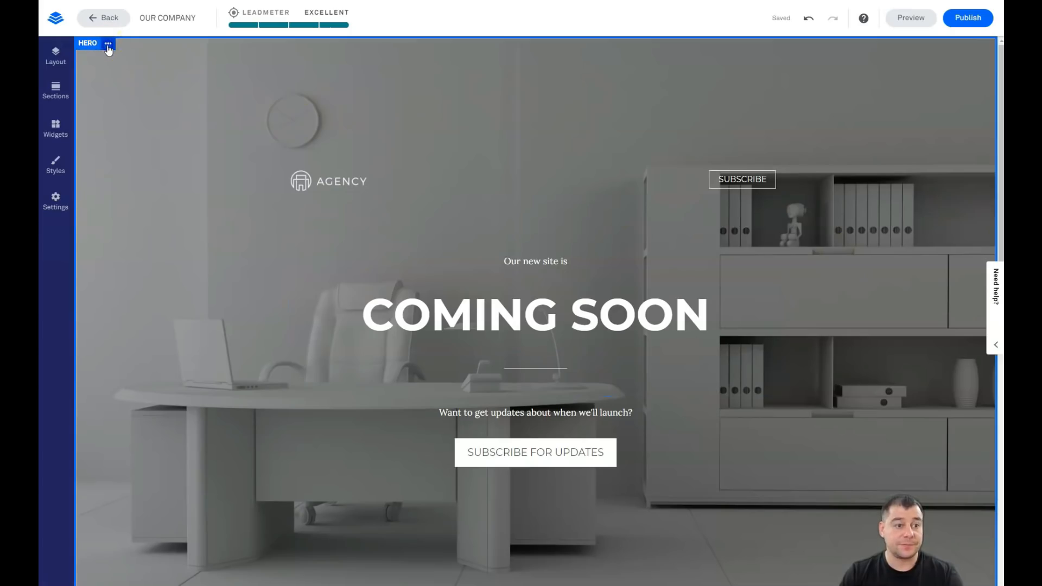
# In the HERO section settings, set the Image Color Overlay to none
pyautogui.click(107, 43)
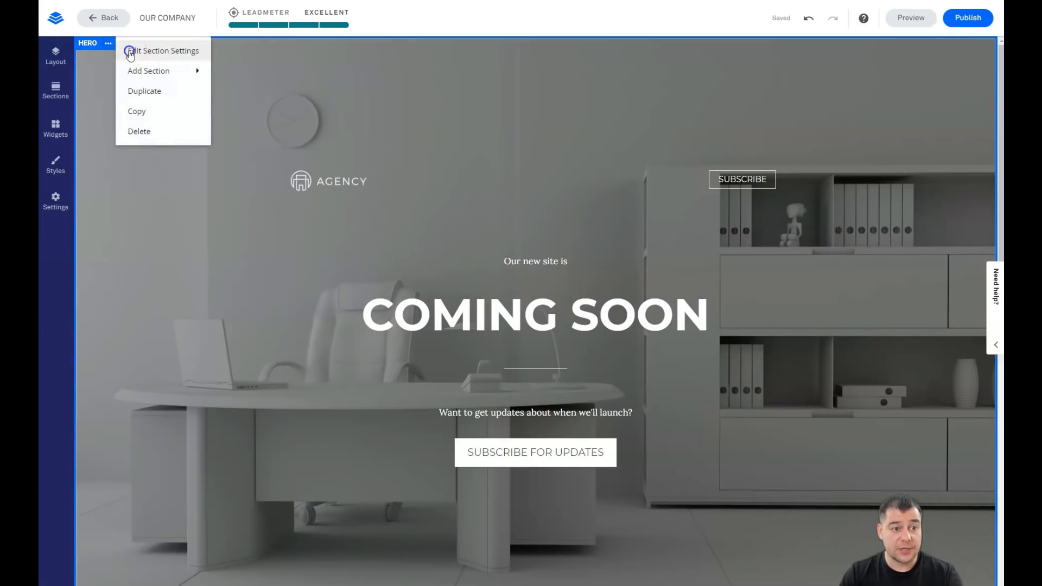
pyautogui.click(163, 51)
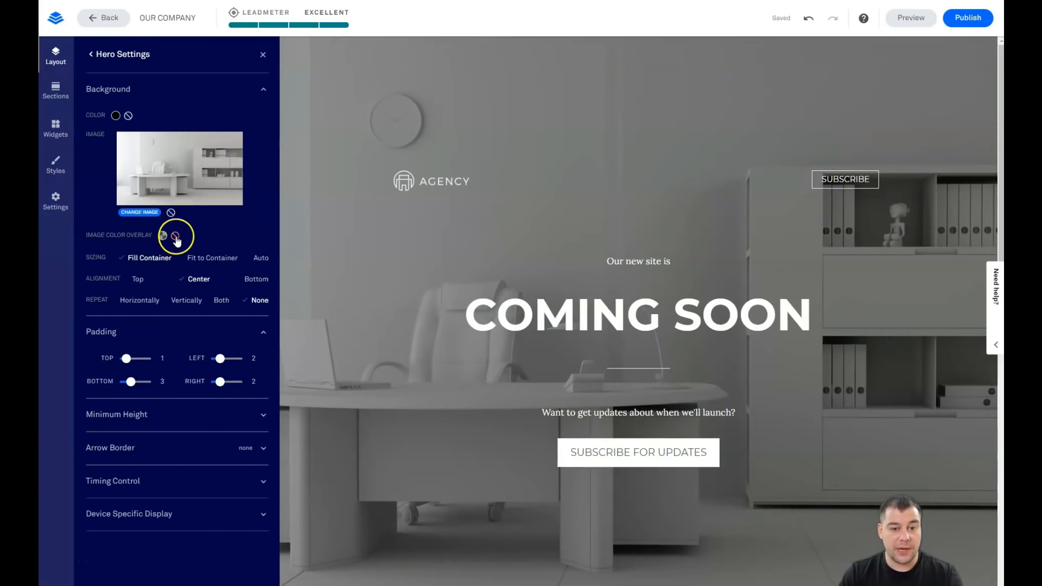
pyautogui.click(174, 236)
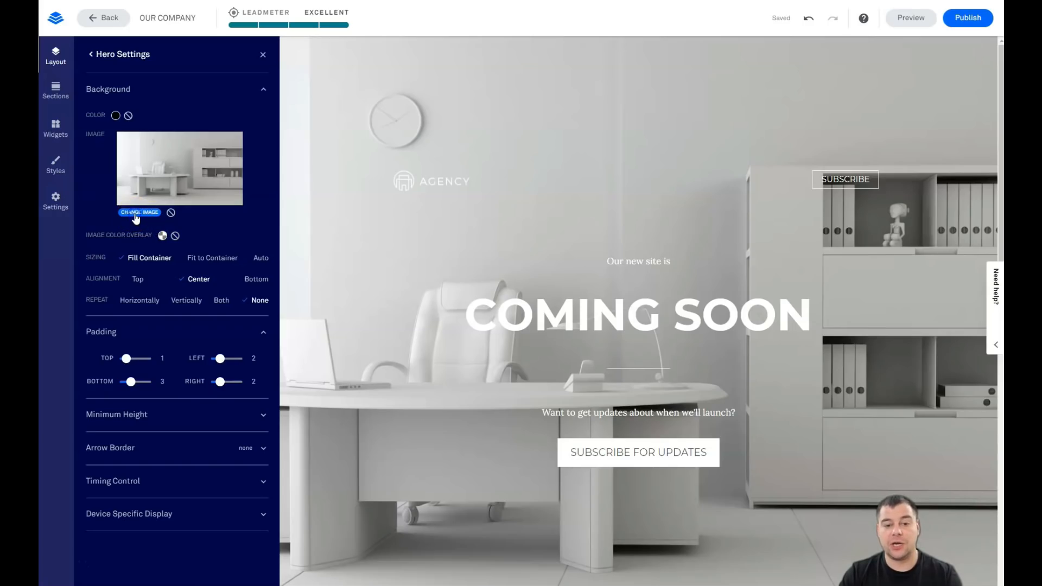
# Delete the lit house image from the library and insert the snowy chalet as hero background
pyautogui.click(139, 212)
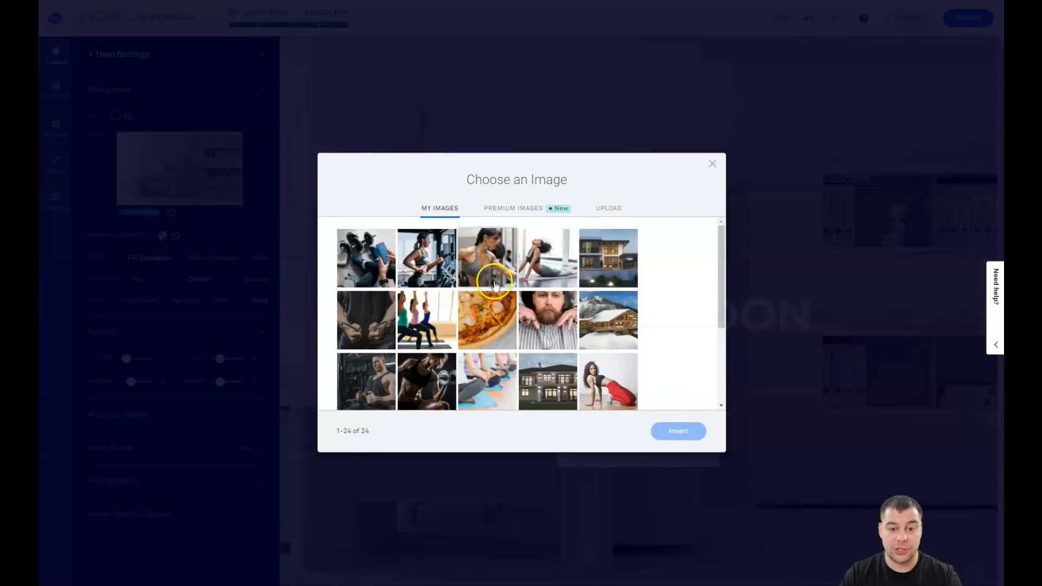
pyautogui.scroll(-3)
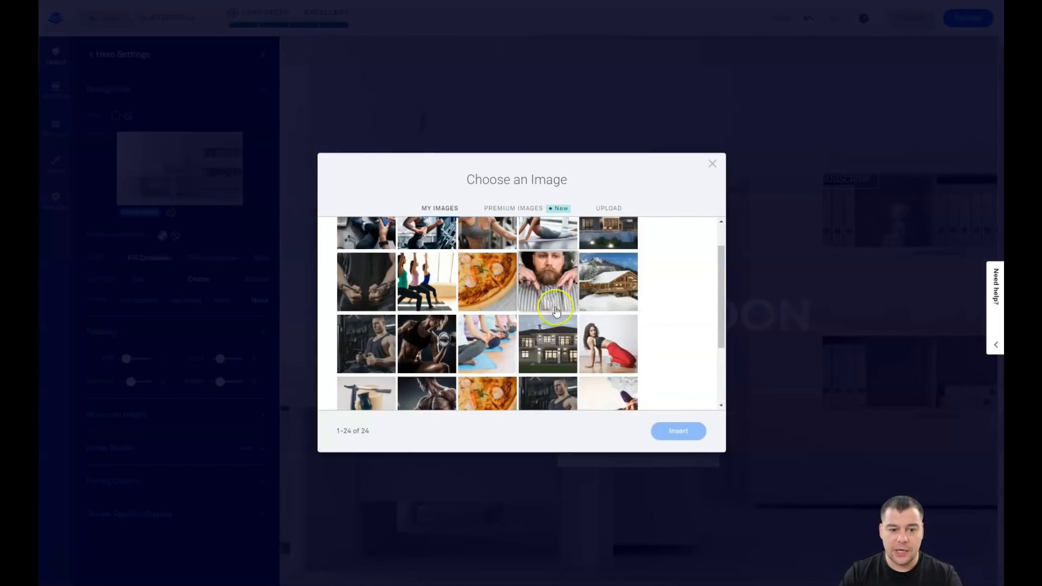
pyautogui.scroll(-3)
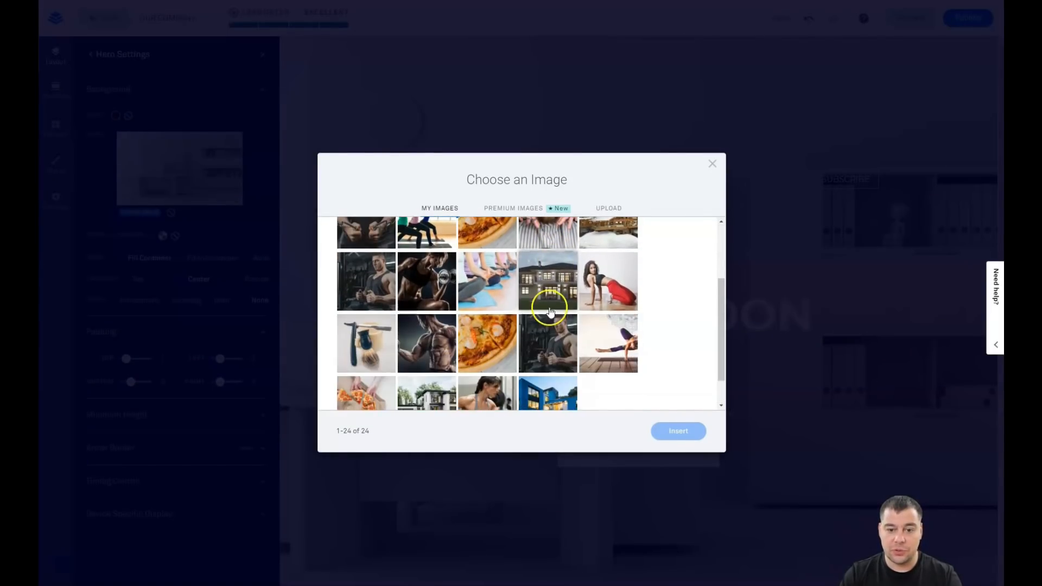
pyautogui.click(547, 281)
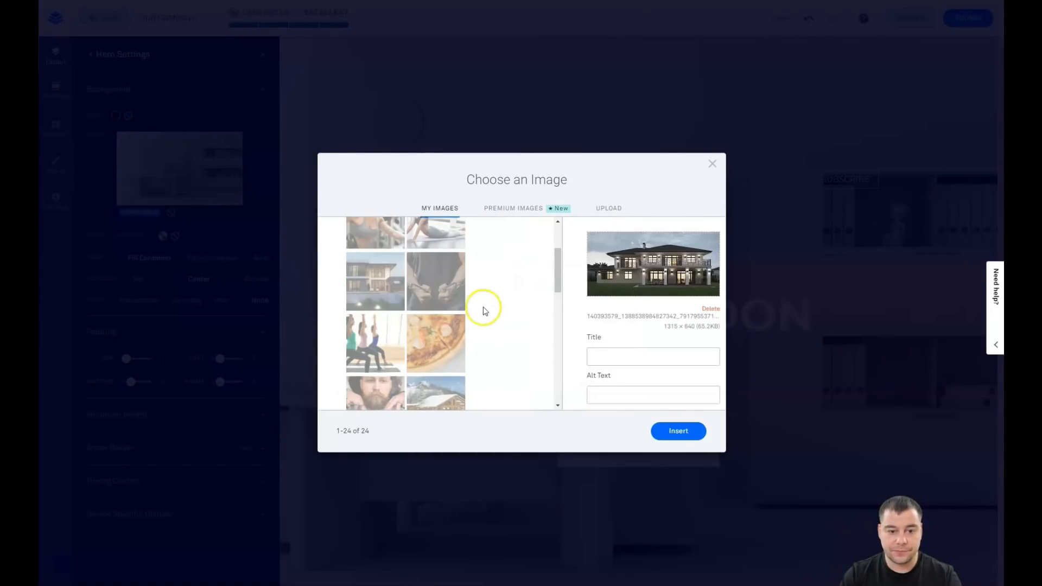
pyautogui.moveTo(459, 271)
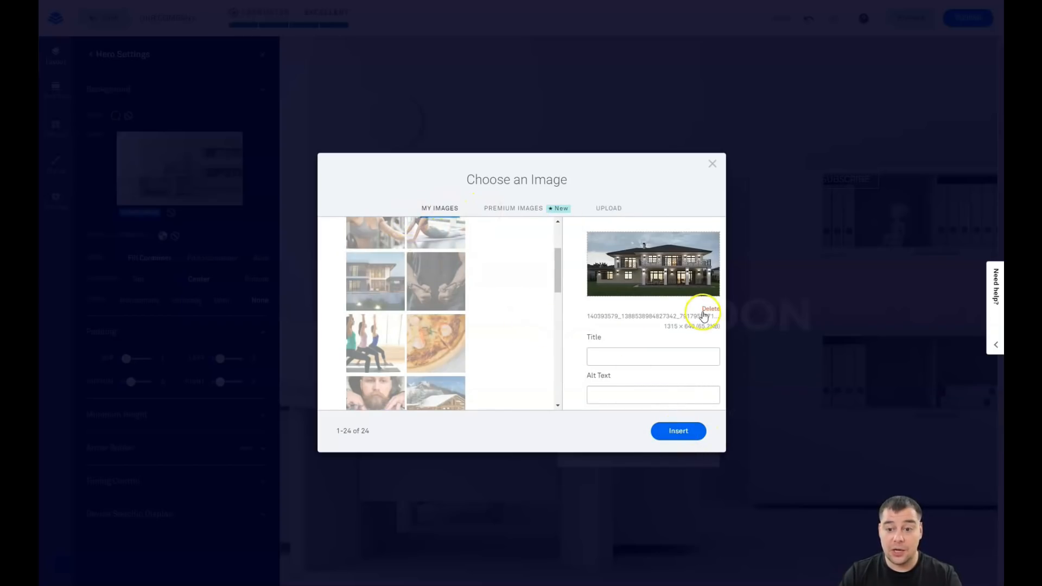
pyautogui.click(710, 308)
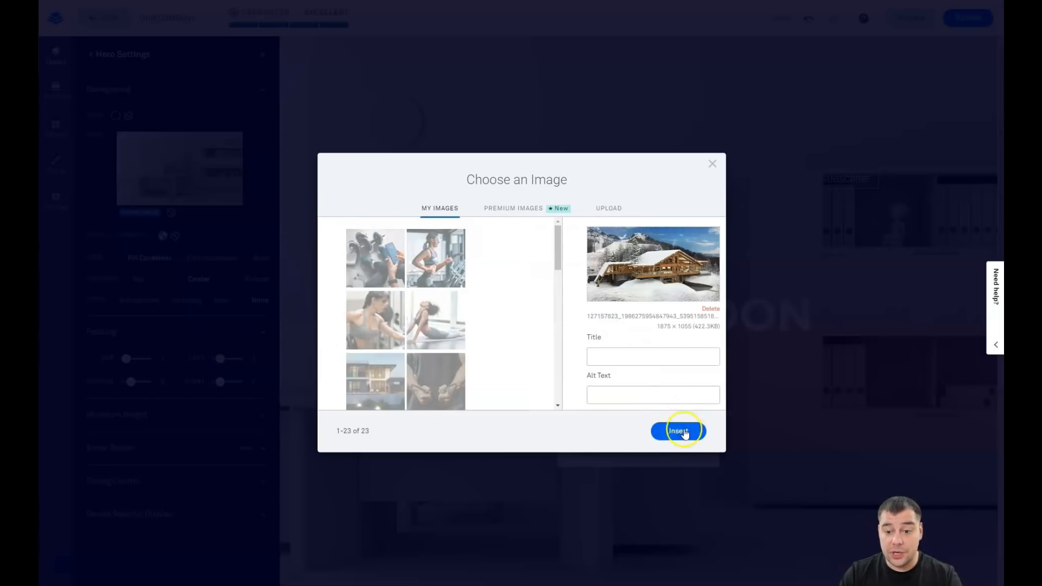
pyautogui.click(678, 431)
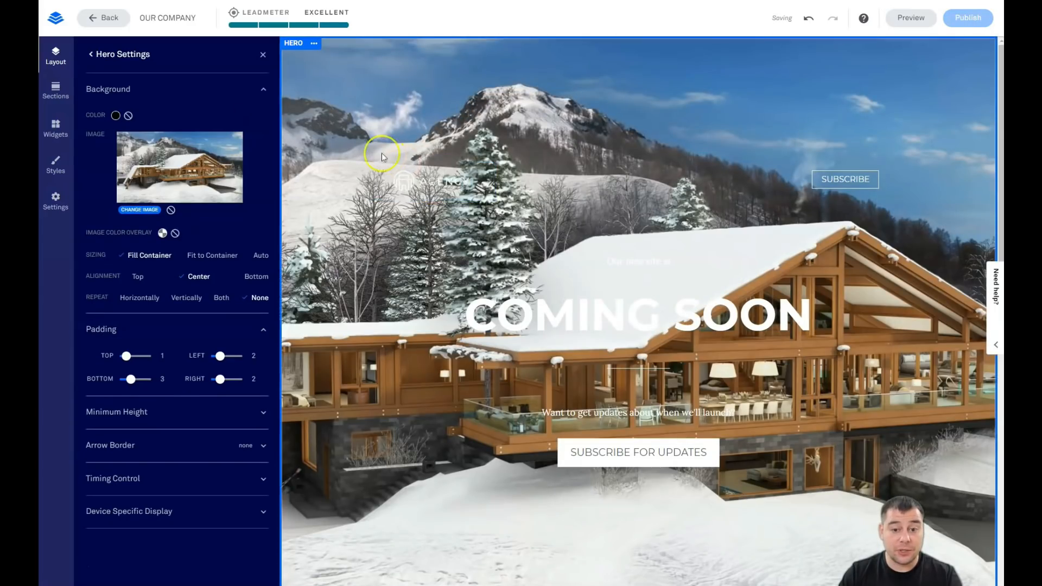
pyautogui.moveTo(327, 148)
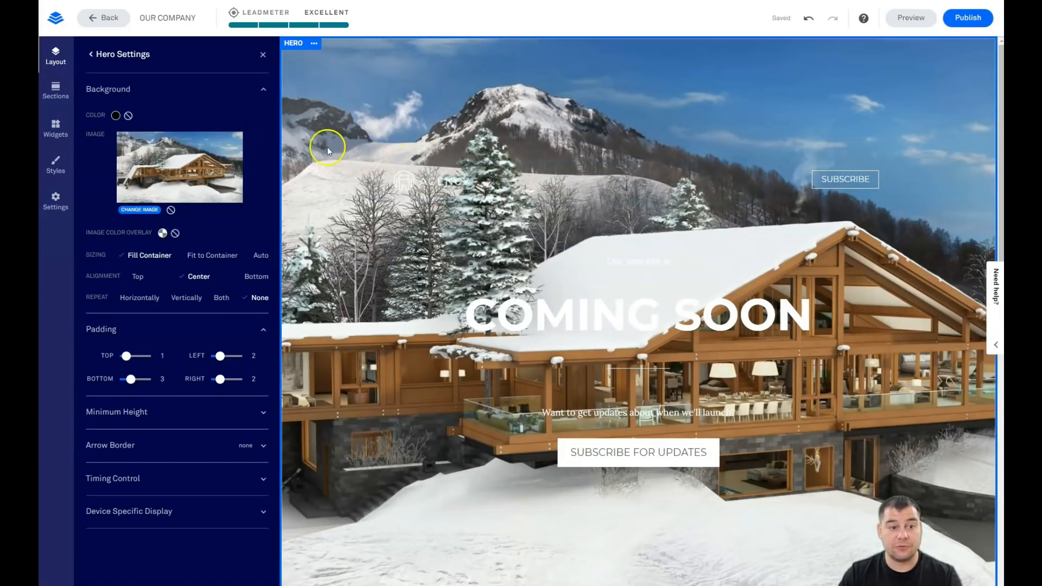
pyautogui.moveTo(178, 129)
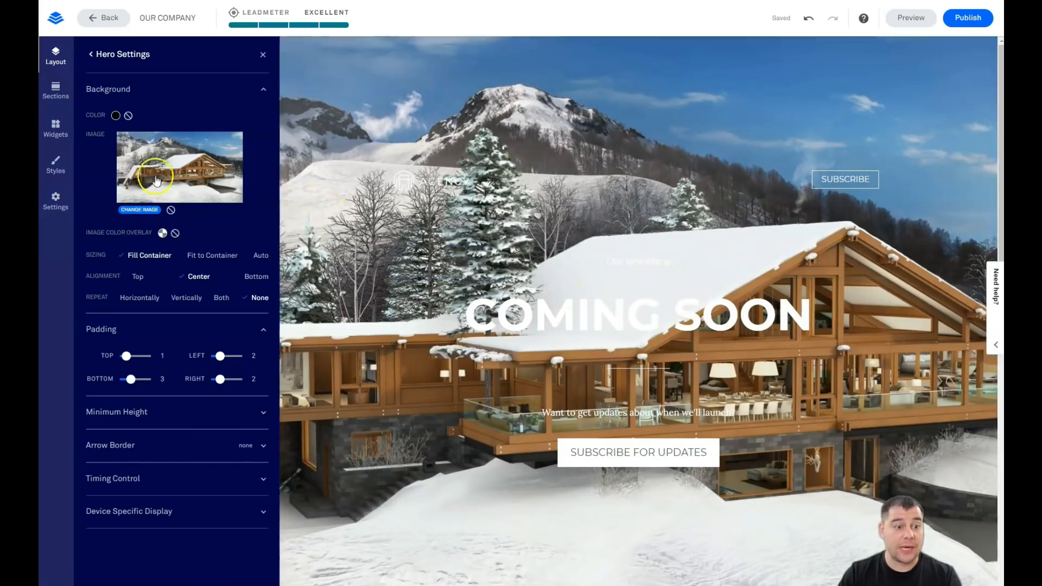
pyautogui.moveTo(141, 233)
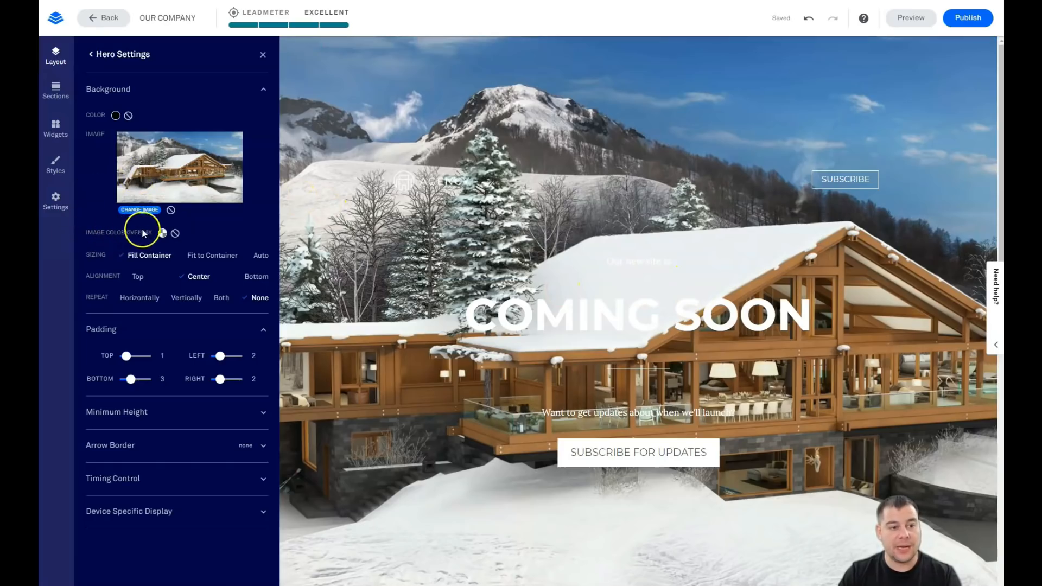
# Set the hero image overlay to dark grey 303030 at 69% opacity, then close settings
pyautogui.click(162, 233)
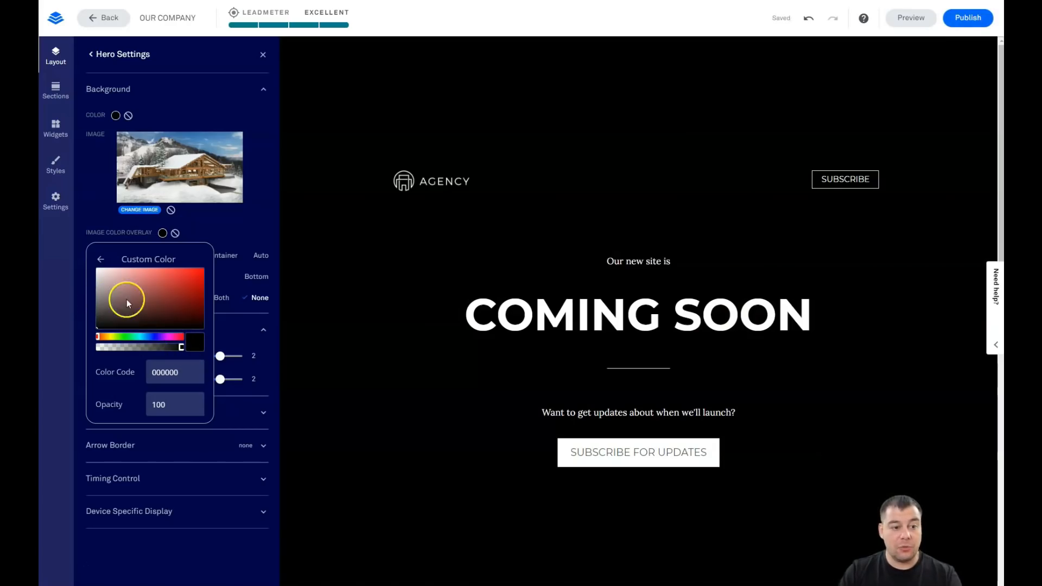
pyautogui.click(193, 289)
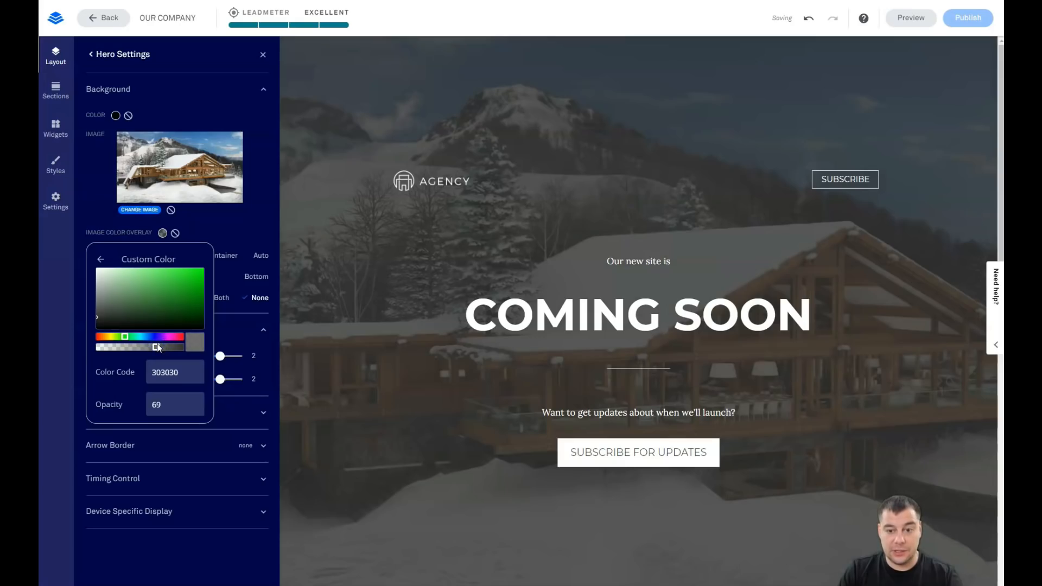
pyautogui.click(638, 369)
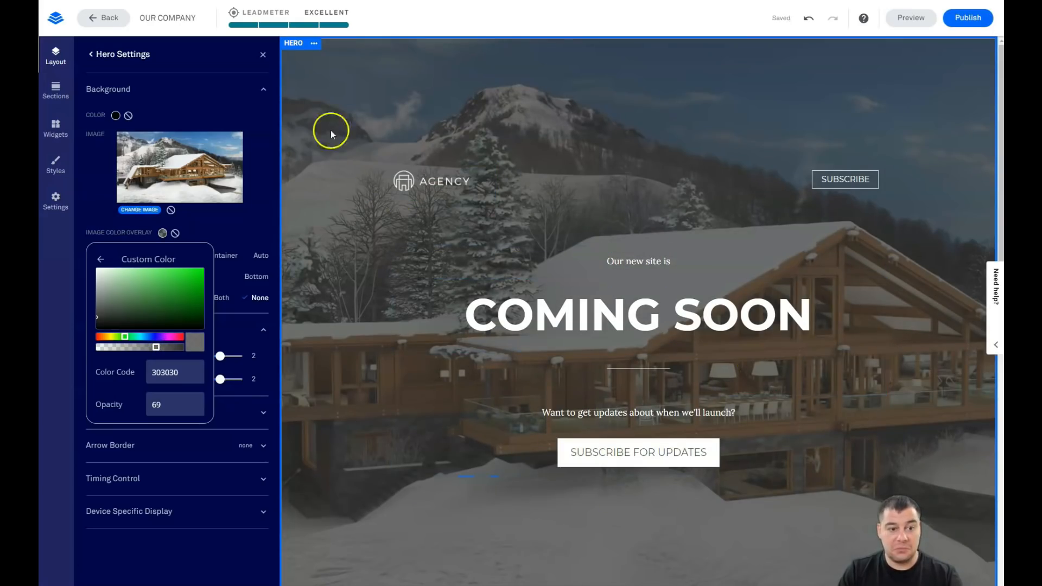
pyautogui.click(263, 55)
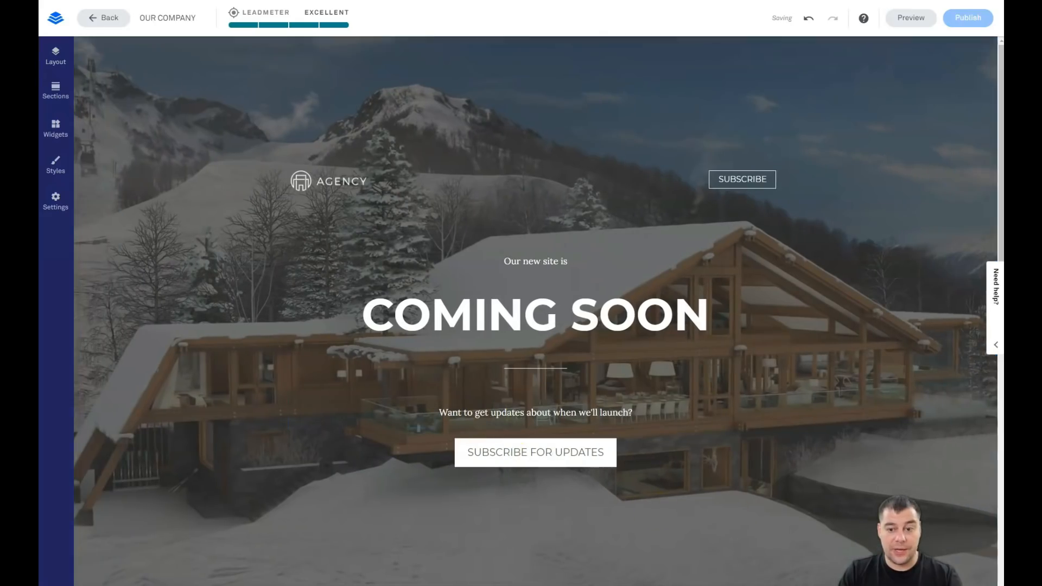
# Open the Widgets library, expand the full widget list with Show More, then collapse it
pyautogui.scroll(-3)
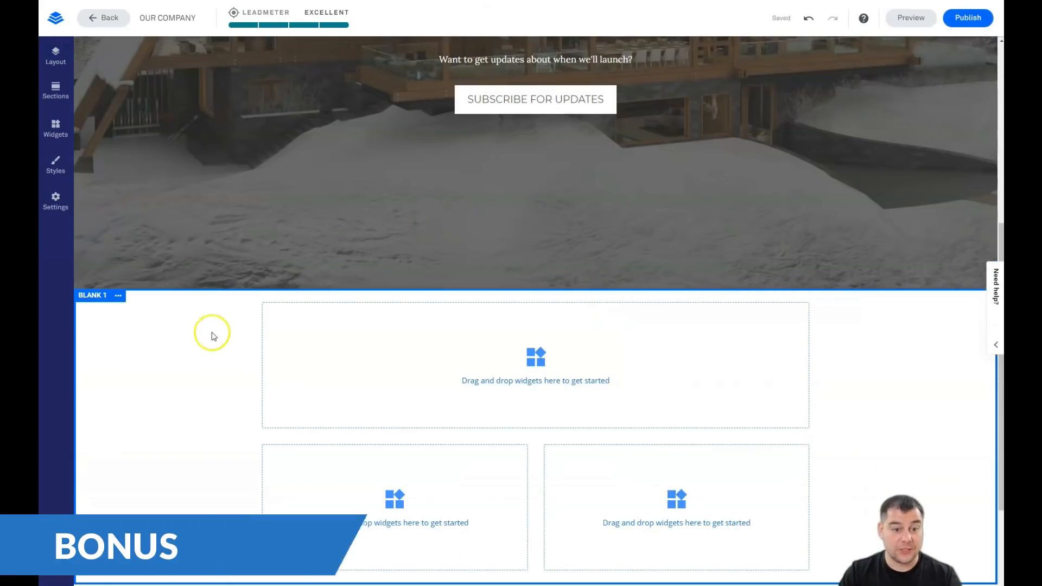
pyautogui.scroll(-3)
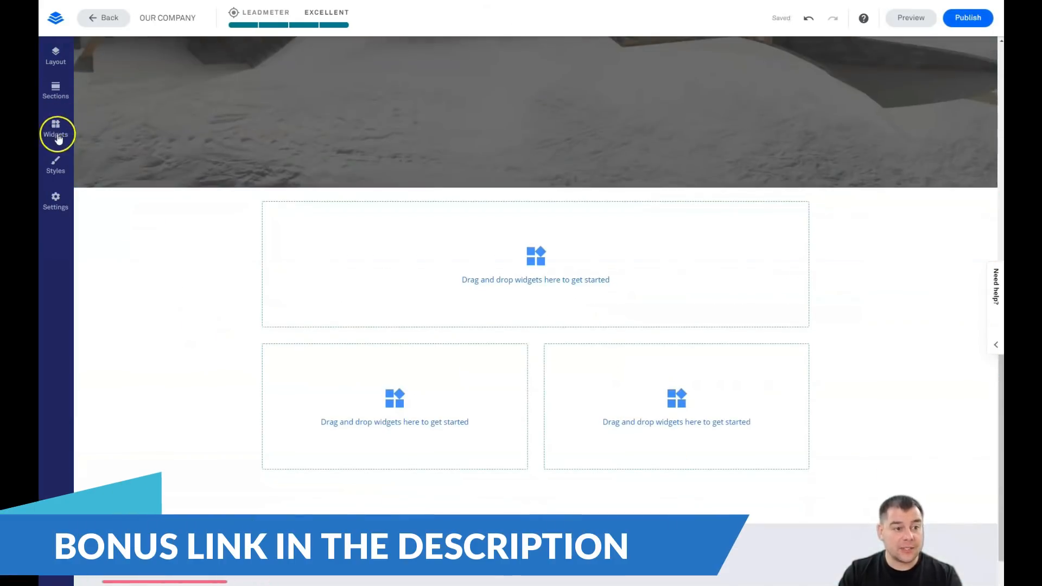
pyautogui.click(56, 129)
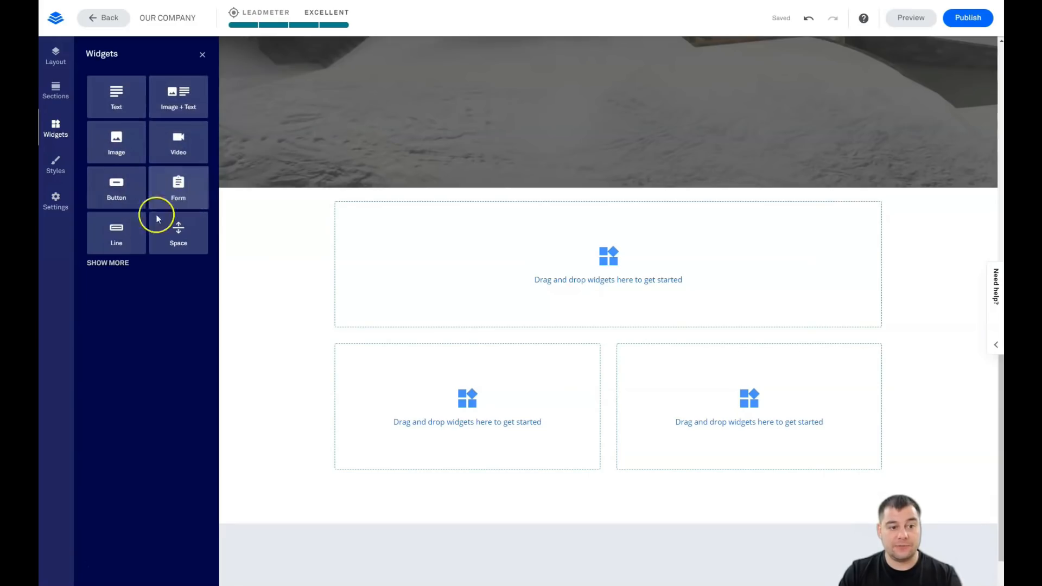
pyautogui.moveTo(116, 187)
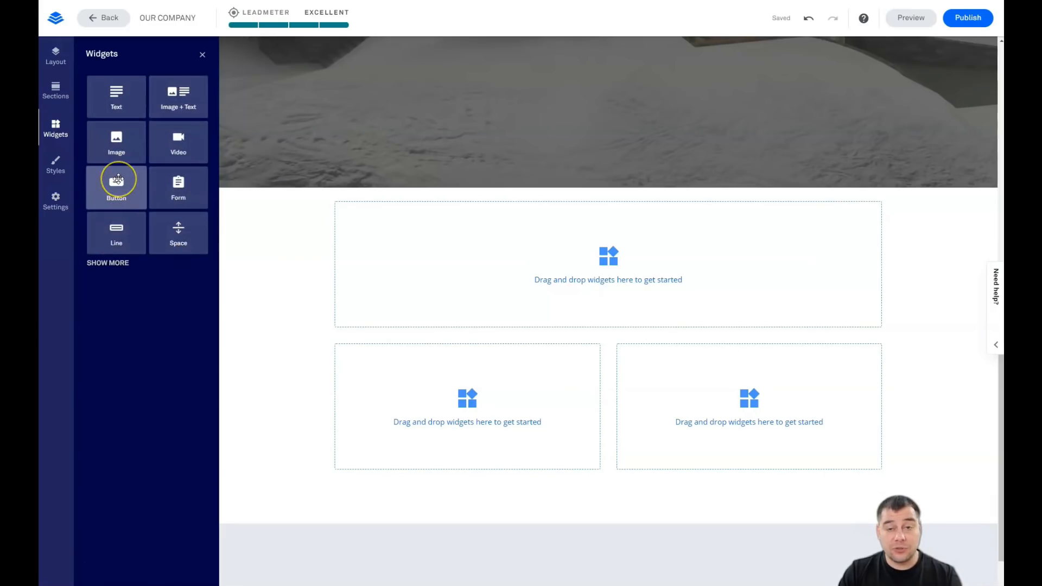
pyautogui.moveTo(130, 202)
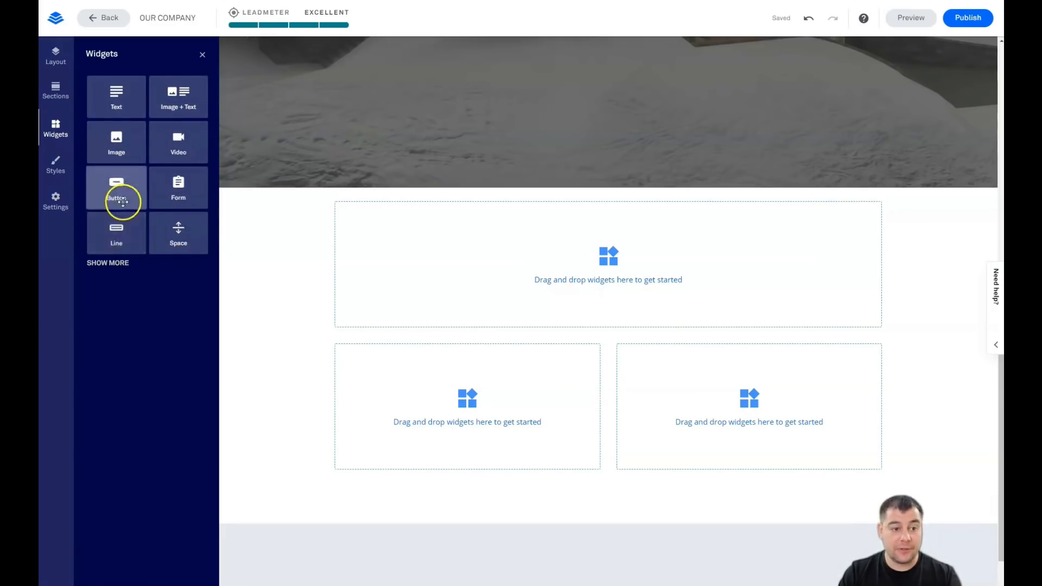
pyautogui.click(108, 262)
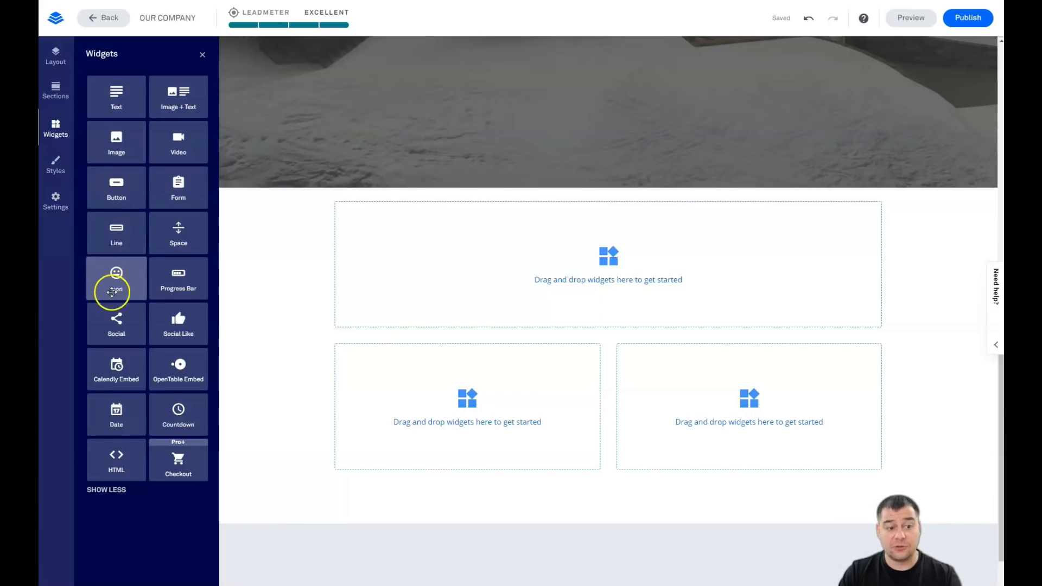
pyautogui.moveTo(188, 349)
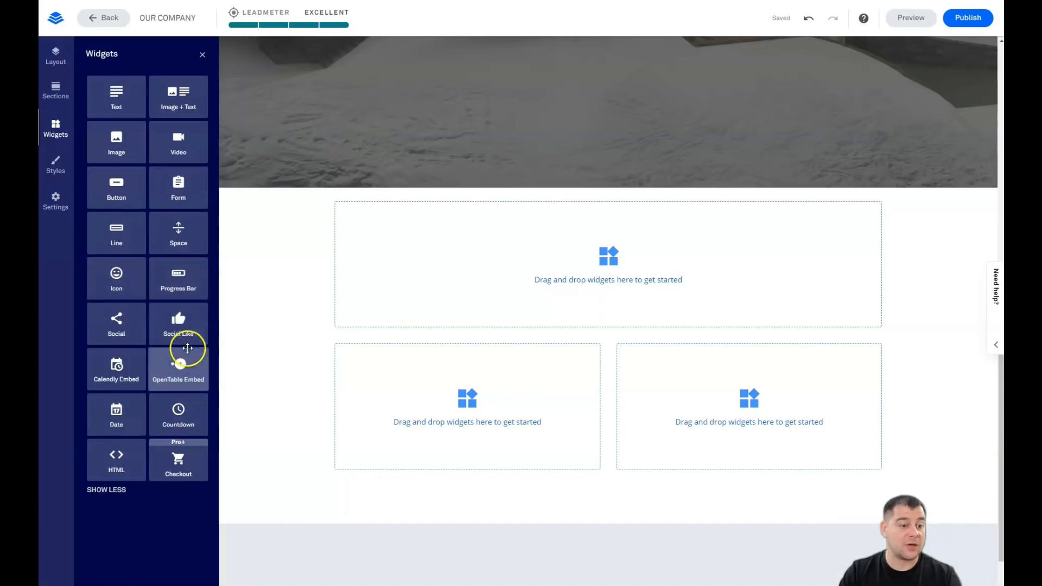
pyautogui.moveTo(160, 372)
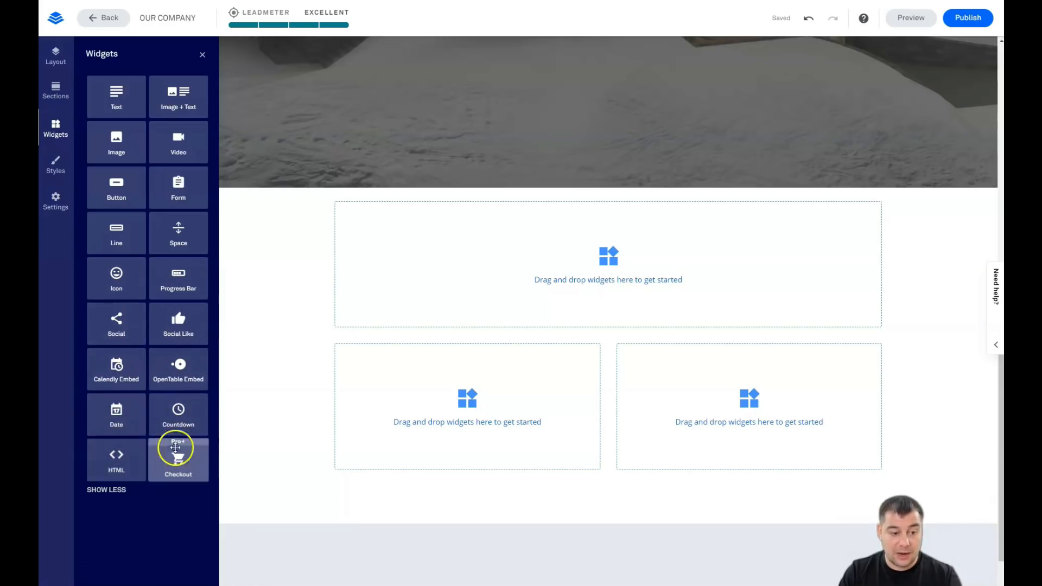
pyautogui.moveTo(97, 496)
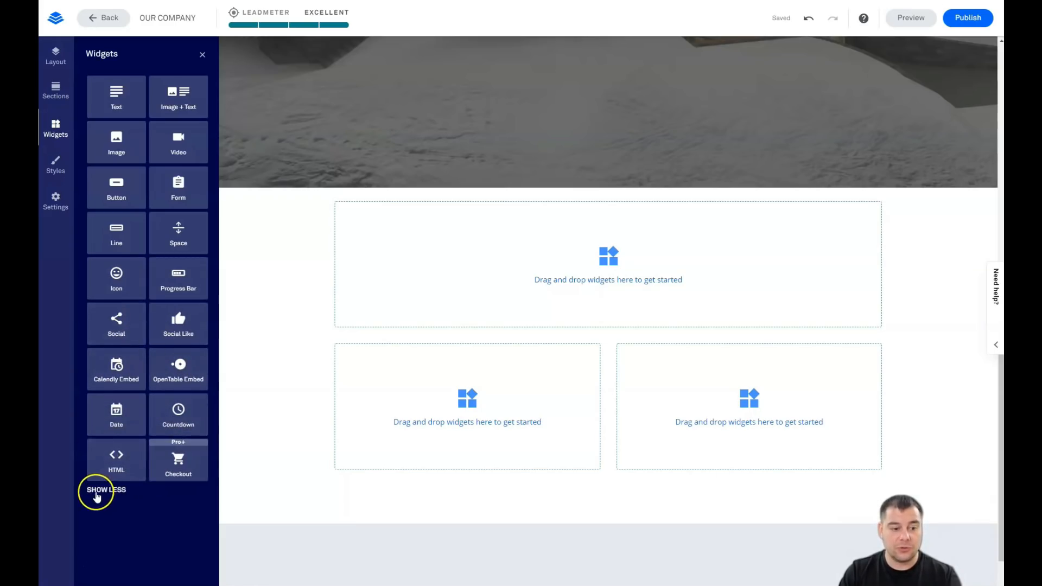
pyautogui.click(105, 490)
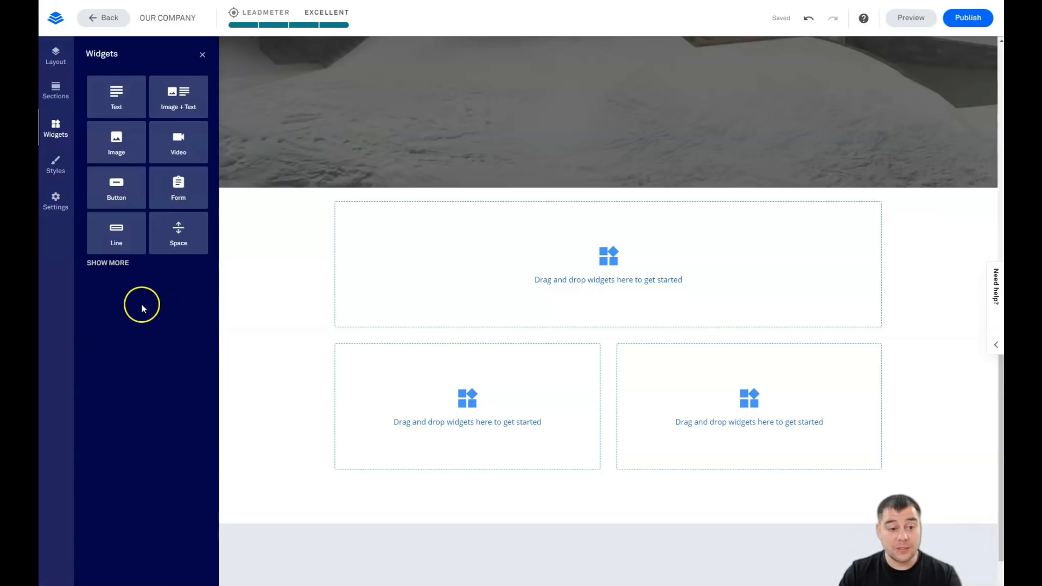
pyautogui.moveTo(148, 106)
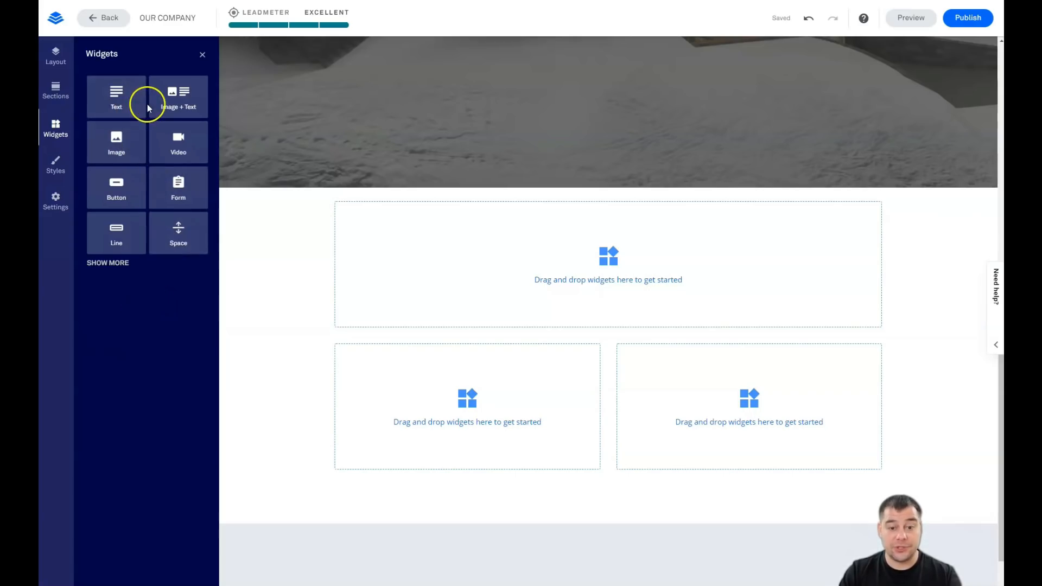
pyautogui.moveTo(178, 142)
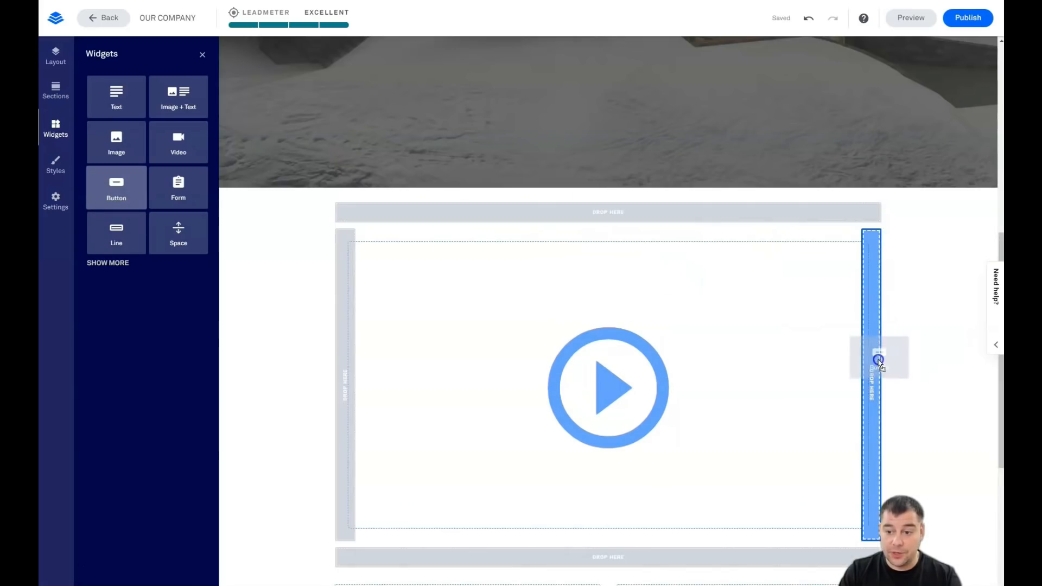
# Drop Video, Image and Button widgets into the blank section's drop zones
pyautogui.scroll(-3)
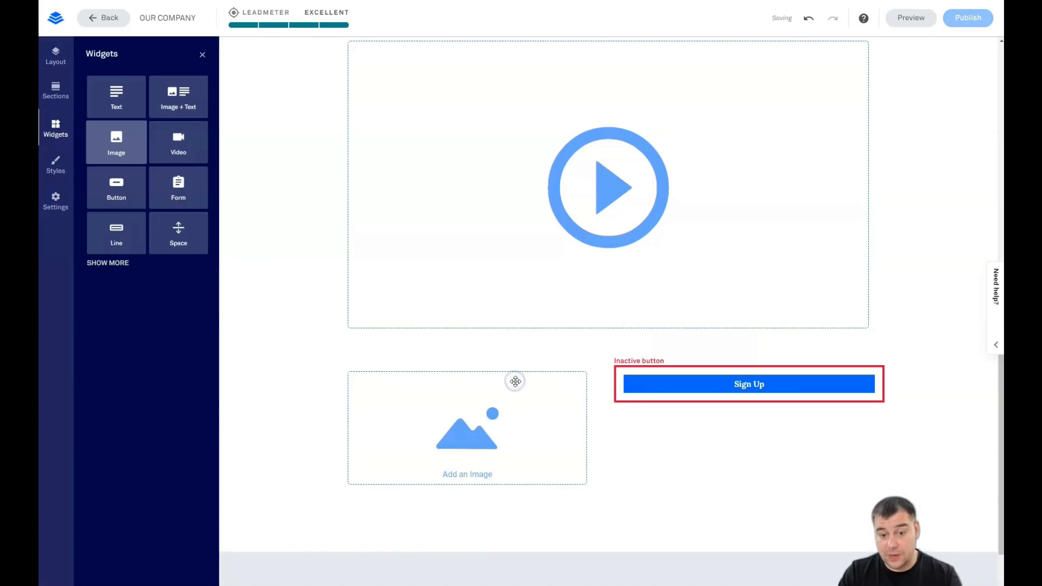
pyautogui.click(466, 428)
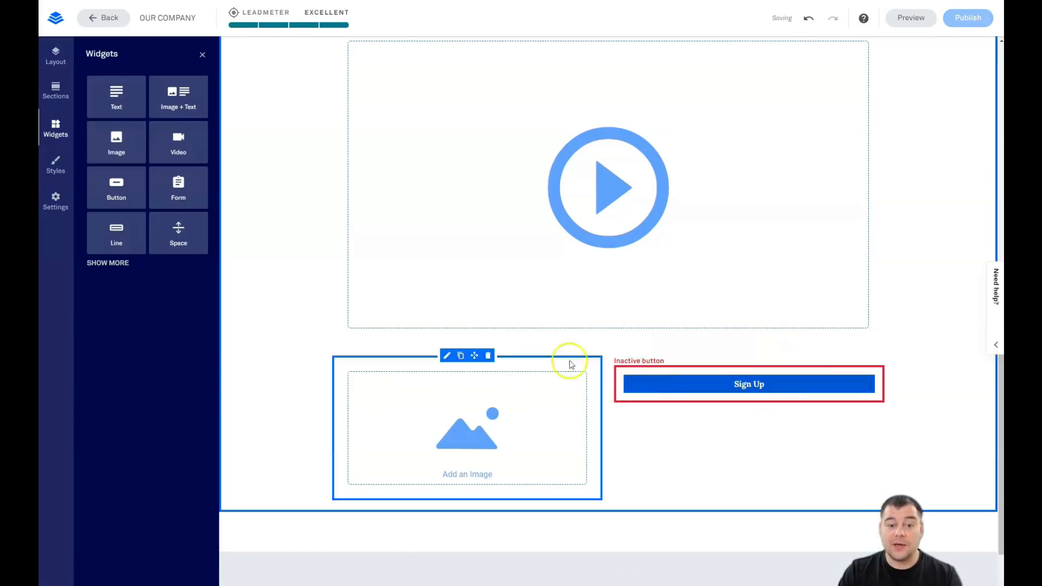
pyautogui.click(749, 384)
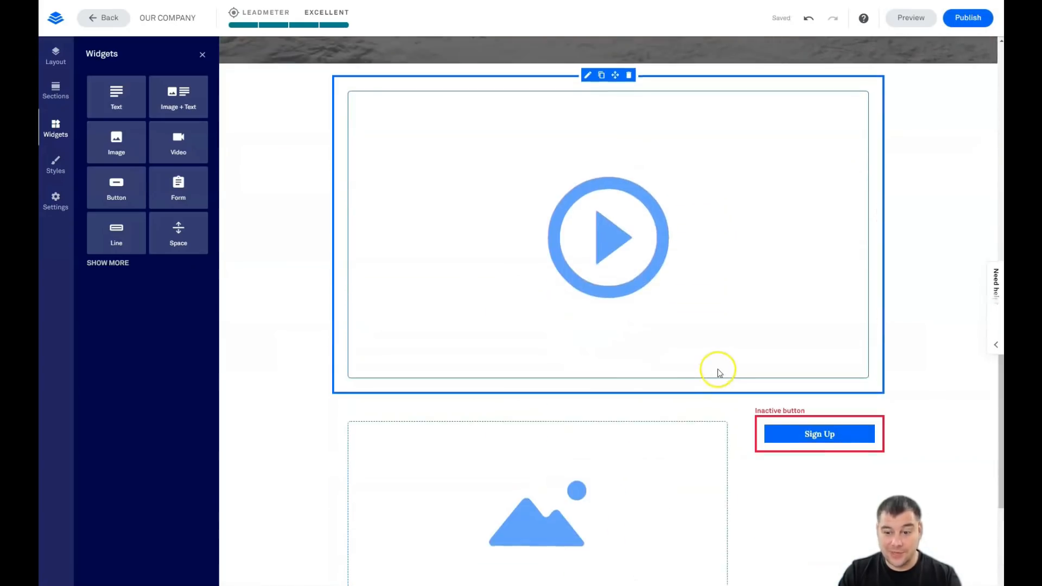
# Select the image placeholder and close the Widgets panel
pyautogui.scroll(-3)
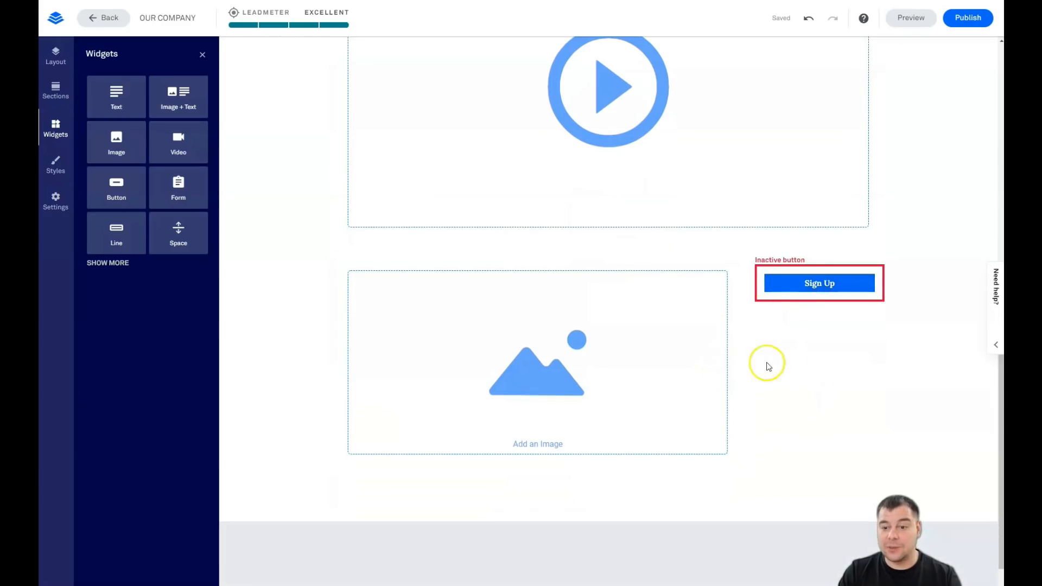
pyautogui.moveTo(864, 383)
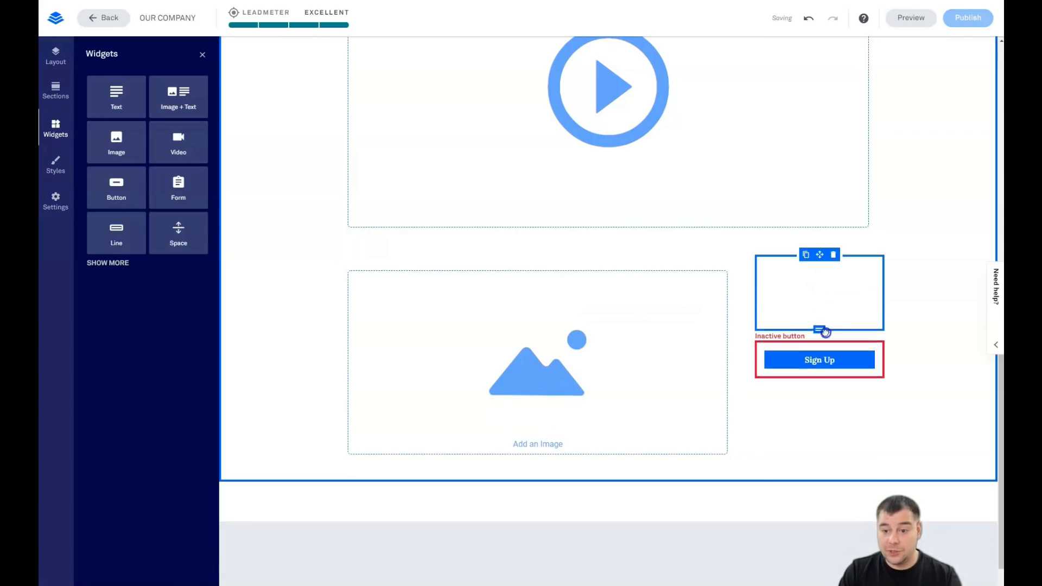
pyautogui.click(536, 362)
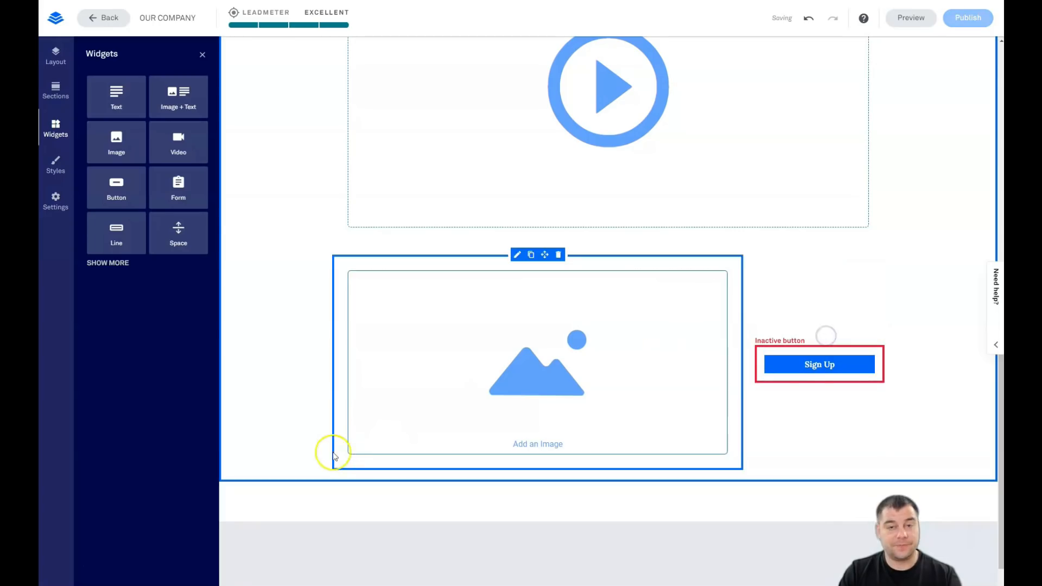
pyautogui.click(202, 54)
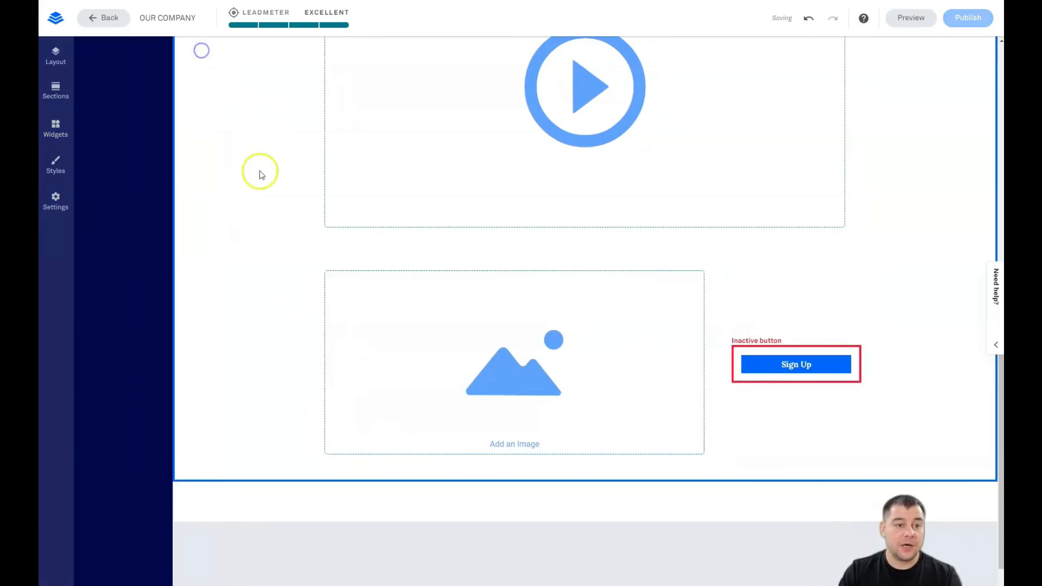
# Set the blank section's background colour to grey via Edit Section Settings
pyautogui.click(118, 171)
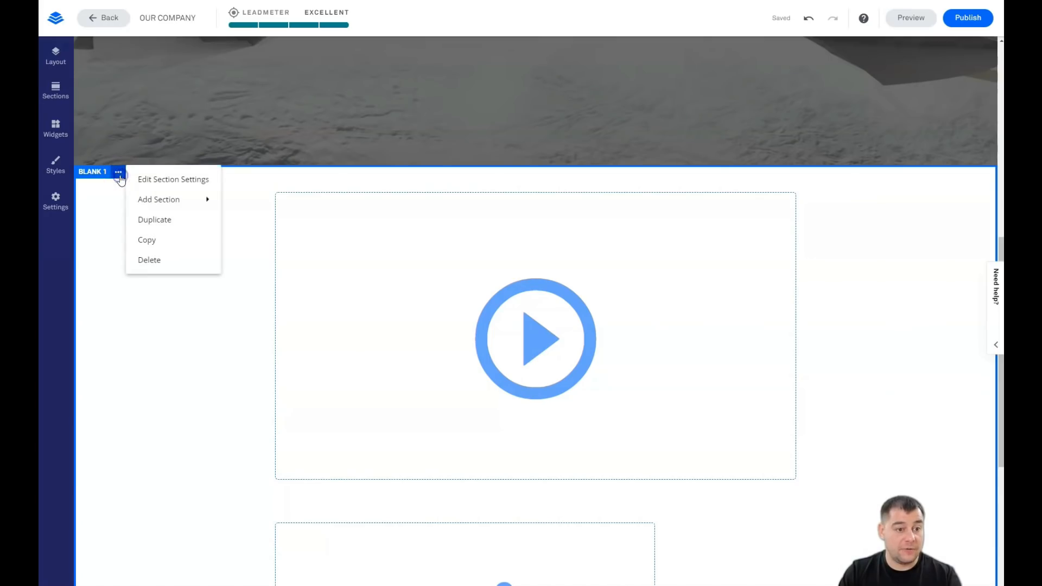
pyautogui.click(172, 179)
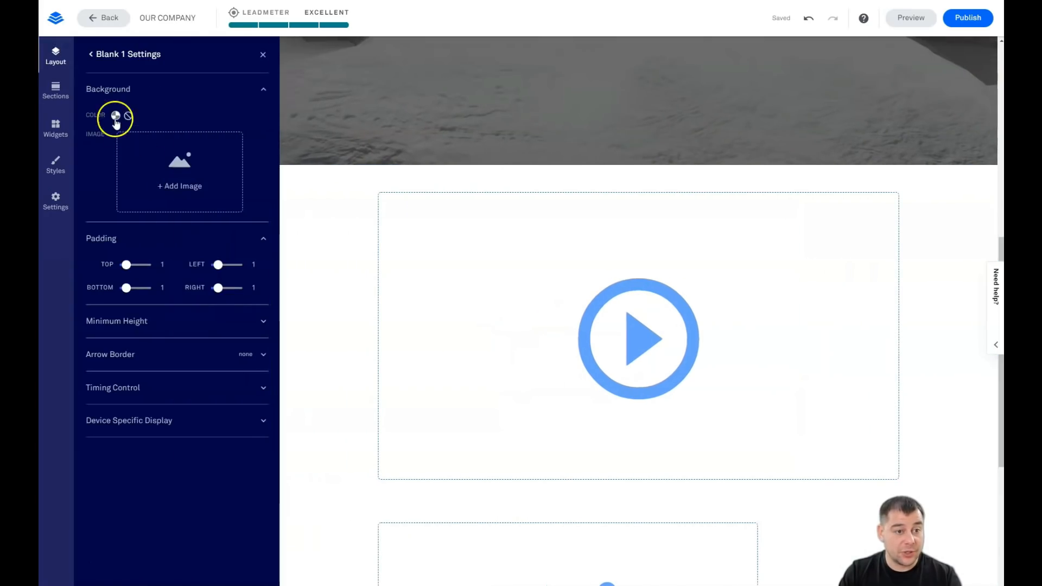
pyautogui.click(115, 115)
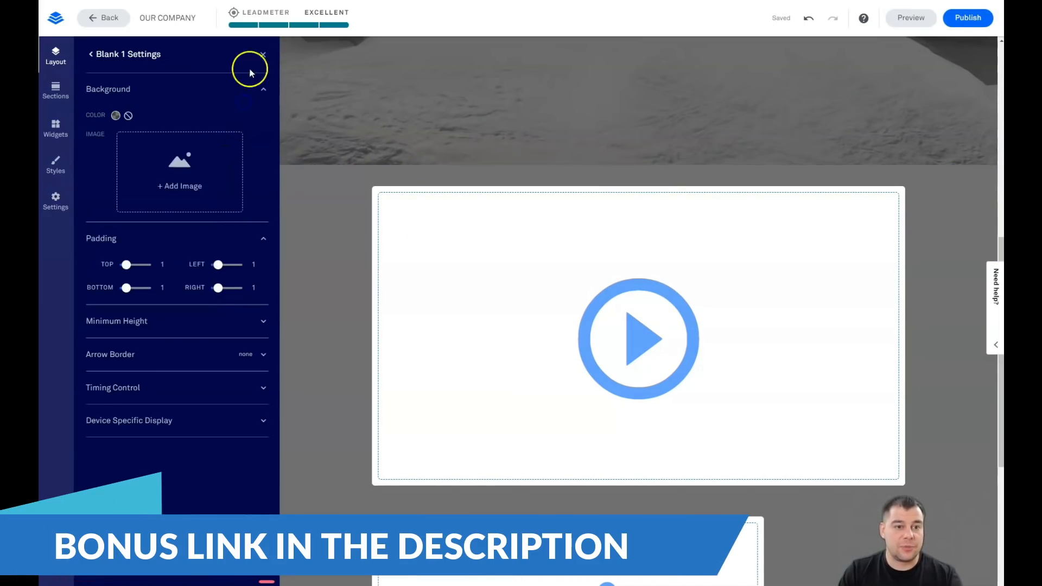
pyautogui.click(264, 53)
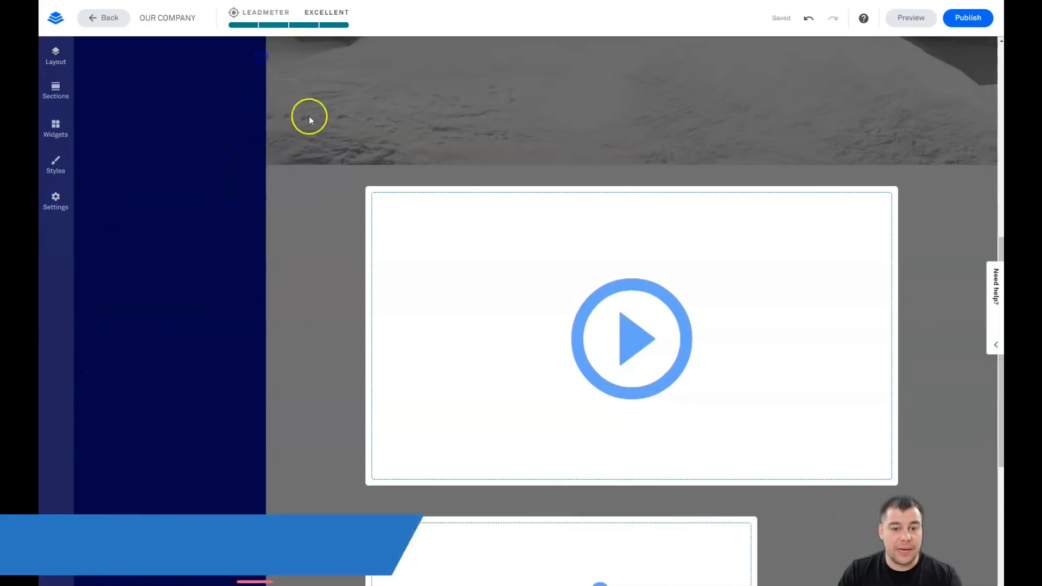
# Select the video placeholder and open its embed code settings
pyautogui.click(631, 337)
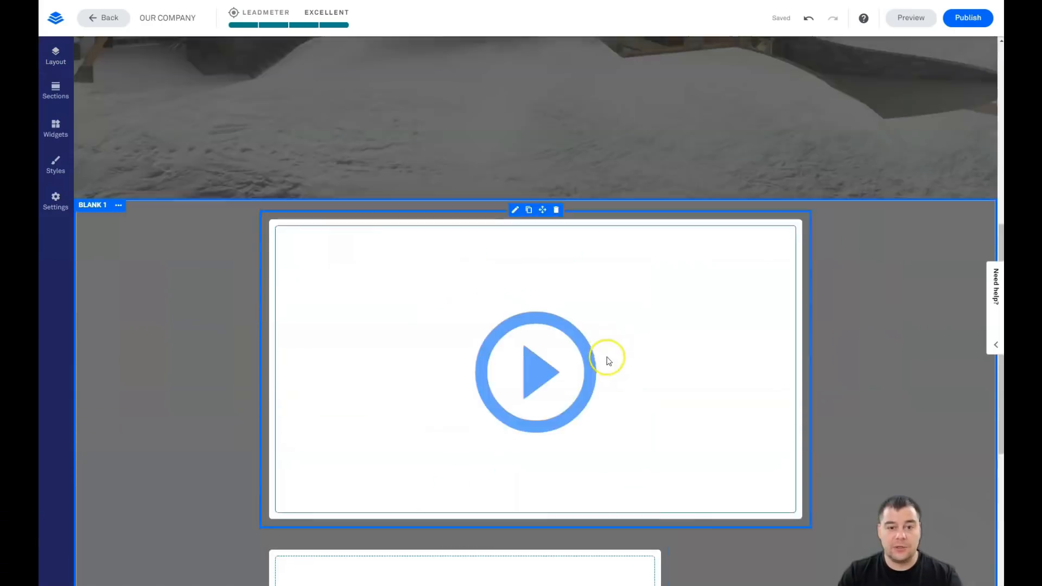
pyautogui.scroll(-3)
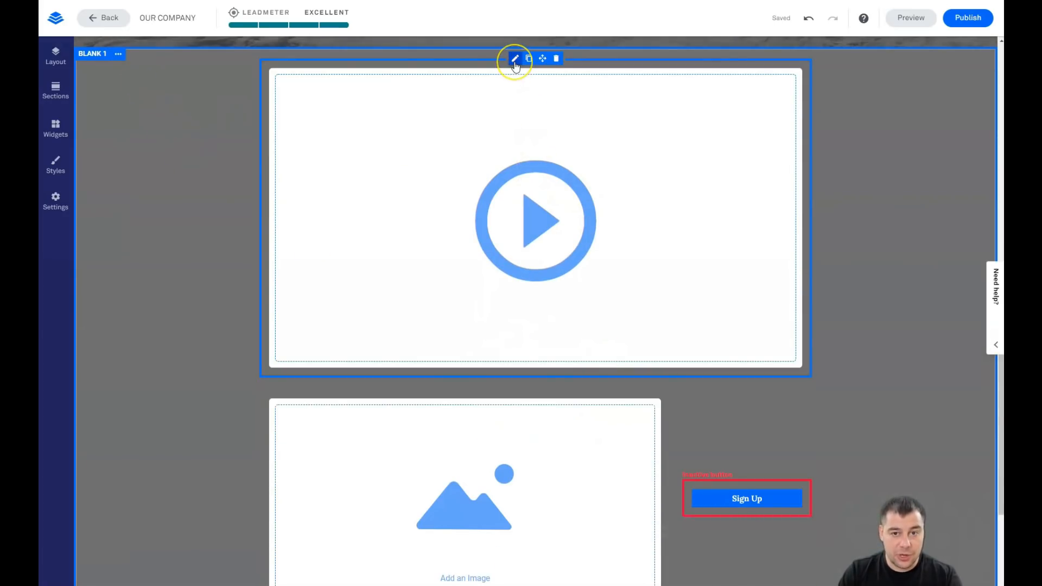
pyautogui.click(514, 59)
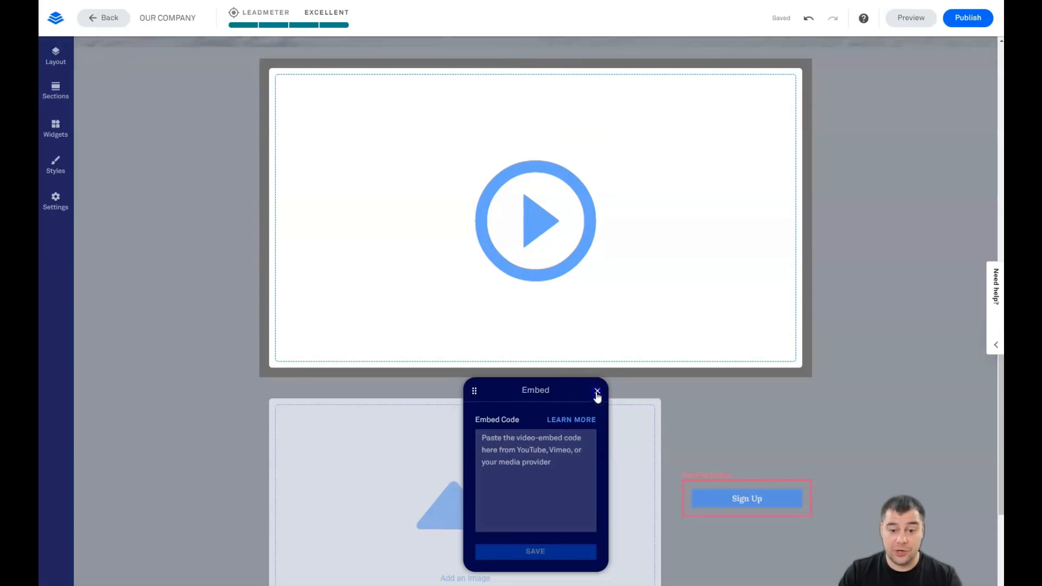
# Dismiss the video embed panel and insert the snowy chalet photo into the image placeholder
pyautogui.click(597, 390)
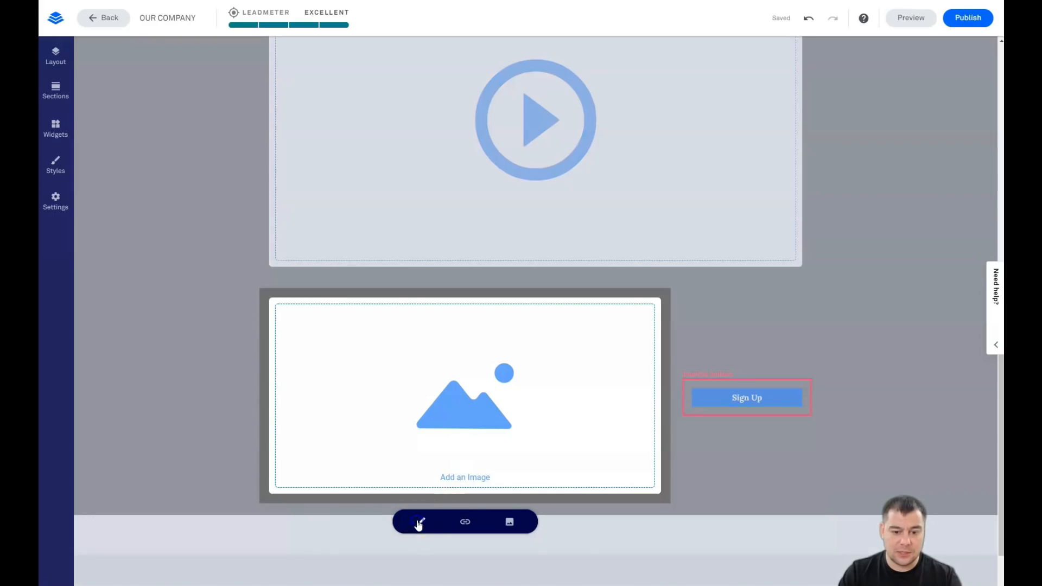
pyautogui.click(509, 523)
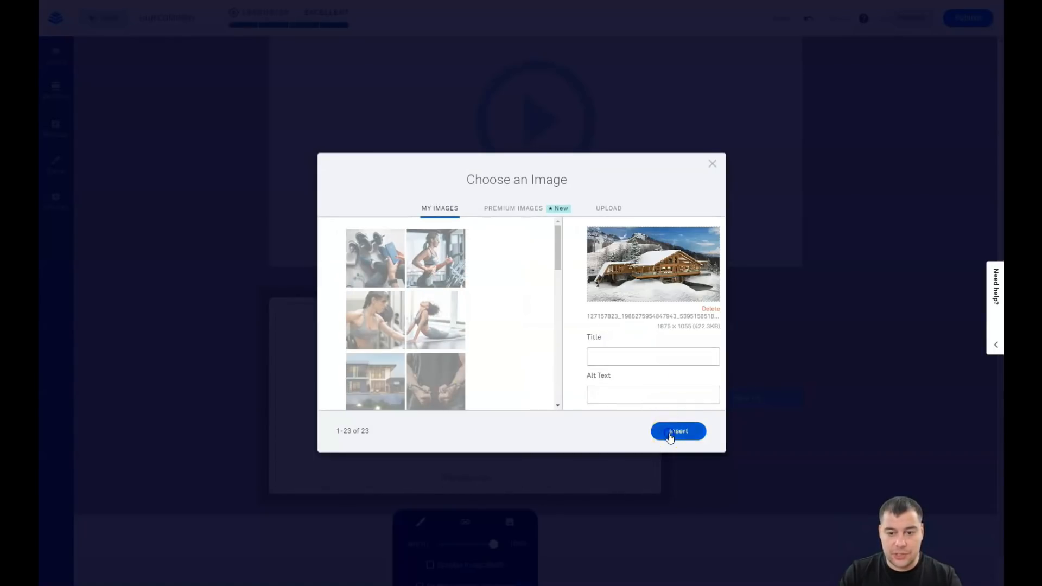
pyautogui.click(677, 430)
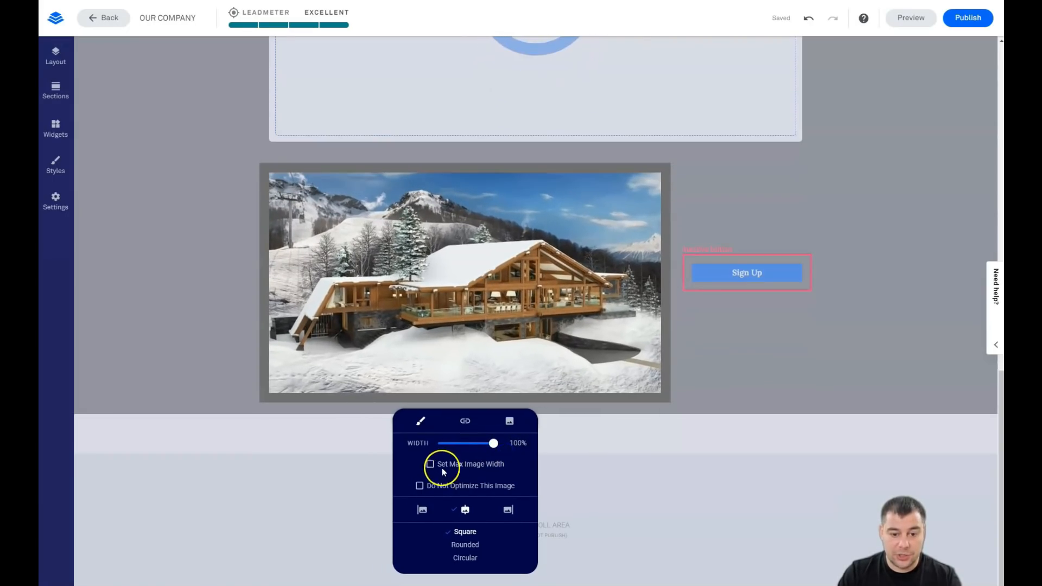
# Uncheck Set Max Image Width and set the chalet image corners to Rounded, then Circular
pyautogui.click(429, 464)
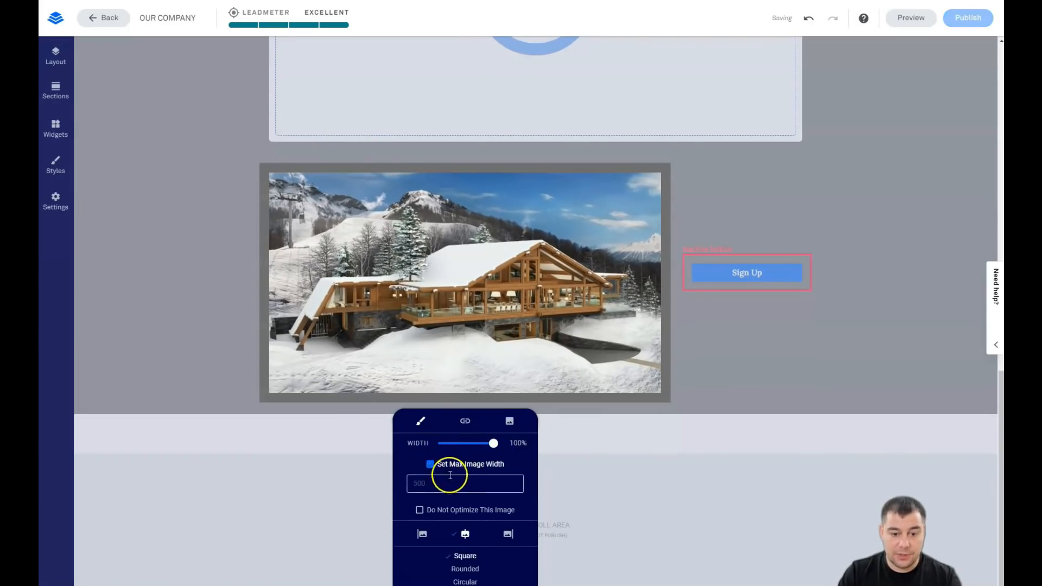
pyautogui.click(430, 464)
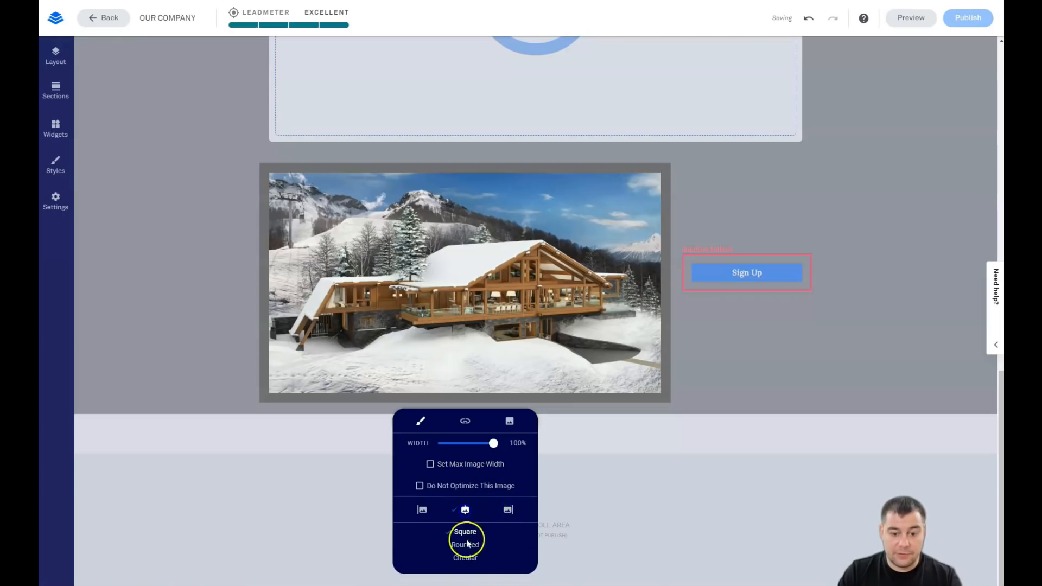
pyautogui.click(464, 544)
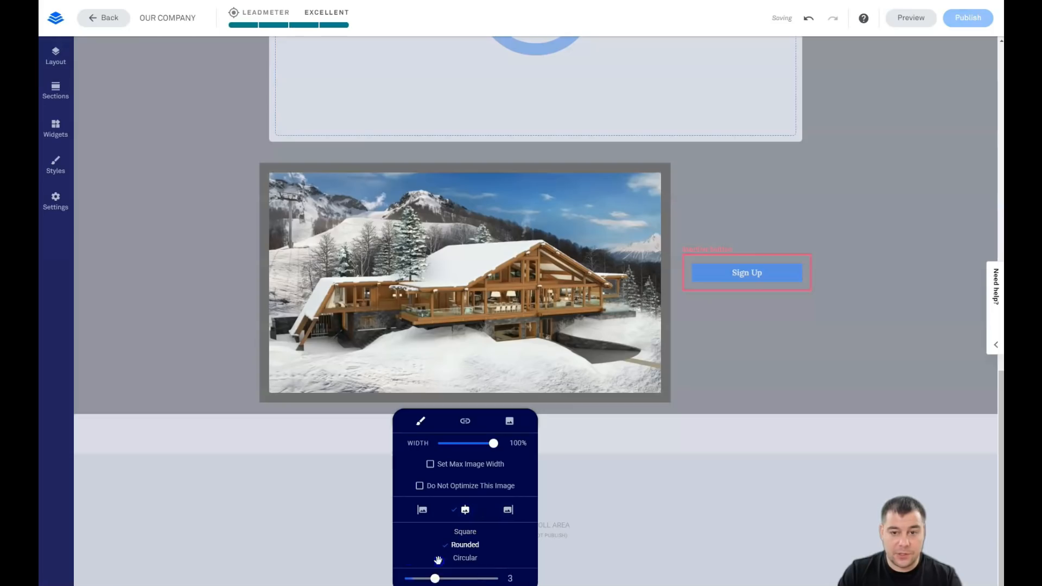
pyautogui.click(464, 558)
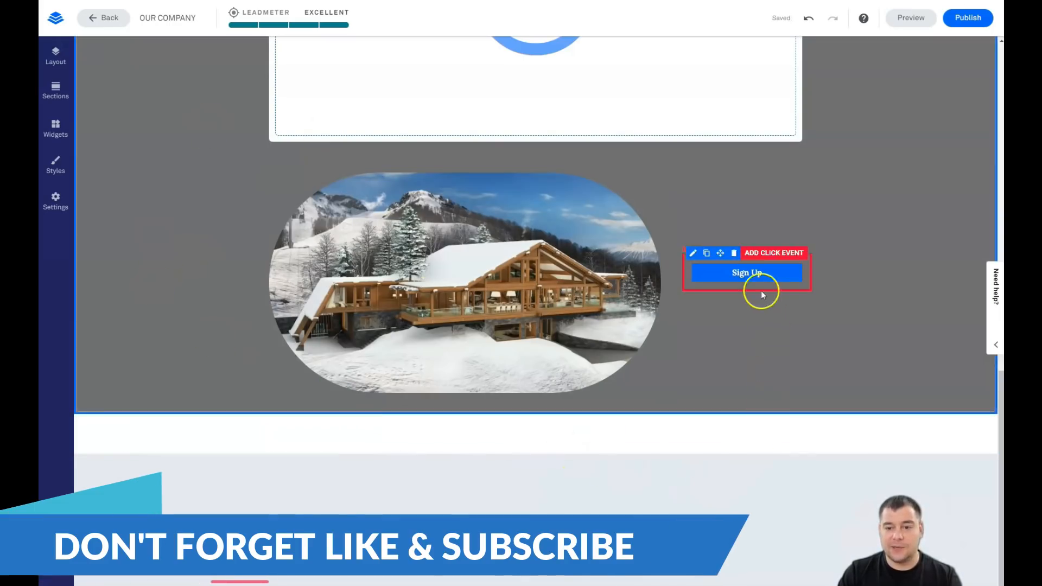
pyautogui.moveTo(781, 335)
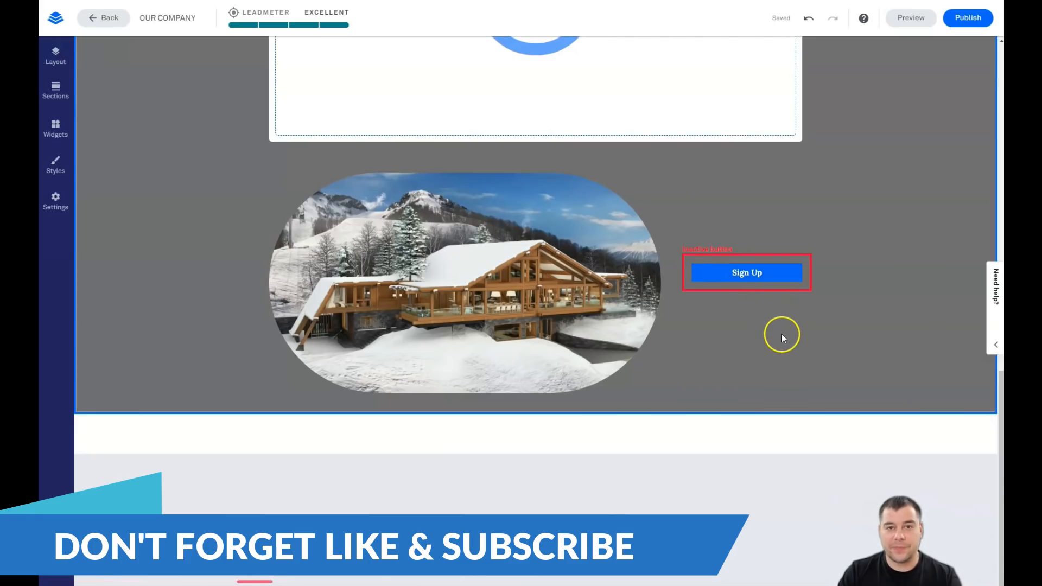
pyautogui.moveTo(774, 329)
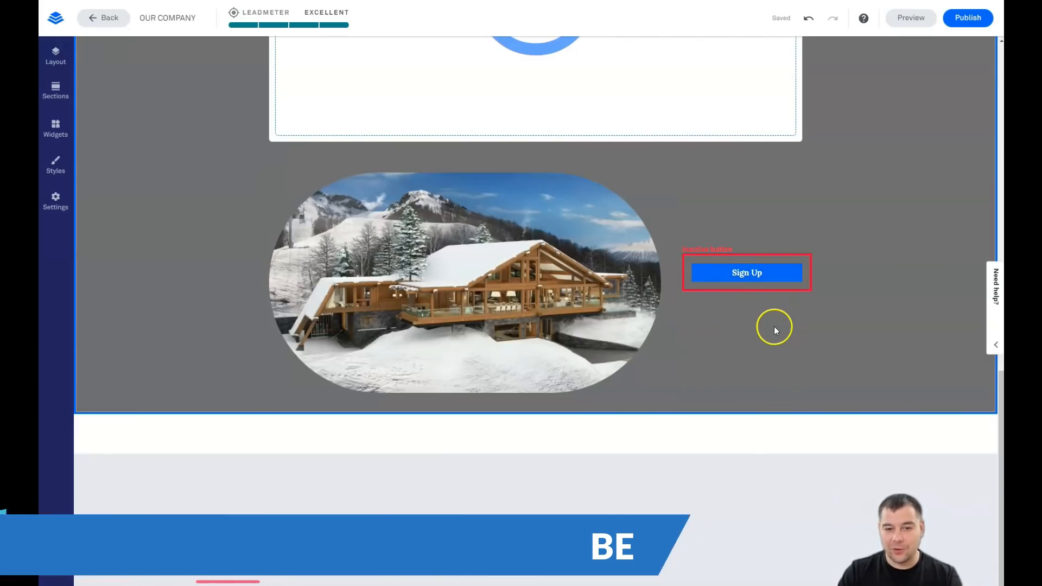
# Scroll to the Blank 1 video section and choose Edit Section Settings from its ••• menu
pyautogui.scroll(3)
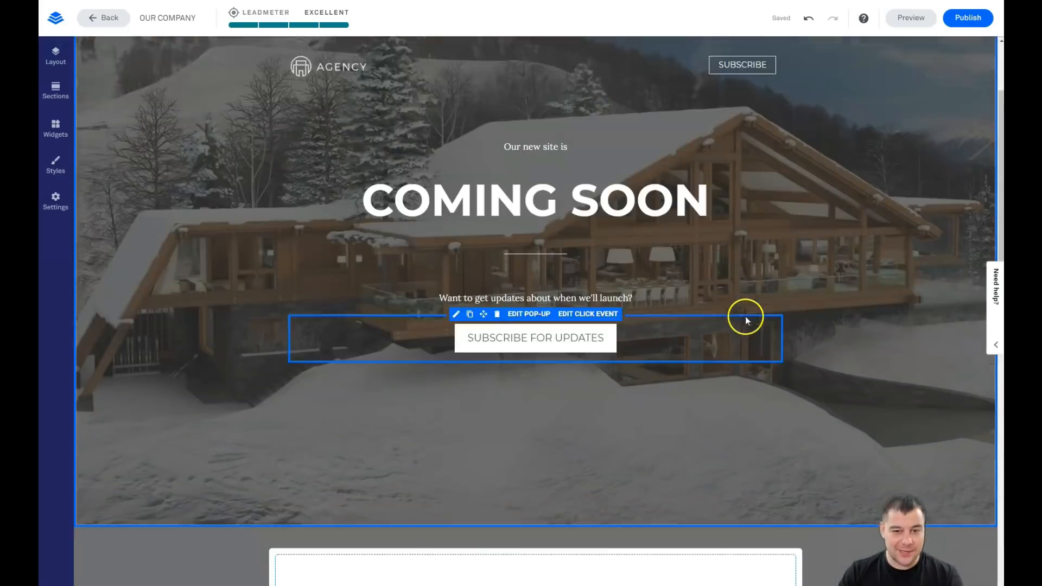
pyautogui.scroll(-3)
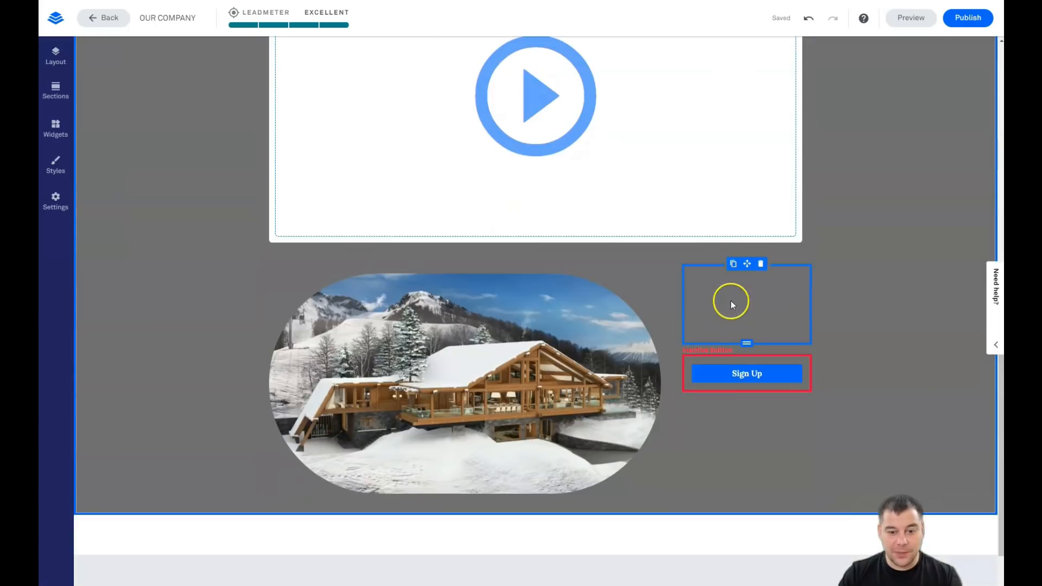
pyautogui.scroll(3)
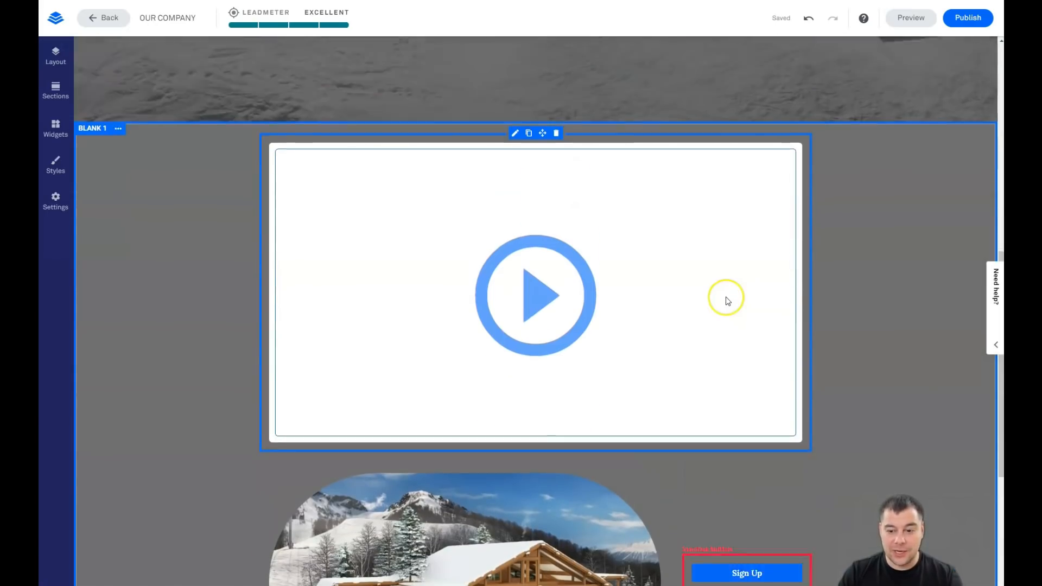
pyautogui.scroll(-3)
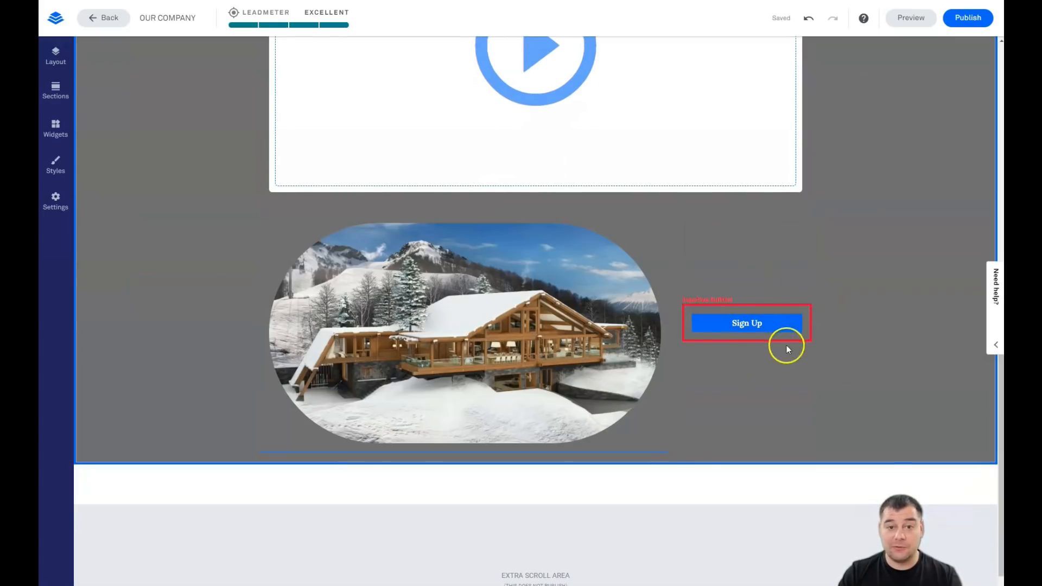
pyautogui.scroll(3)
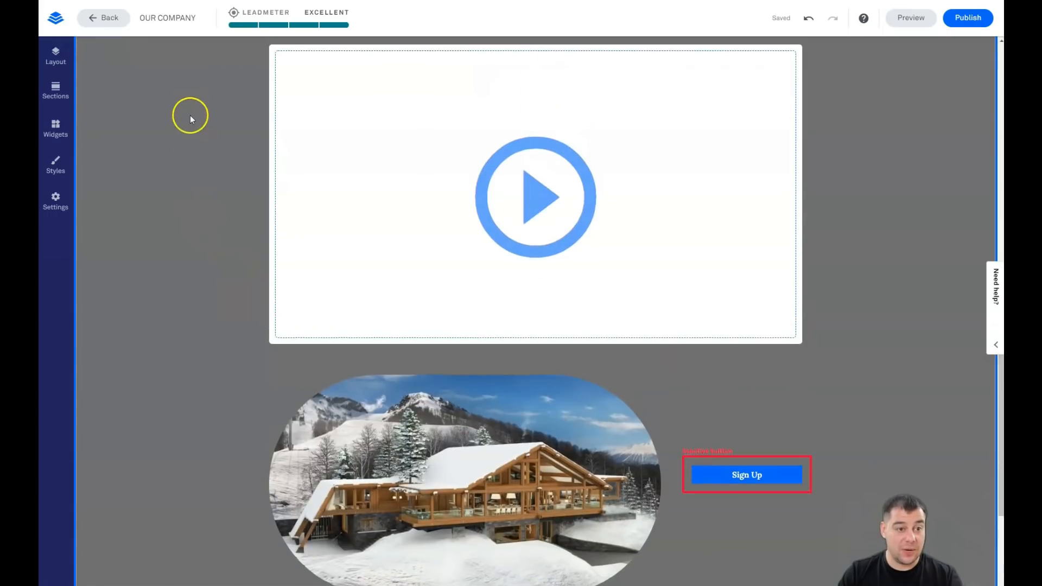
pyautogui.click(118, 129)
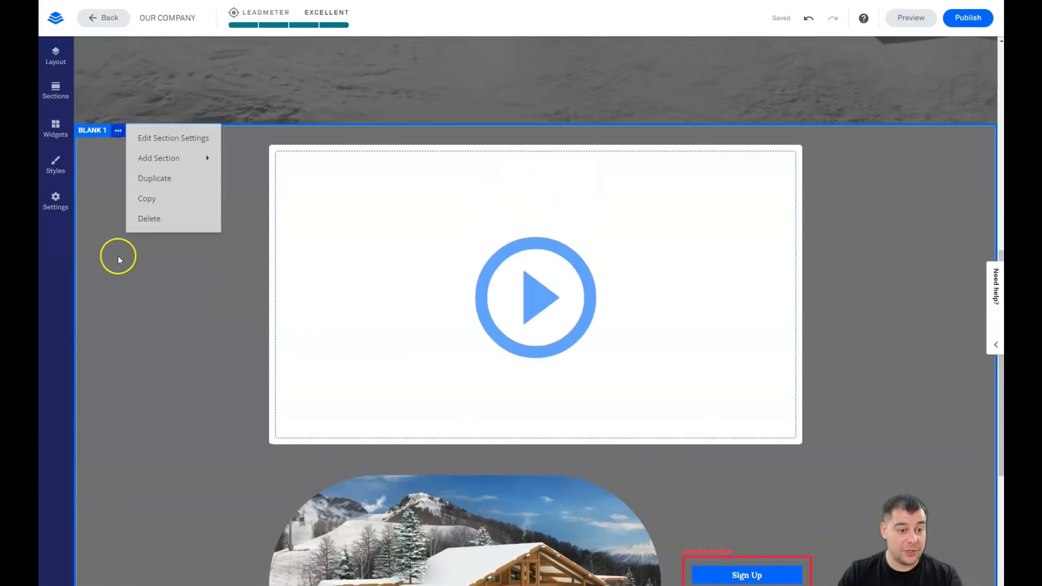
pyautogui.click(173, 137)
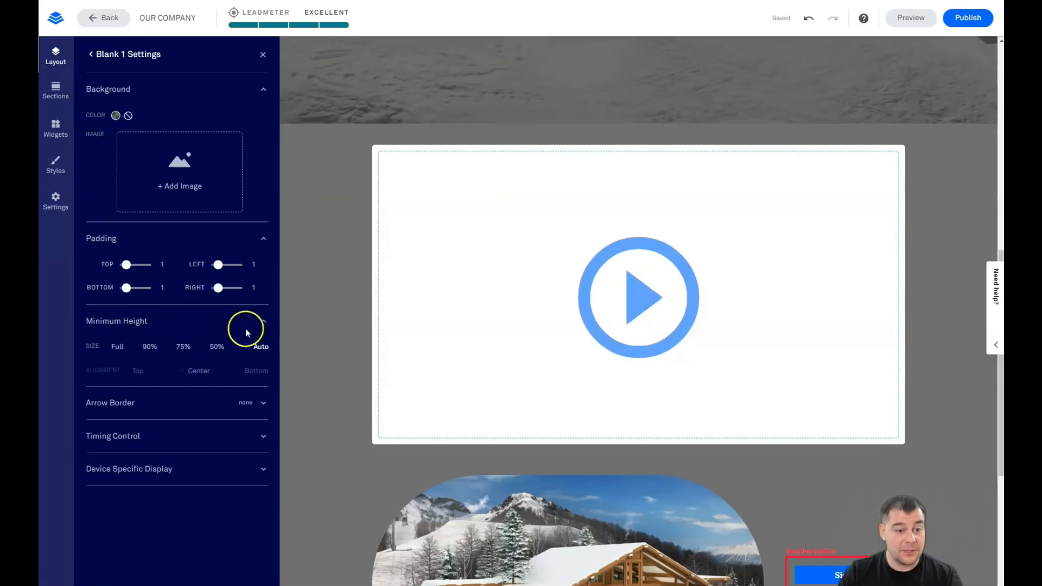
# Try Full, 90%, 75% and 50% minimum heights, settle on 75% centred, and close settings
pyautogui.scroll(-3)
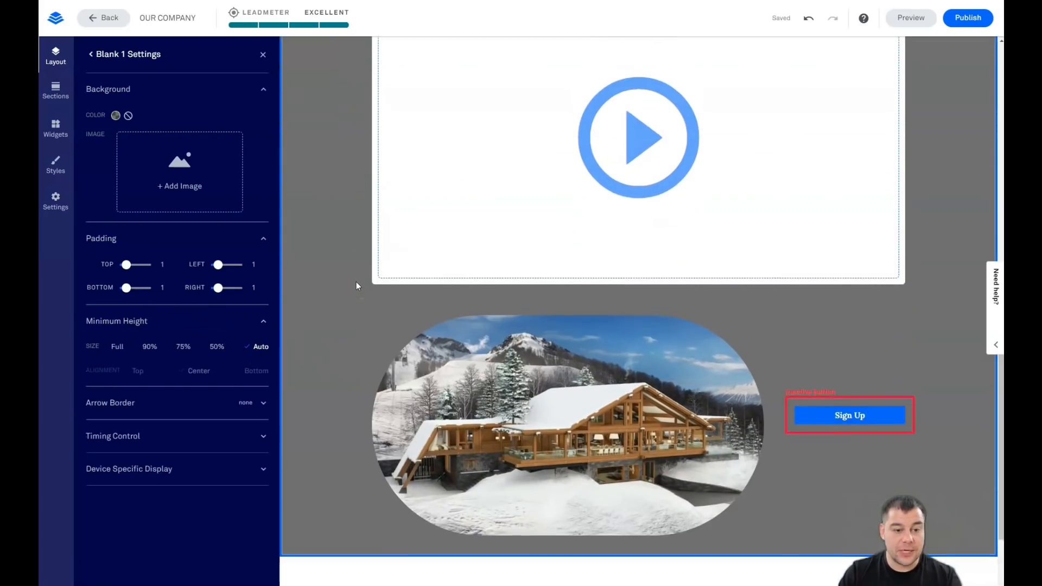
pyautogui.click(227, 346)
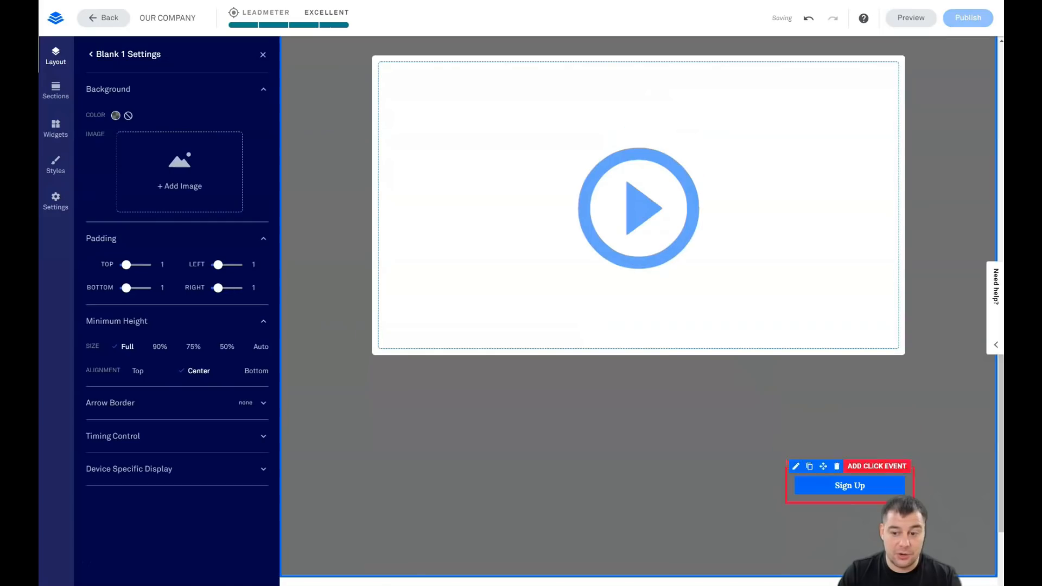
pyautogui.click(836, 467)
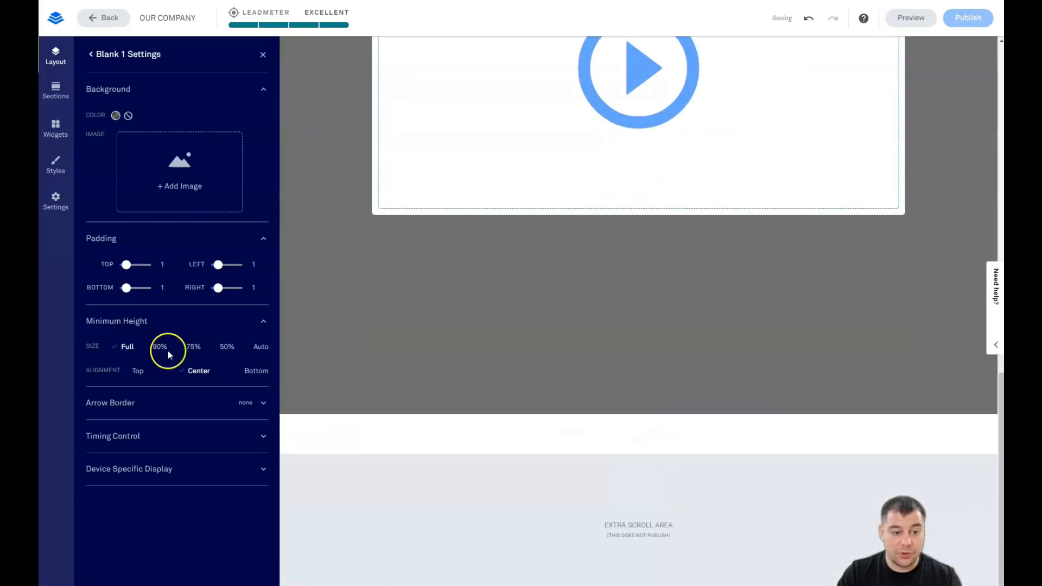
pyautogui.click(159, 347)
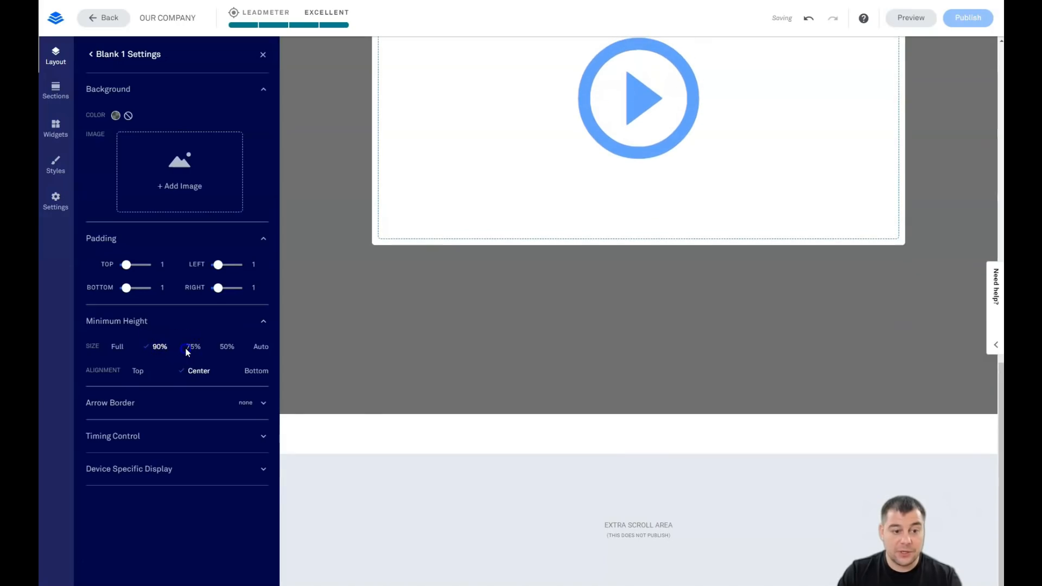
pyautogui.click(193, 346)
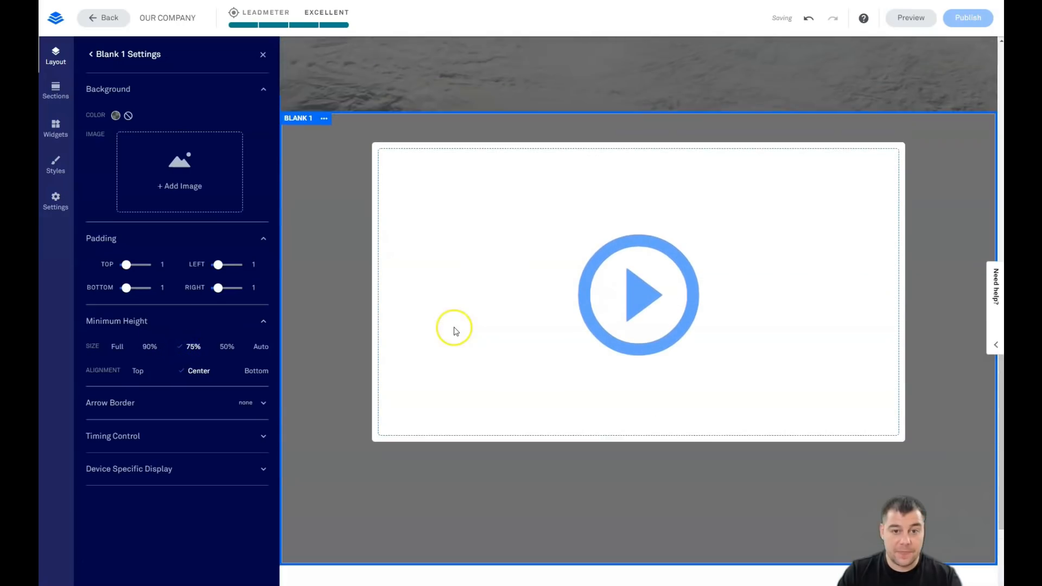
pyautogui.click(227, 346)
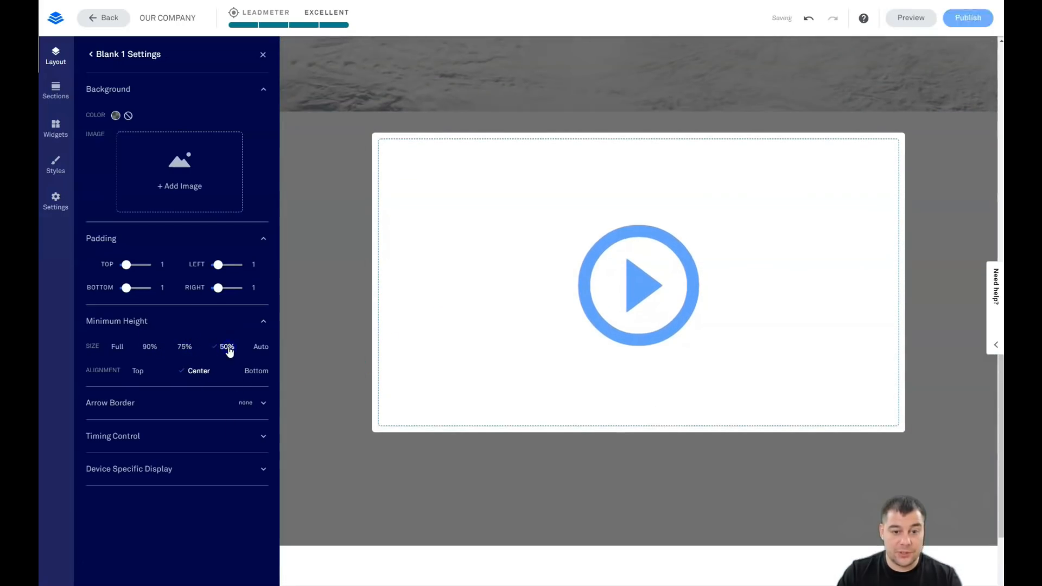
pyautogui.click(184, 347)
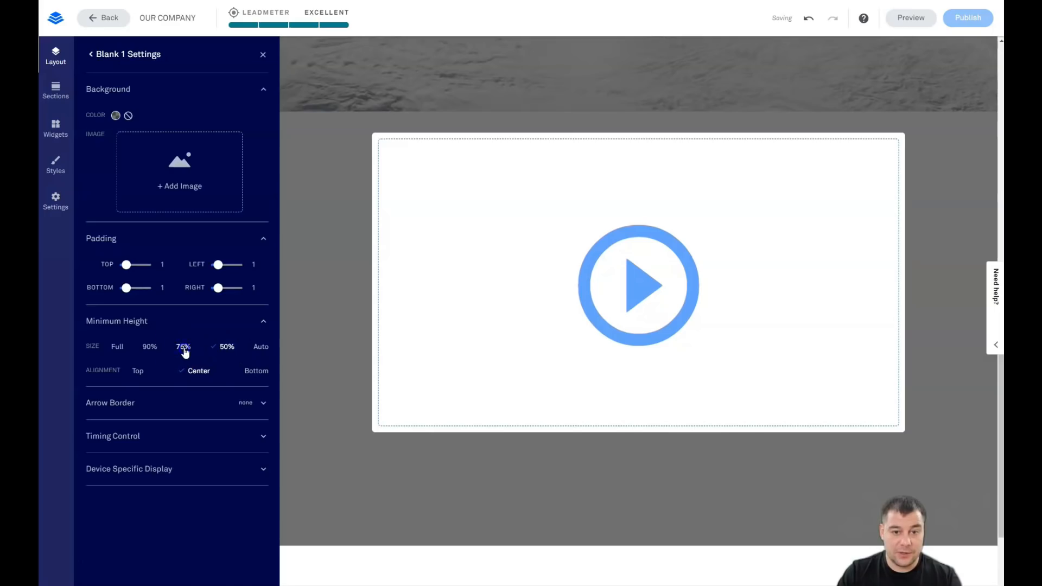
pyautogui.click(183, 346)
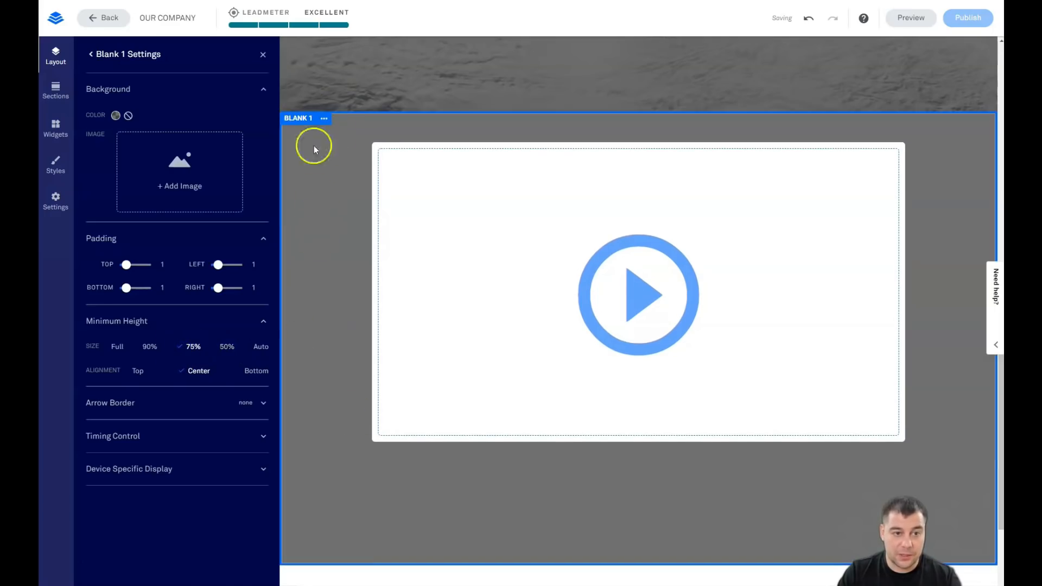
pyautogui.click(263, 54)
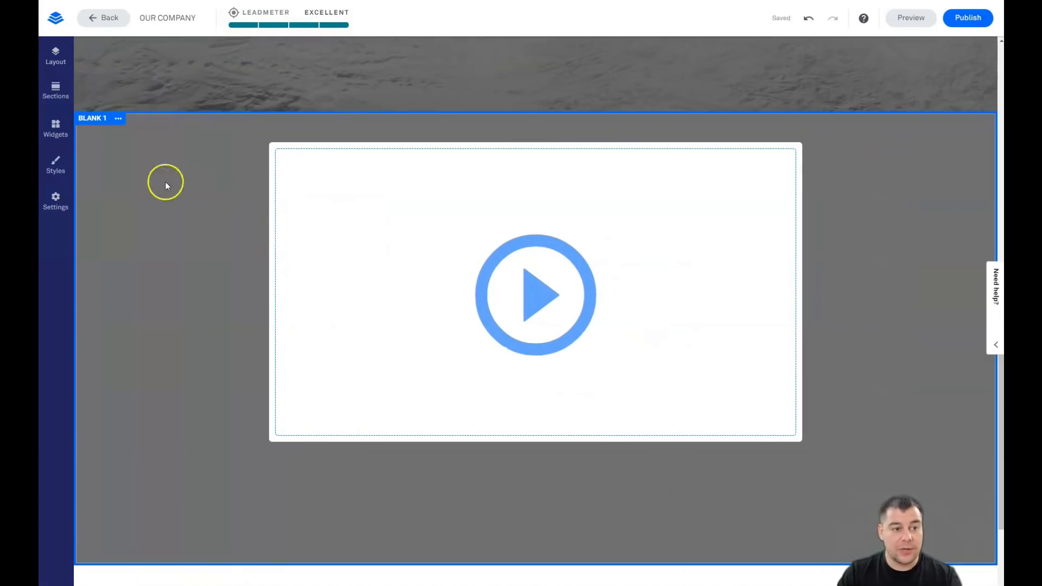
pyautogui.click(56, 128)
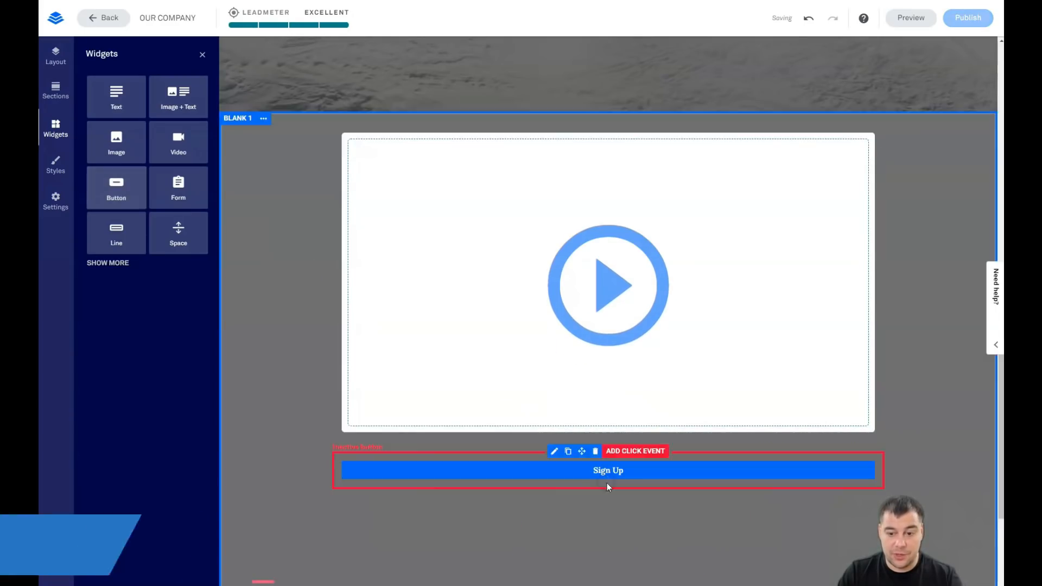
# Uncheck Full Width in the Sign Up button's style options
pyautogui.scroll(-3)
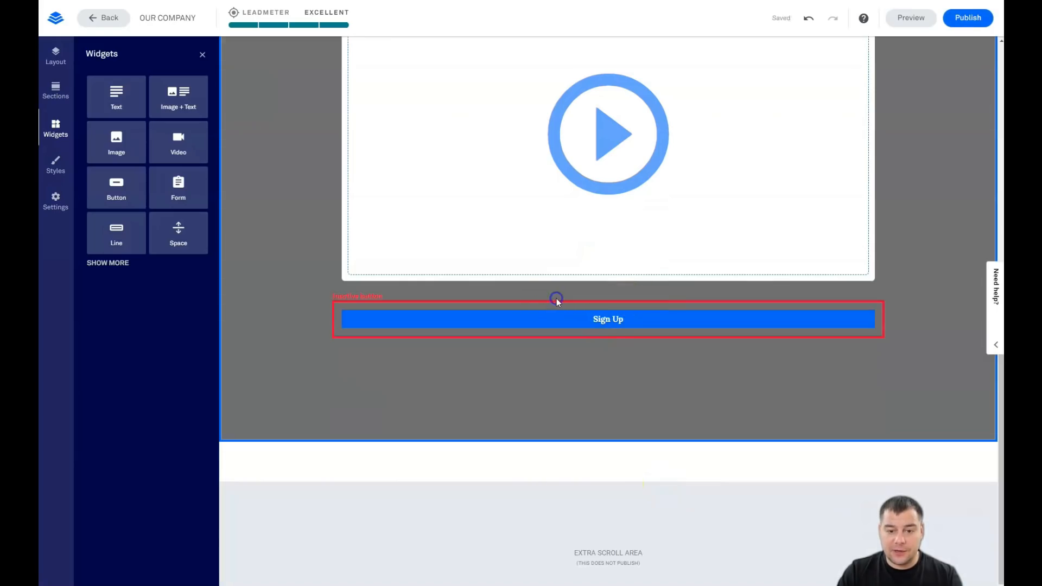
pyautogui.click(607, 319)
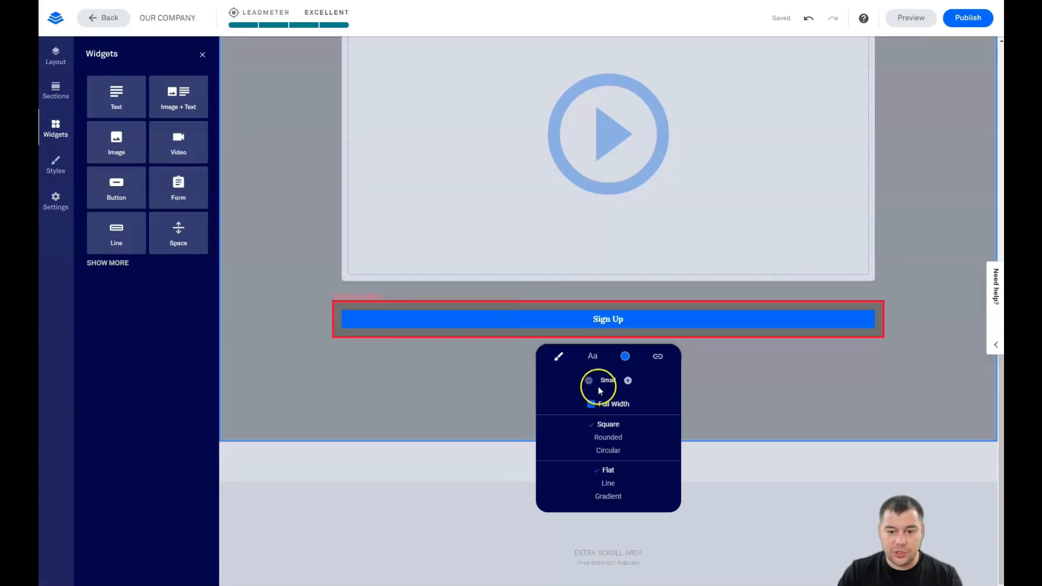
pyautogui.click(627, 380)
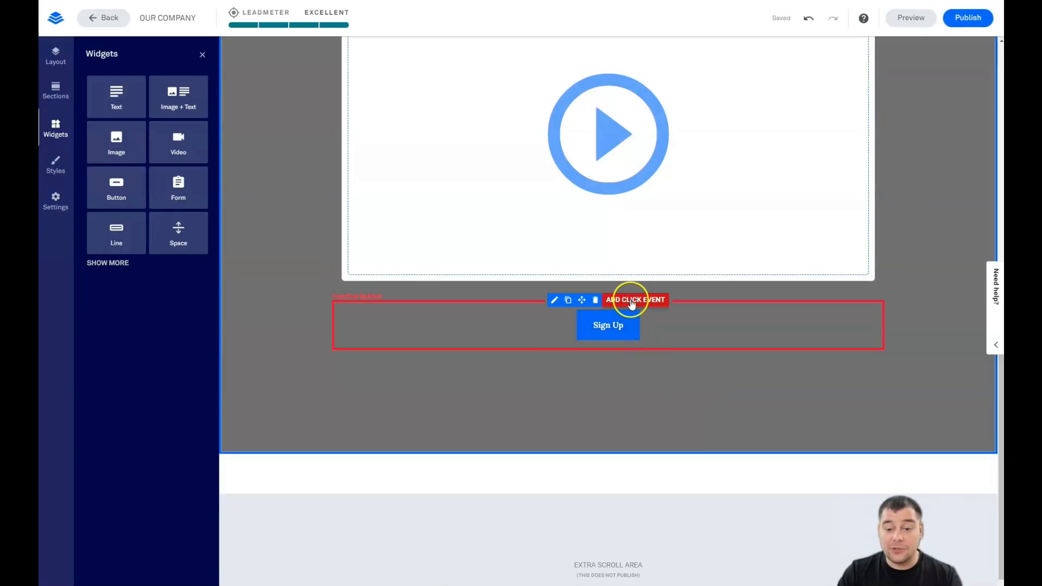
# Link the Sign Up button to the Site Updates Subscription pop-up and open it for editing
pyautogui.click(633, 299)
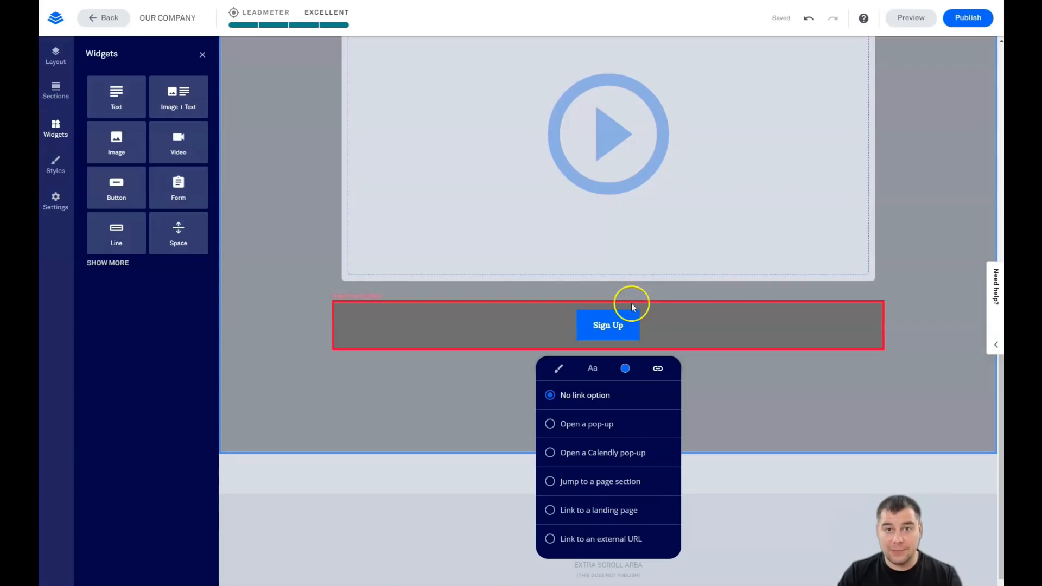
pyautogui.moveTo(658, 388)
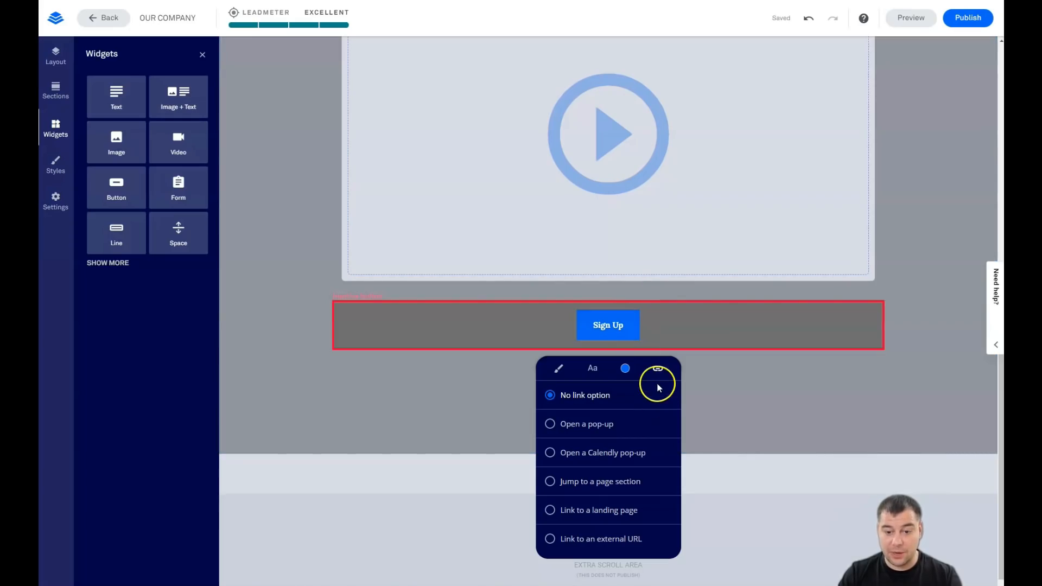
pyautogui.moveTo(570, 429)
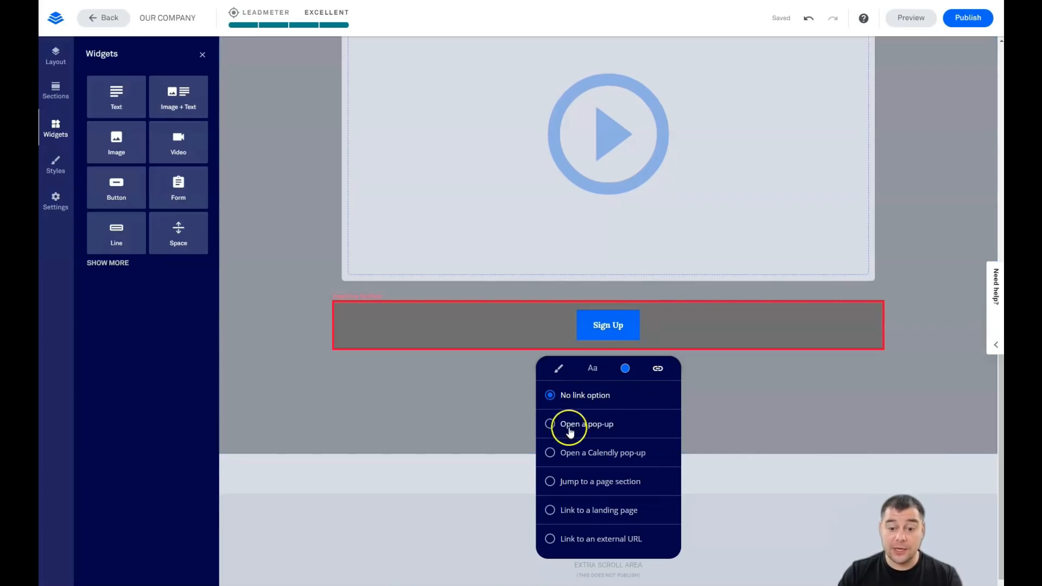
pyautogui.moveTo(612, 481)
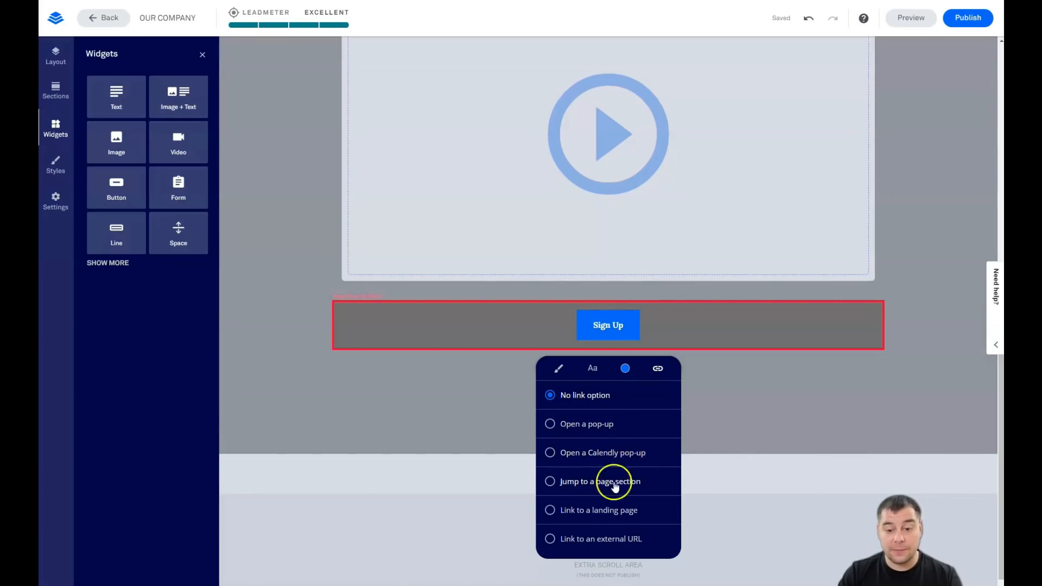
pyautogui.moveTo(631, 548)
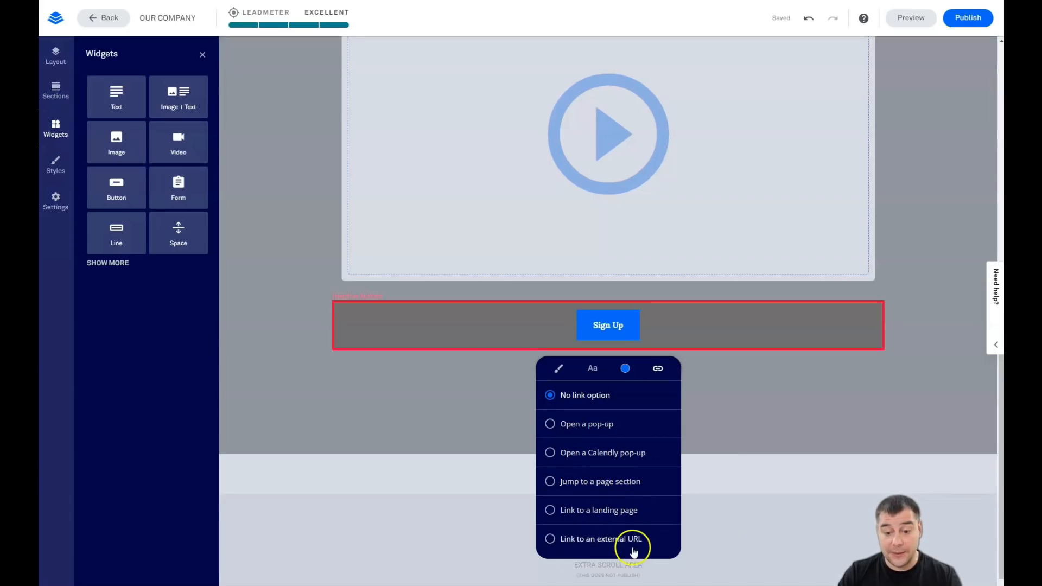
pyautogui.click(550, 423)
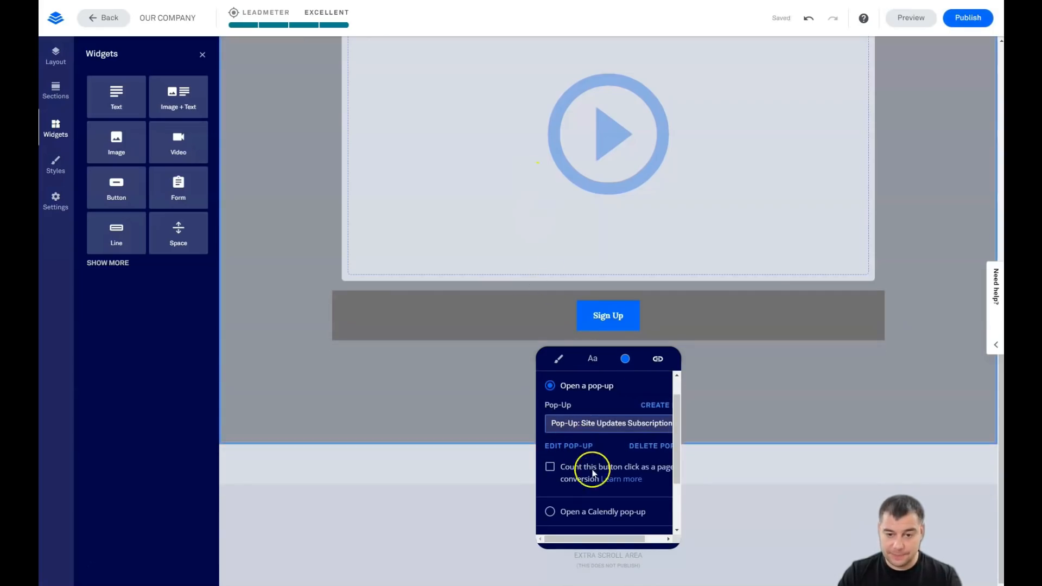
pyautogui.moveTo(569, 448)
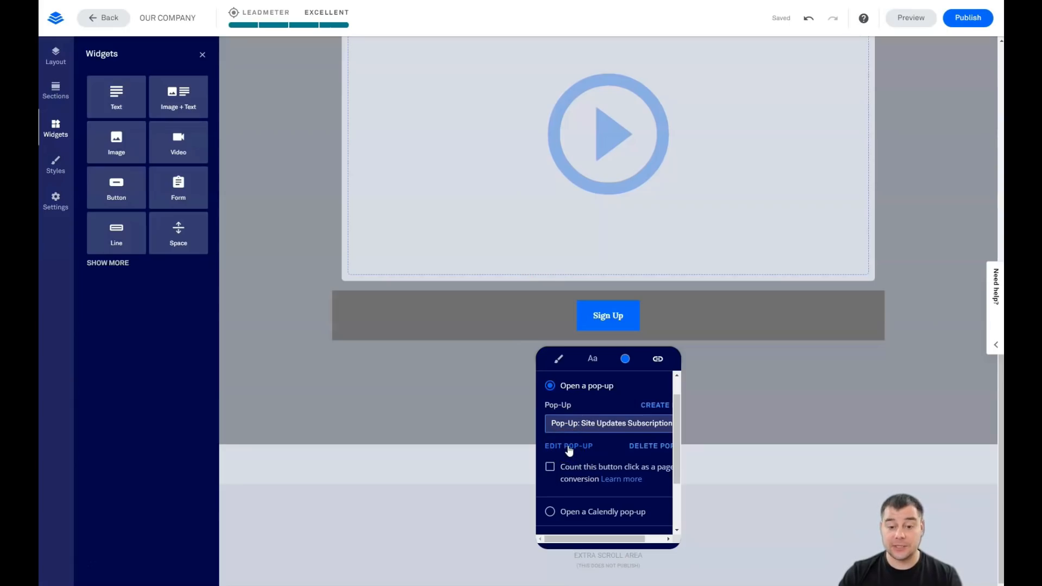
pyautogui.click(568, 446)
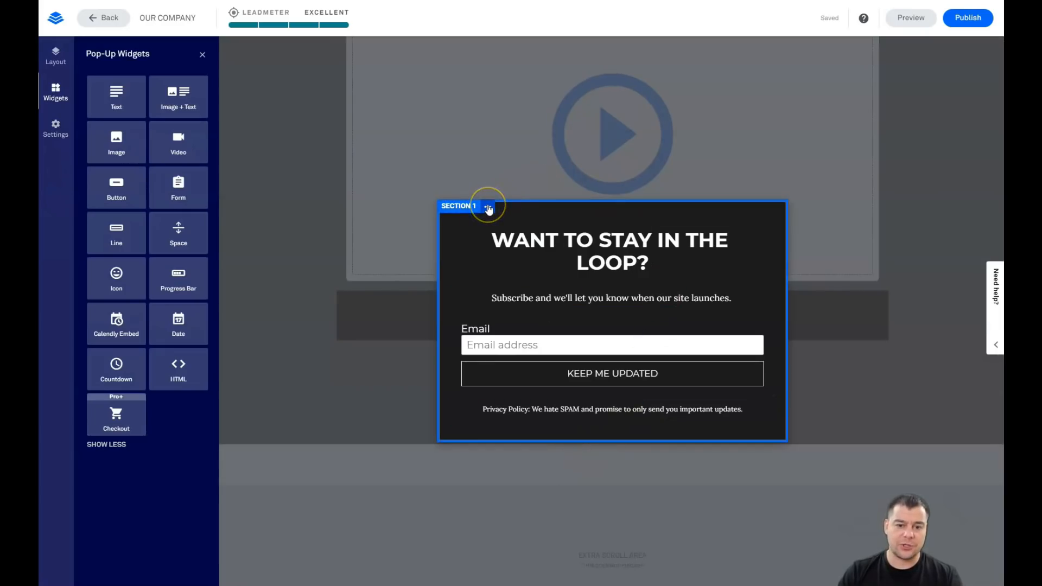
# Select the pop-up's email signup form and open its integration settings
pyautogui.click(488, 206)
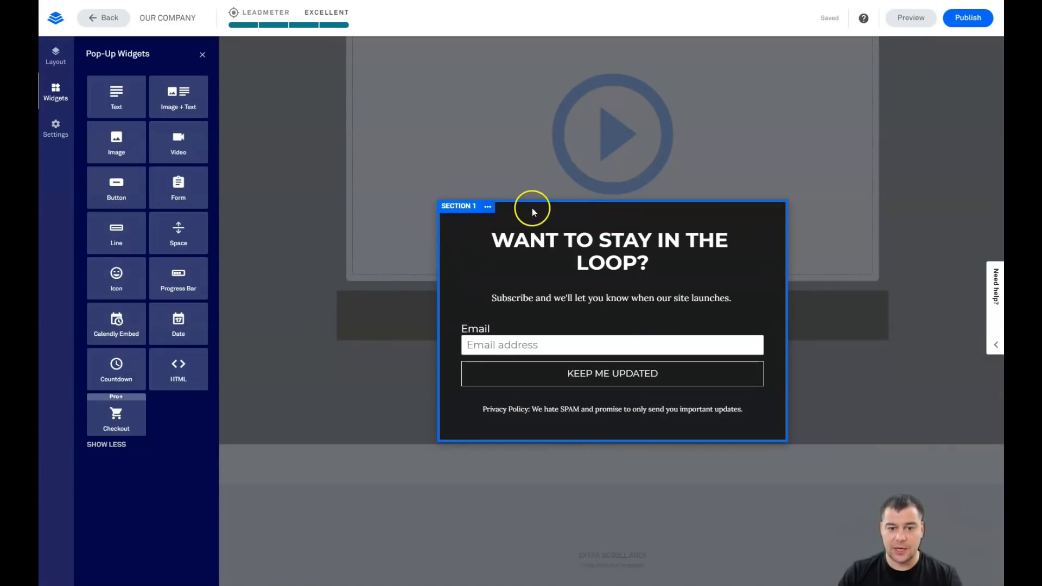
pyautogui.click(289, 150)
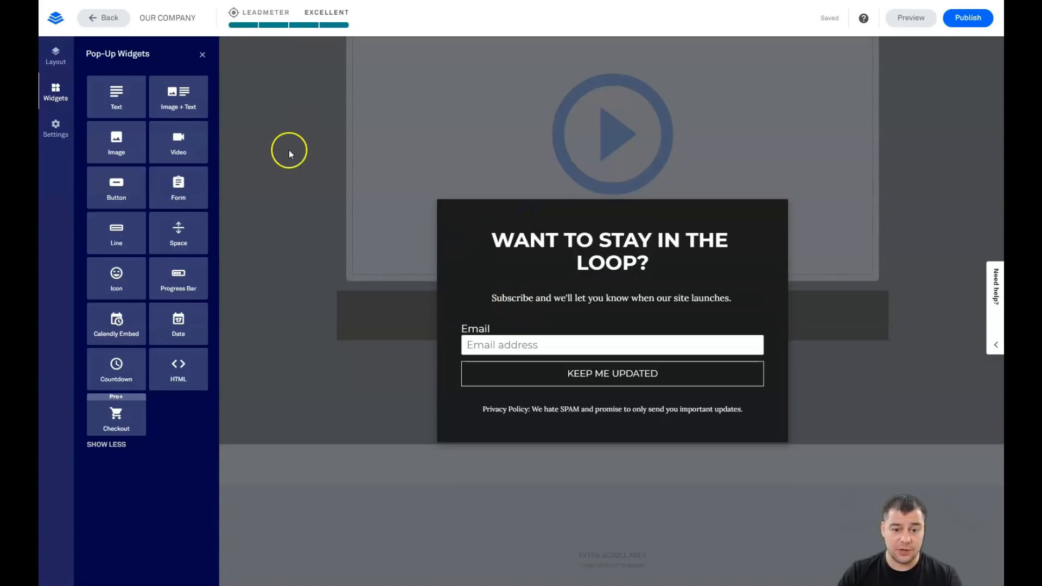
pyautogui.click(612, 345)
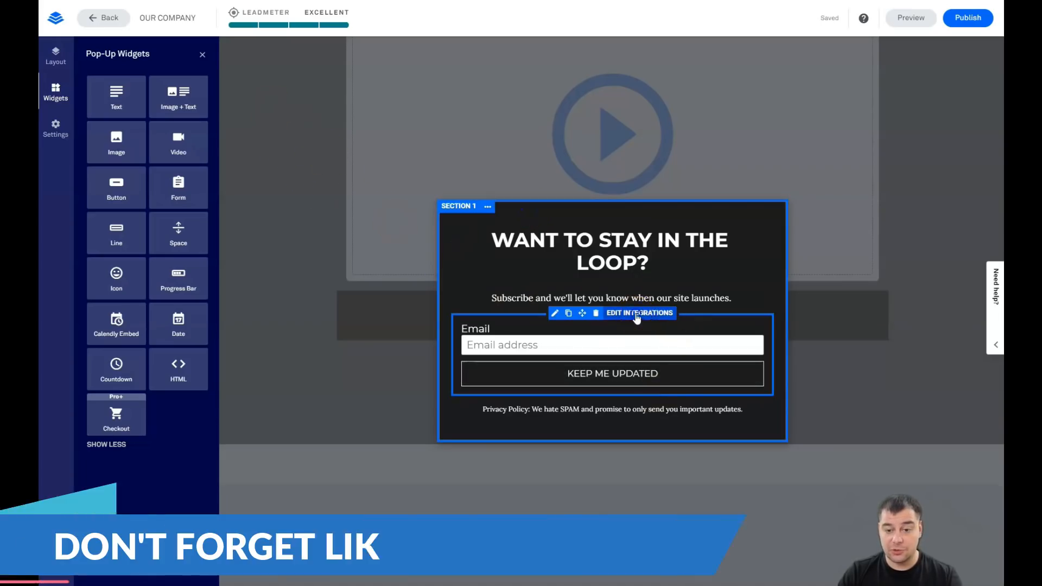
pyautogui.click(639, 313)
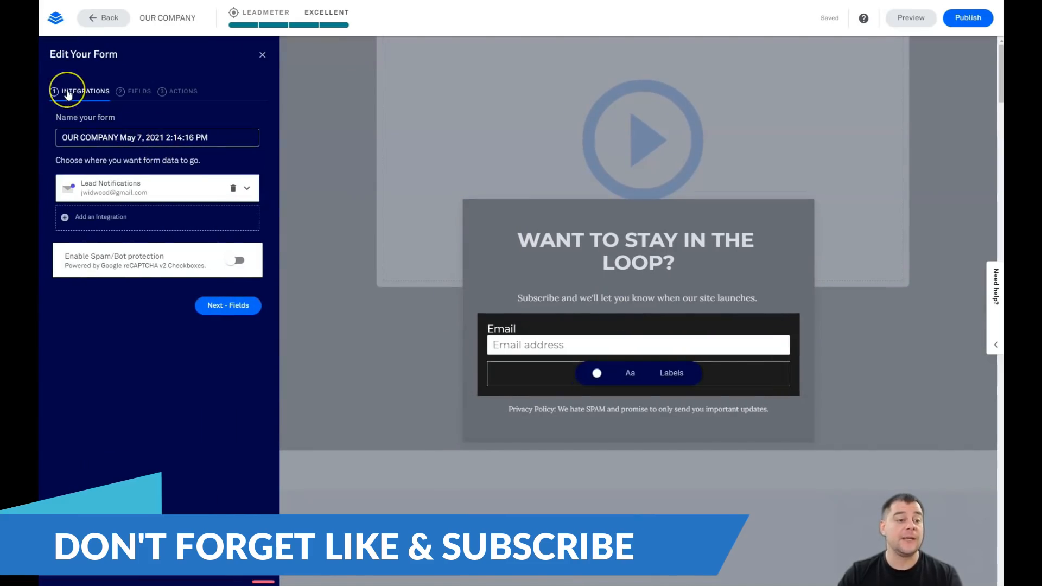
pyautogui.moveTo(65, 192)
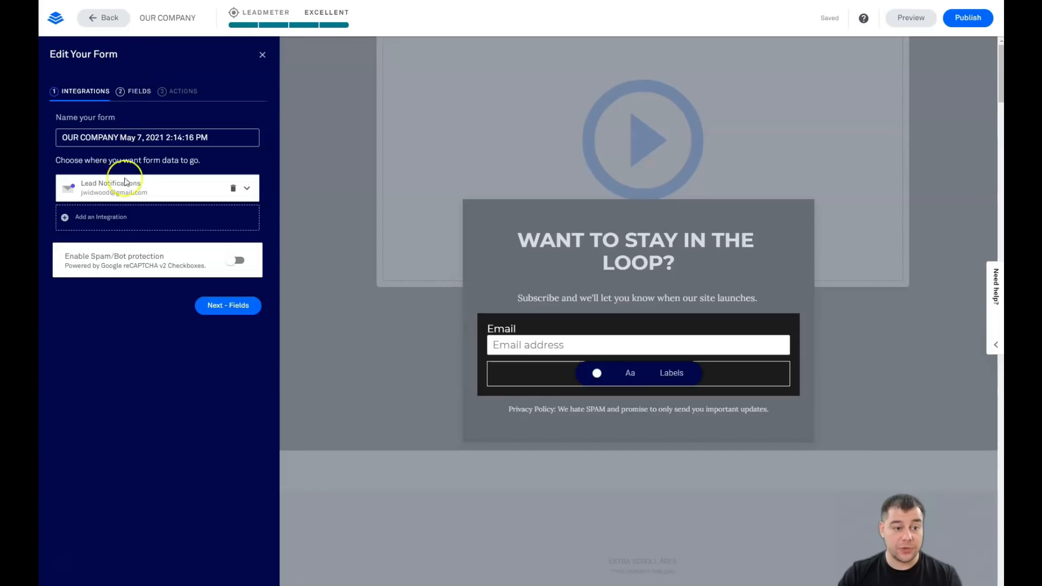
# Open Add an Integration and then More Services for the pop-up's form
pyautogui.click(100, 216)
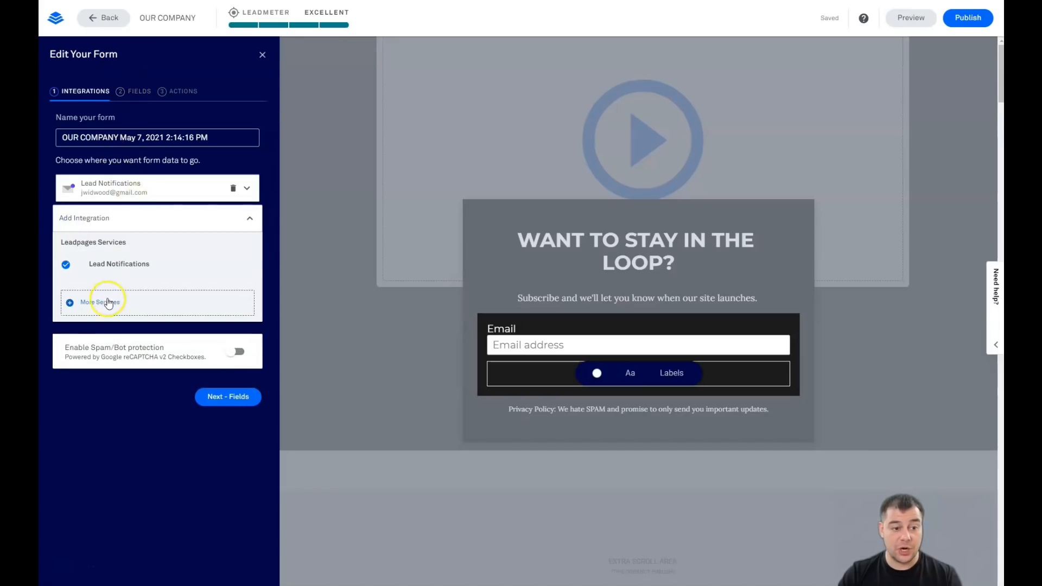
pyautogui.click(105, 302)
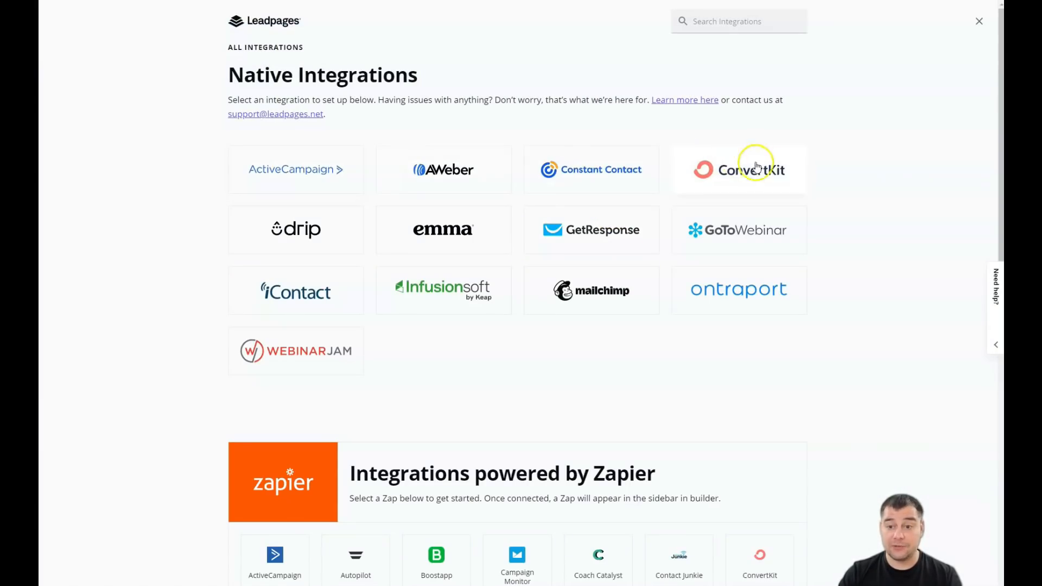
pyautogui.moveTo(585, 180)
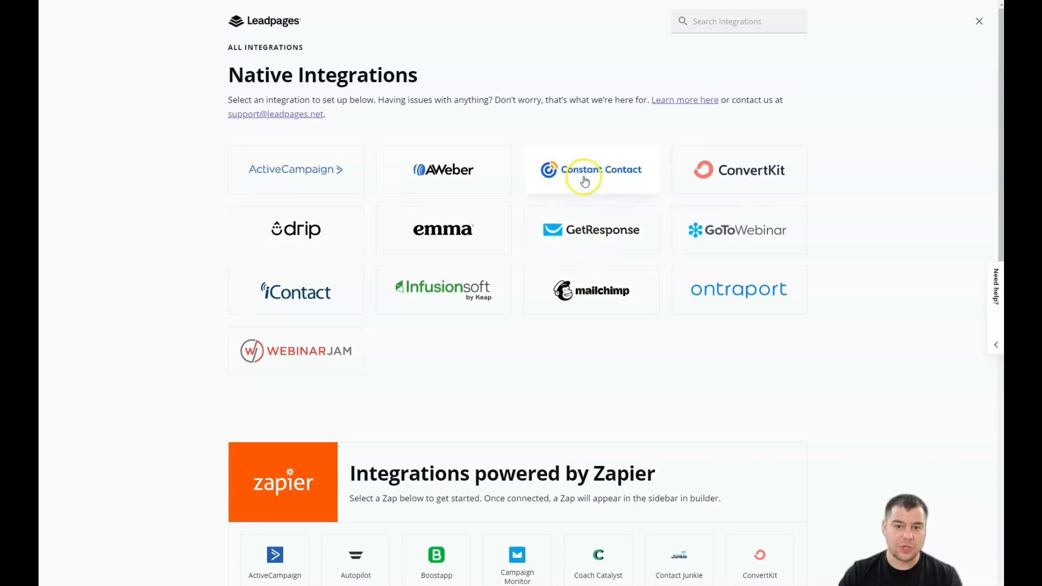
pyautogui.moveTo(646, 339)
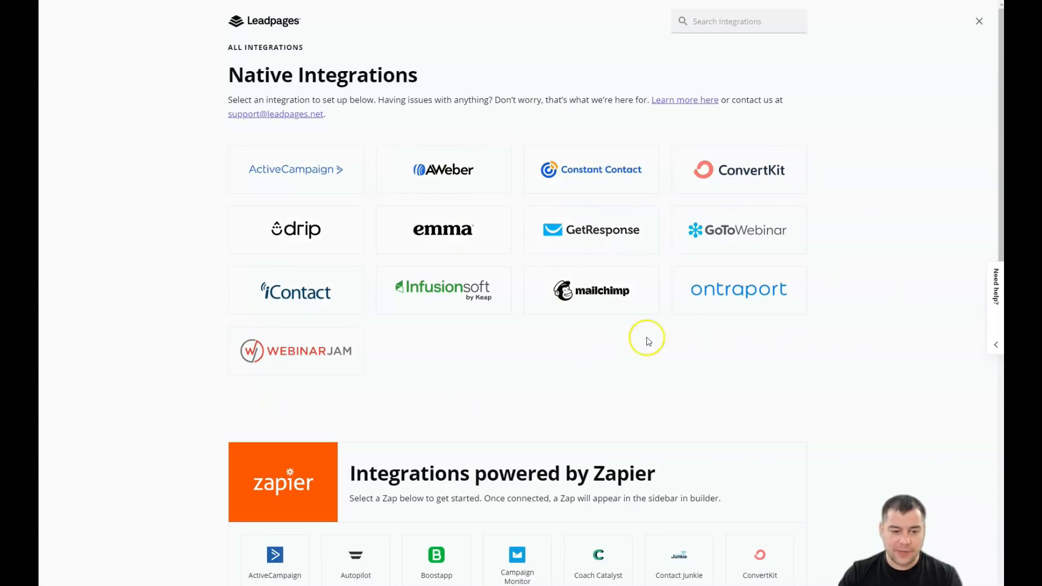
# Scroll through the Native and Zapier-powered integrations such as Google Sheets and Mailchimp
pyautogui.scroll(-3)
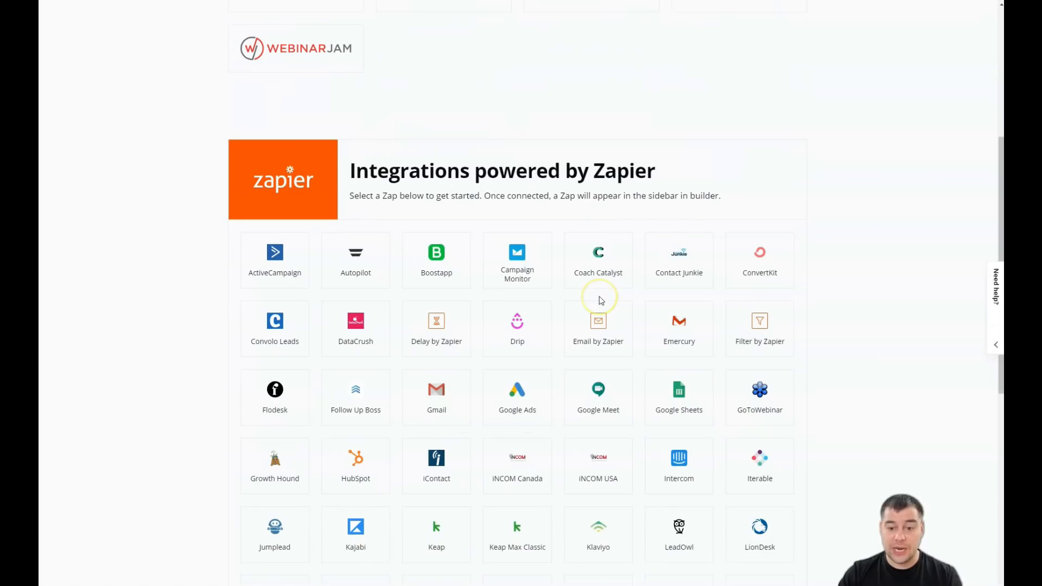
pyautogui.moveTo(595, 308)
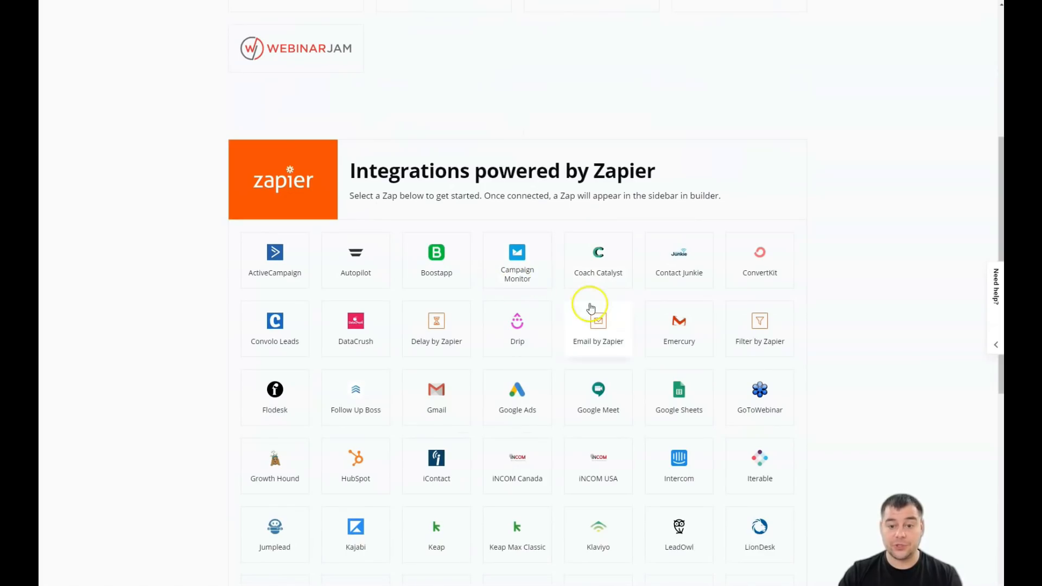
pyautogui.scroll(3)
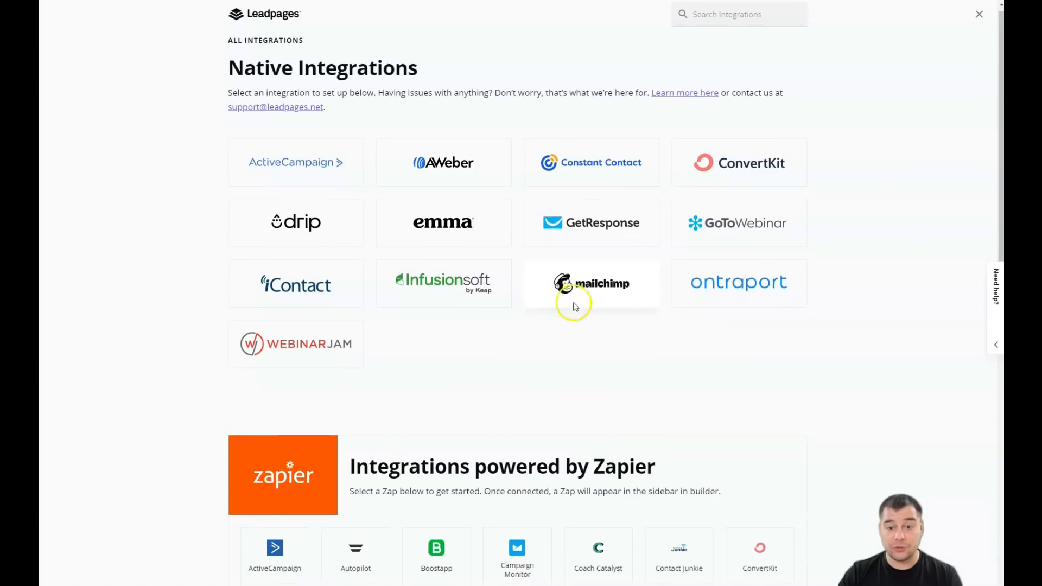
pyautogui.scroll(-3)
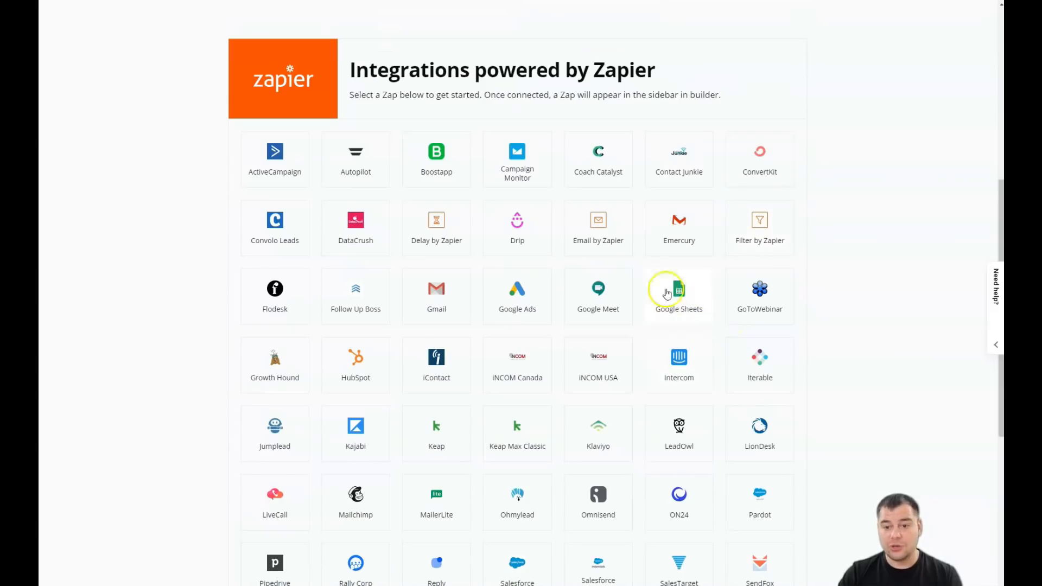
pyautogui.moveTo(681, 317)
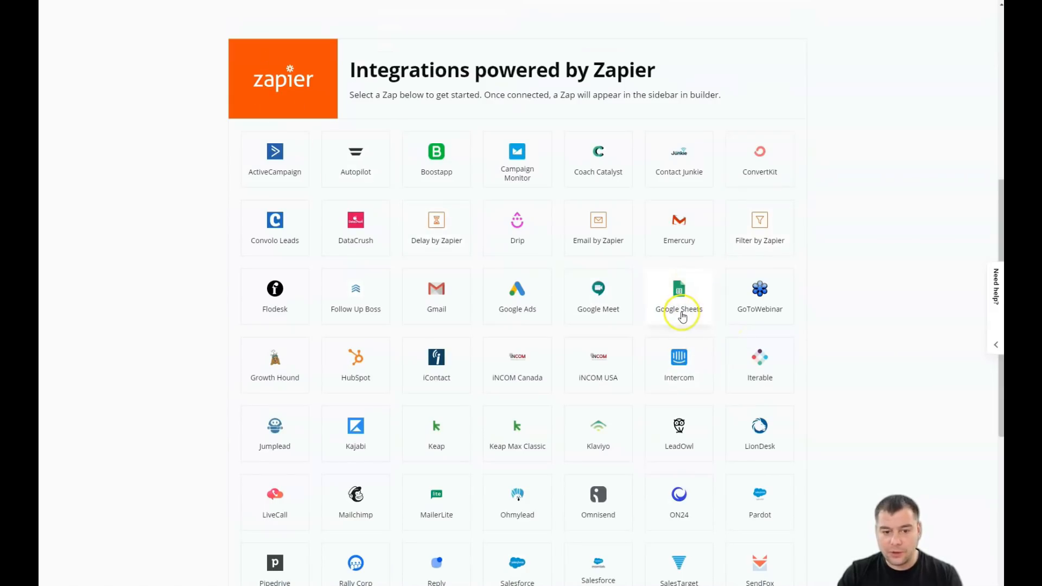
pyautogui.moveTo(674, 268)
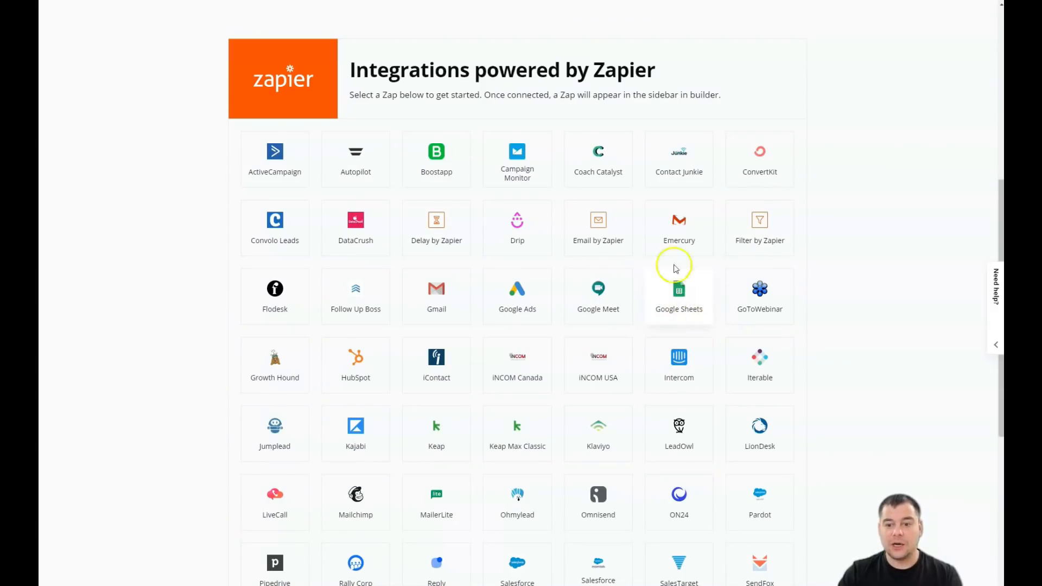
pyautogui.moveTo(696, 321)
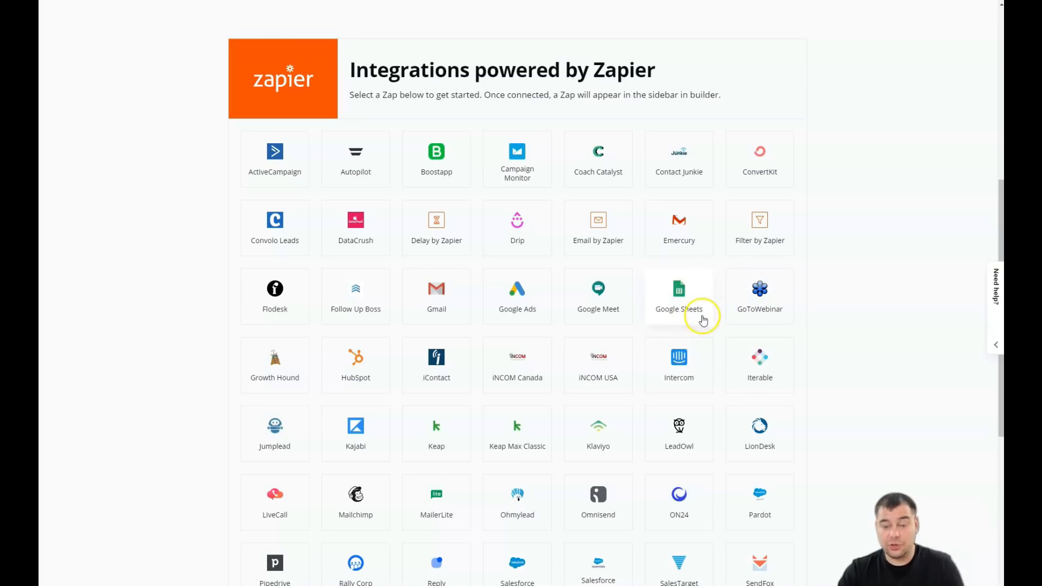
pyautogui.moveTo(932, 261)
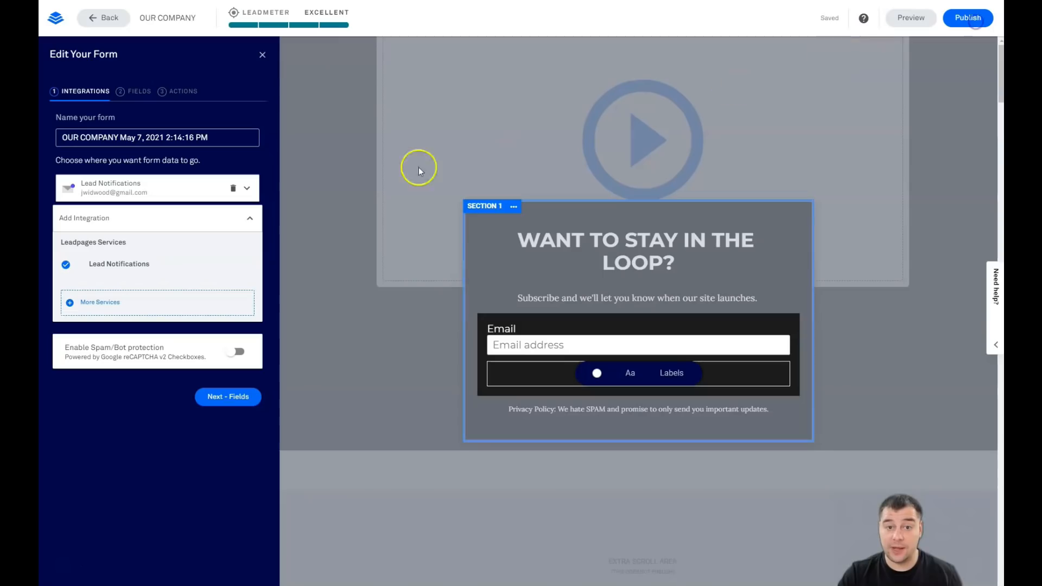
pyautogui.moveTo(462, 244)
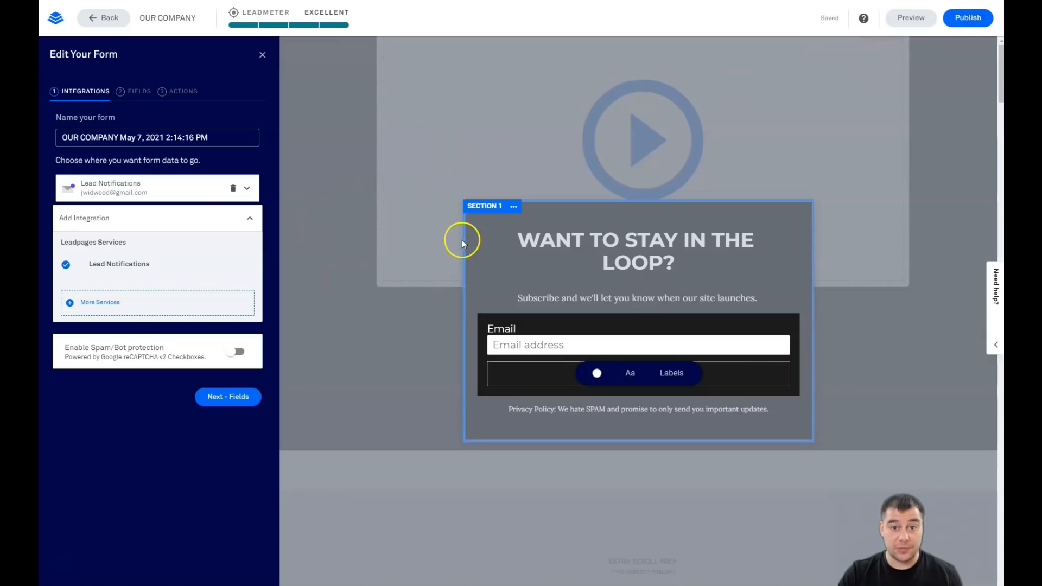
pyautogui.moveTo(95, 192)
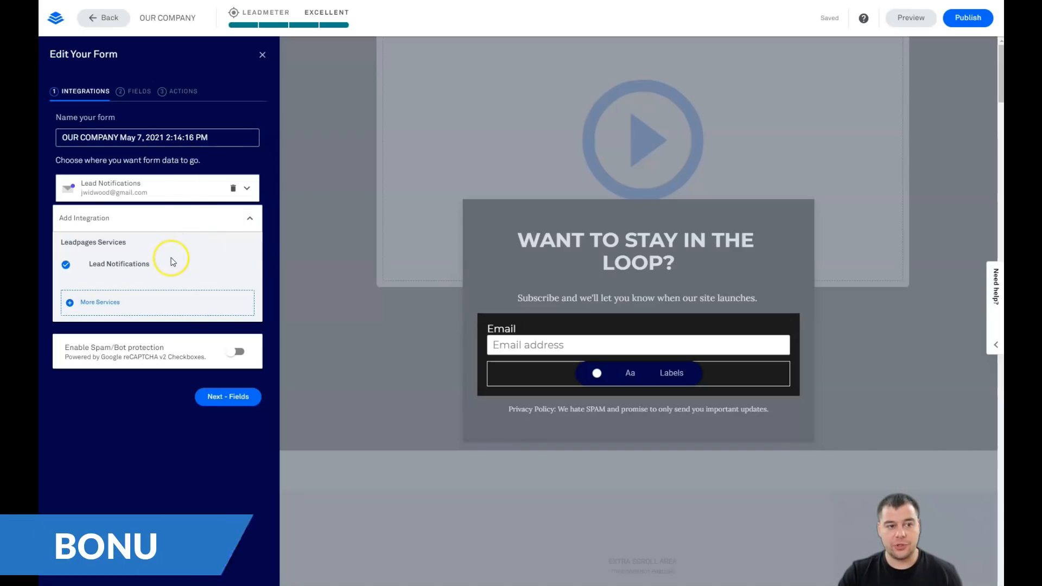
pyautogui.moveTo(129, 108)
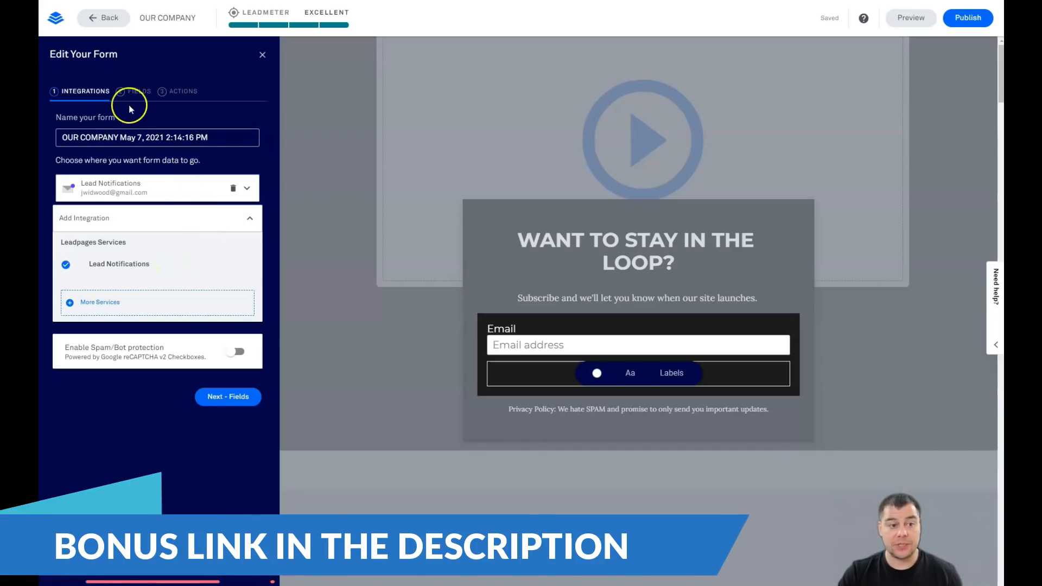
pyautogui.moveTo(138, 91)
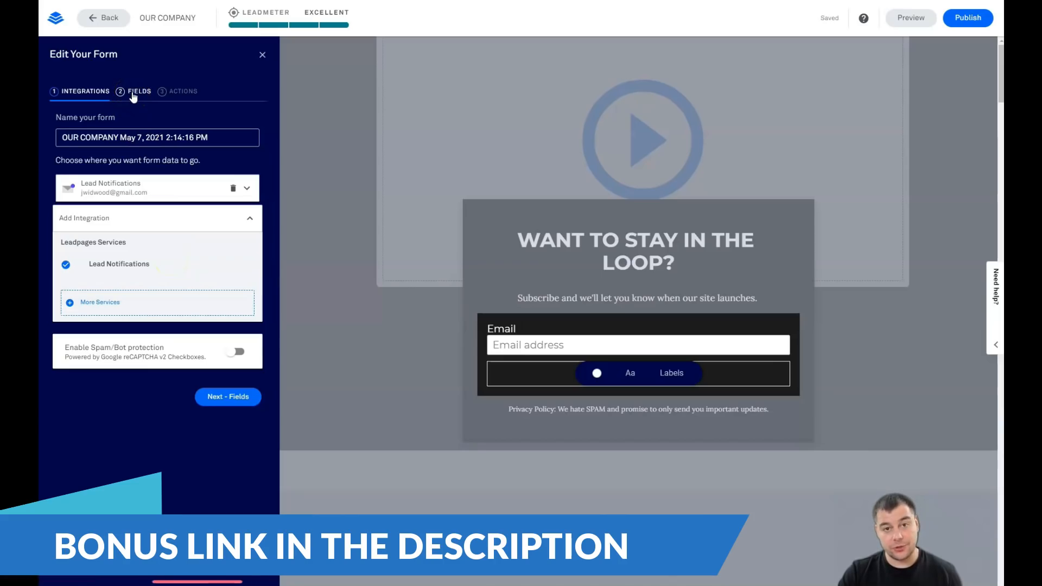
# Add a First Name field above the Email field in the pop-up form
pyautogui.click(228, 397)
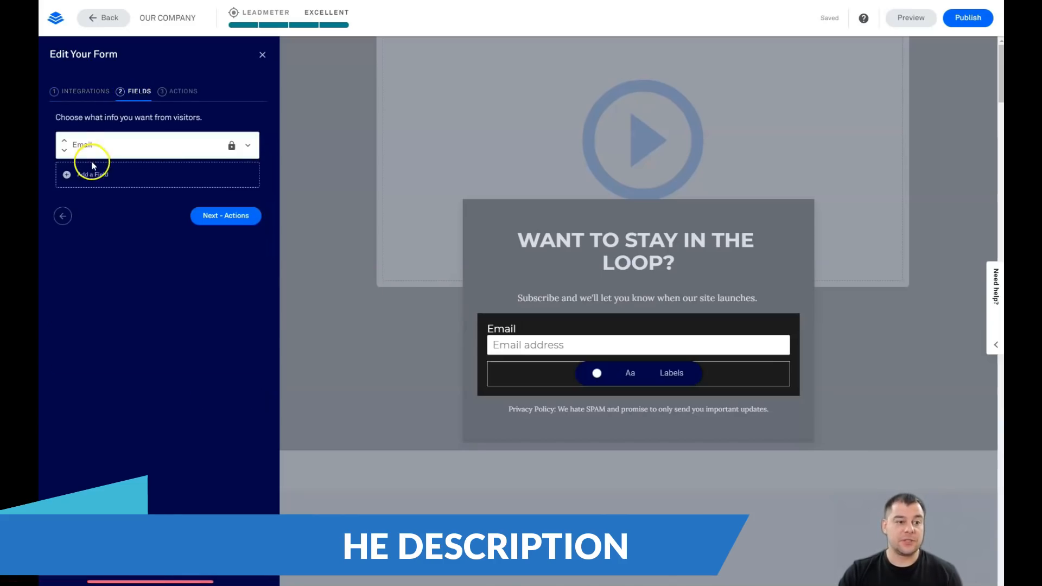
pyautogui.click(91, 174)
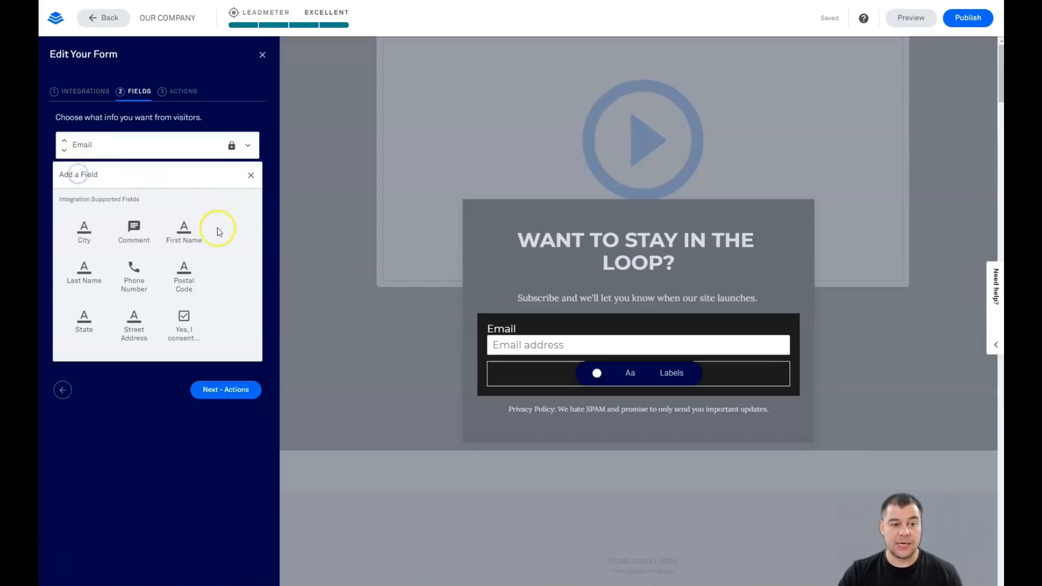
pyautogui.click(184, 231)
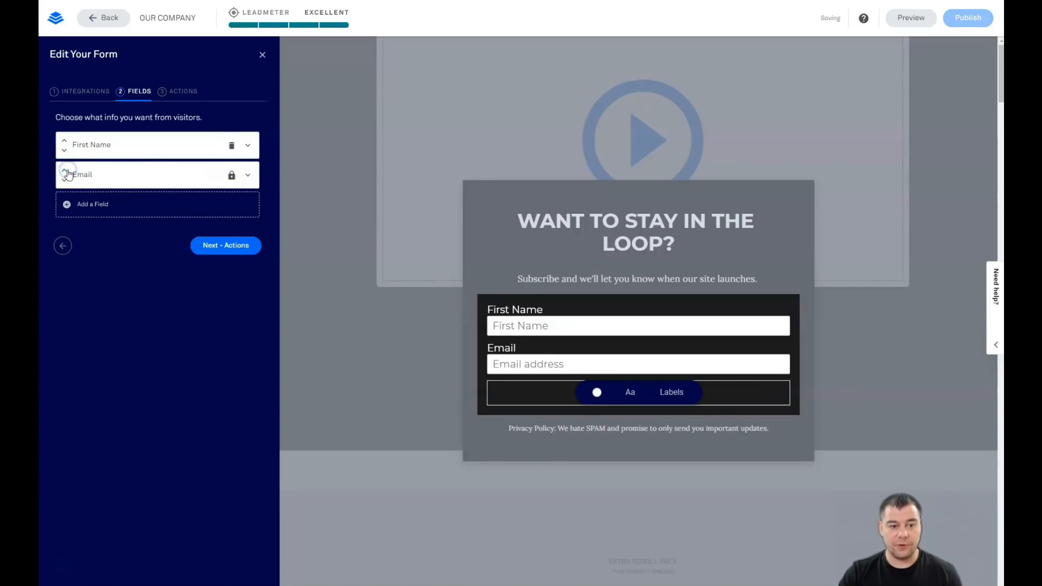
pyautogui.moveTo(136, 367)
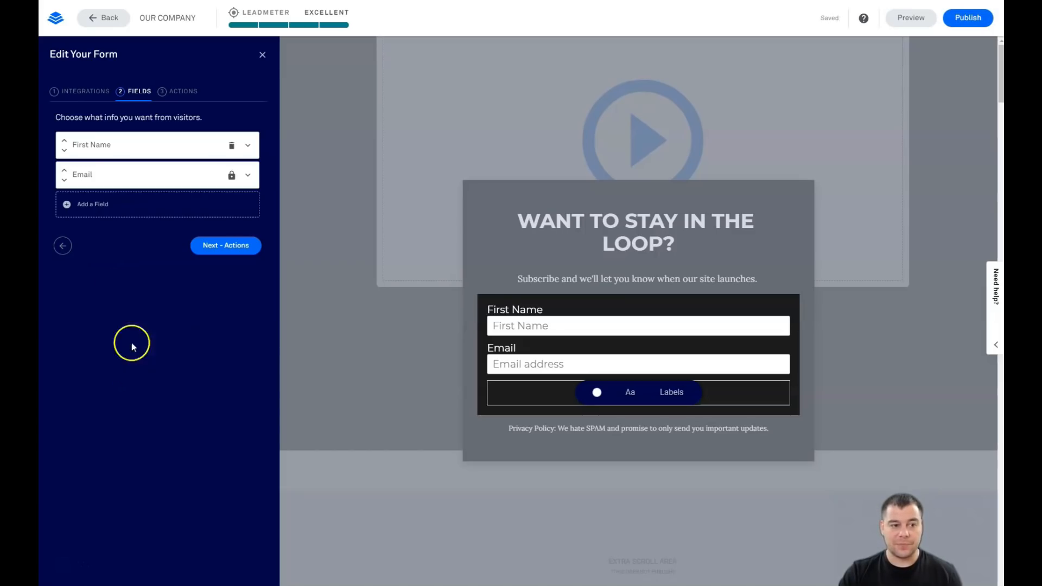
pyautogui.moveTo(203, 302)
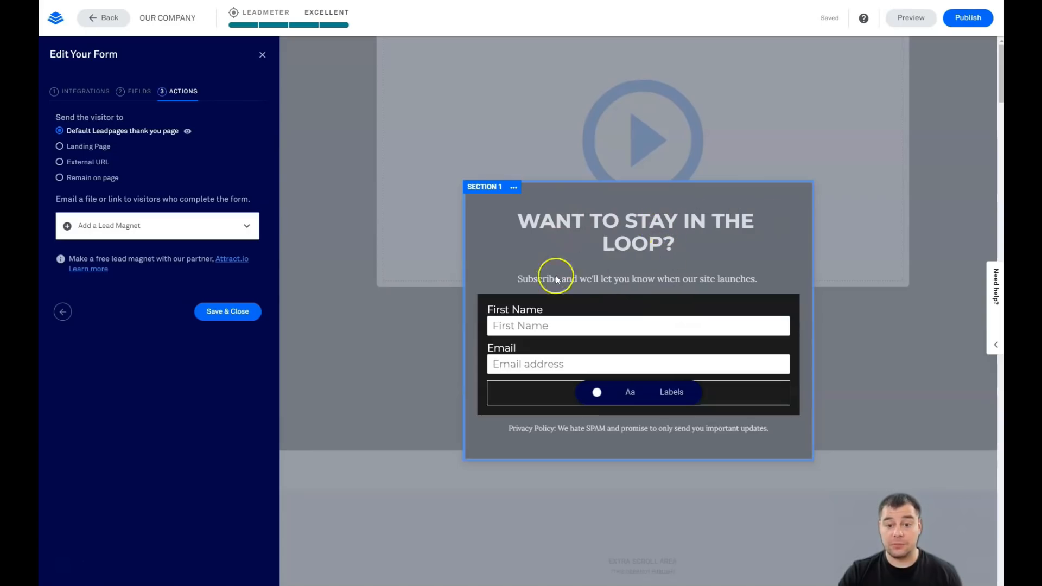
pyautogui.moveTo(649, 288)
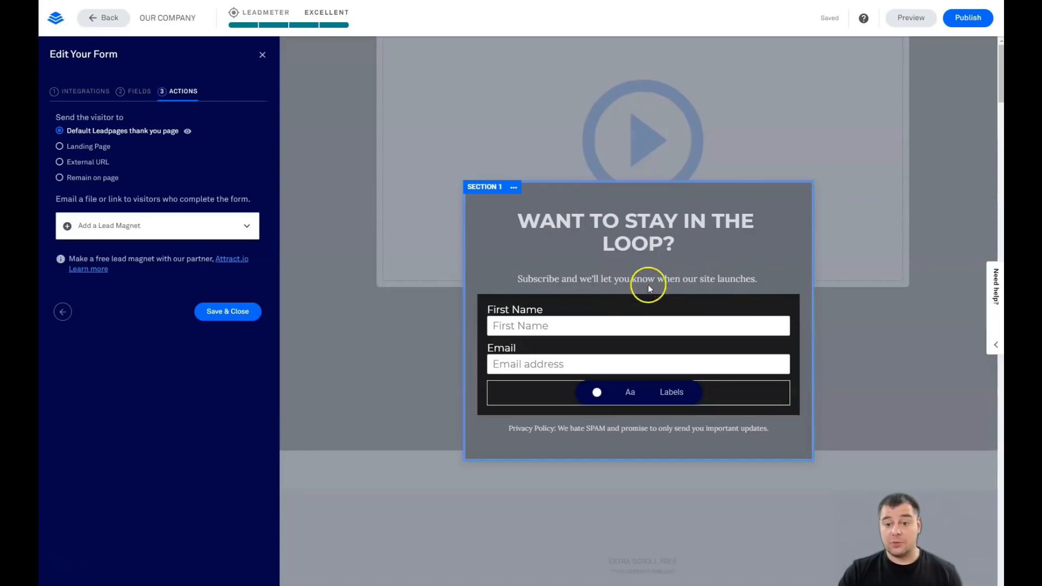
pyautogui.moveTo(751, 267)
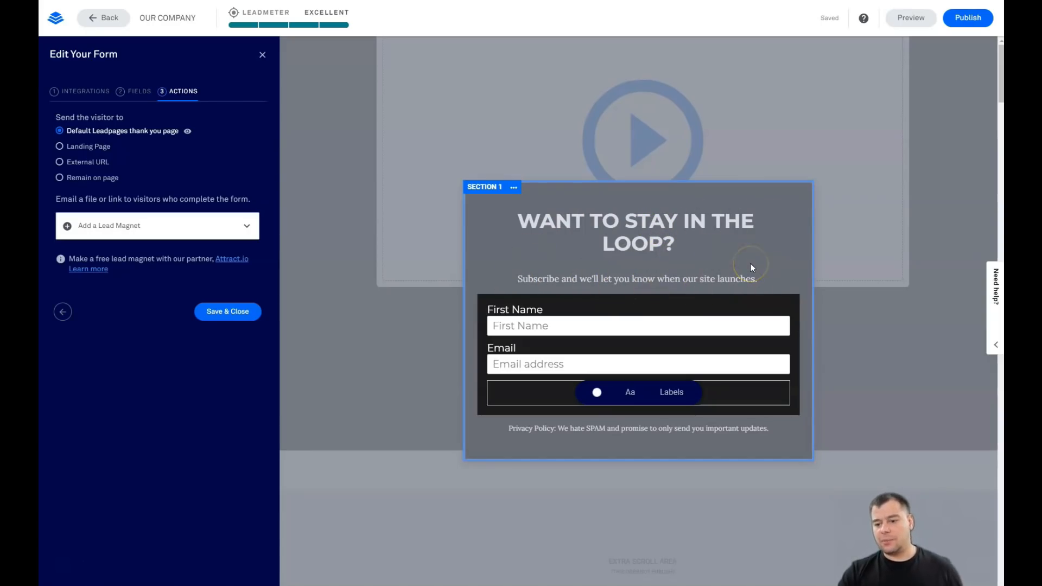
pyautogui.moveTo(744, 269)
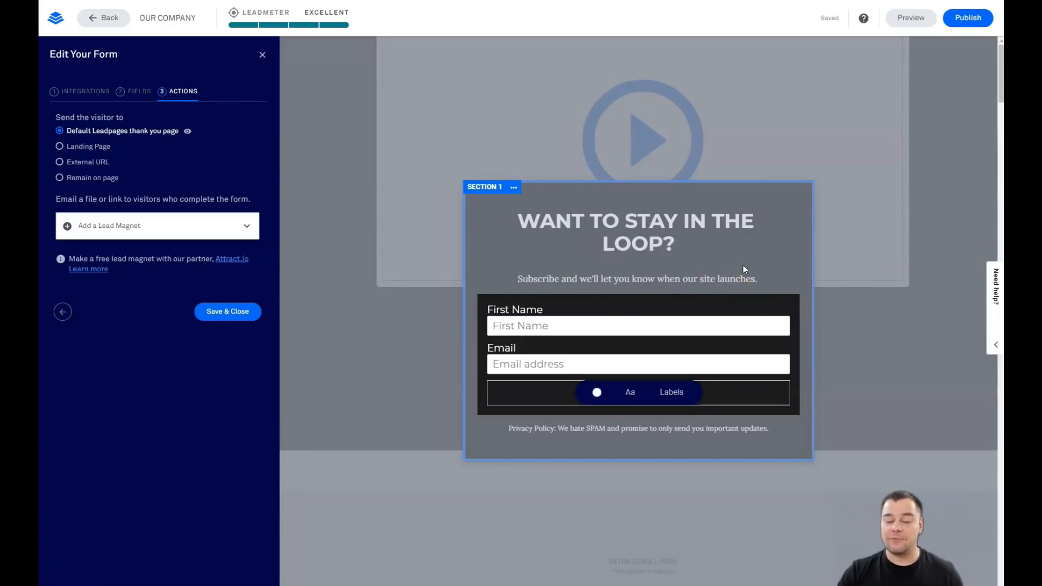
pyautogui.moveTo(734, 258)
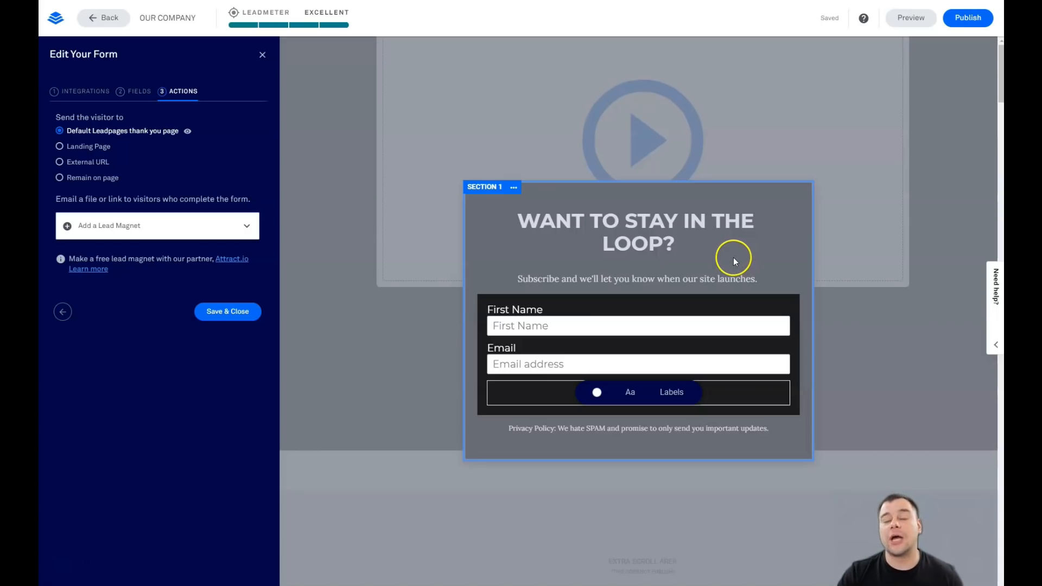
pyautogui.moveTo(706, 291)
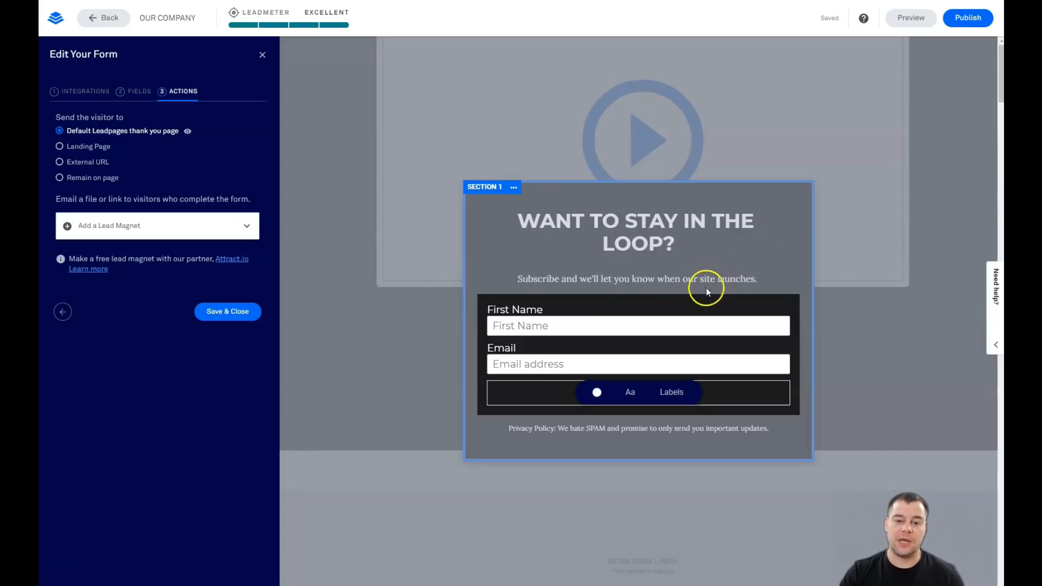
pyautogui.moveTo(593, 345)
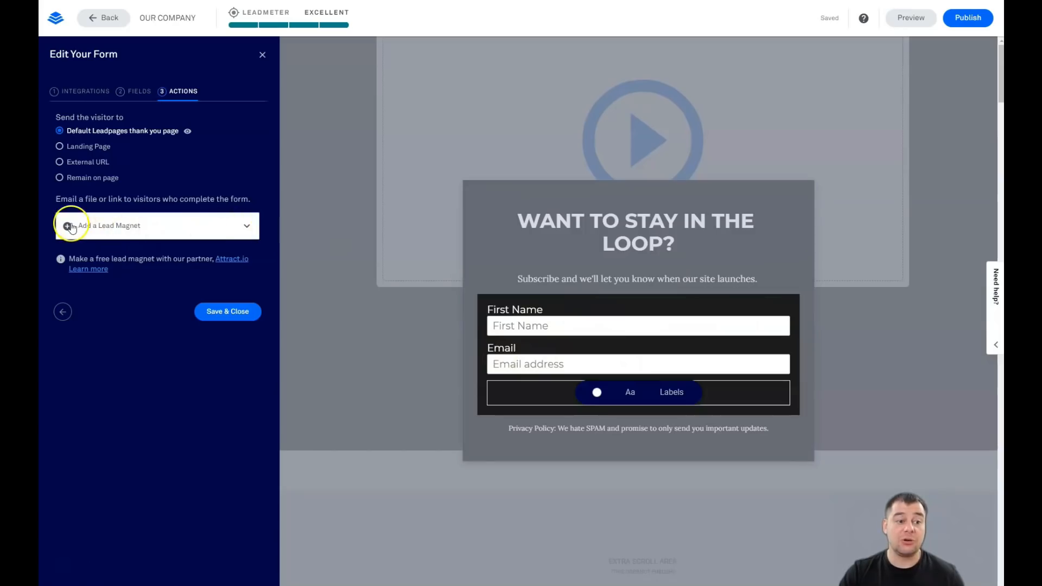
pyautogui.moveTo(100, 229)
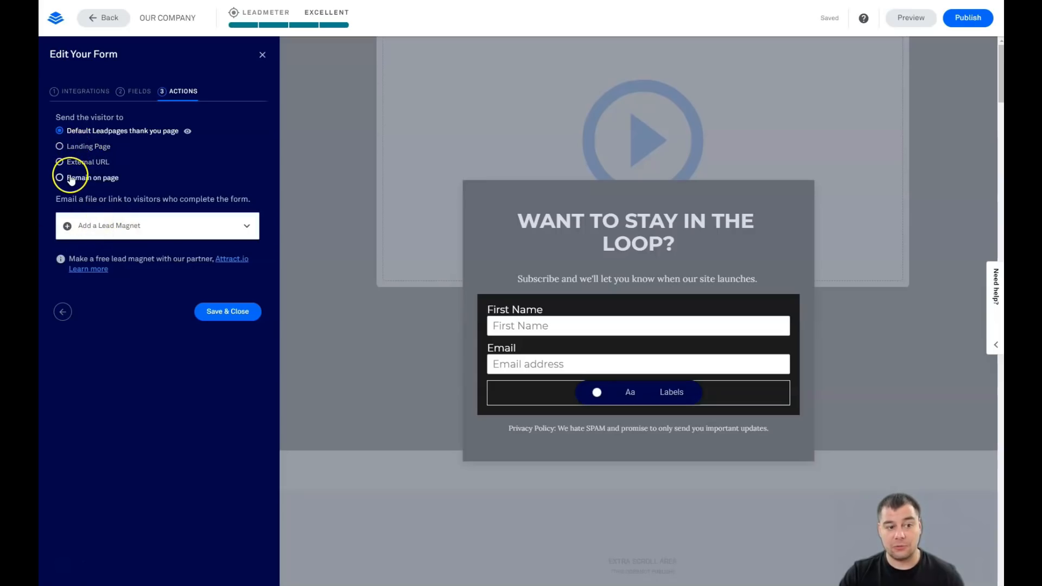
pyautogui.moveTo(165, 174)
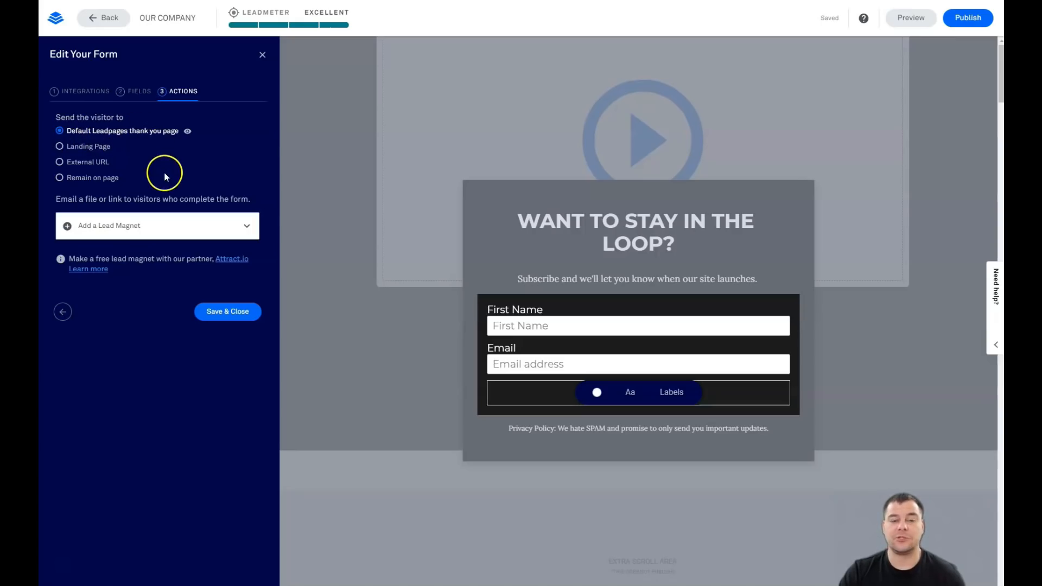
pyautogui.moveTo(207, 178)
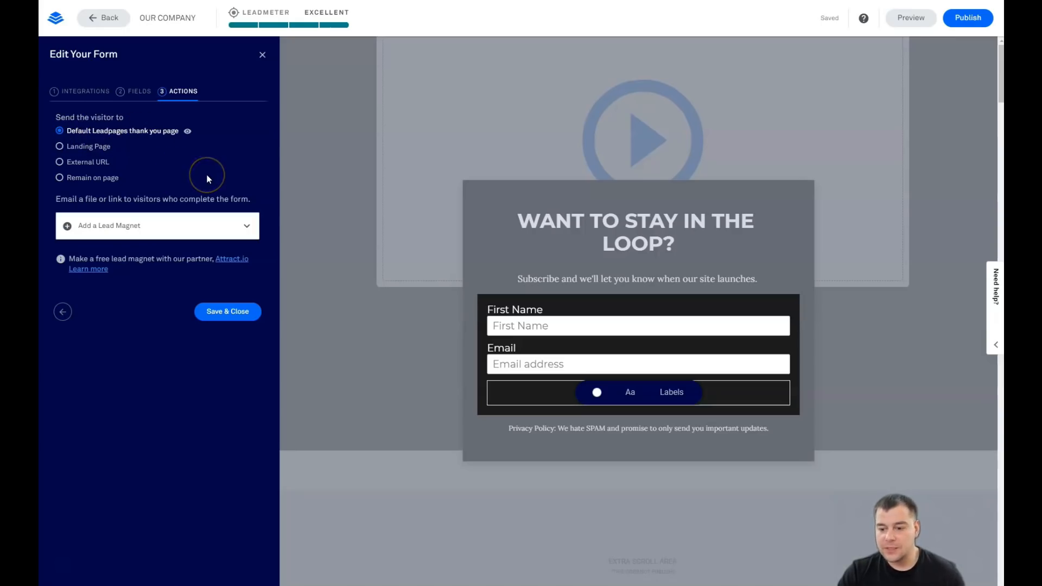
pyautogui.moveTo(263, 54)
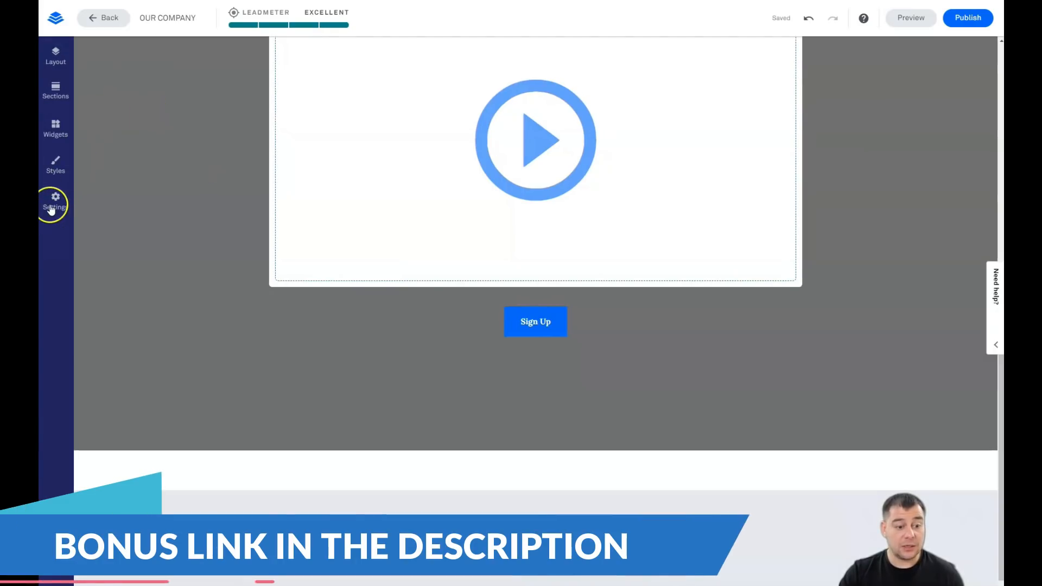
# Review the SEO tab with no-index left off, then view the Social sharing settings
pyautogui.click(55, 202)
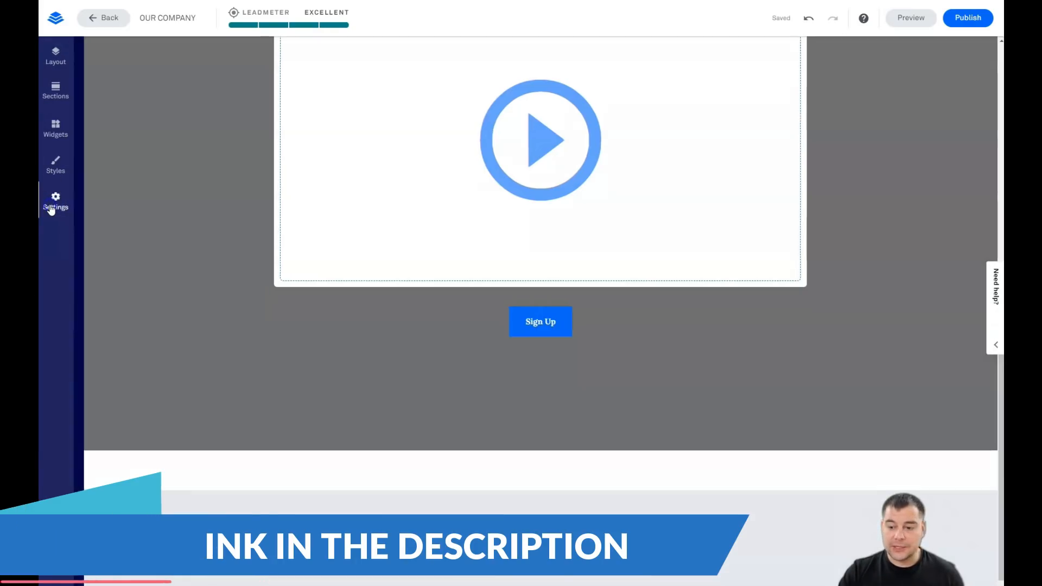
pyautogui.click(55, 201)
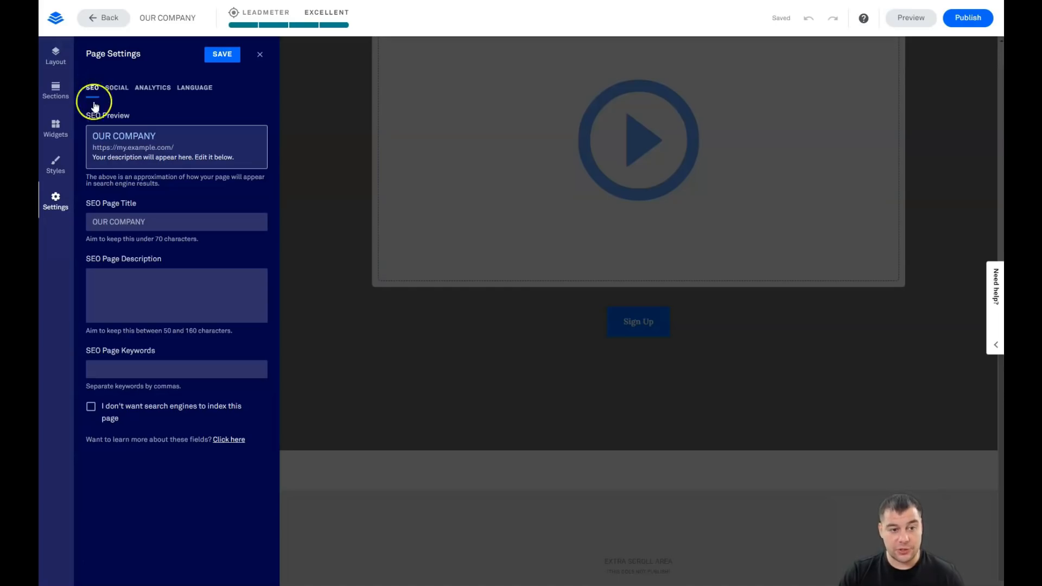
pyautogui.click(91, 406)
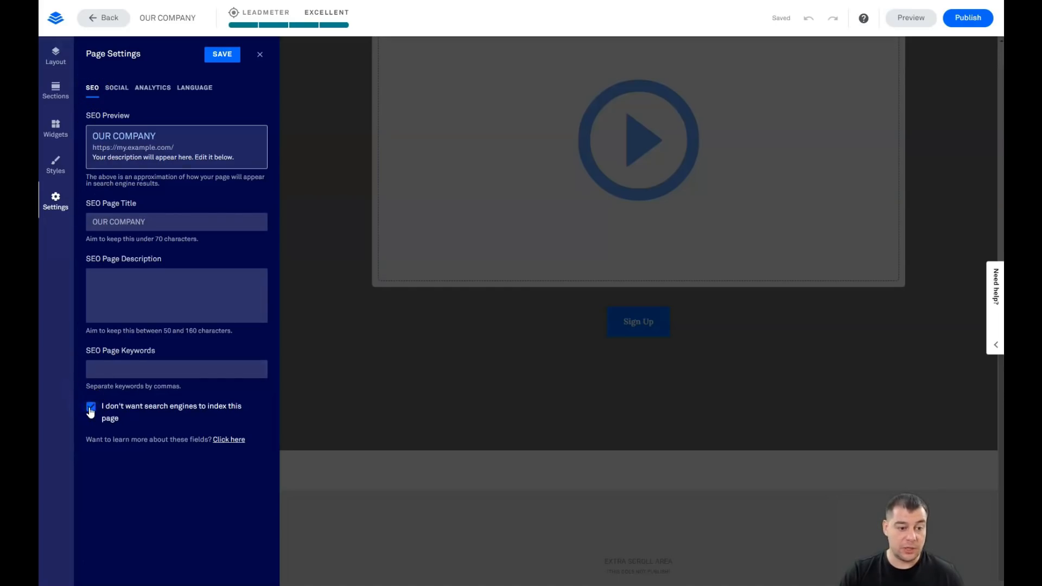
pyautogui.click(90, 406)
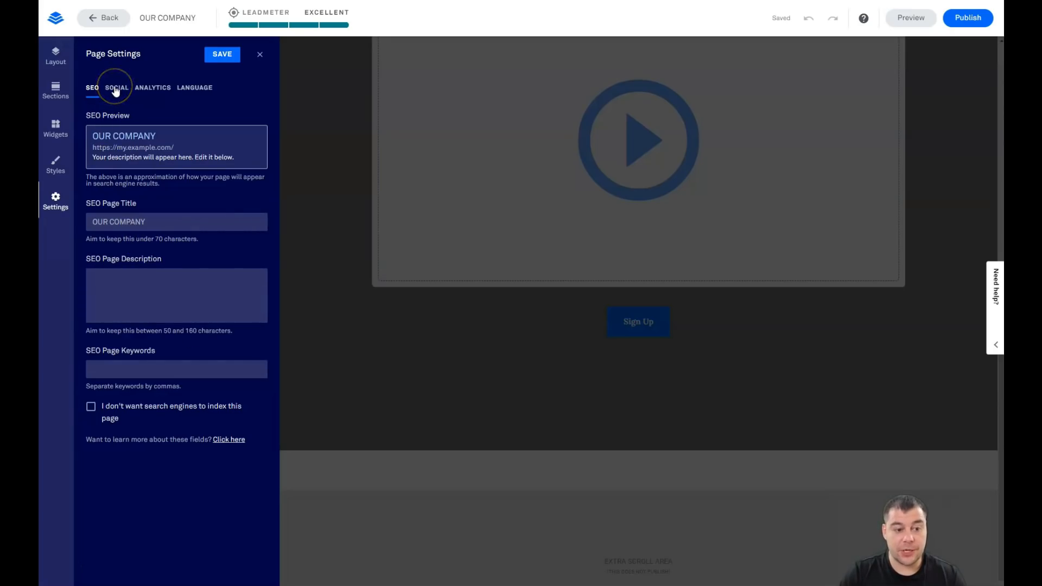
pyautogui.click(116, 87)
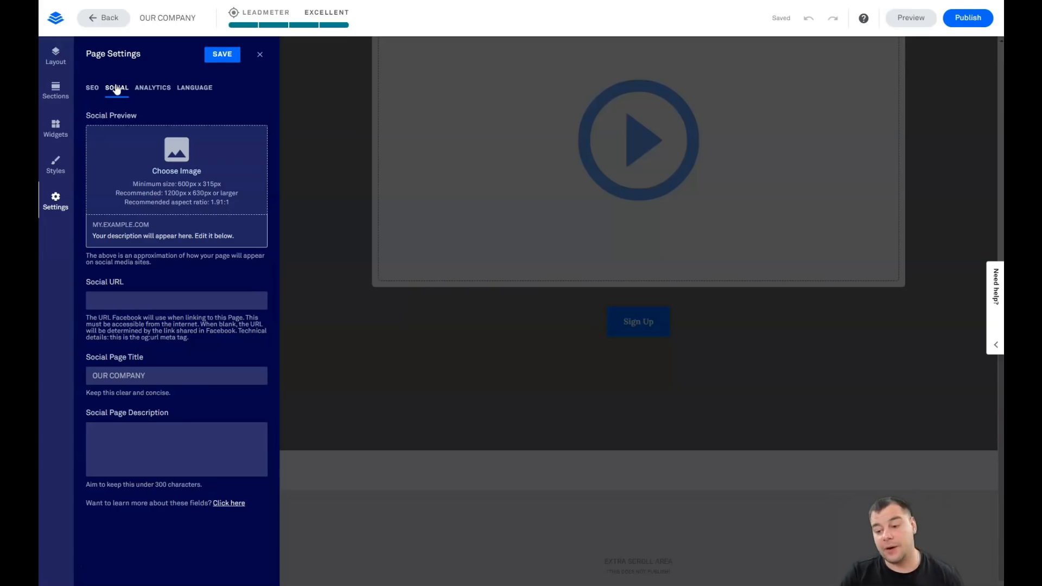
# Review the Analytics and Language tabs, then save and close Page Settings
pyautogui.click(152, 87)
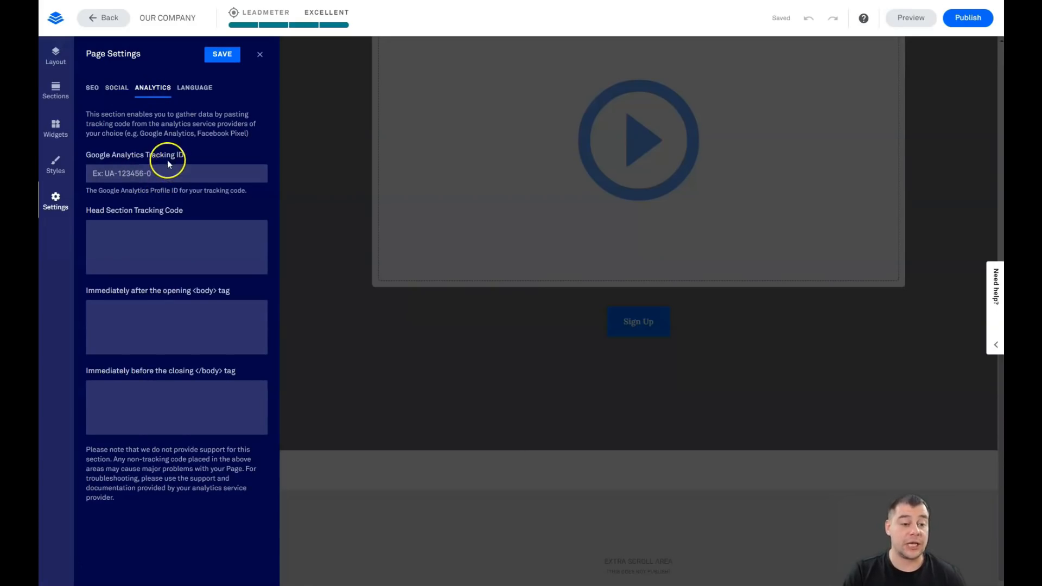
pyautogui.moveTo(251, 77)
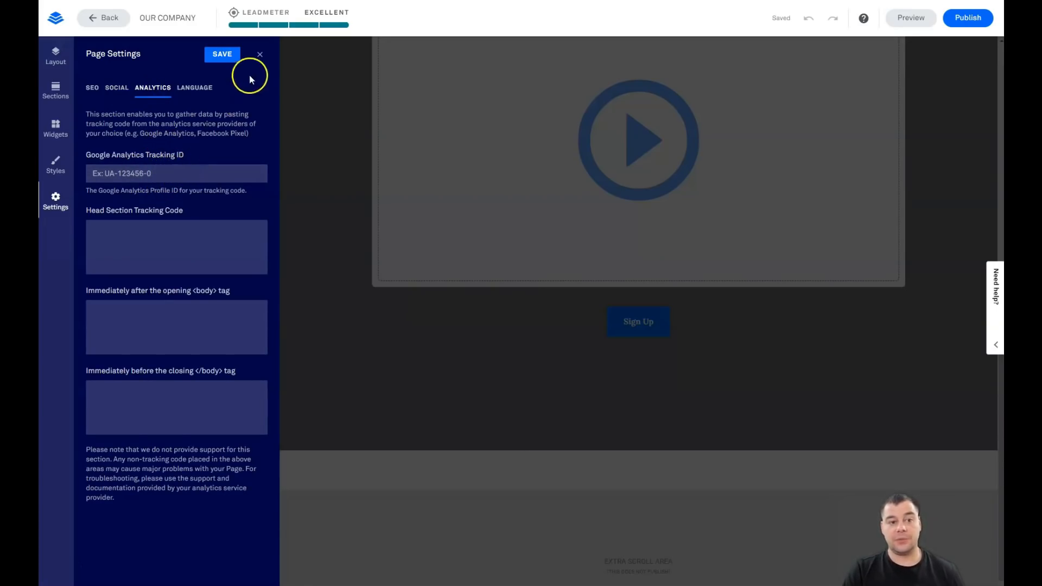
pyautogui.click(195, 87)
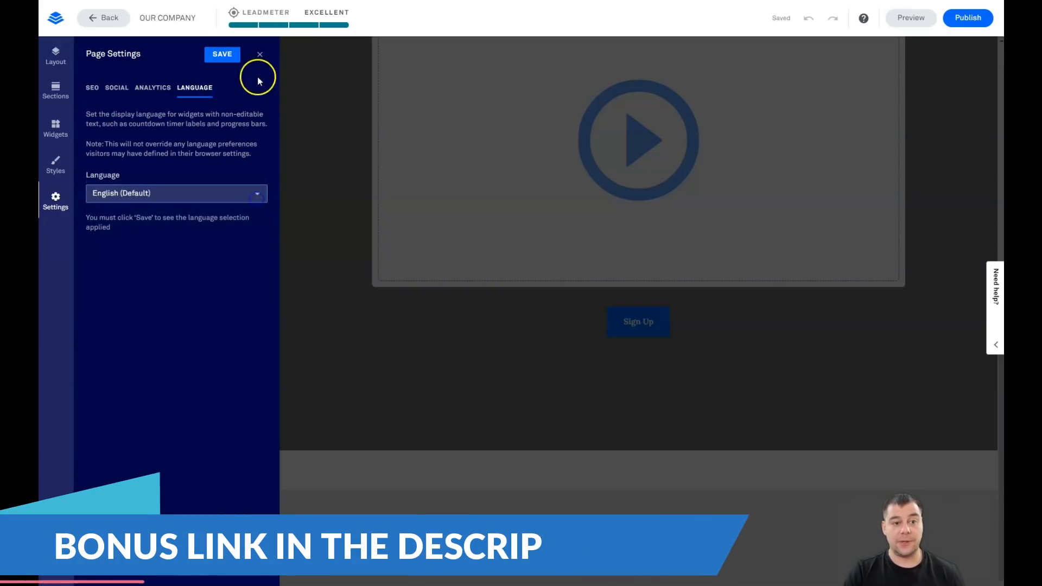
pyautogui.click(222, 53)
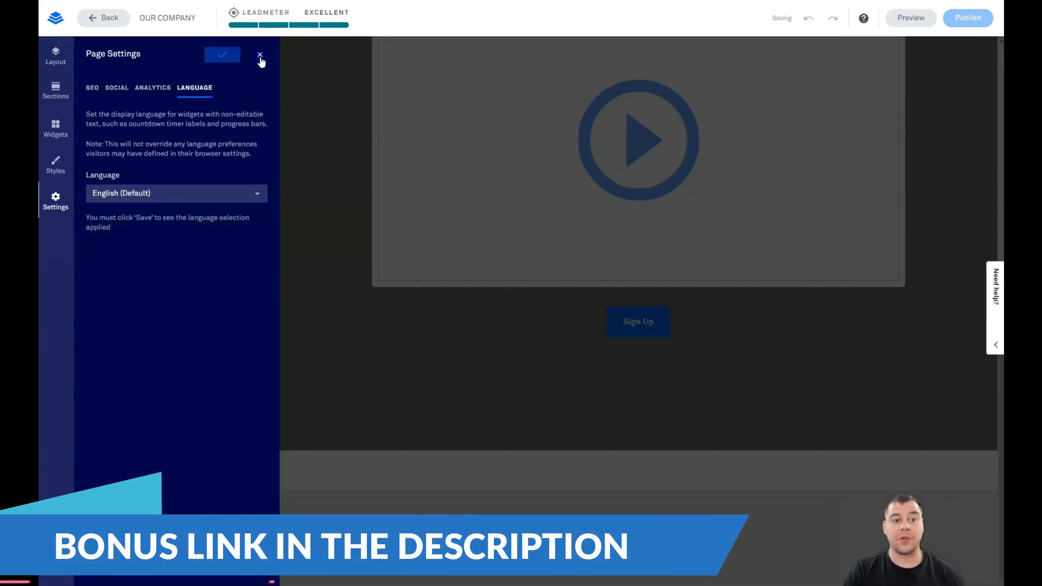
pyautogui.click(260, 55)
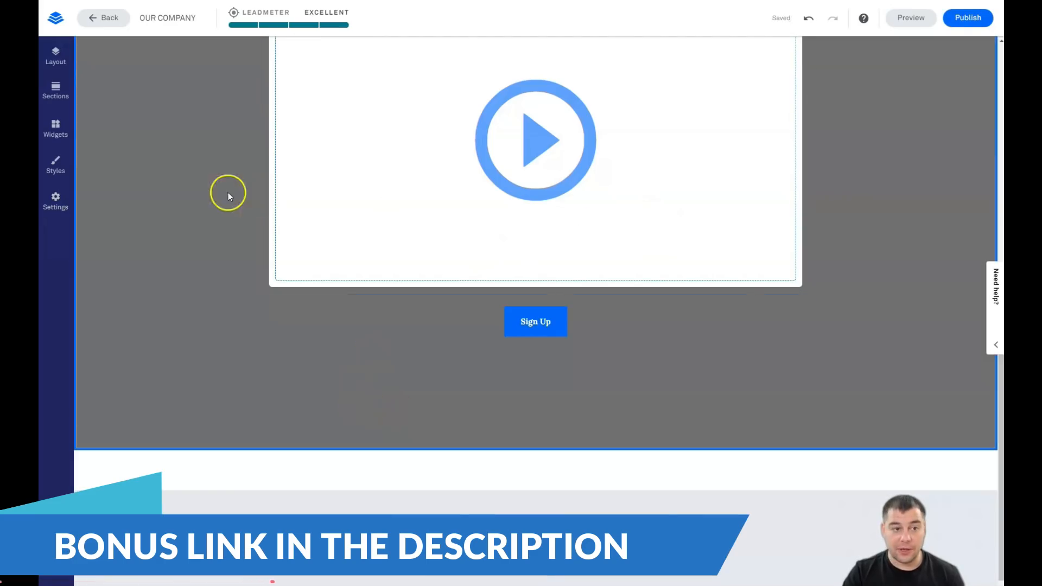
# Remove bold from the COMING SOON hero heading, then select the subtitle and Subscribe button
pyautogui.scroll(3)
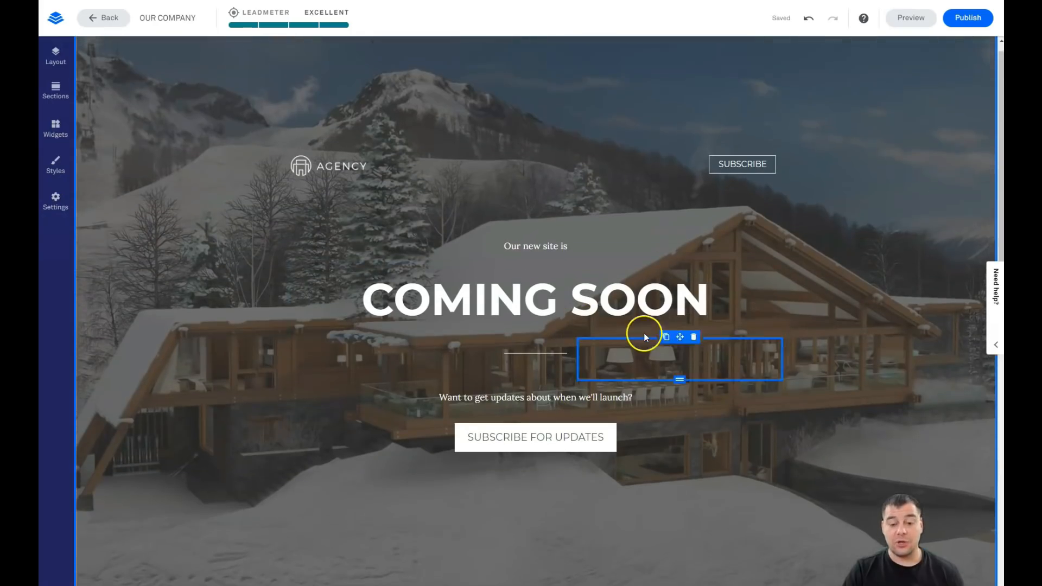
pyautogui.click(535, 299)
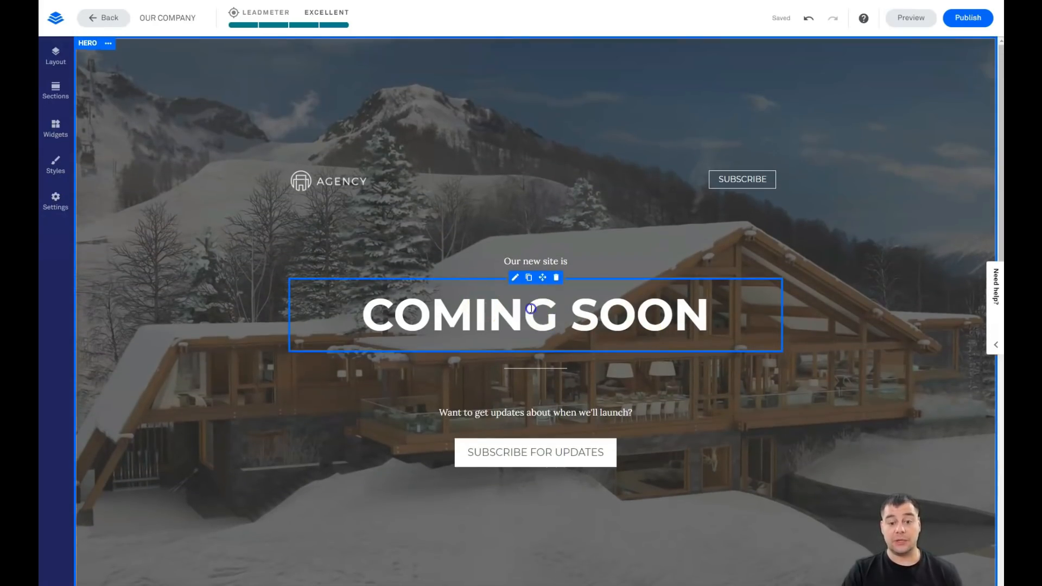
pyautogui.click(515, 278)
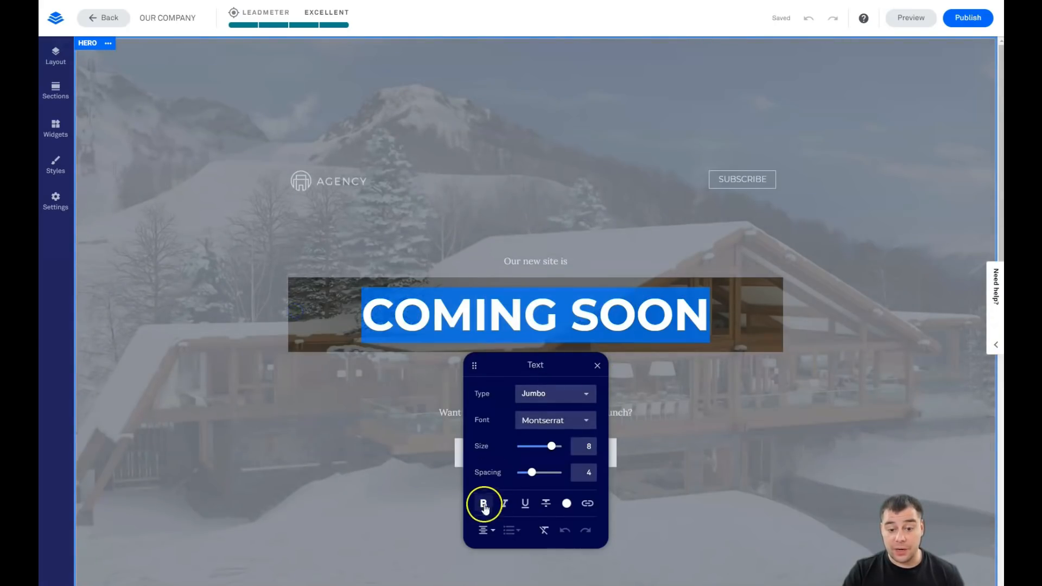
pyautogui.click(504, 503)
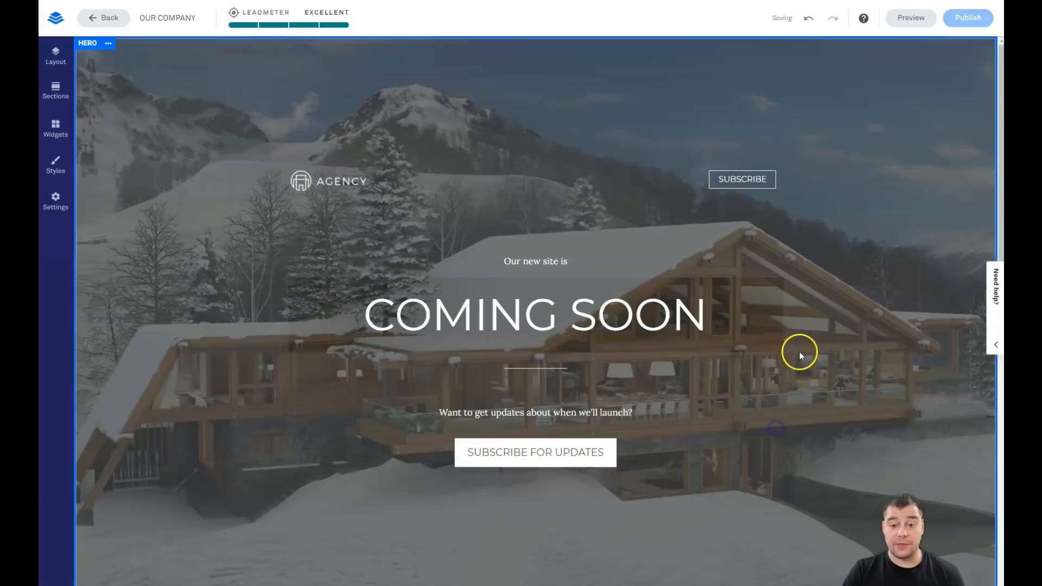
pyautogui.click(535, 412)
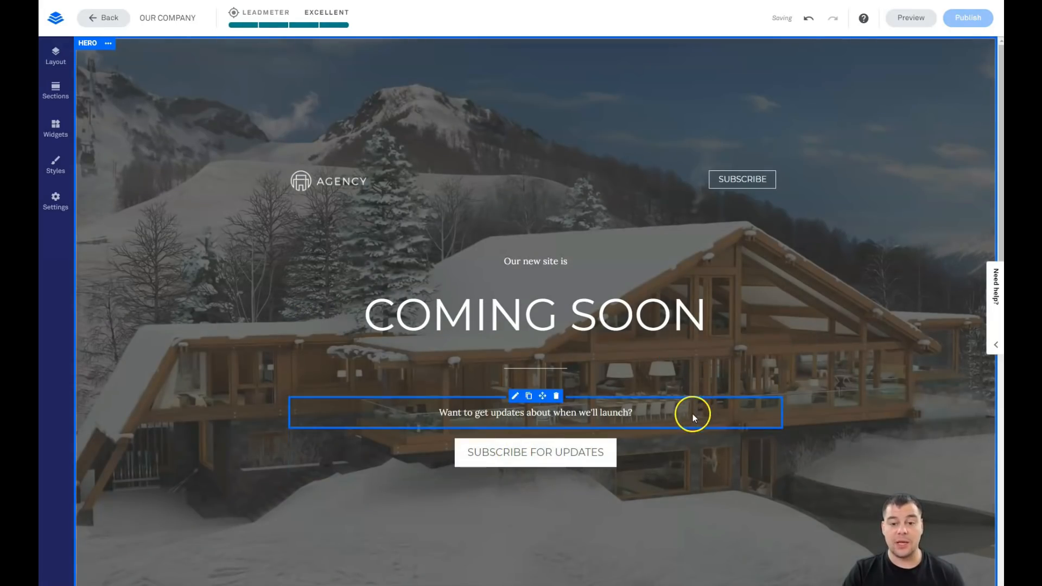
pyautogui.click(534, 452)
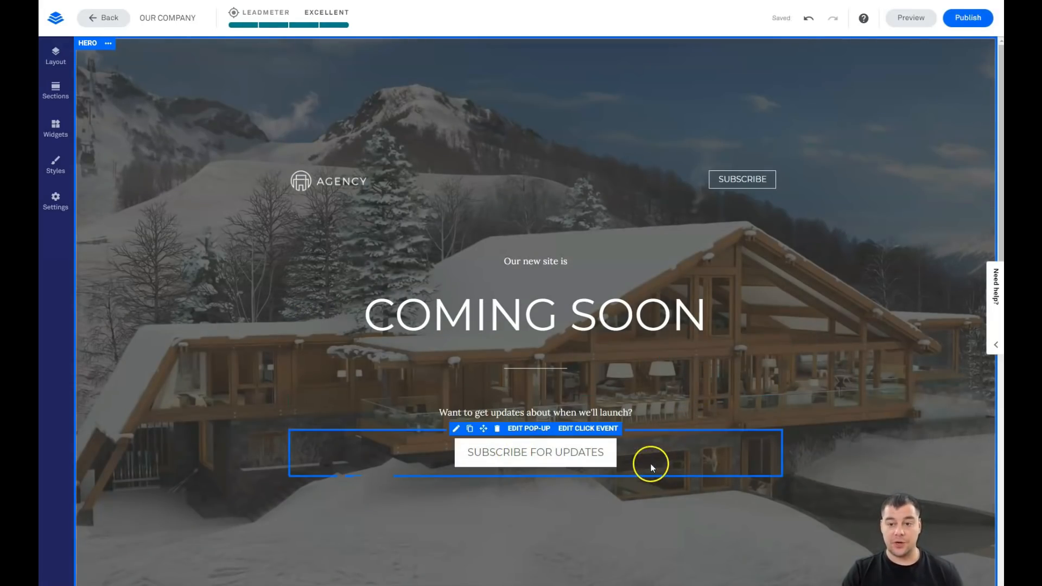